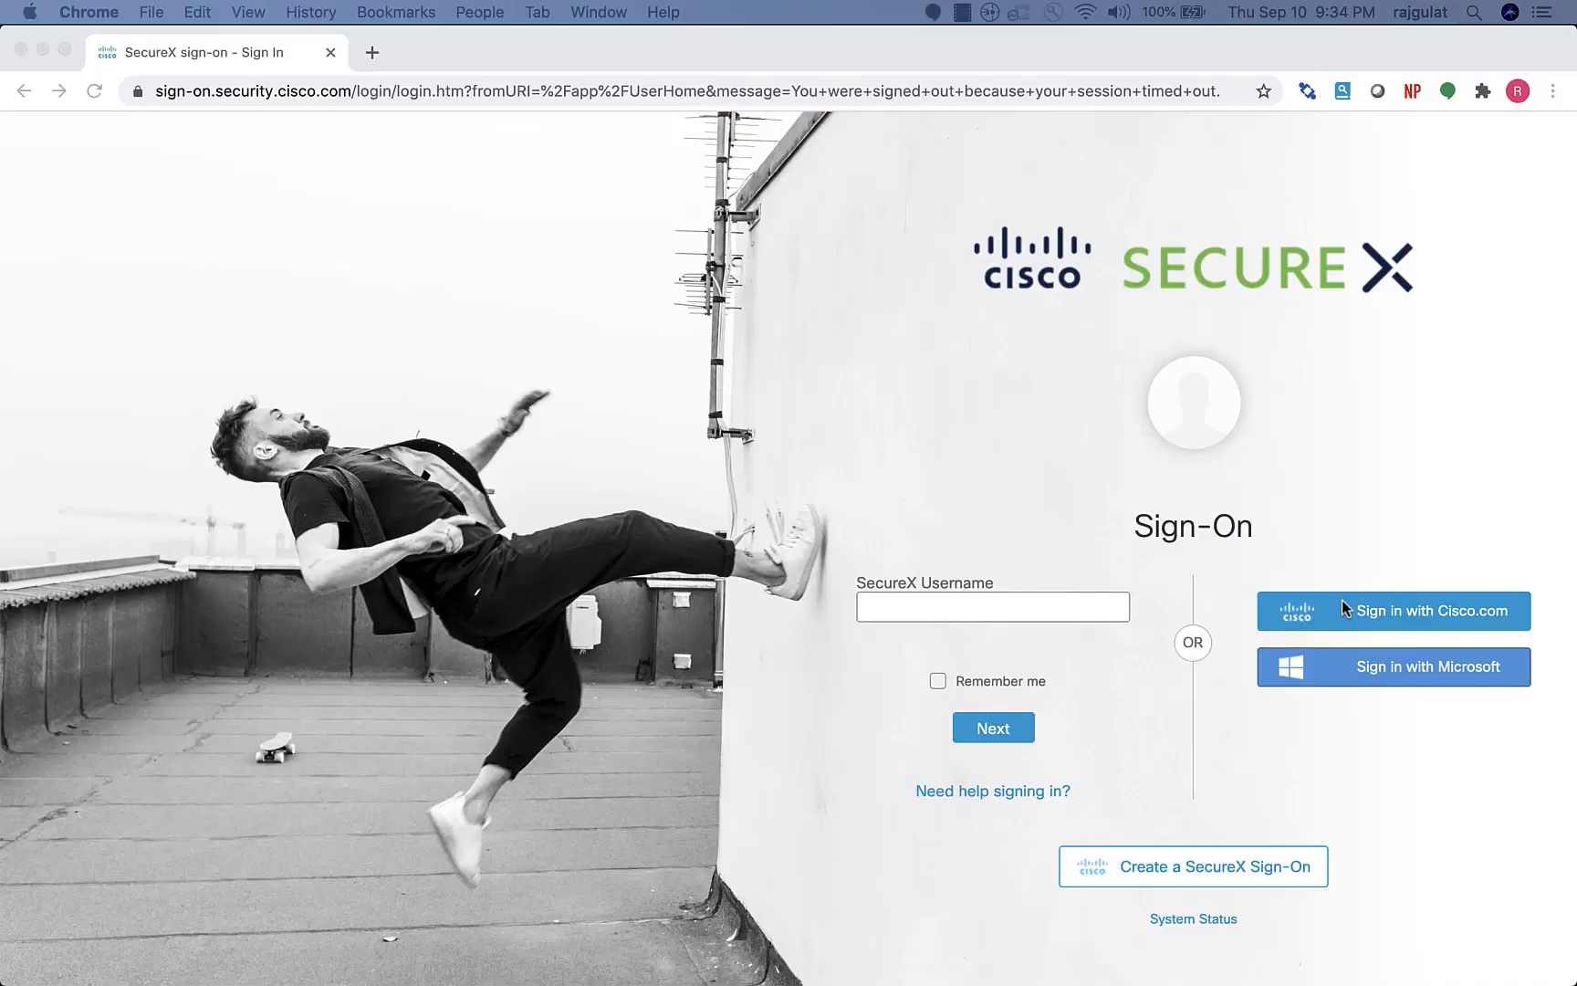
{"action": "mouse_move", "coordinate": [1348, 610]}
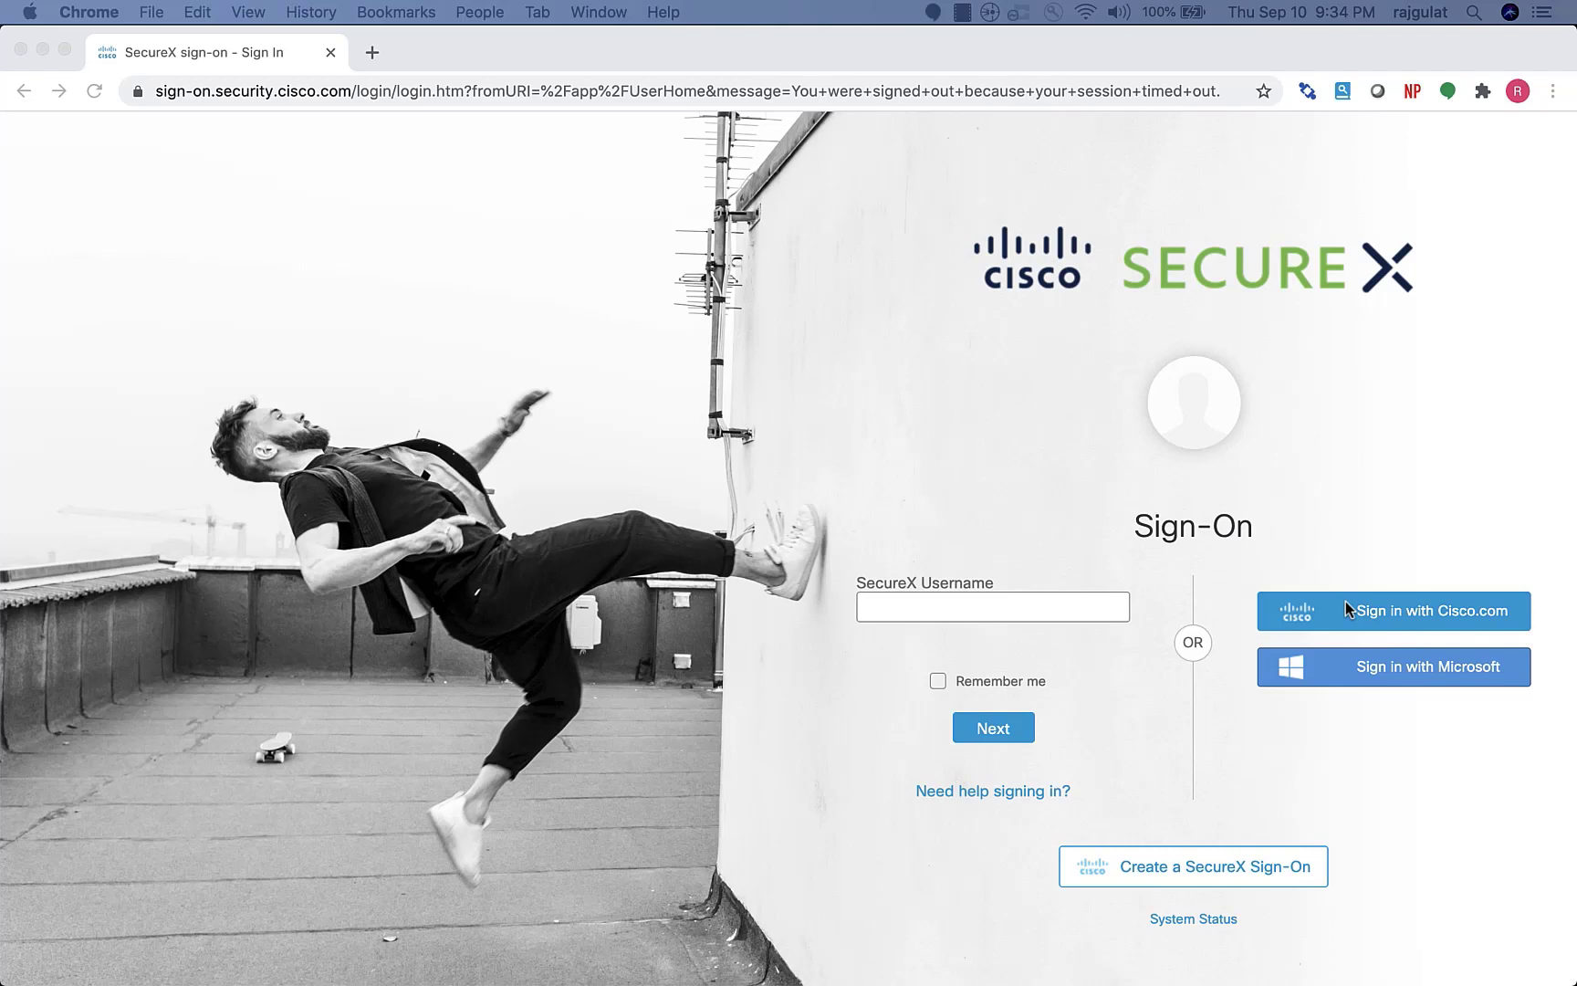
{"action": "mouse_move", "coordinate": [1358, 618]}
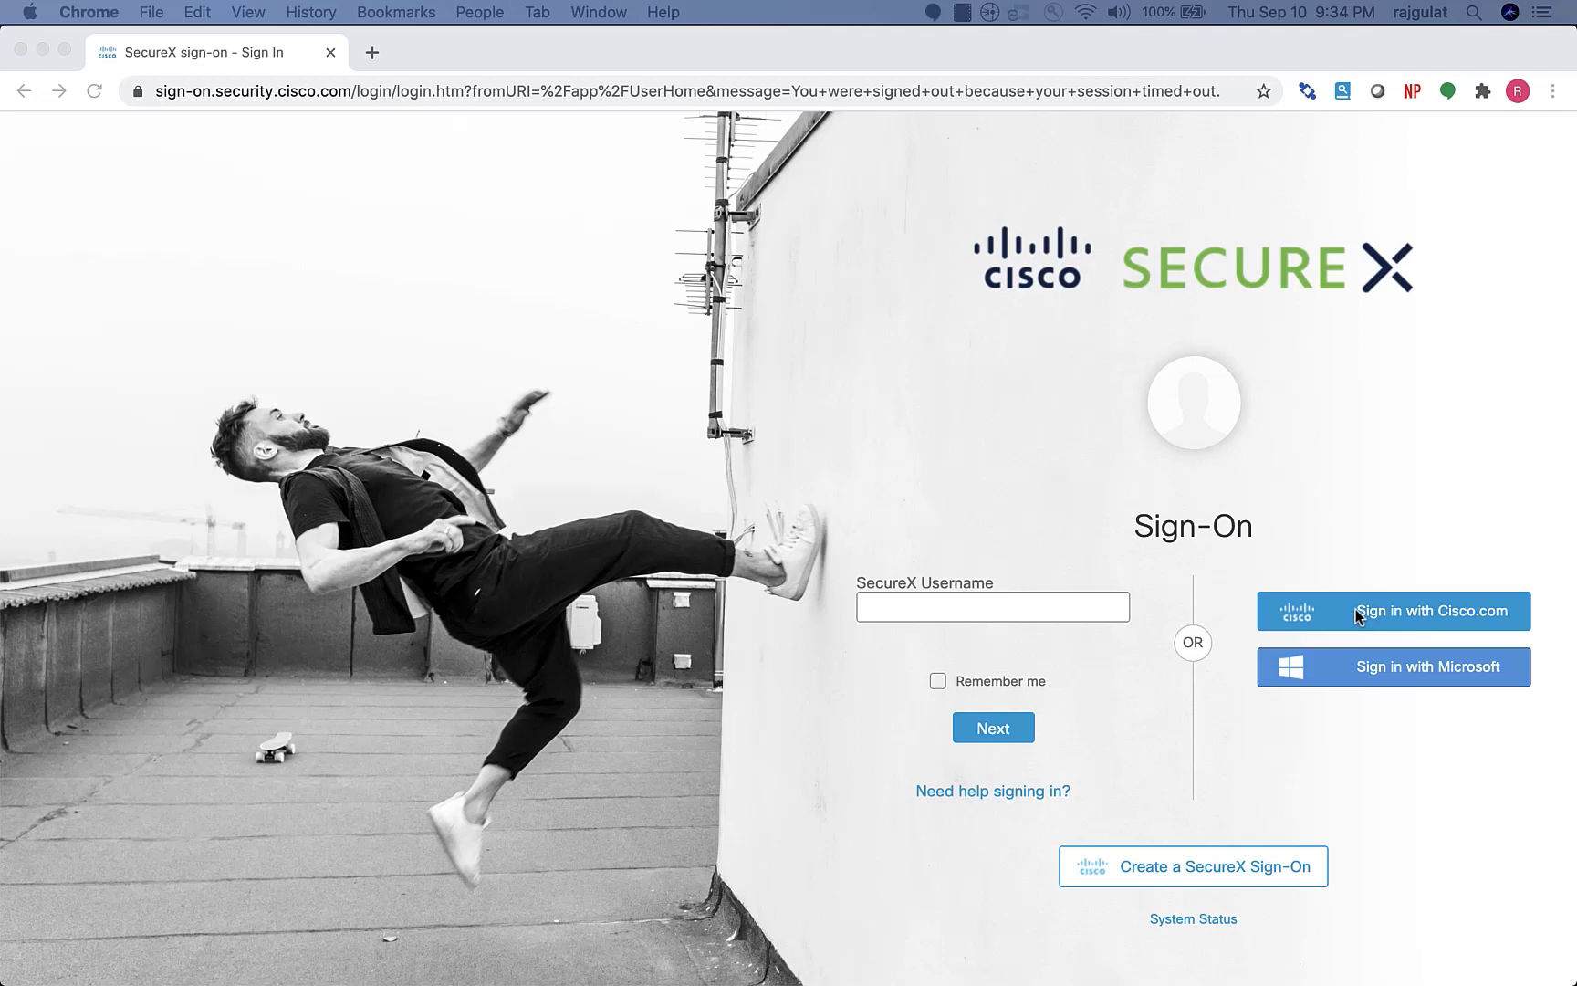
- Focus the SecureX username field, then choose signing in with a Cisco.com account
{"action": "left_click", "coordinate": [992, 607]}
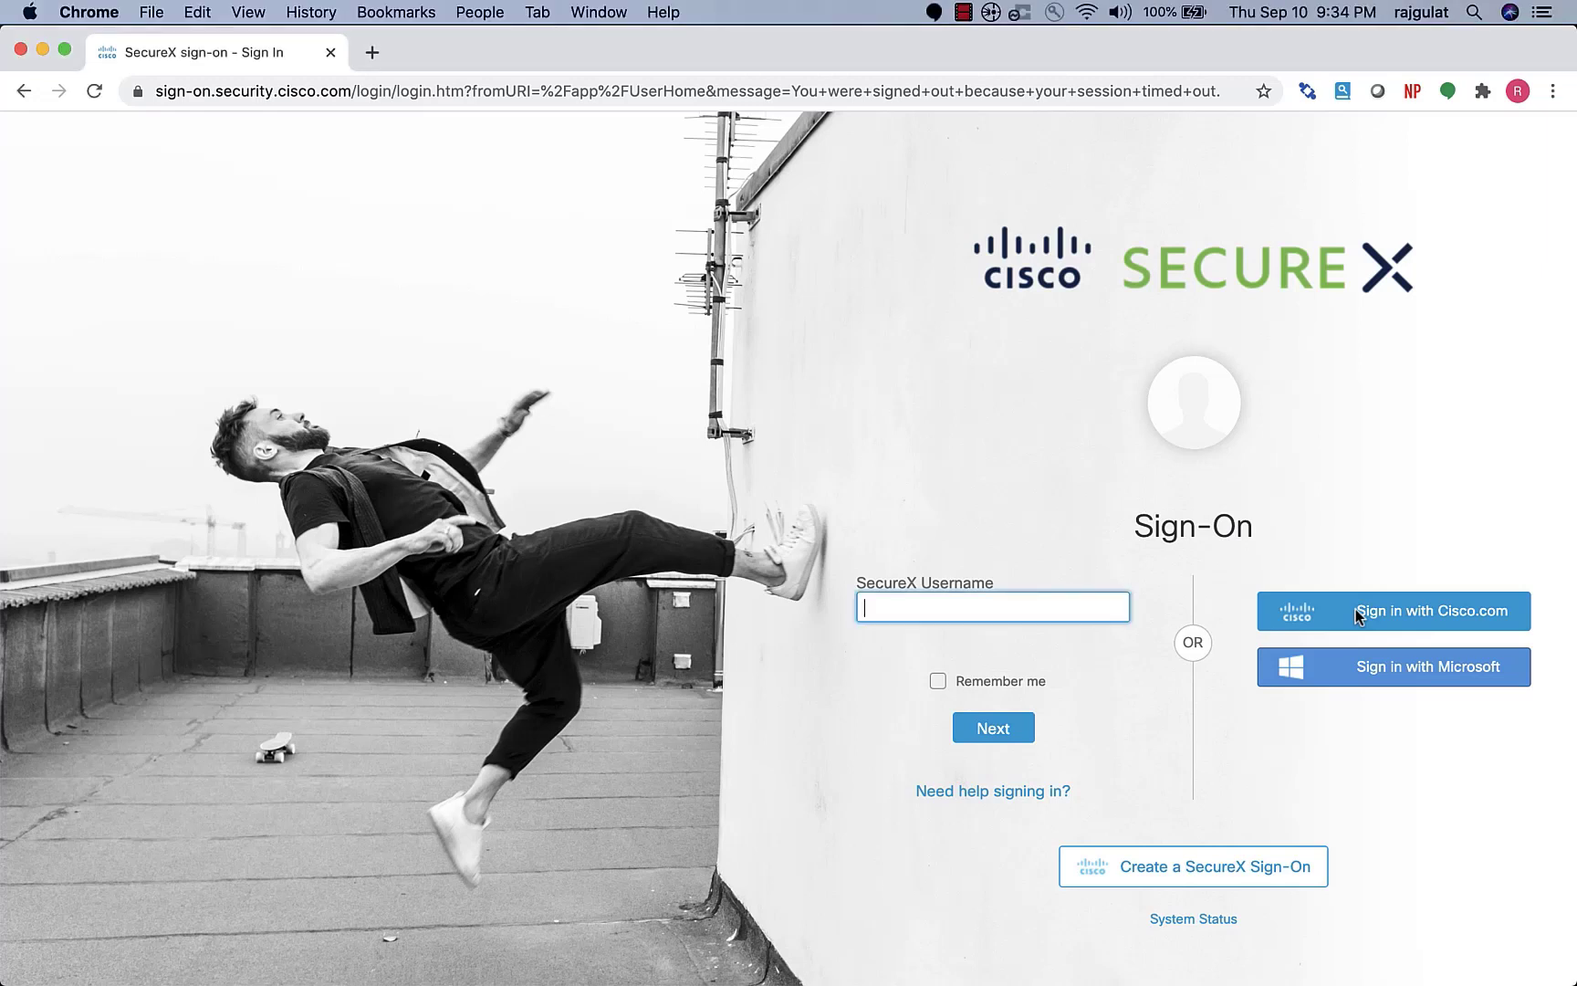
{"action": "left_click", "coordinate": [1393, 611]}
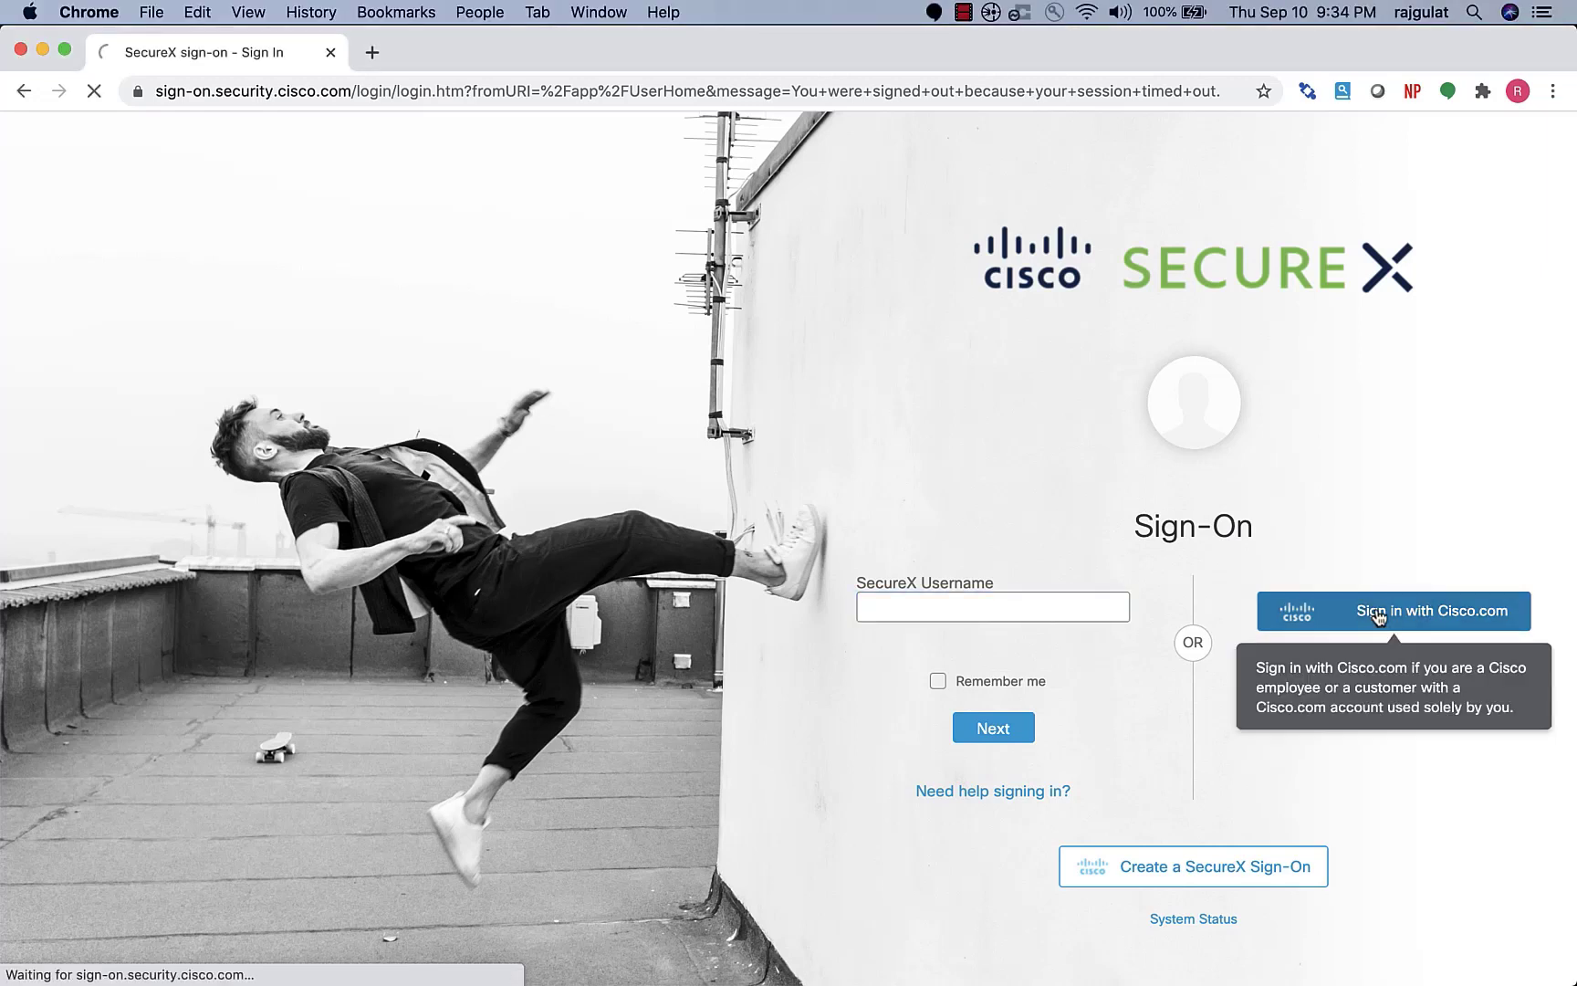
- Complete Cisco.com sign-in and launch the Cisco Defense Orchestrator (US) tile
{"action": "left_click", "coordinate": [1391, 610]}
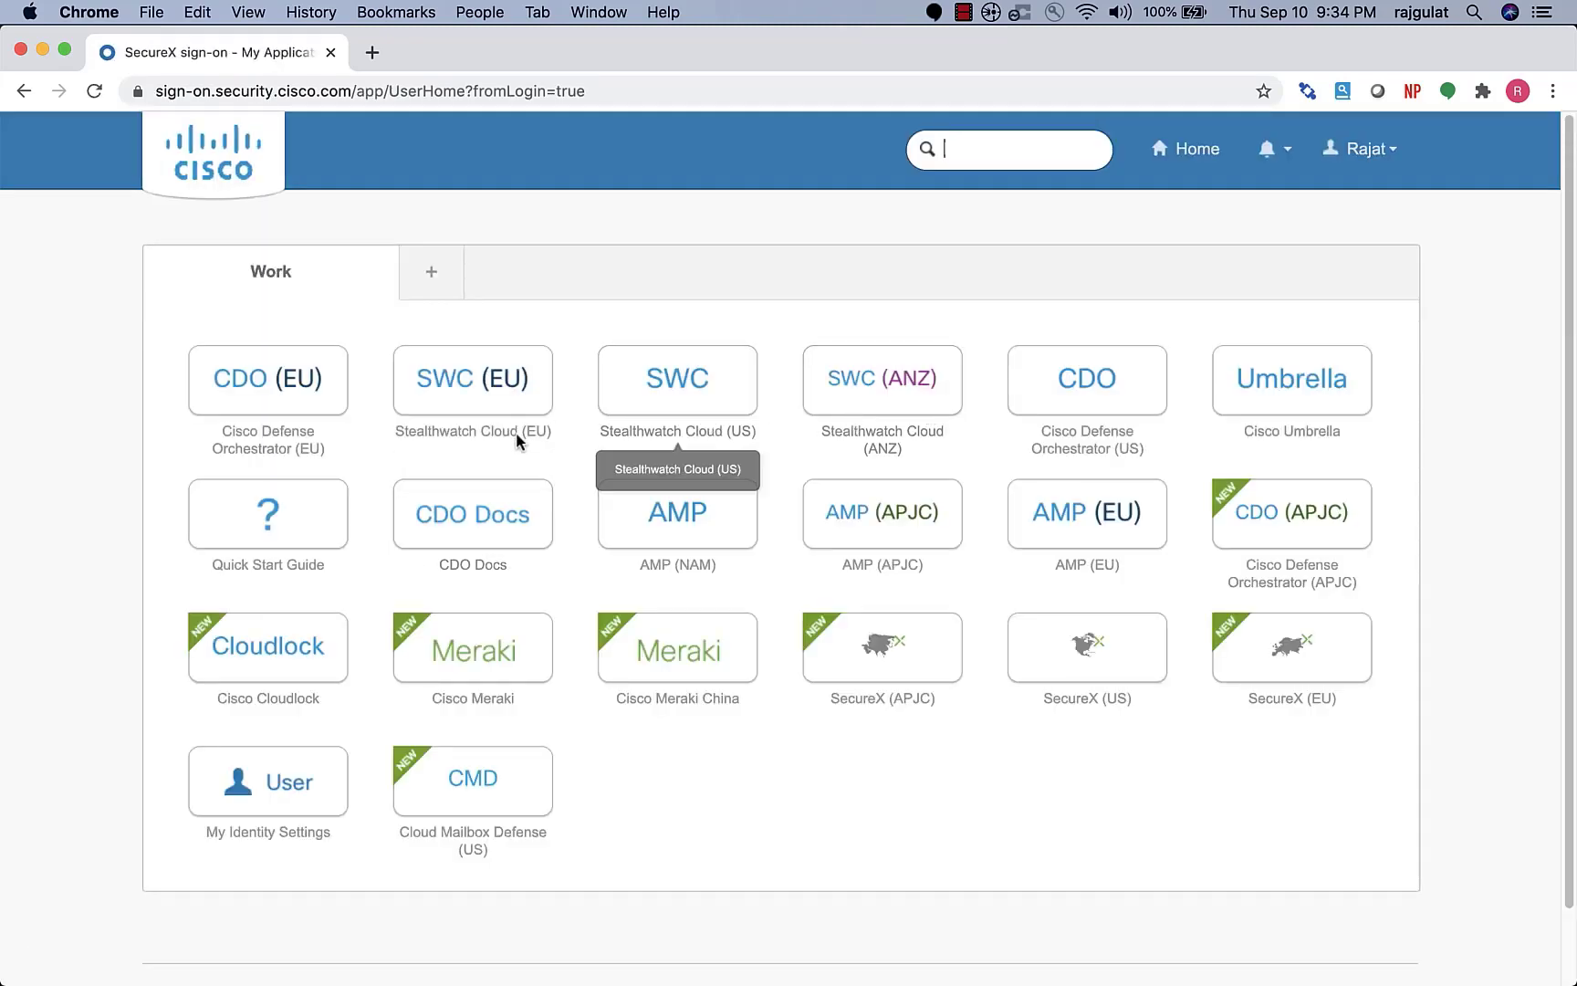
{"action": "mouse_move", "coordinate": [614, 437]}
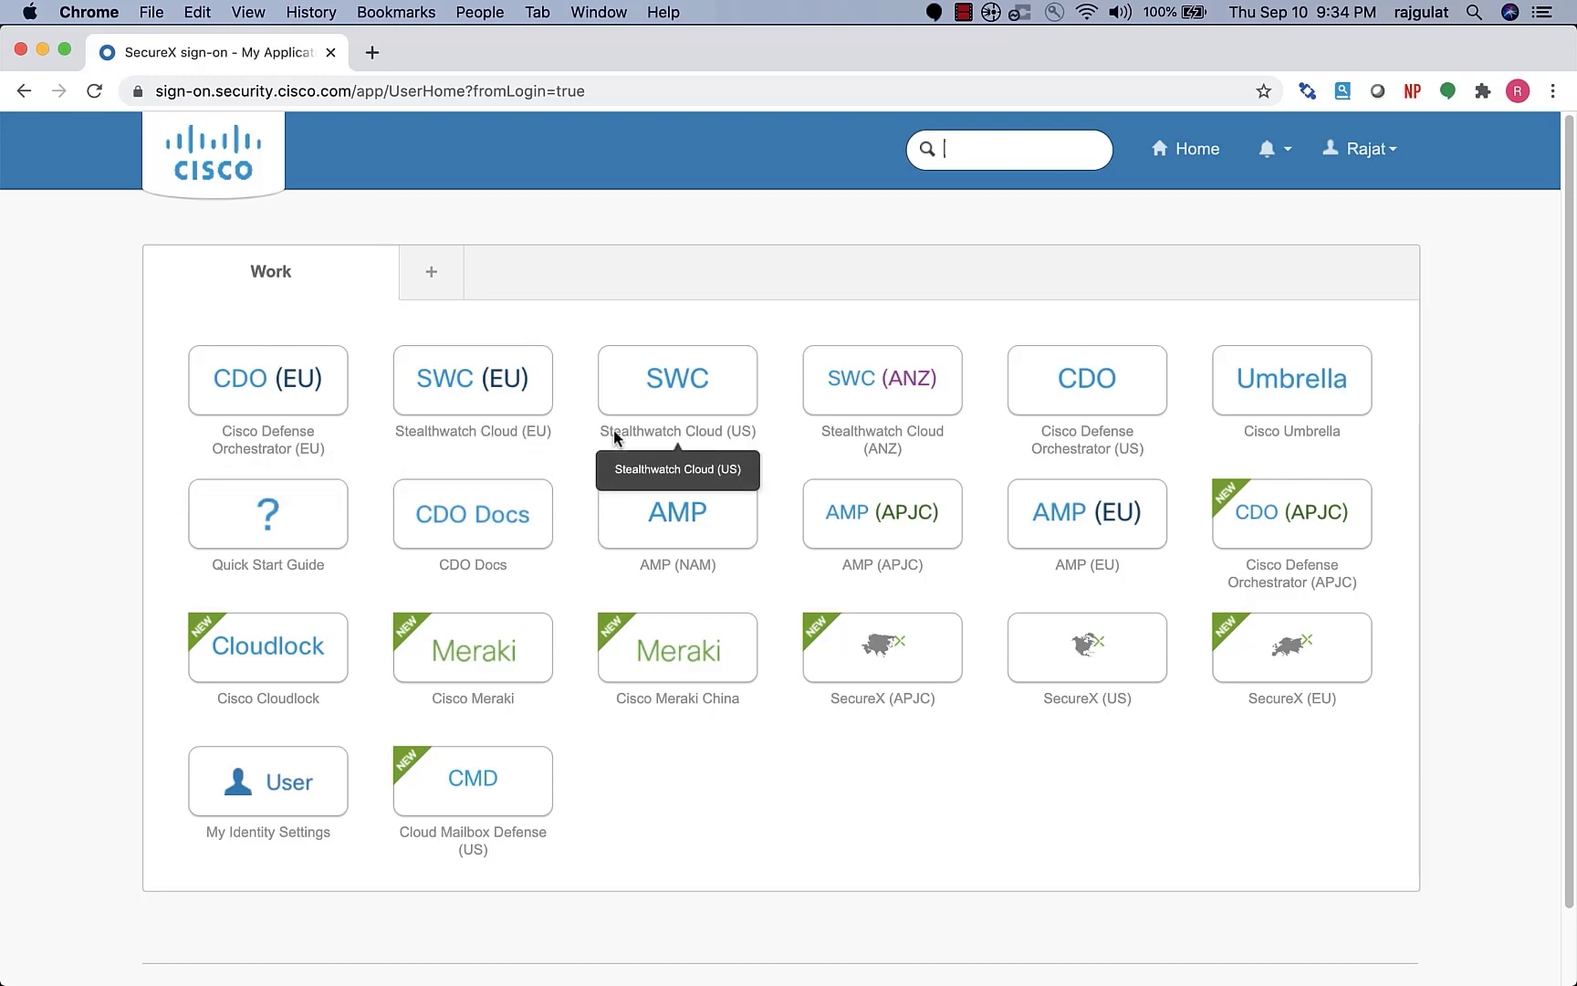
{"action": "mouse_move", "coordinate": [1085, 379]}
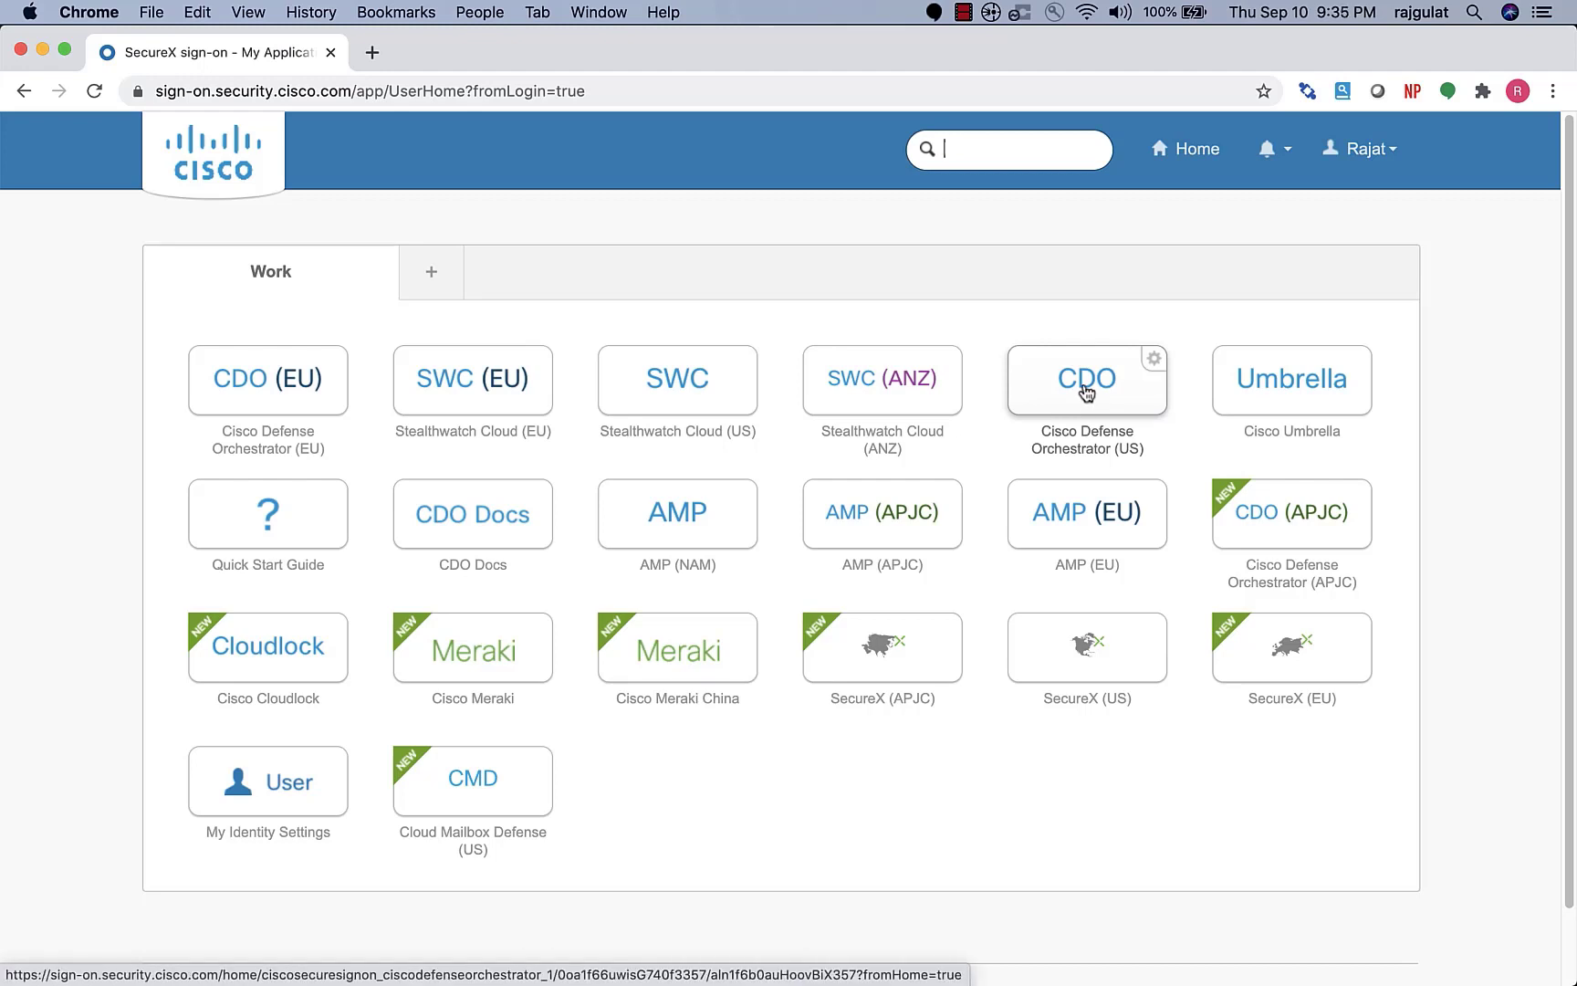
{"action": "left_click", "coordinate": [1087, 379]}
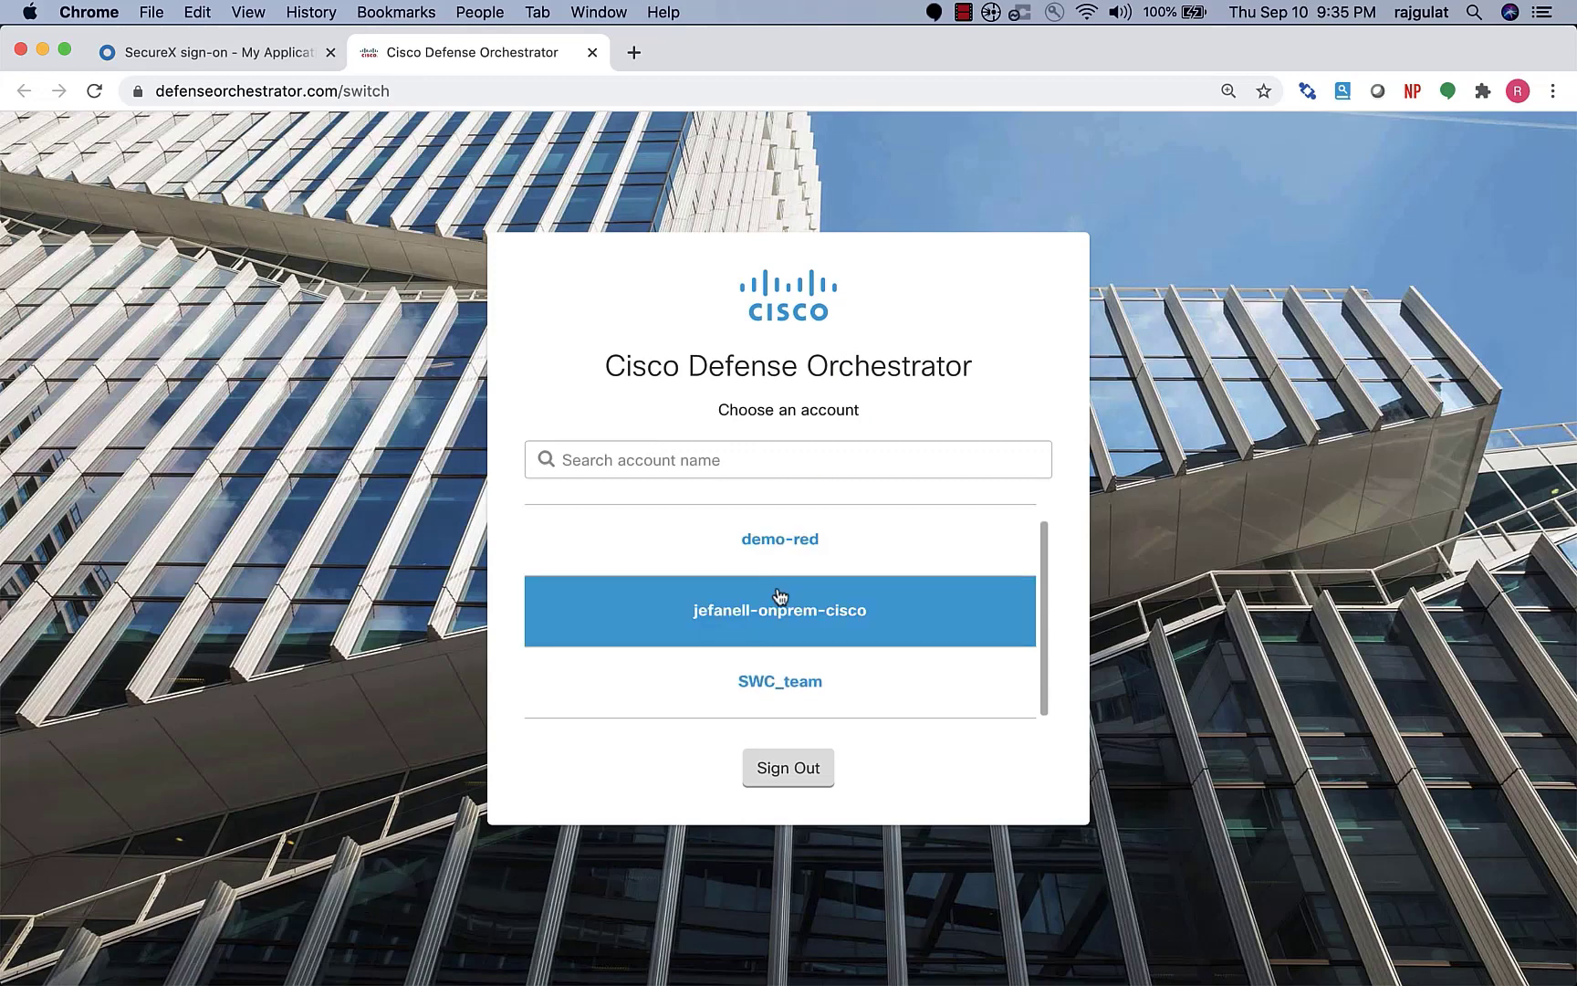
- Choose the jefanell-onprem-cisco account and expand the Monitoring menu
{"action": "left_click", "coordinate": [780, 611]}
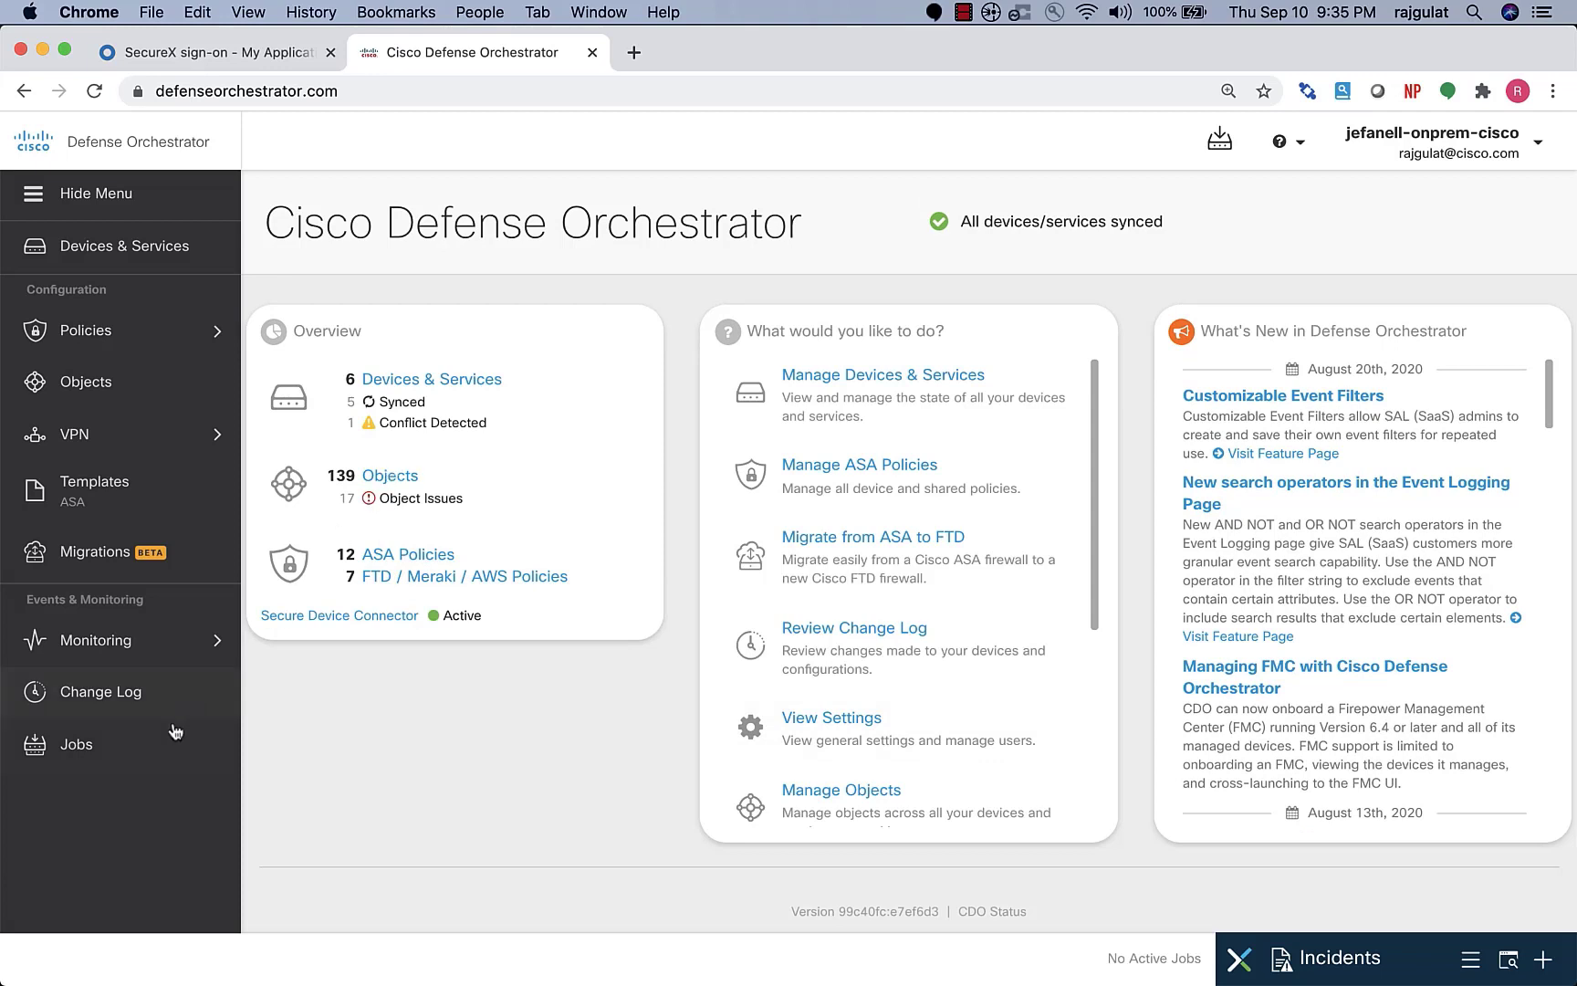
{"action": "mouse_move", "coordinate": [116, 649]}
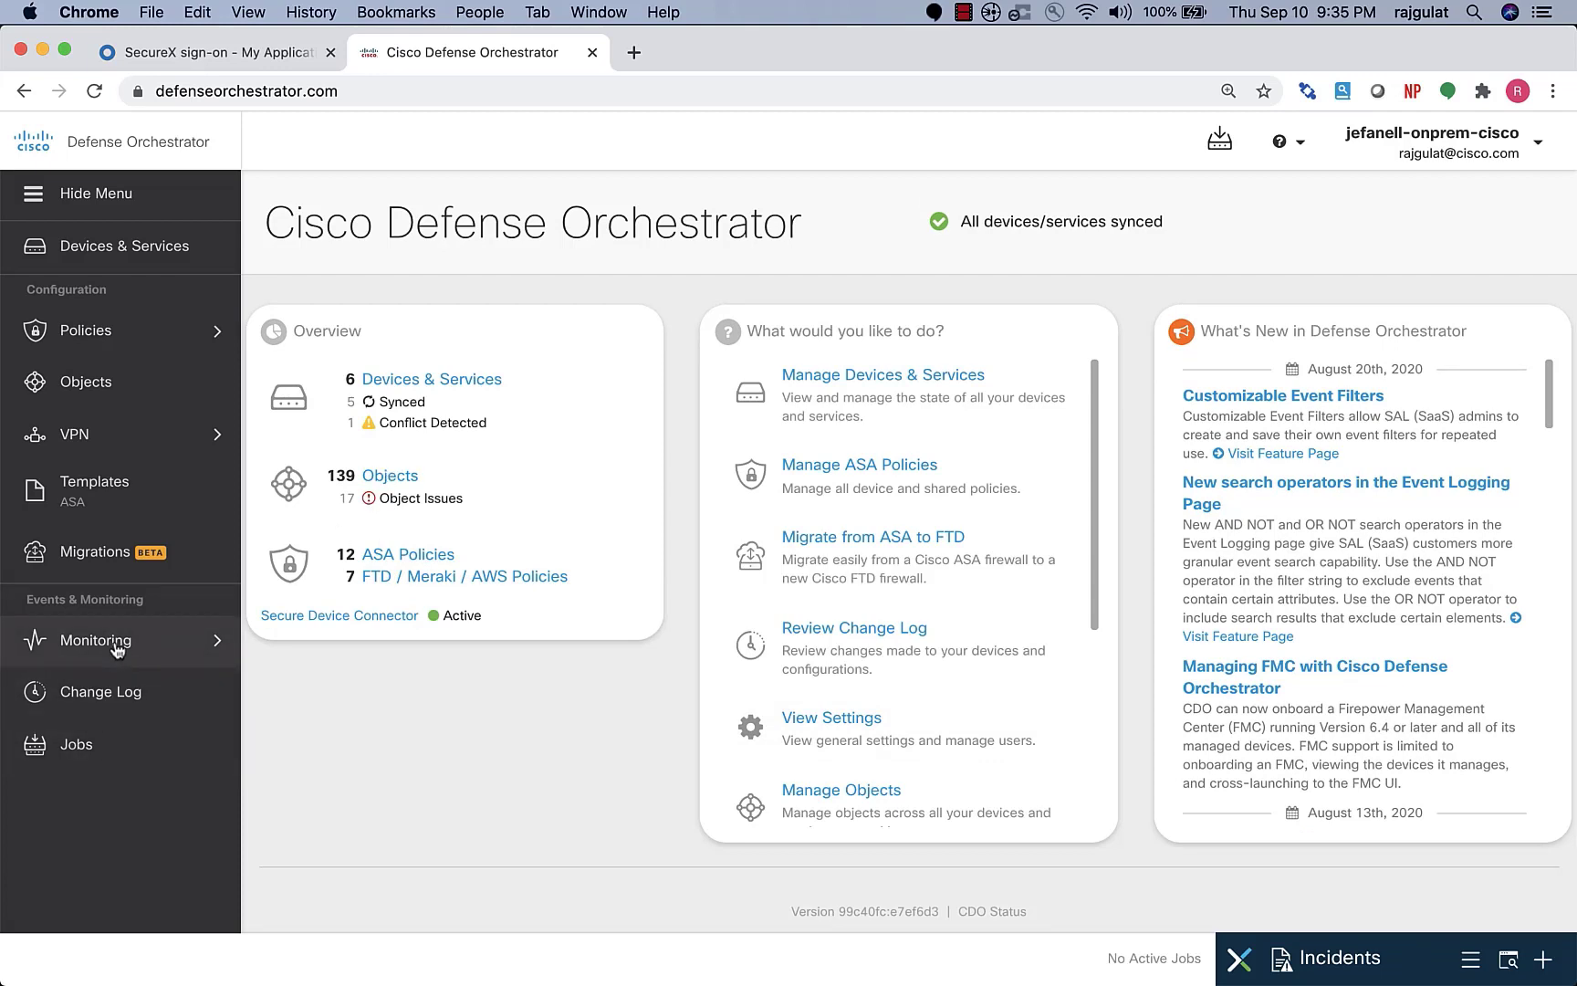
{"action": "left_click", "coordinate": [98, 641]}
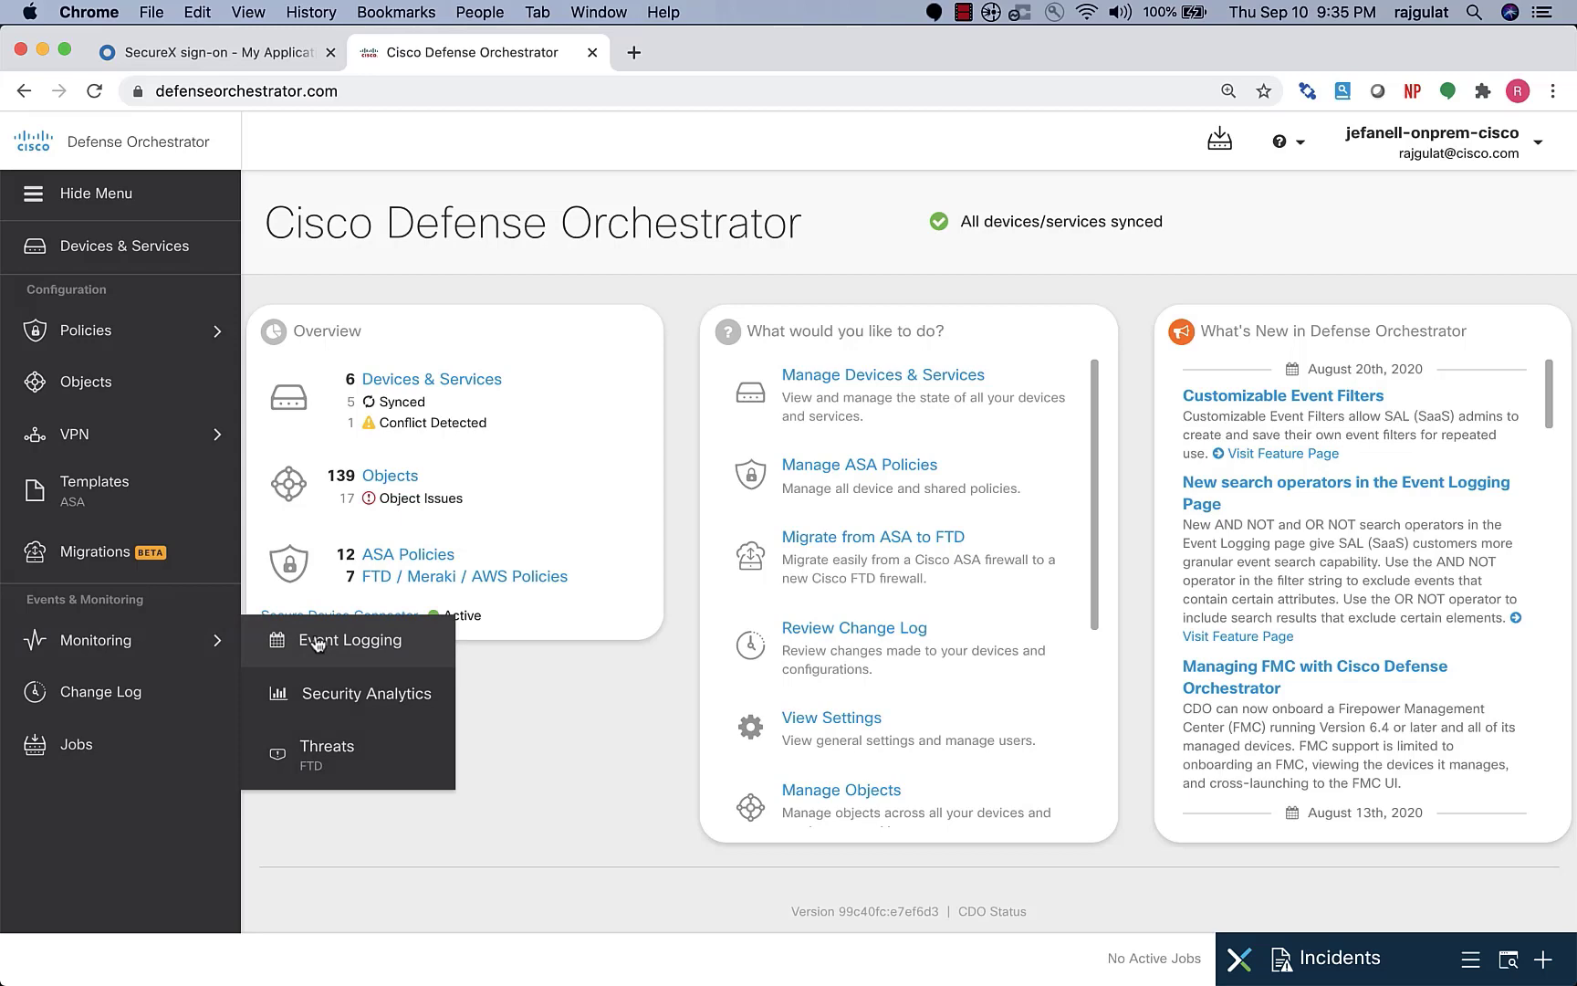
- Open Monitoring > Event Logging and dismiss the About Events panel
{"action": "left_click", "coordinate": [352, 639]}
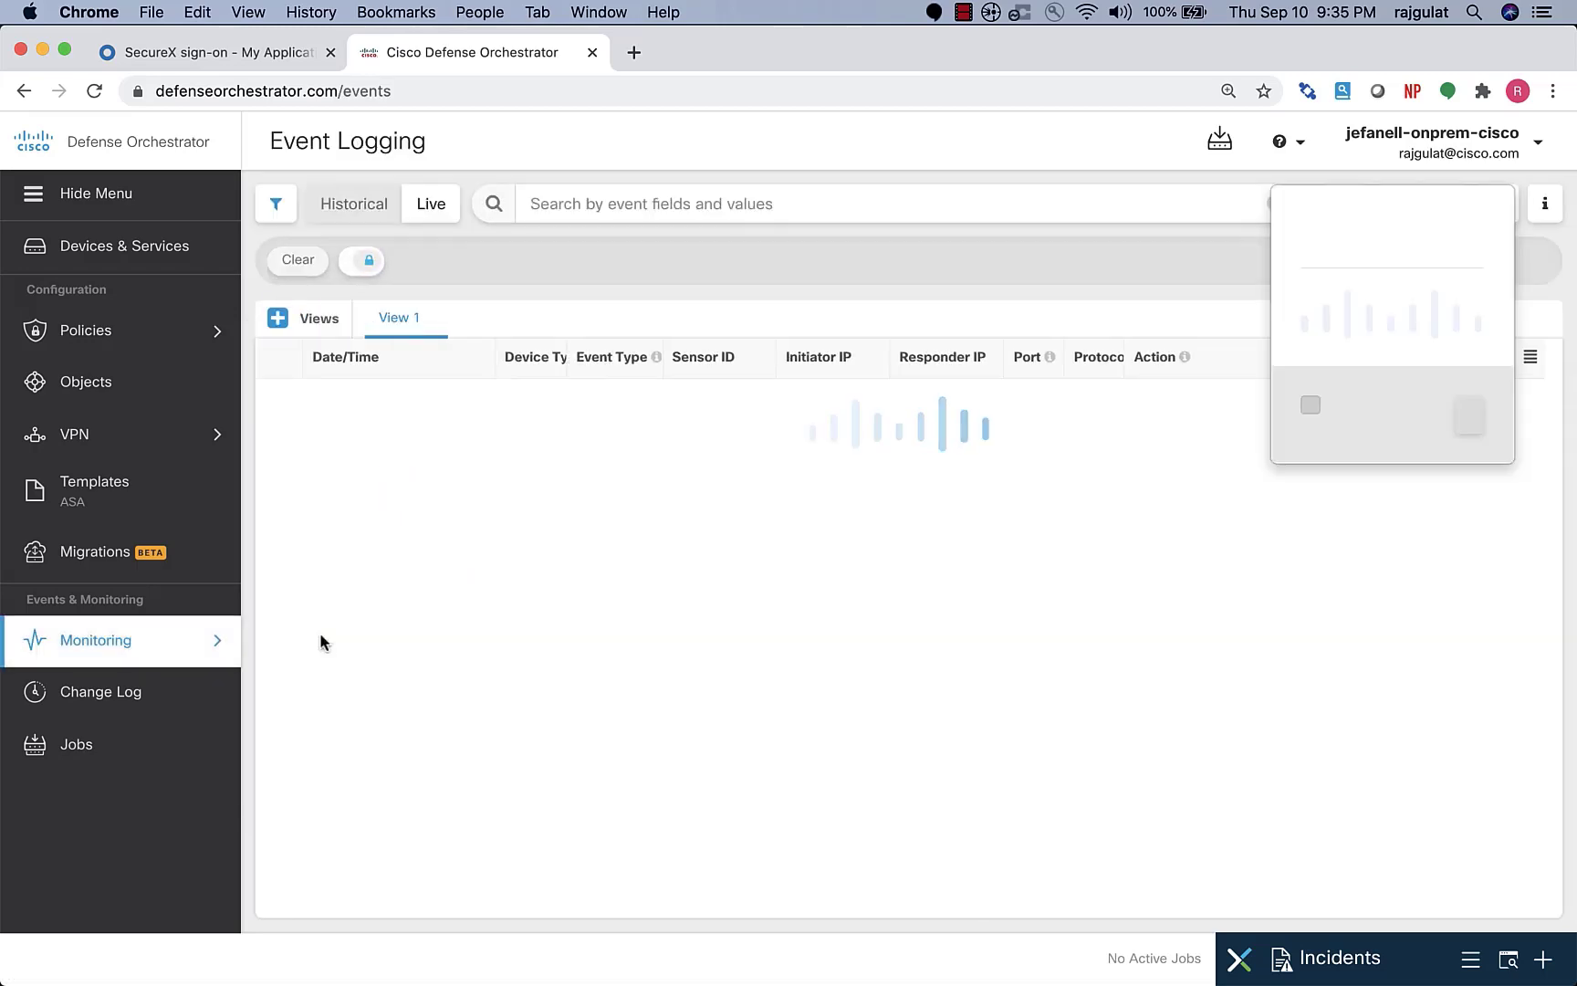
{"action": "left_click", "coordinate": [1544, 204]}
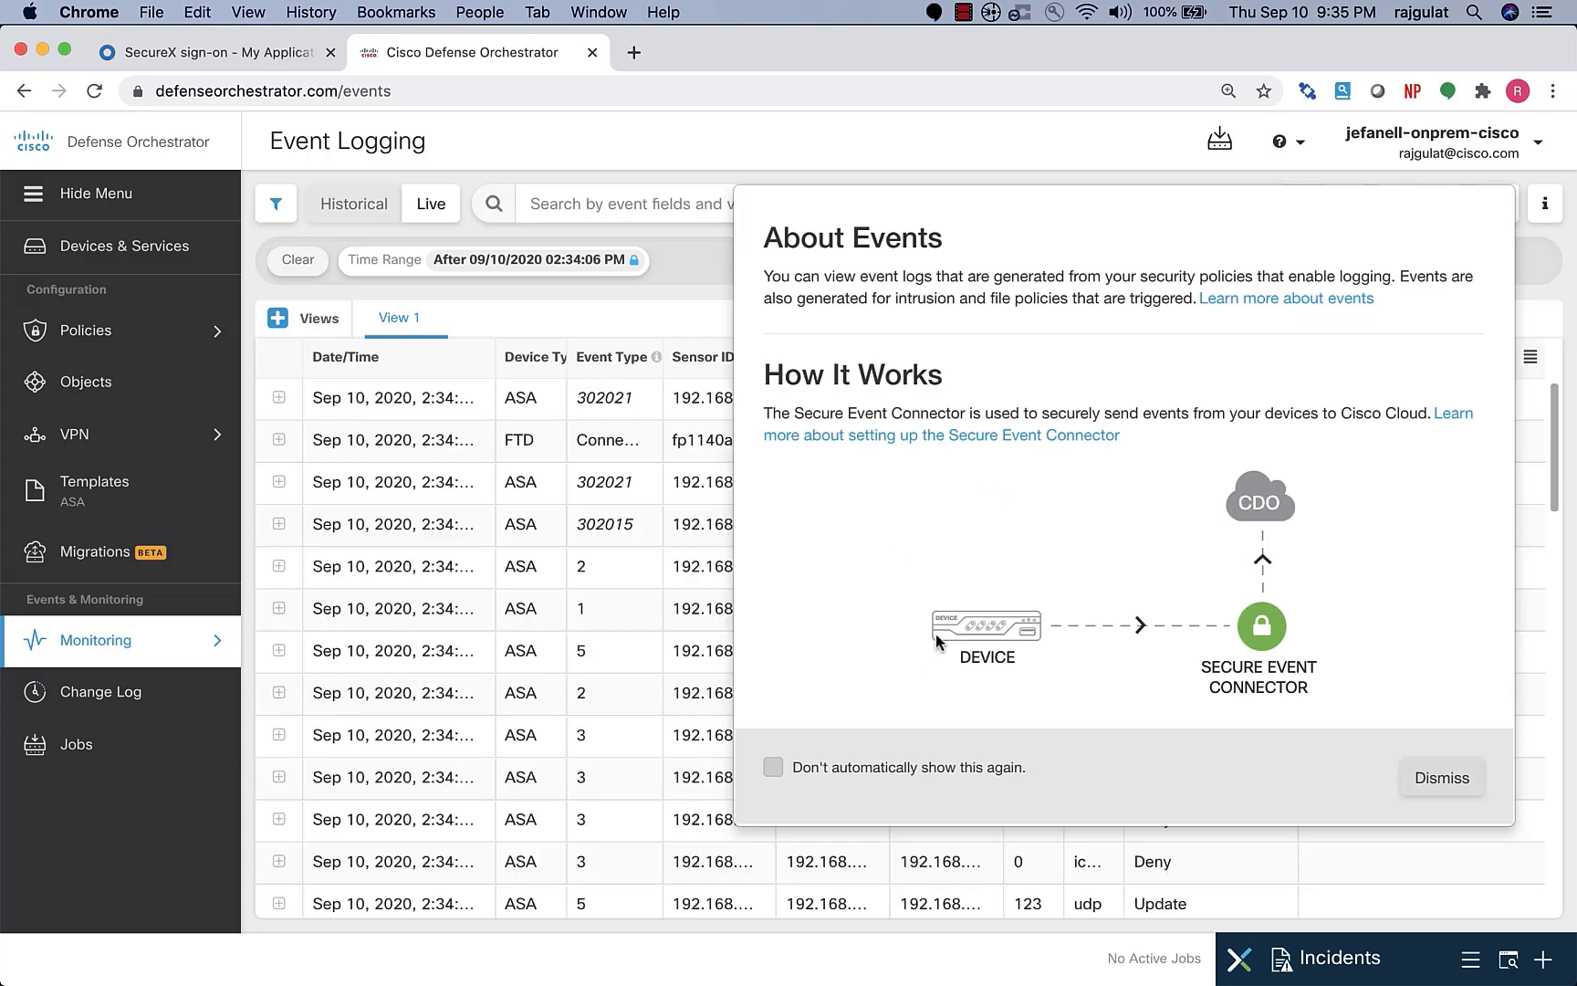
{"action": "mouse_move", "coordinate": [1321, 524]}
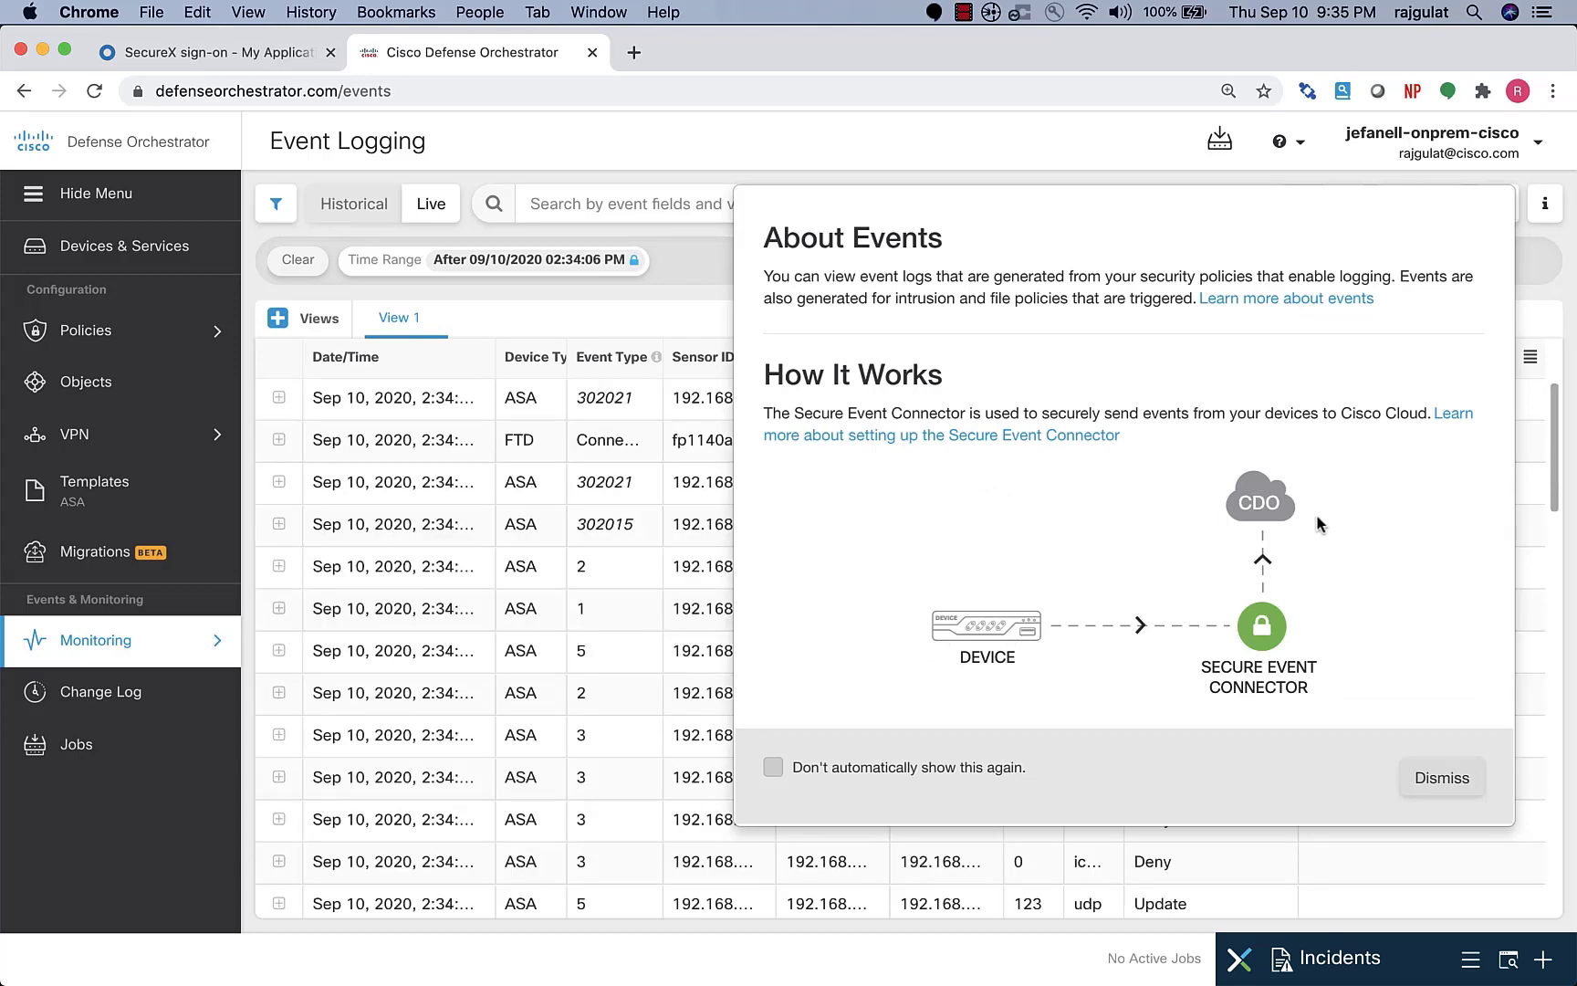
{"action": "mouse_move", "coordinate": [1019, 636]}
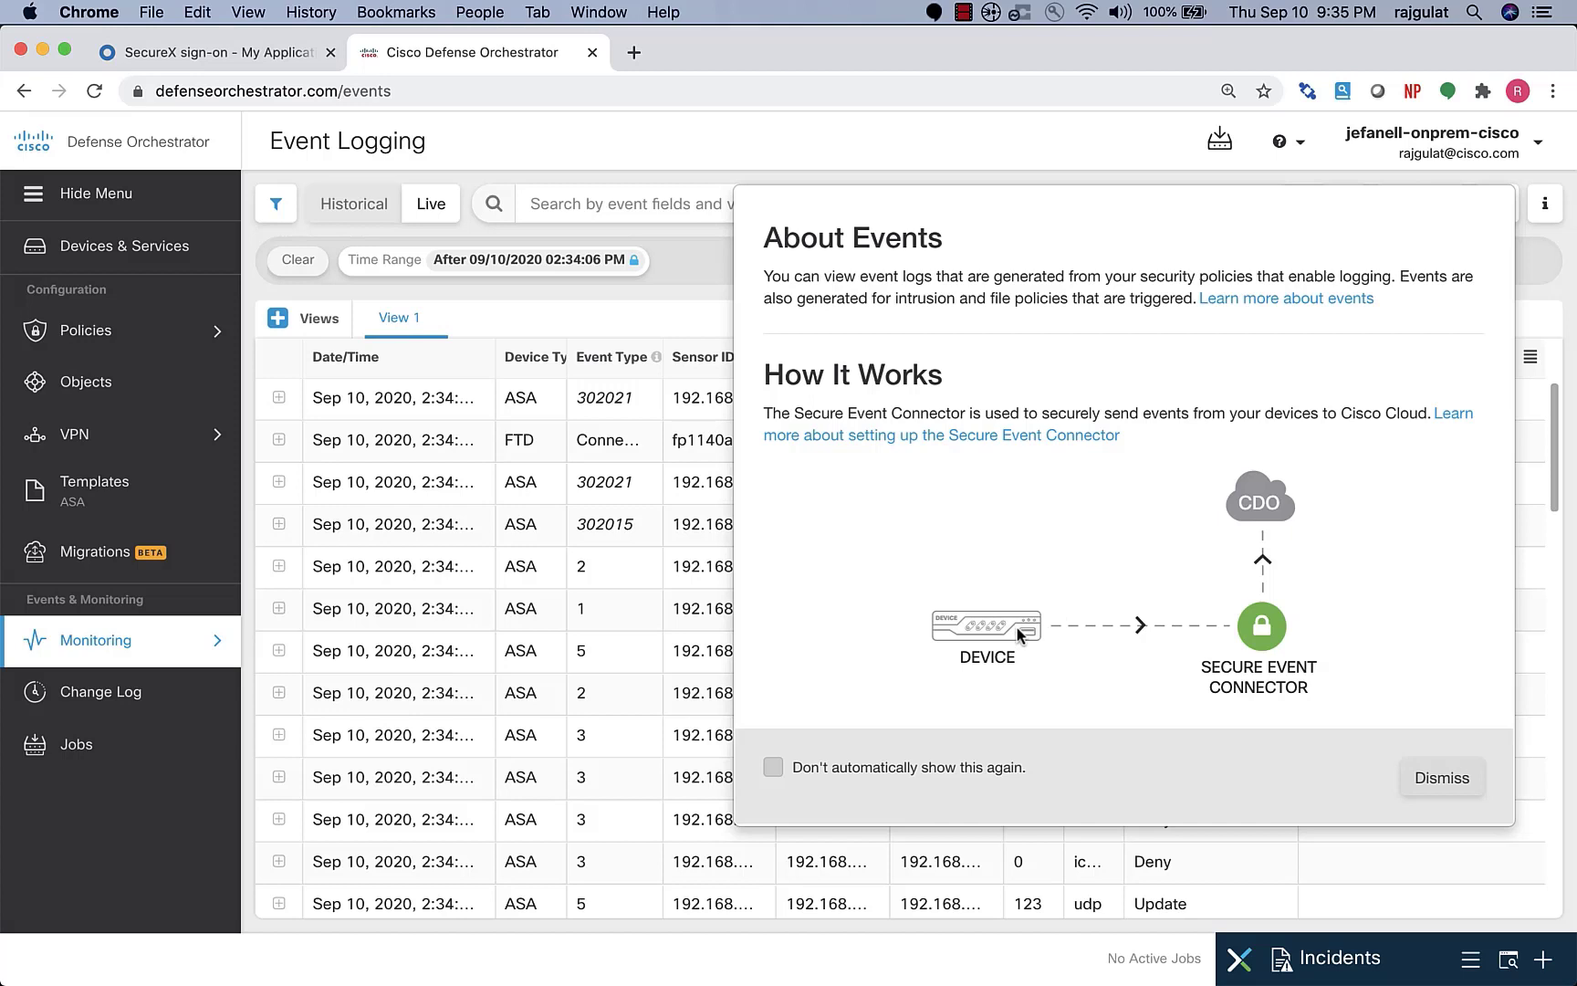
{"action": "mouse_move", "coordinate": [1137, 628]}
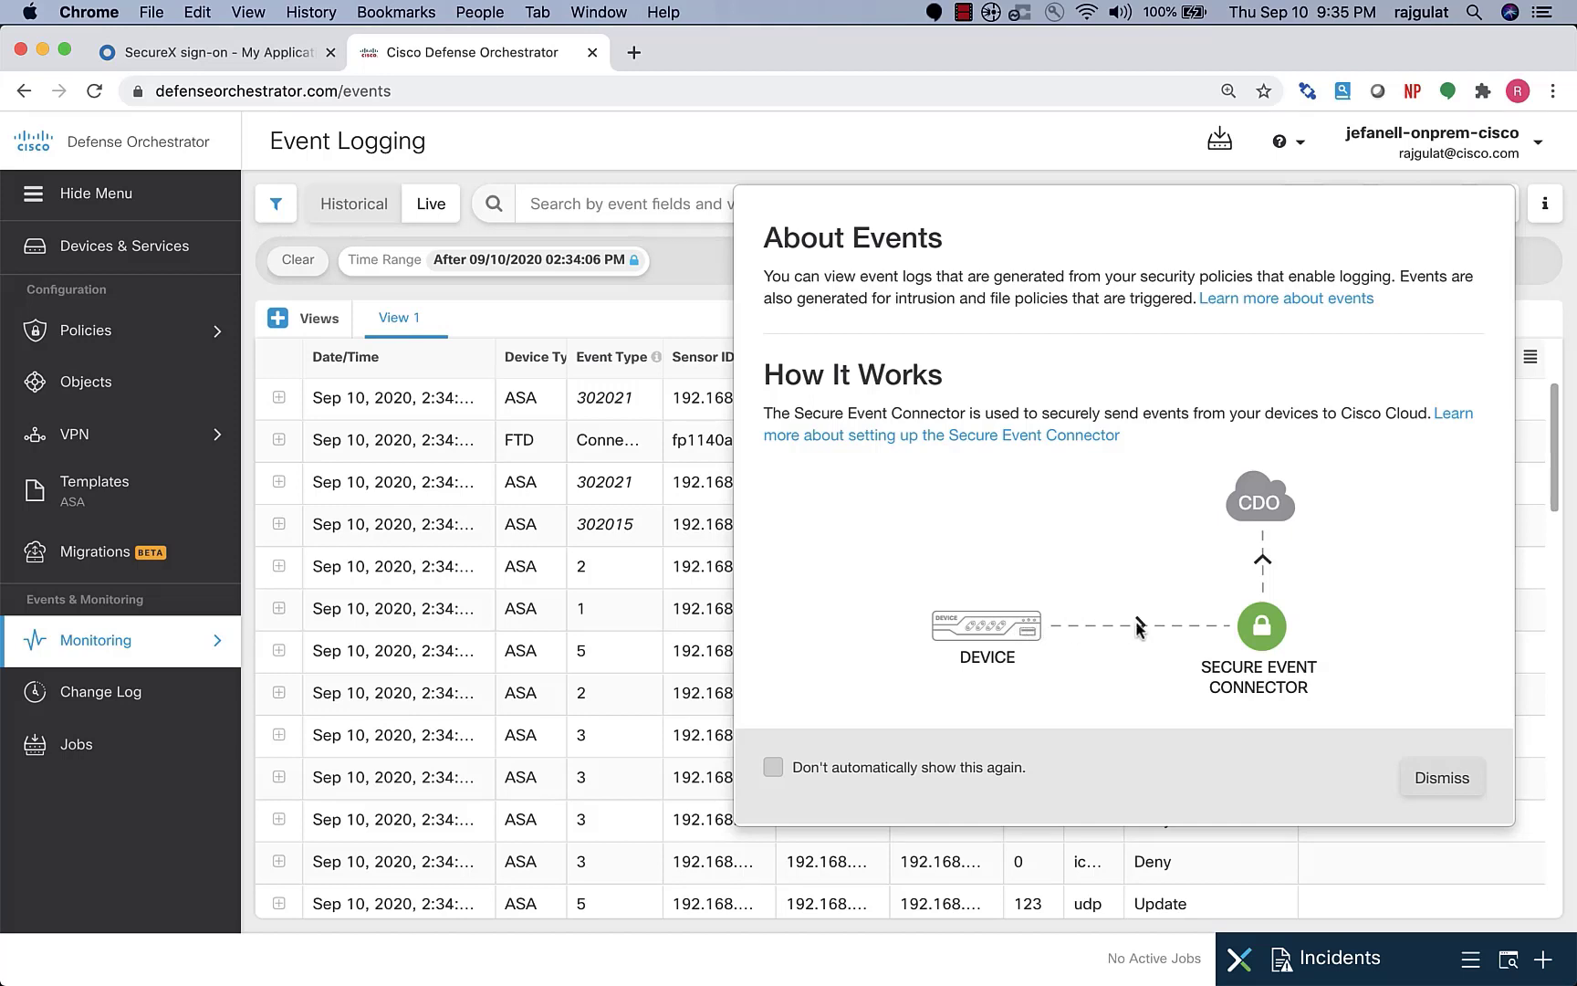
{"action": "mouse_move", "coordinate": [1258, 626]}
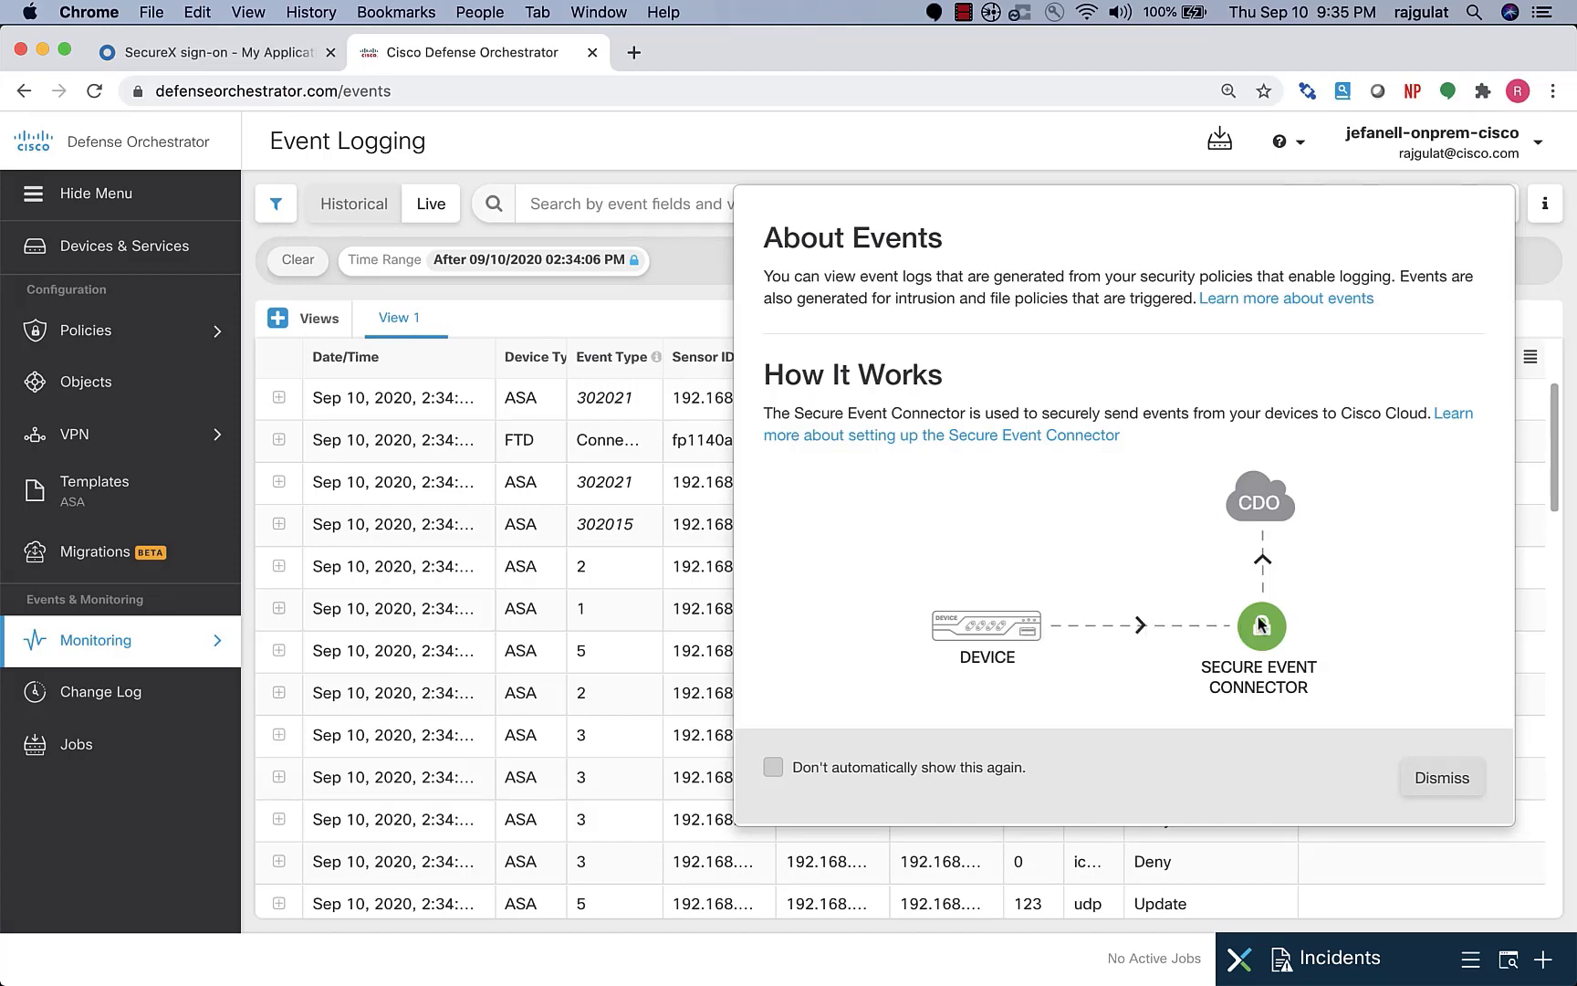
{"action": "mouse_move", "coordinate": [1265, 551]}
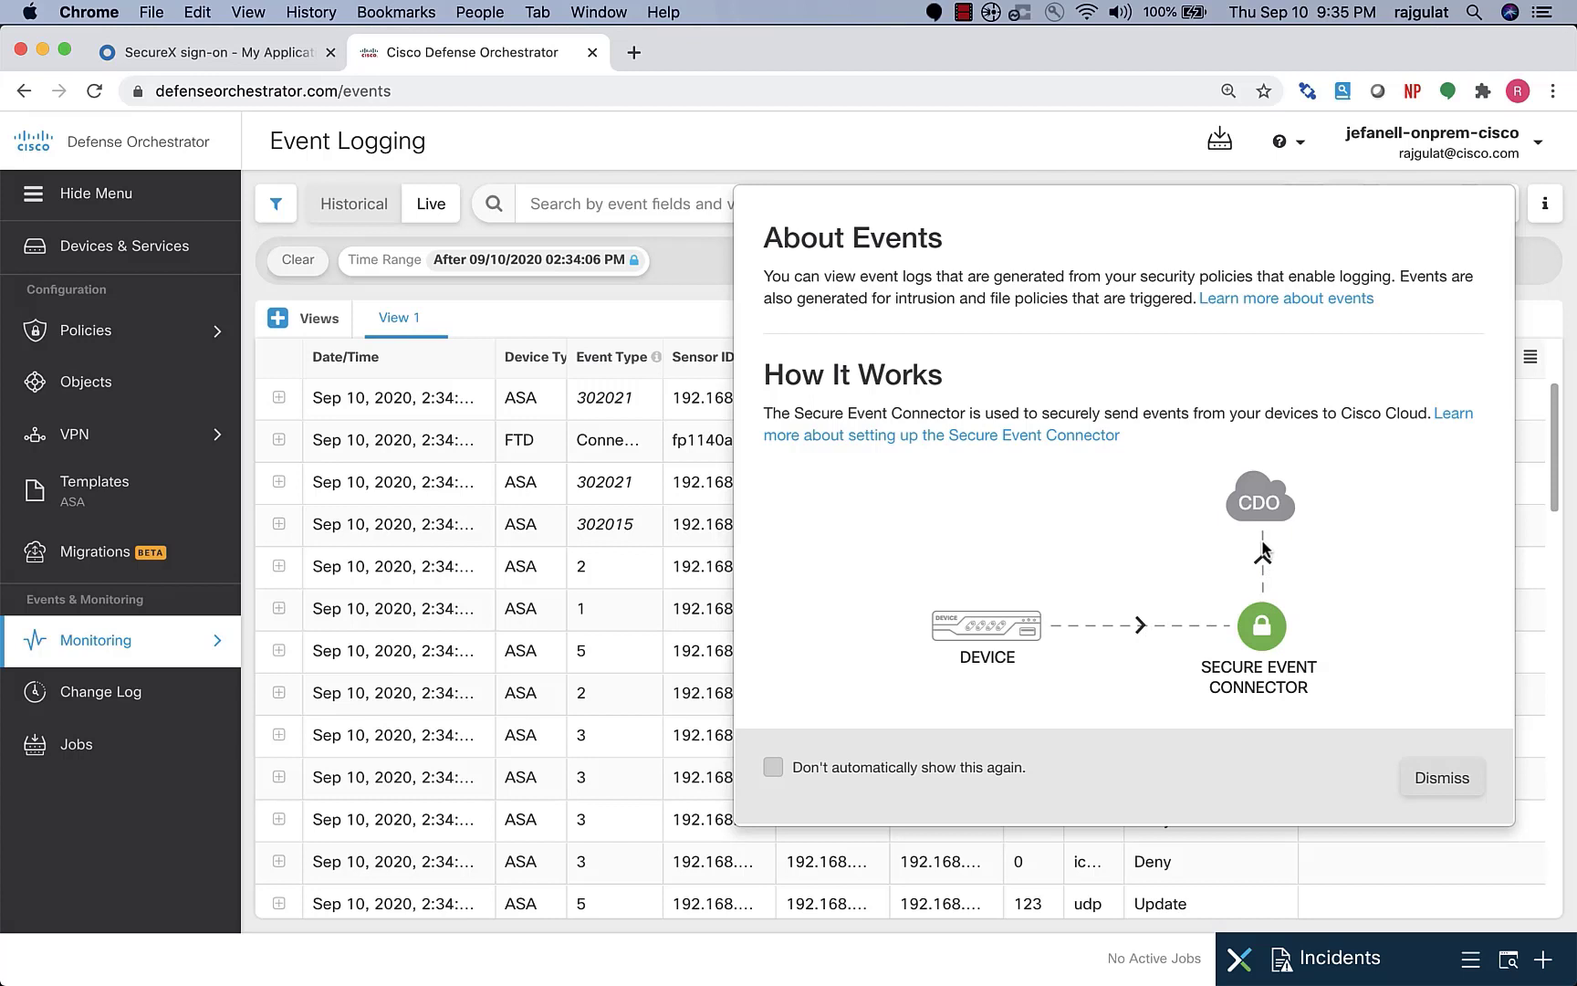
{"action": "left_click", "coordinate": [1440, 777]}
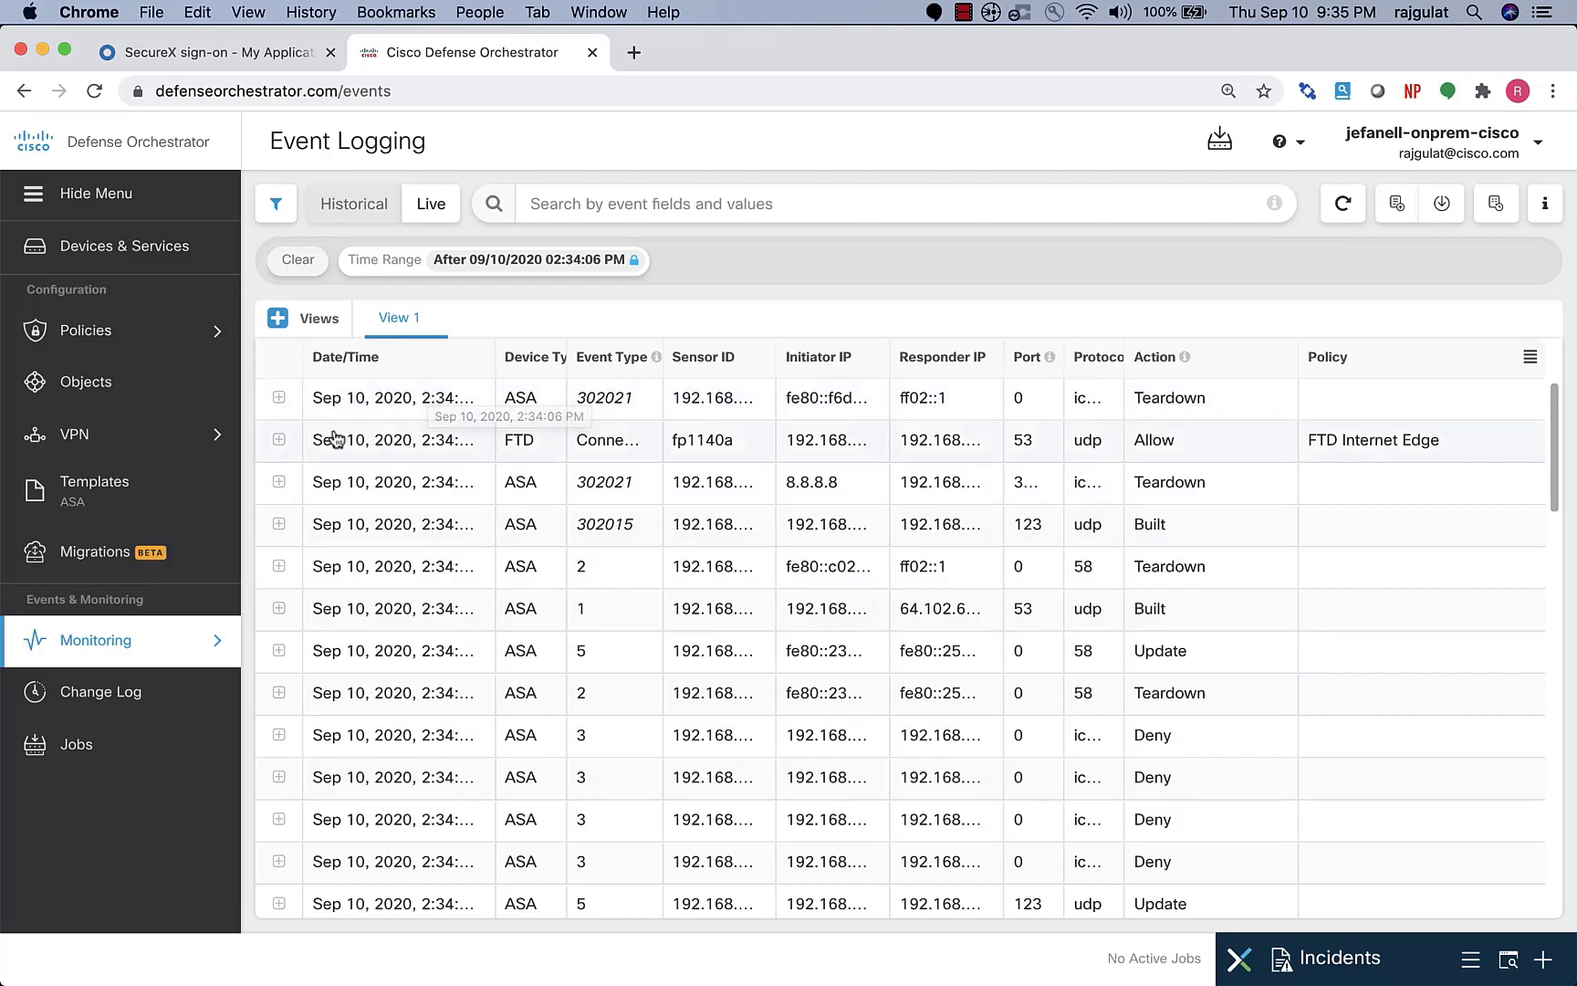
{"action": "mouse_move", "coordinate": [410, 423]}
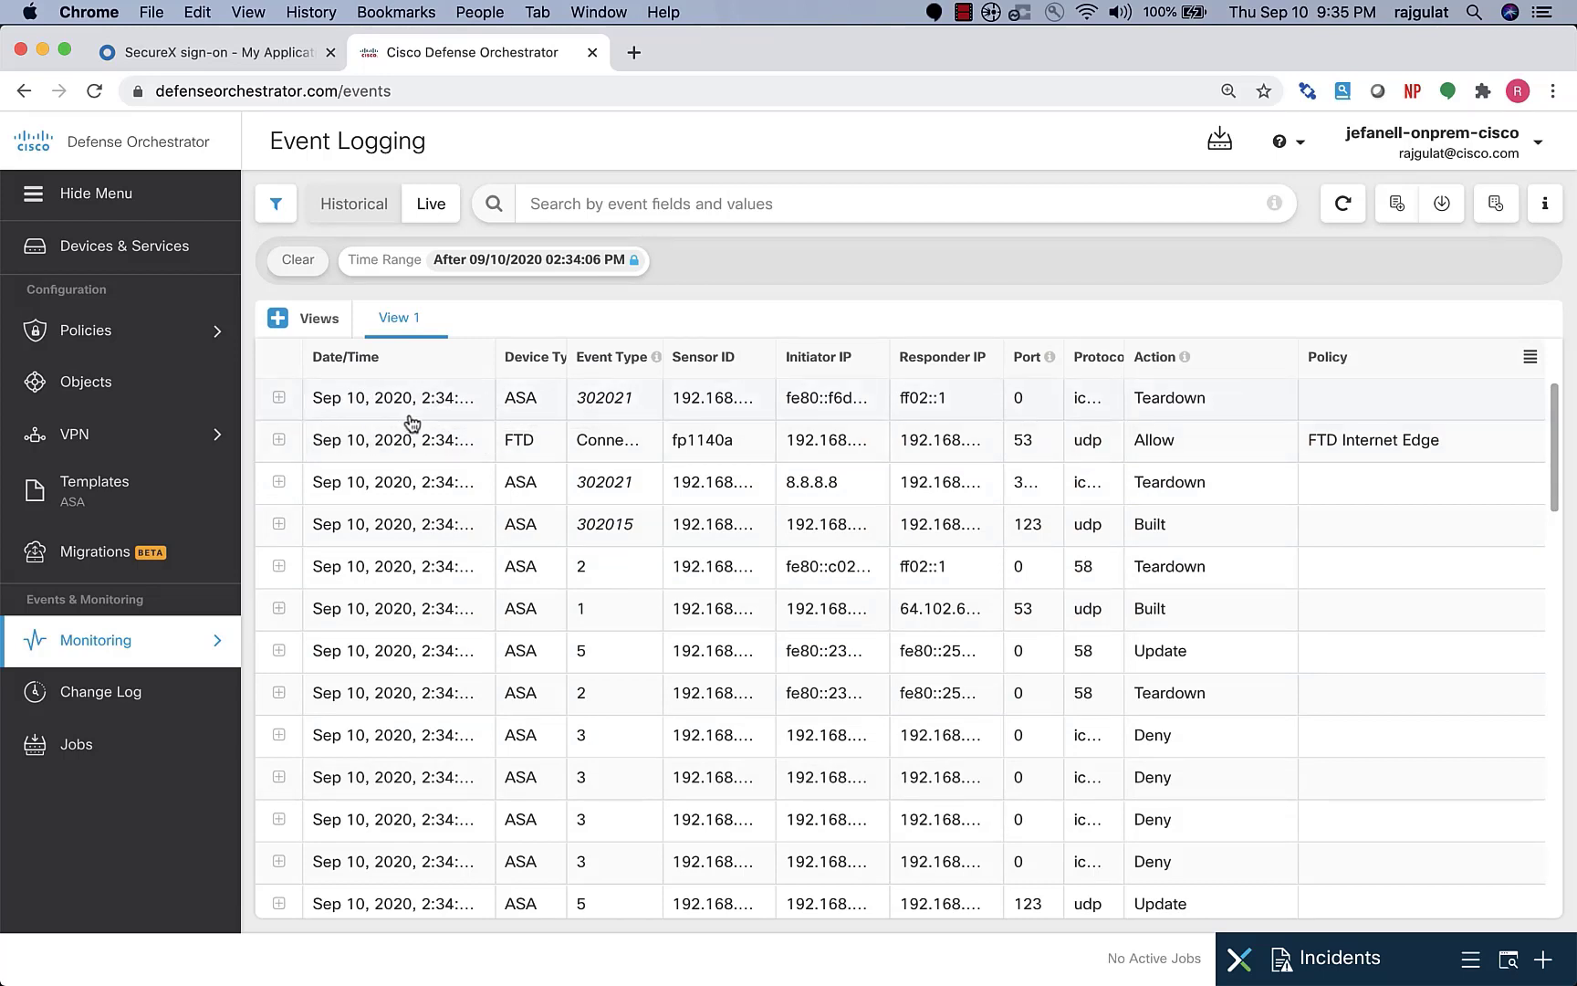
{"action": "mouse_move", "coordinate": [456, 423]}
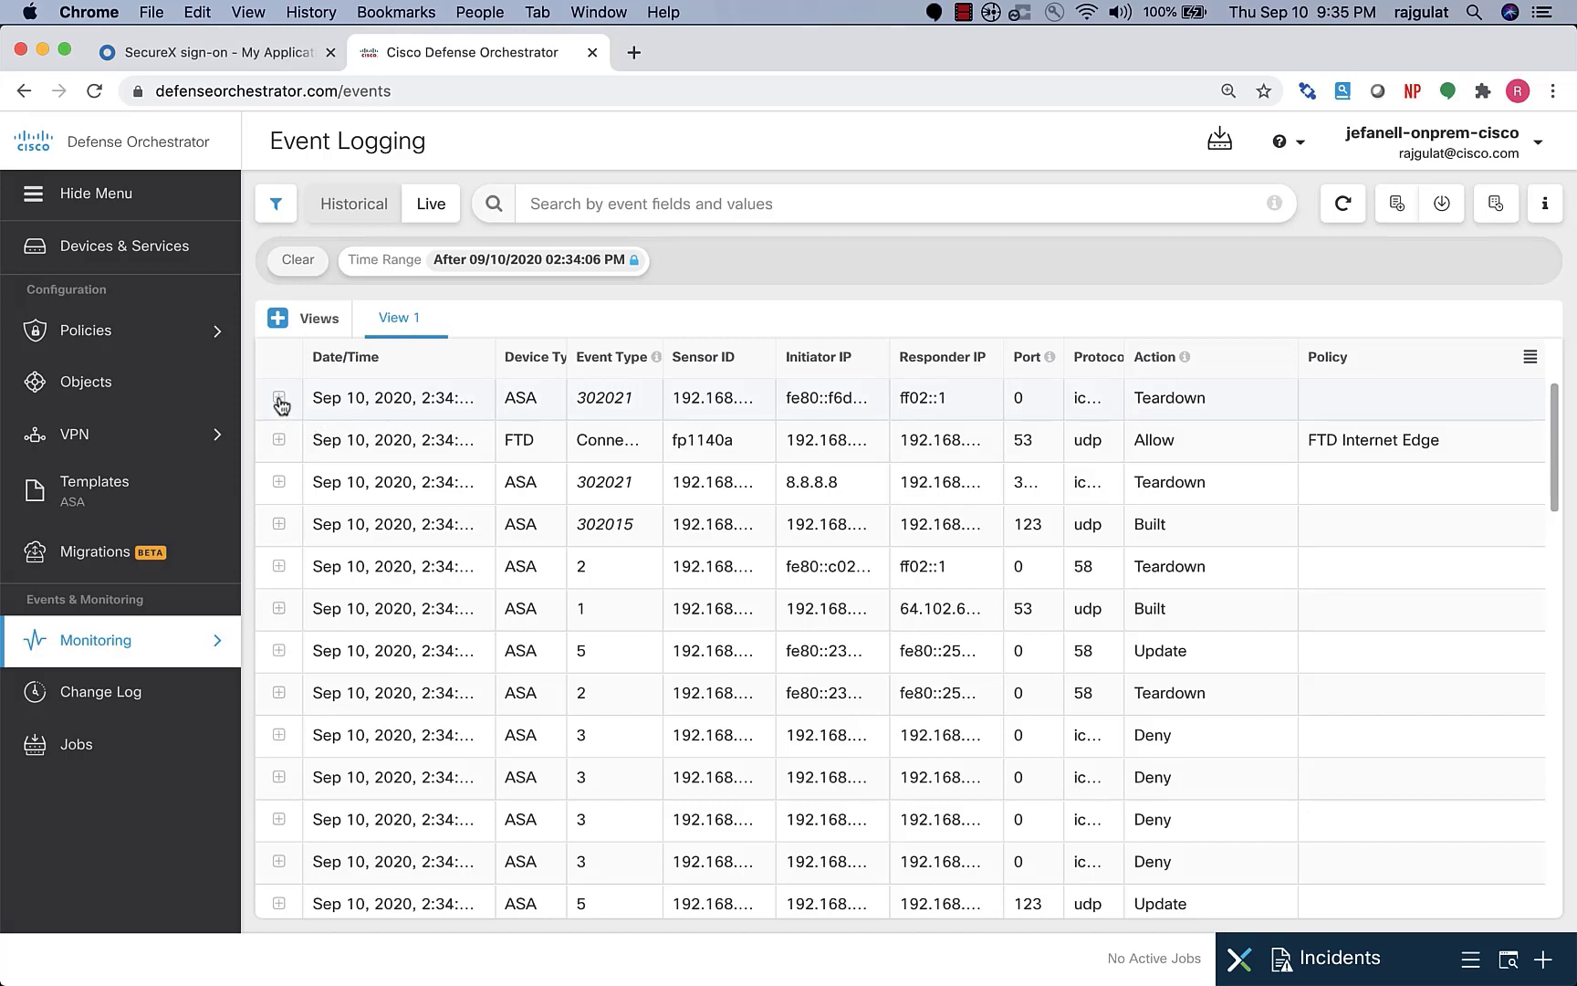
{"action": "mouse_move", "coordinate": [423, 400]}
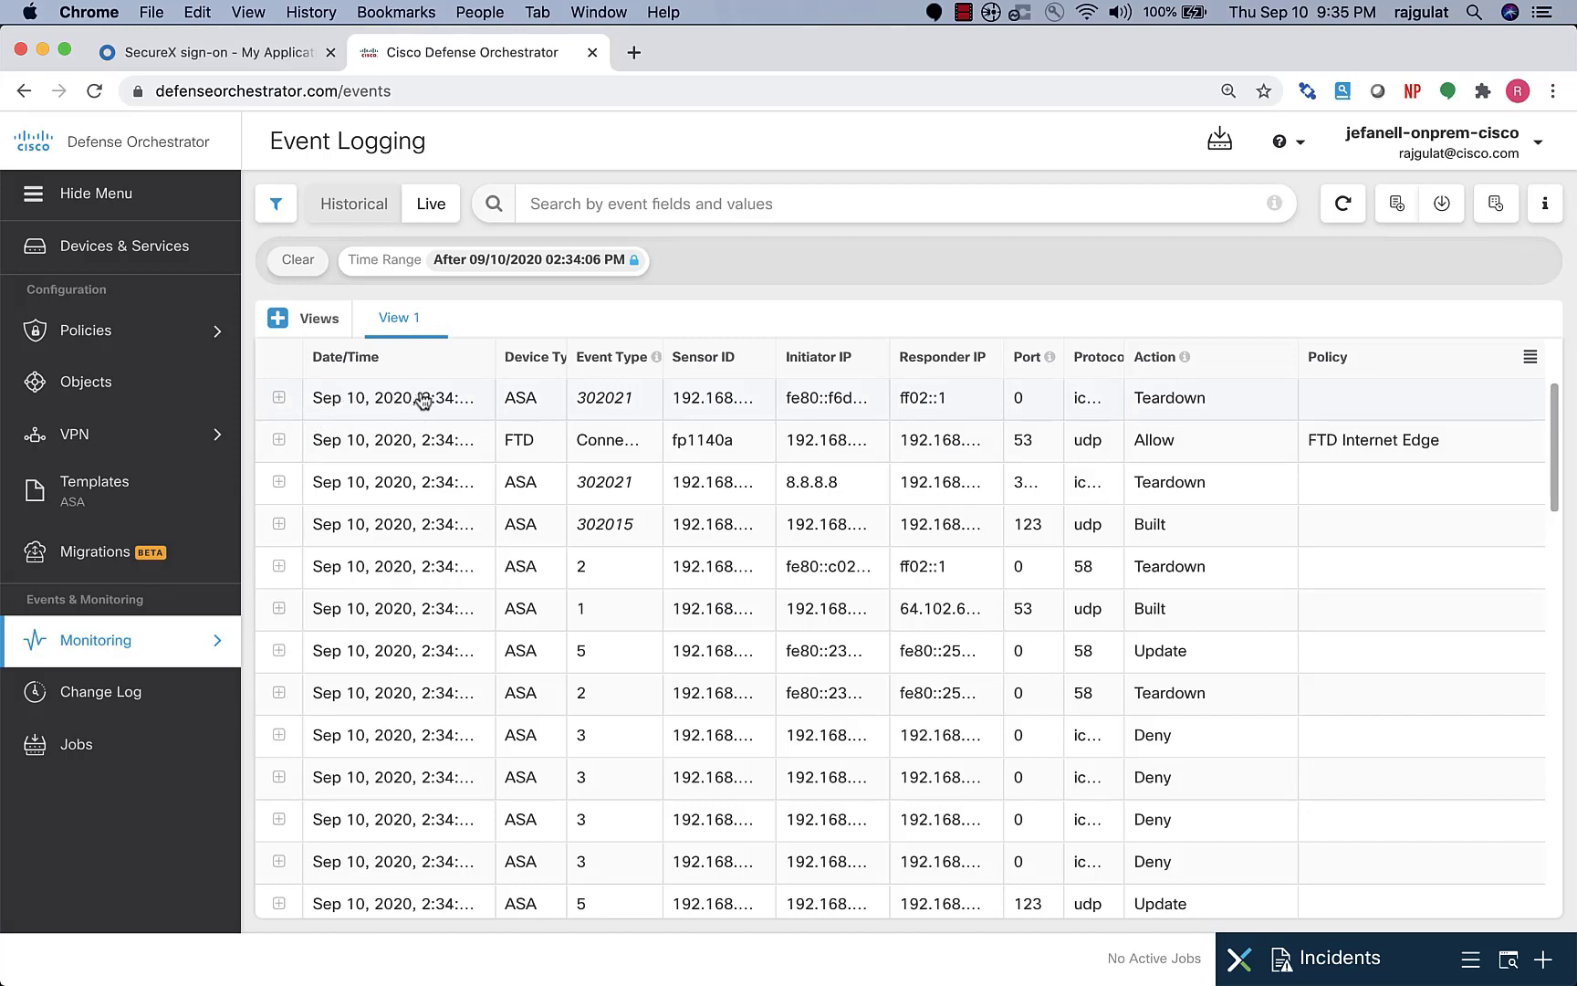
{"action": "mouse_move", "coordinate": [492, 369]}
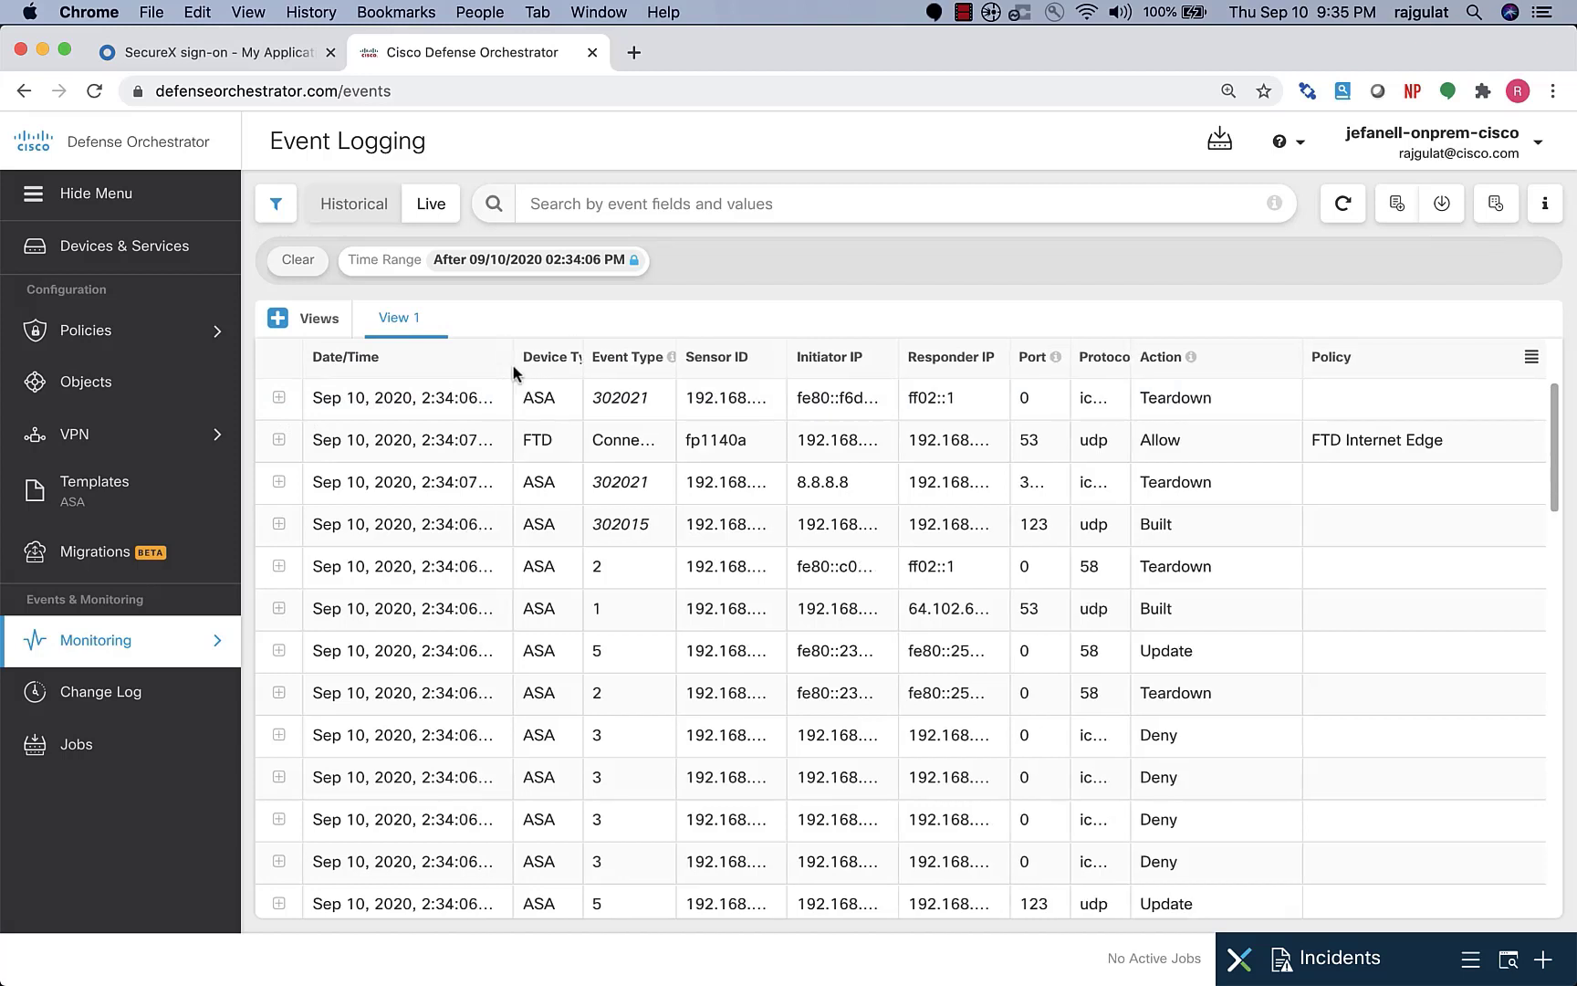
{"action": "mouse_move", "coordinate": [589, 374]}
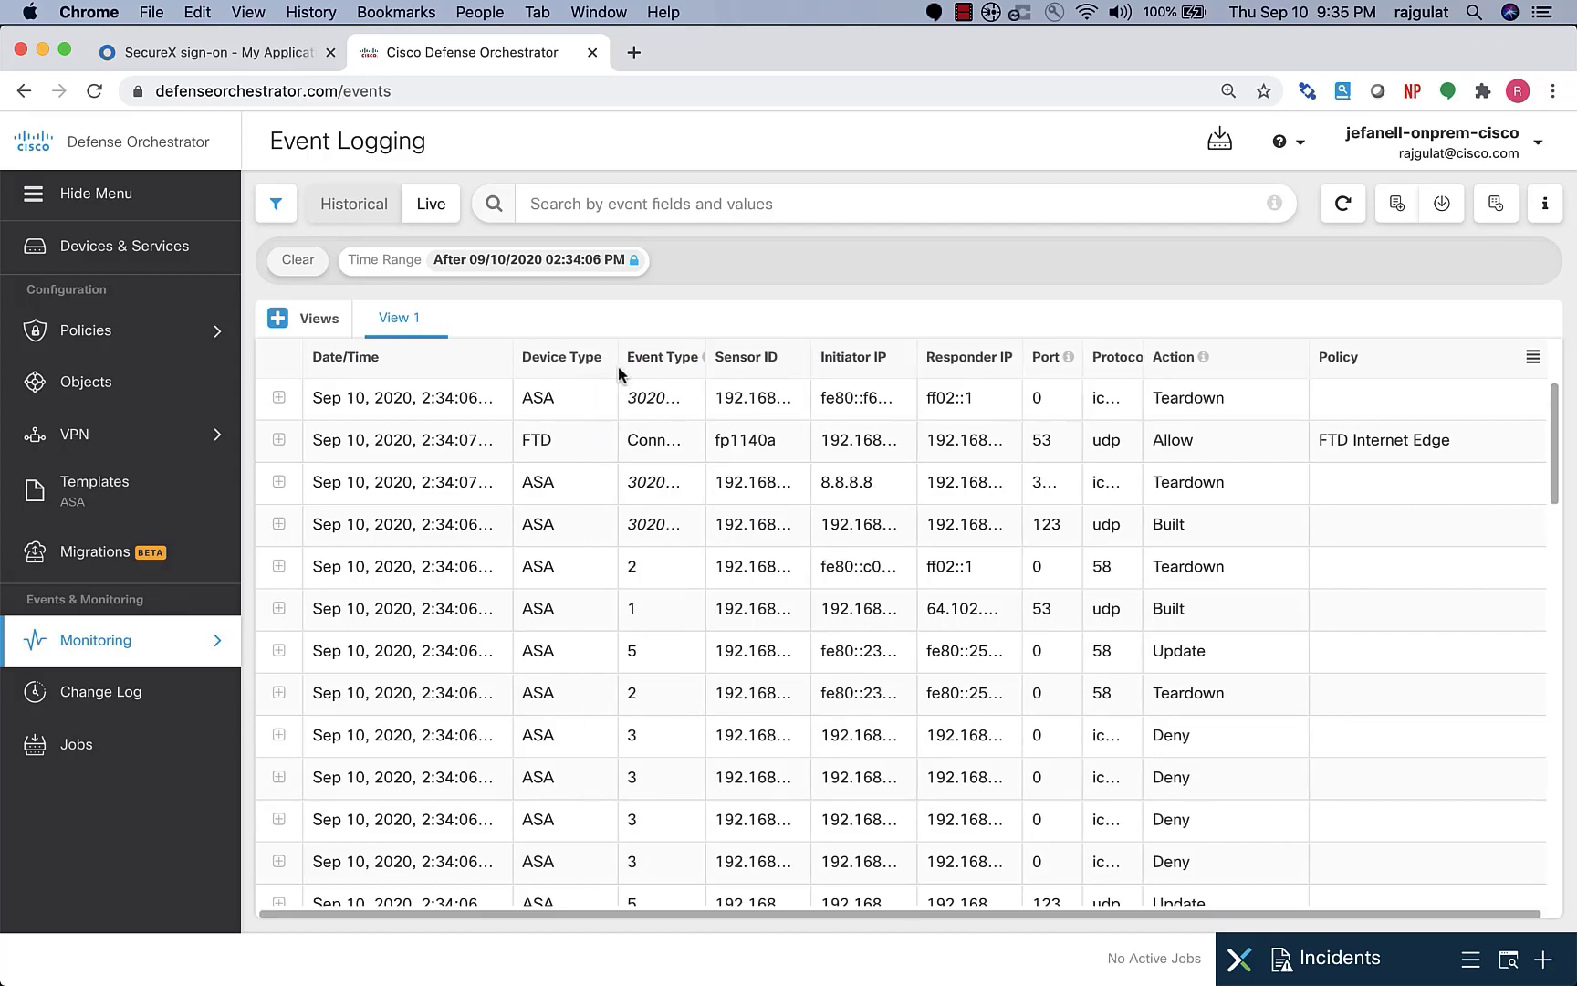
{"action": "mouse_move", "coordinate": [536, 440]}
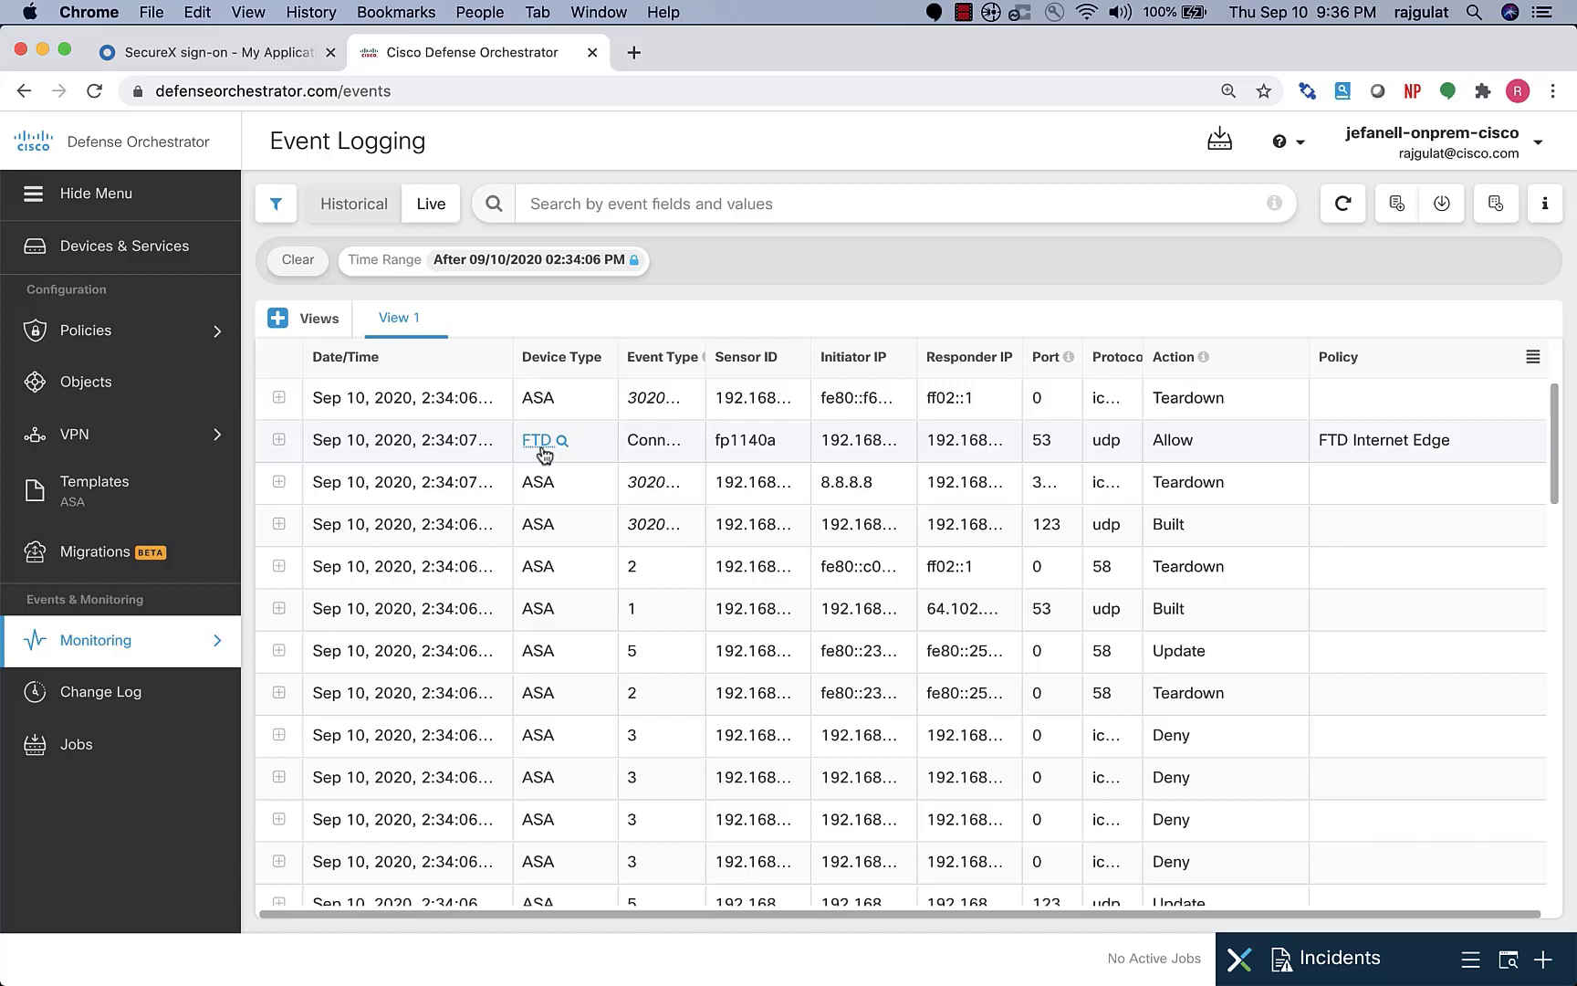
{"action": "mouse_move", "coordinate": [539, 440]}
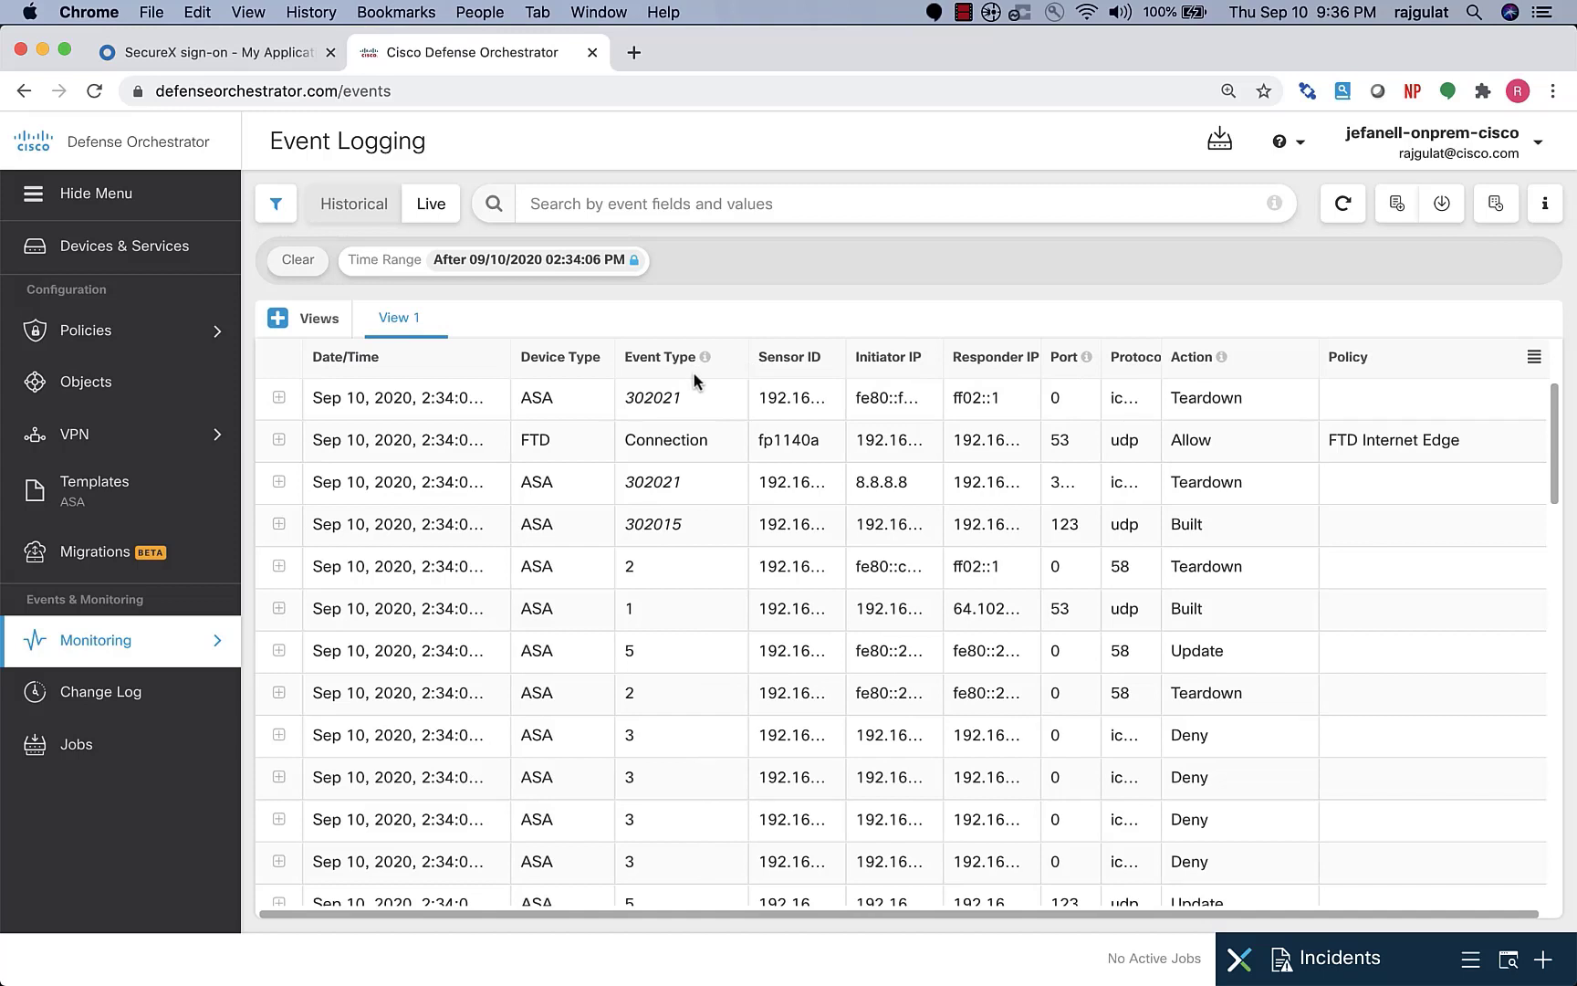
{"action": "mouse_move", "coordinate": [1164, 372]}
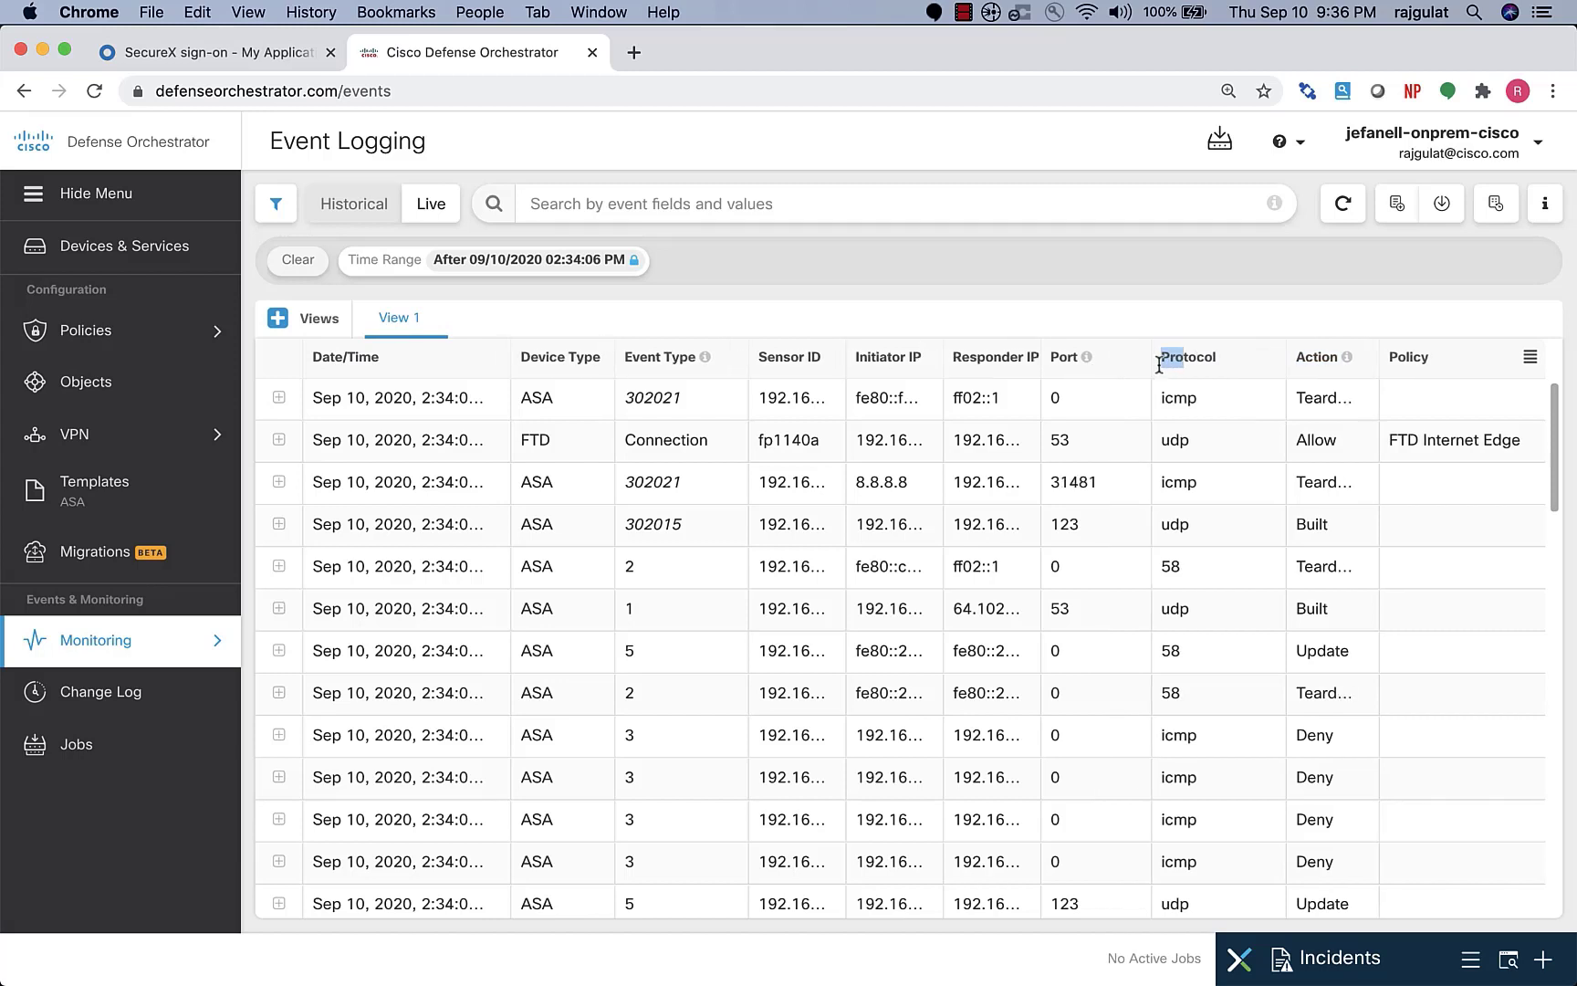
{"action": "mouse_move", "coordinate": [1530, 357]}
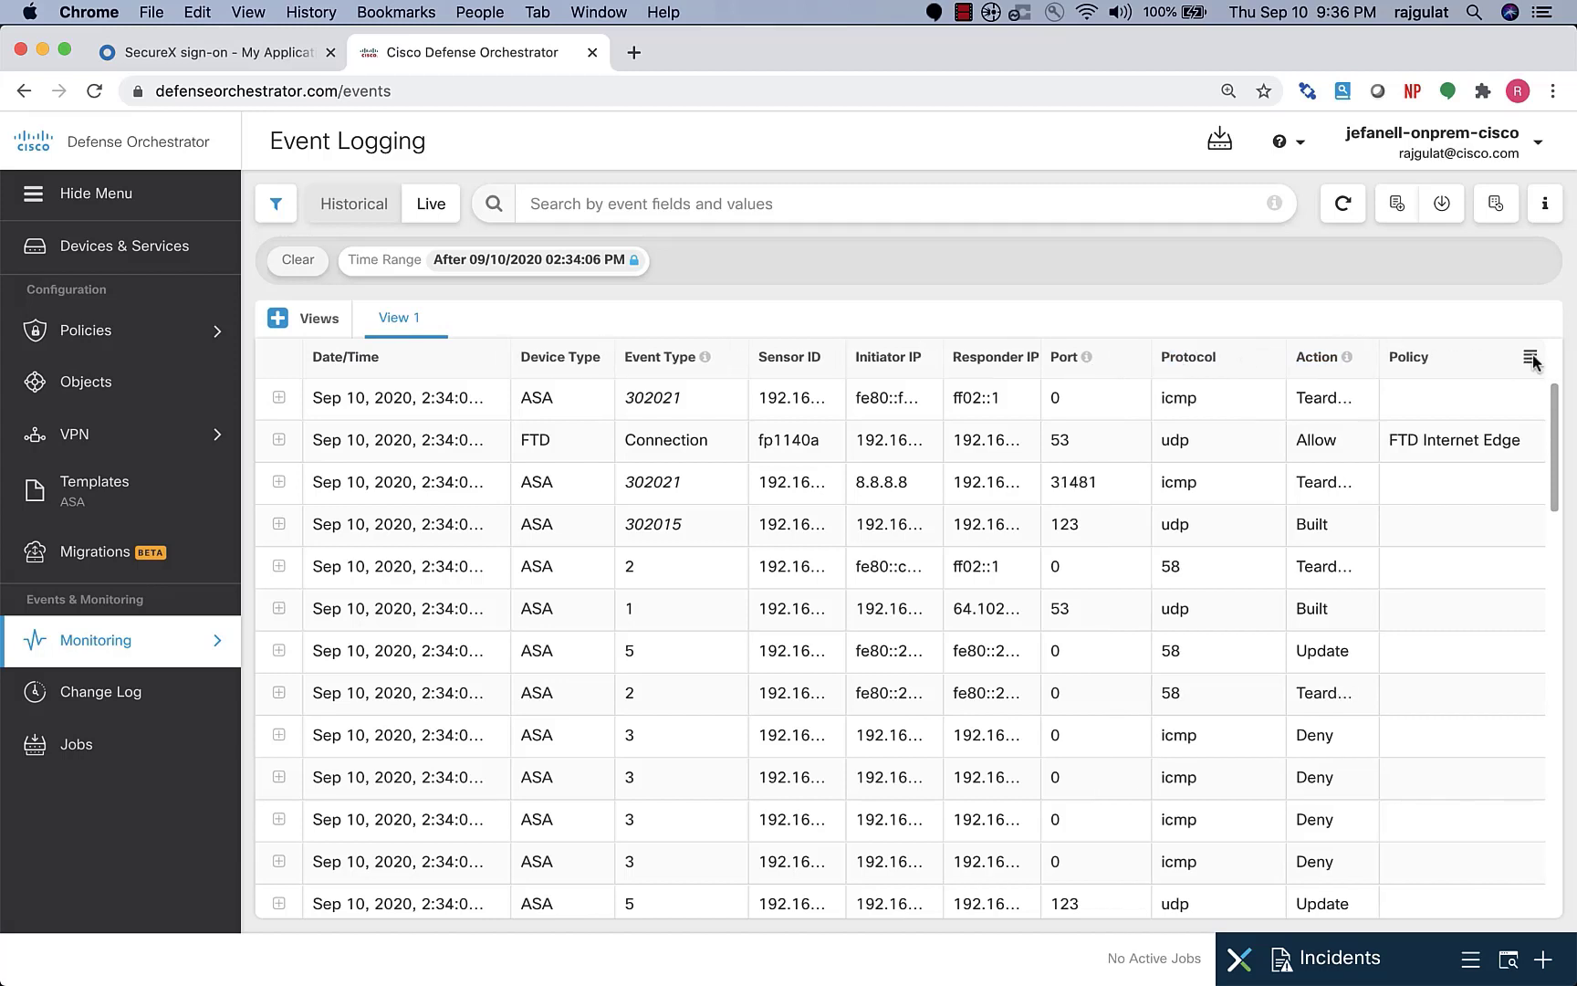
- Browse the events table's available columns in the Customize Table list without changing them
{"action": "left_click", "coordinate": [1530, 357]}
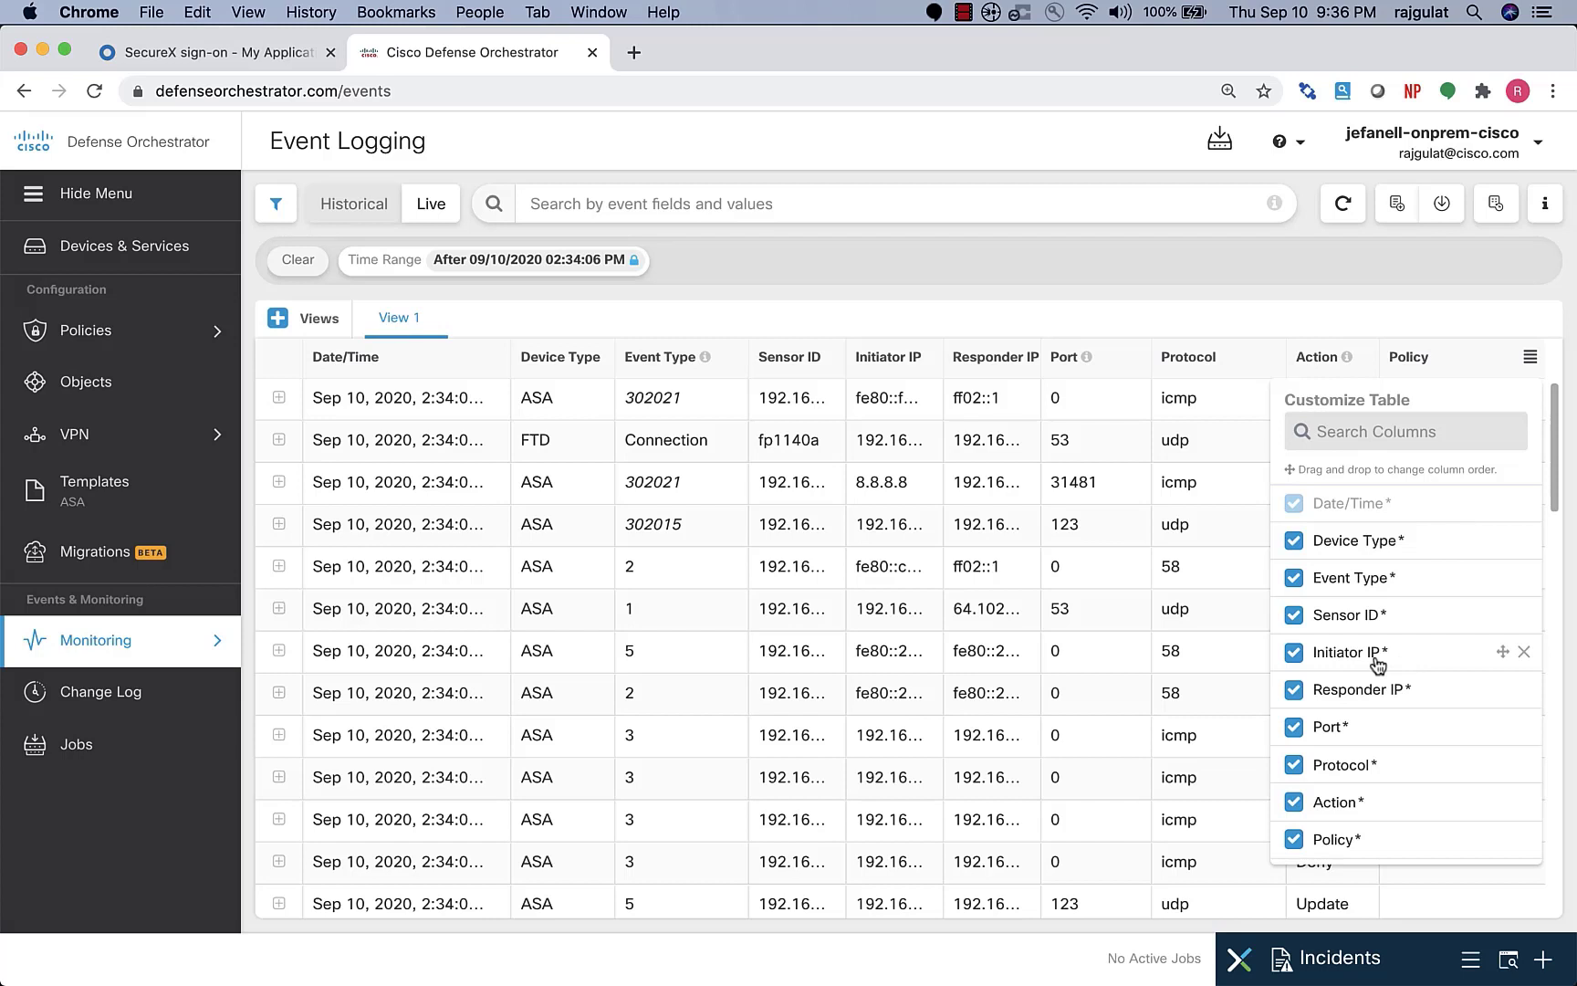
{"action": "mouse_move", "coordinate": [1378, 701]}
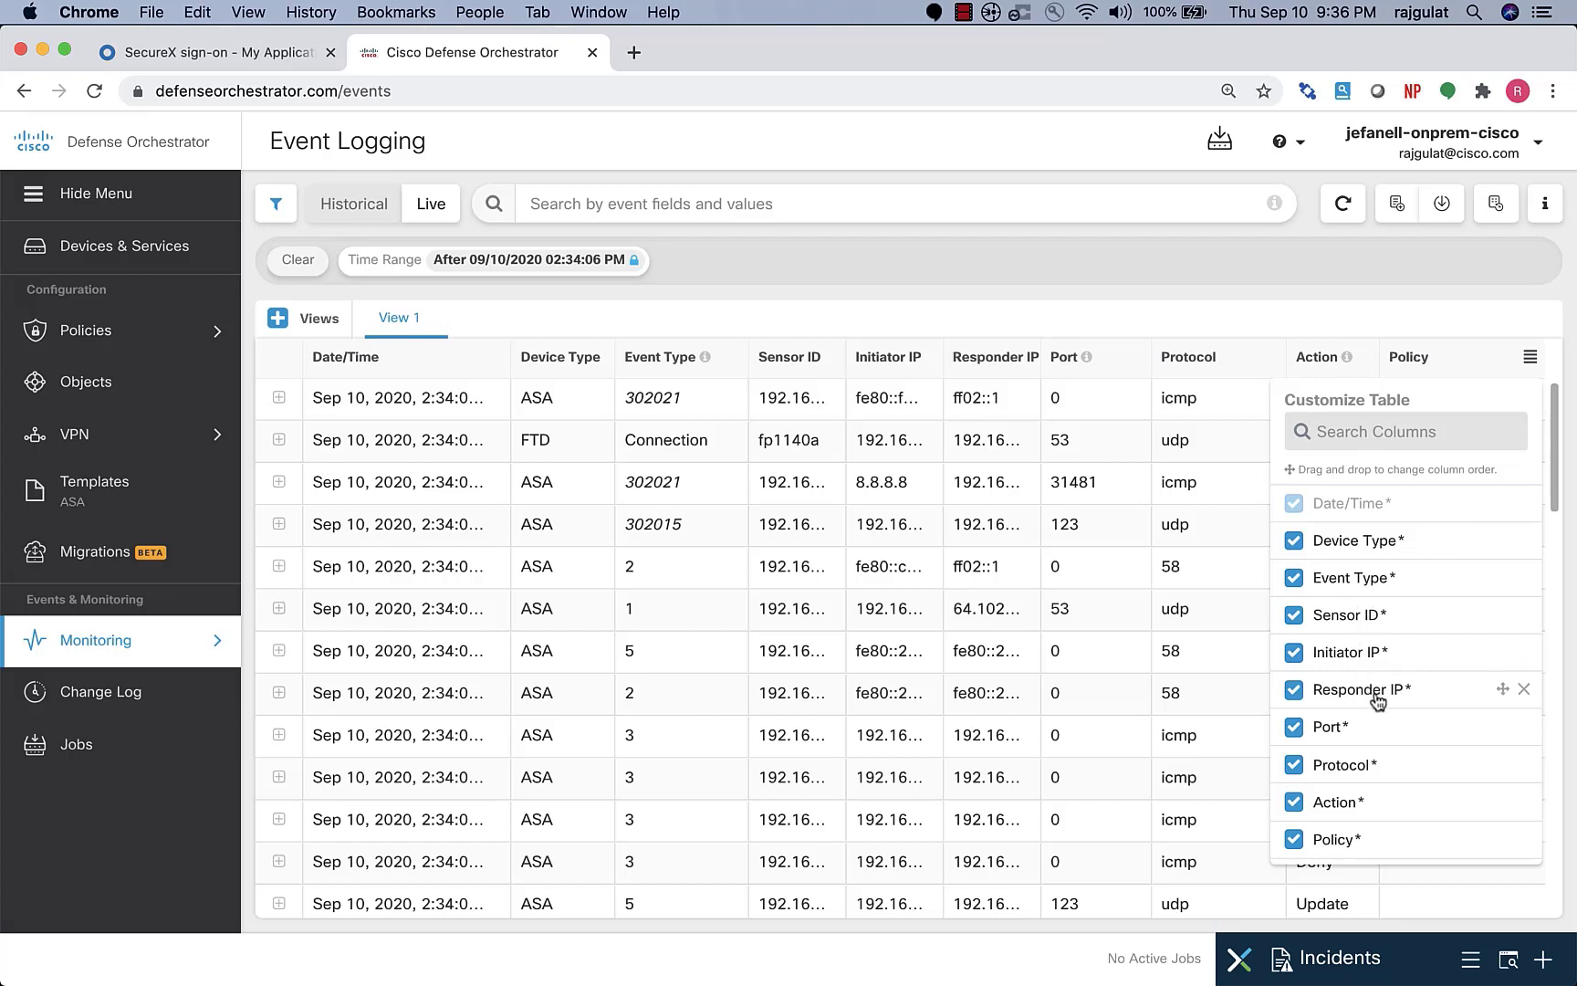
{"action": "mouse_move", "coordinate": [1293, 658]}
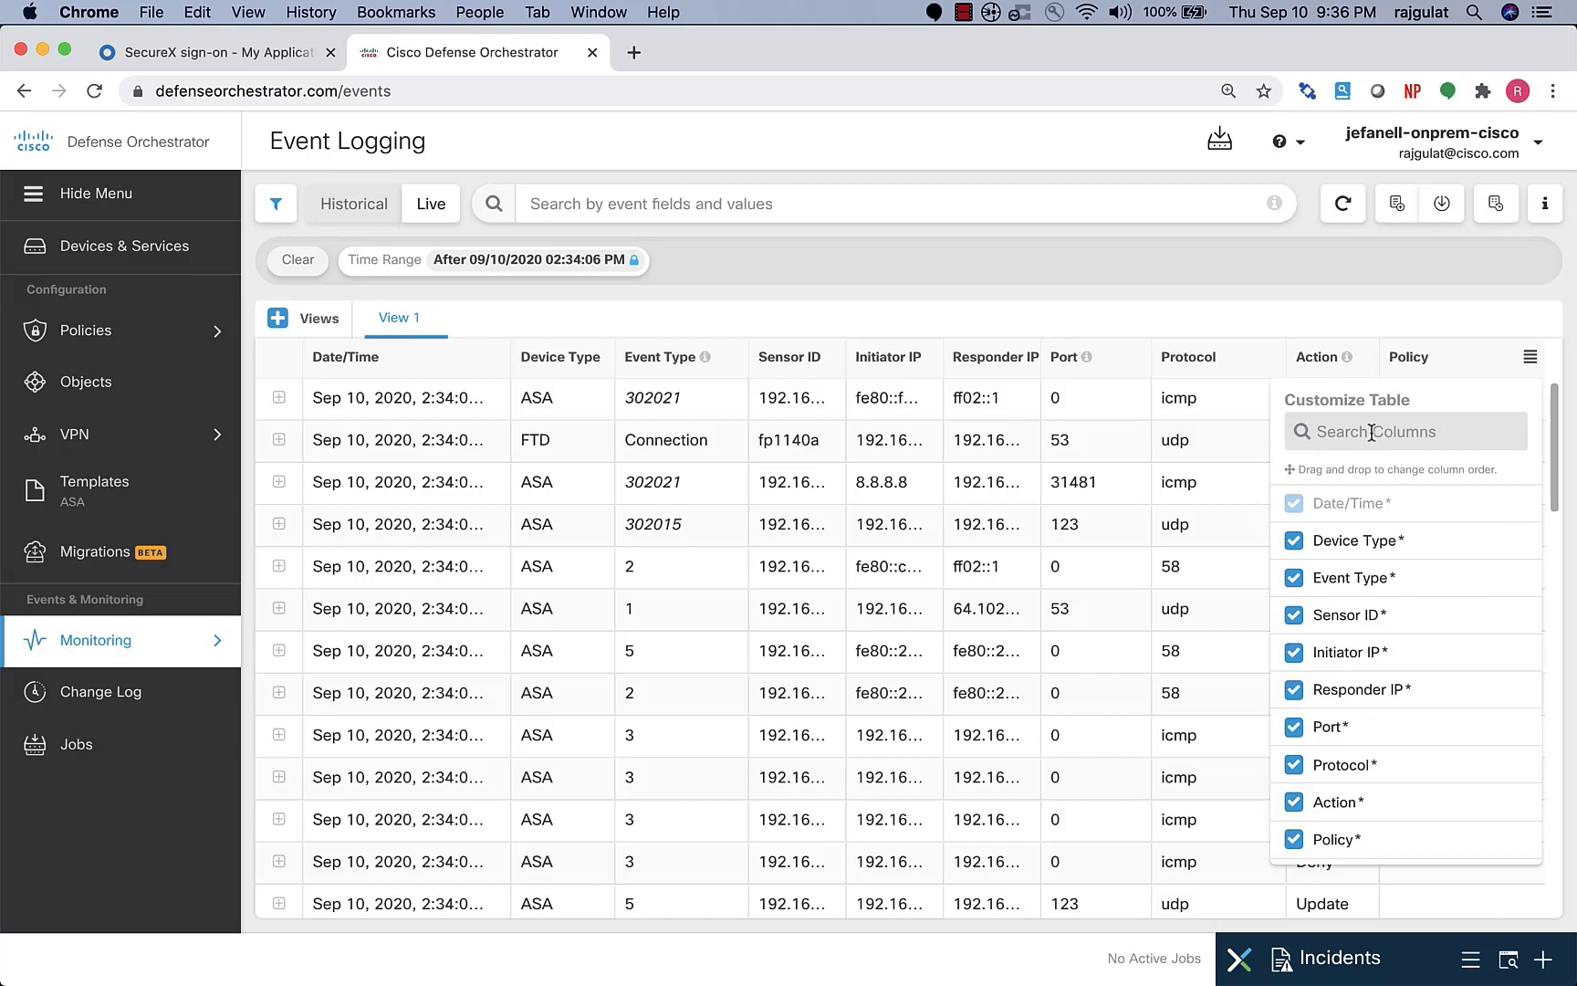
{"action": "scroll", "scroll_direction": "down", "scroll_amount": 3}
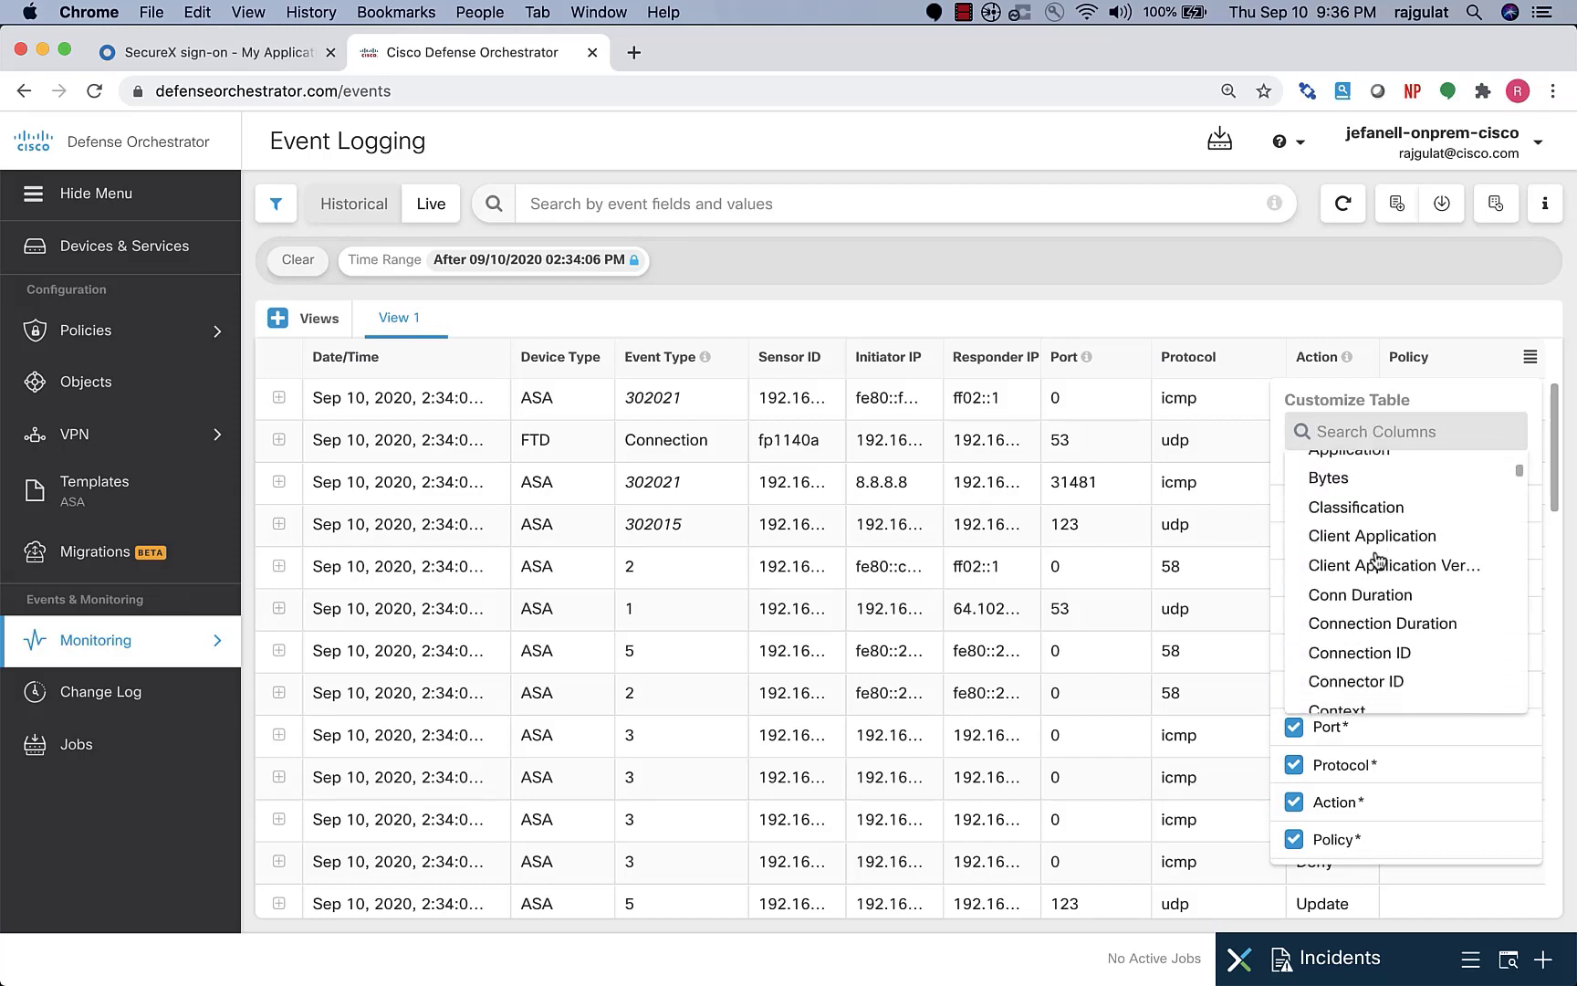
{"action": "scroll", "scroll_direction": "down", "scroll_amount": 3}
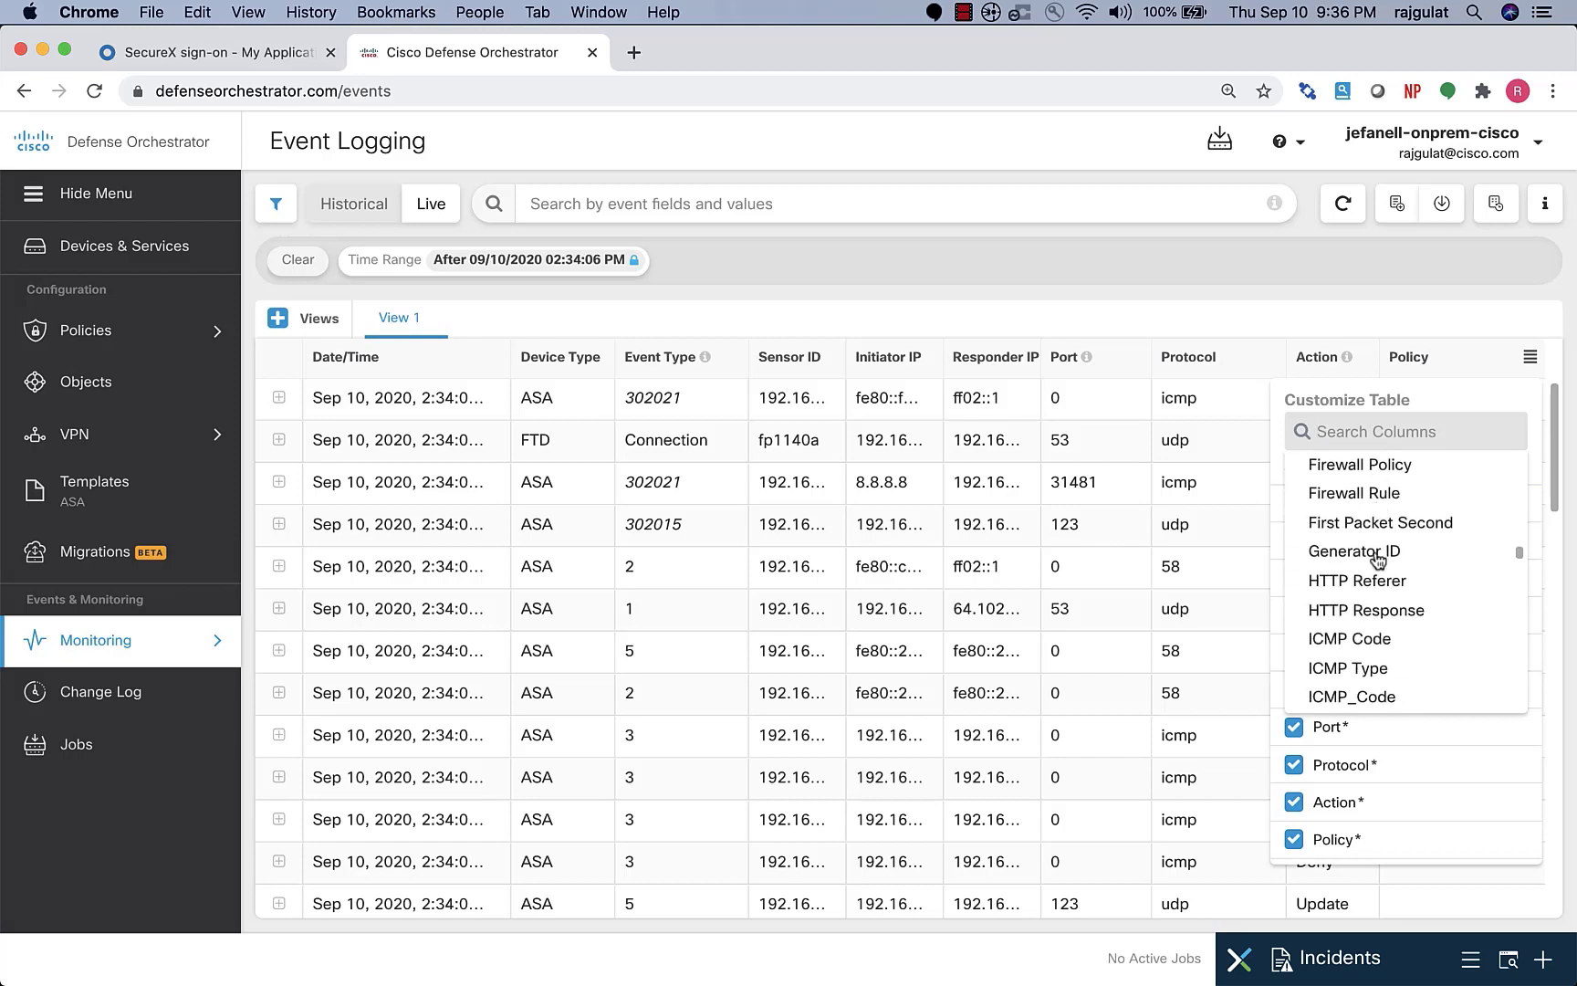
{"action": "scroll", "scroll_direction": "down", "scroll_amount": 3}
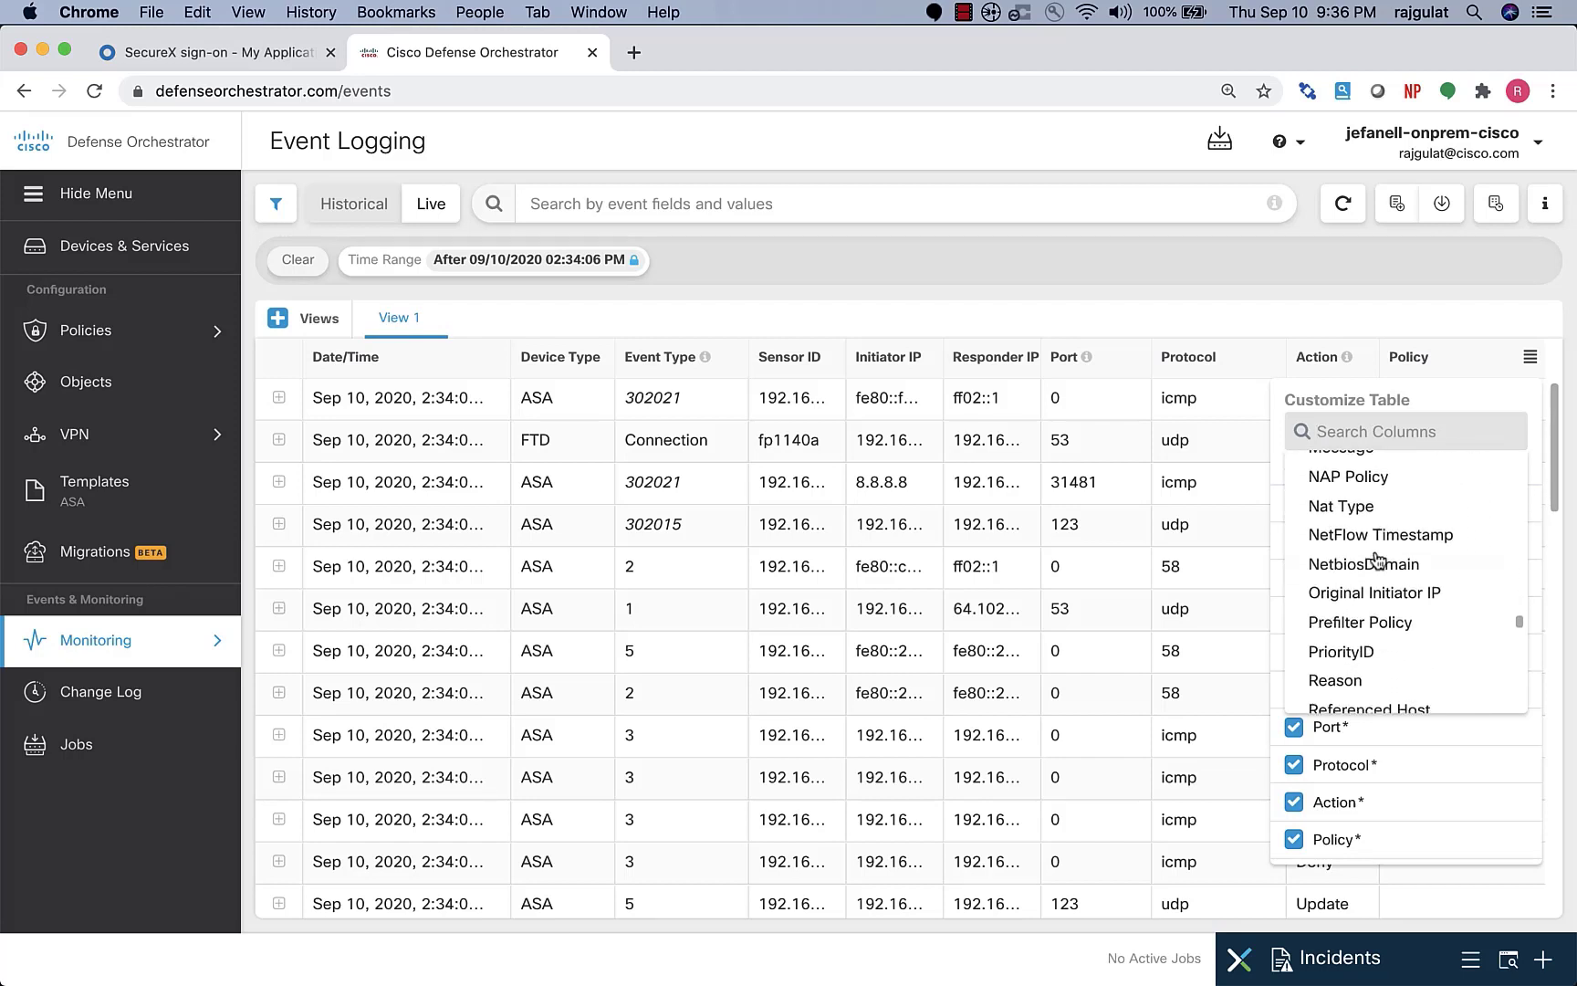
{"action": "scroll", "scroll_direction": "up", "scroll_amount": 3}
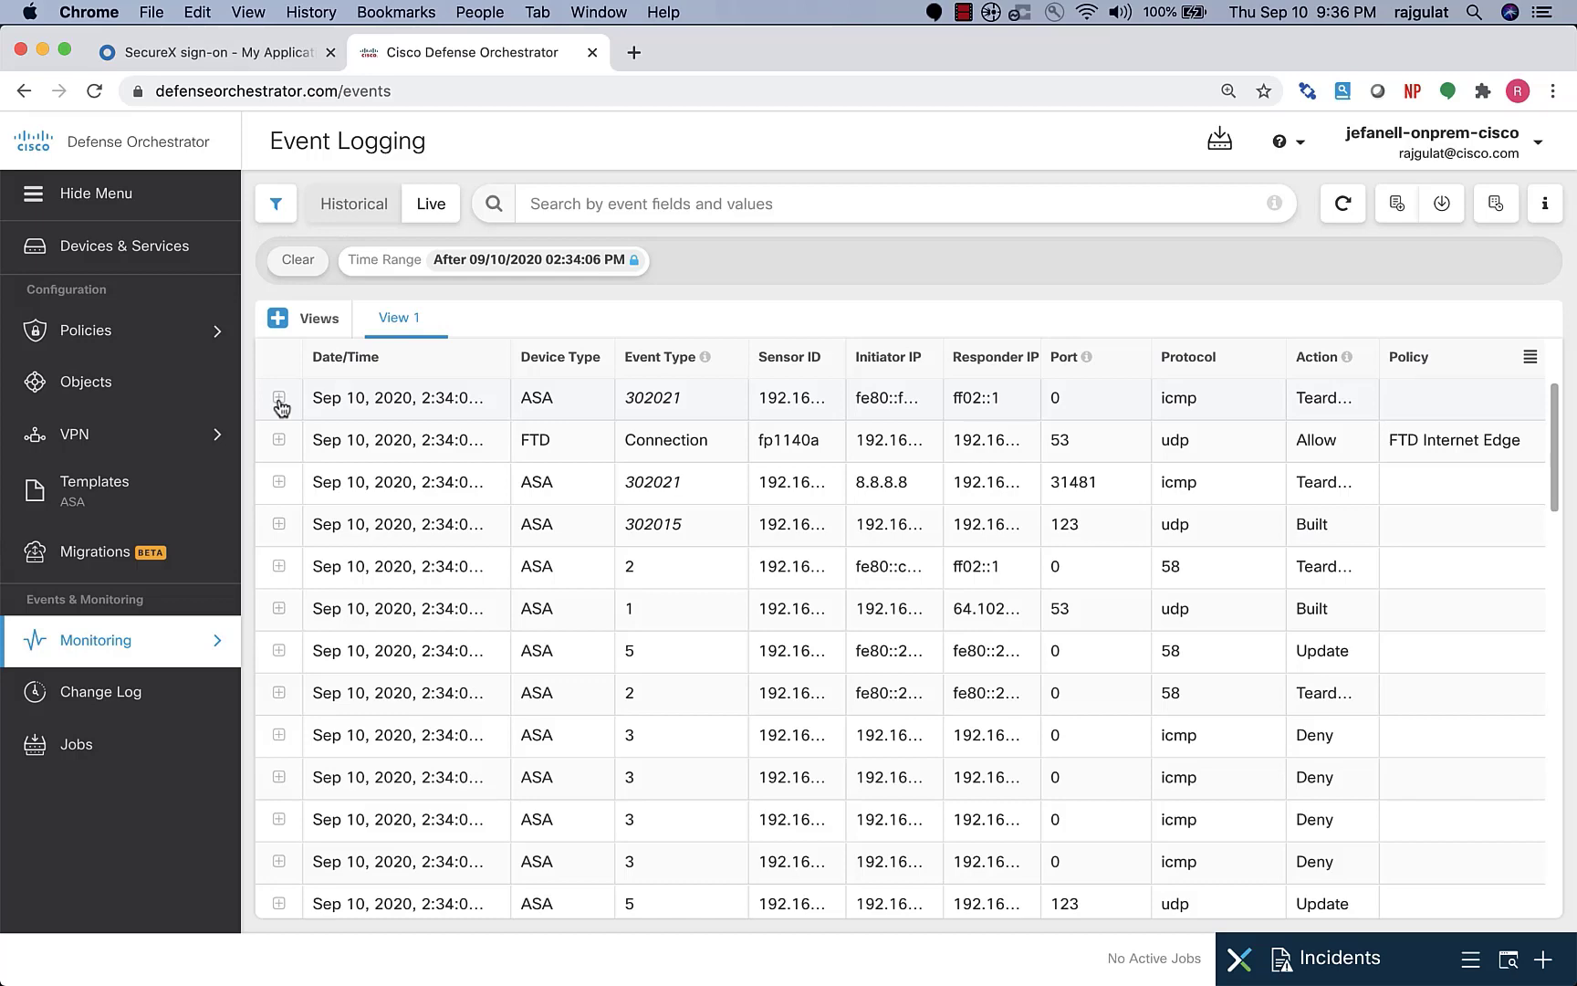
- Expand the first ASA 302021 Teardown ICMP event row to reveal its fields and syslog message
{"action": "left_click", "coordinate": [280, 406]}
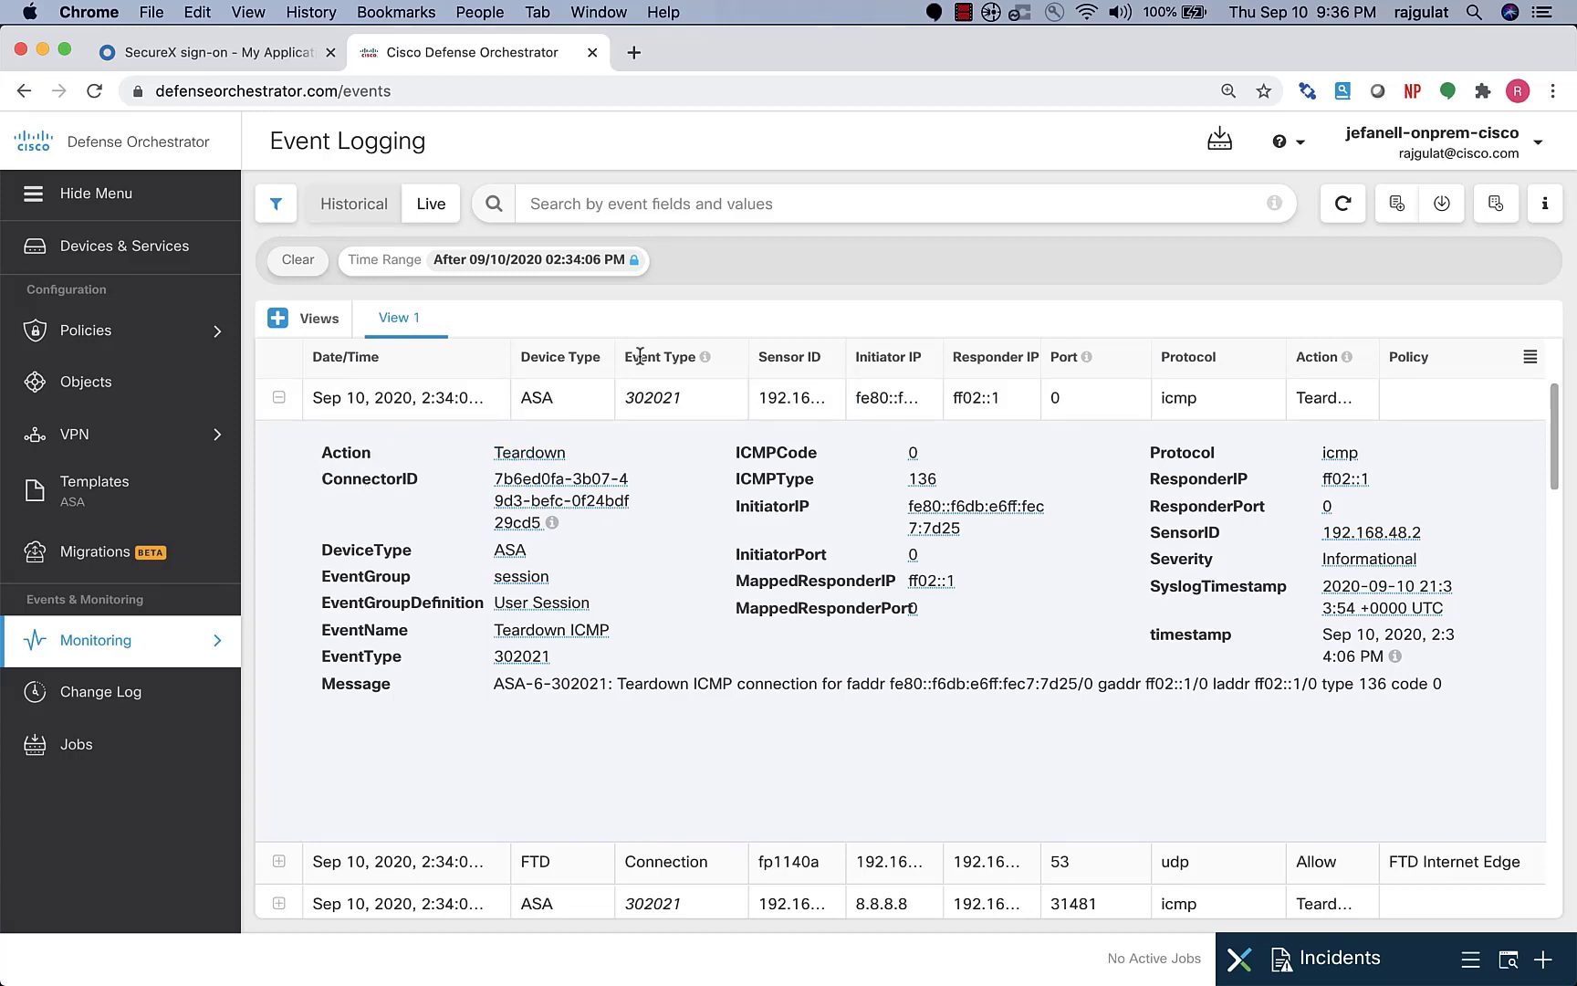
{"action": "mouse_move", "coordinate": [745, 363]}
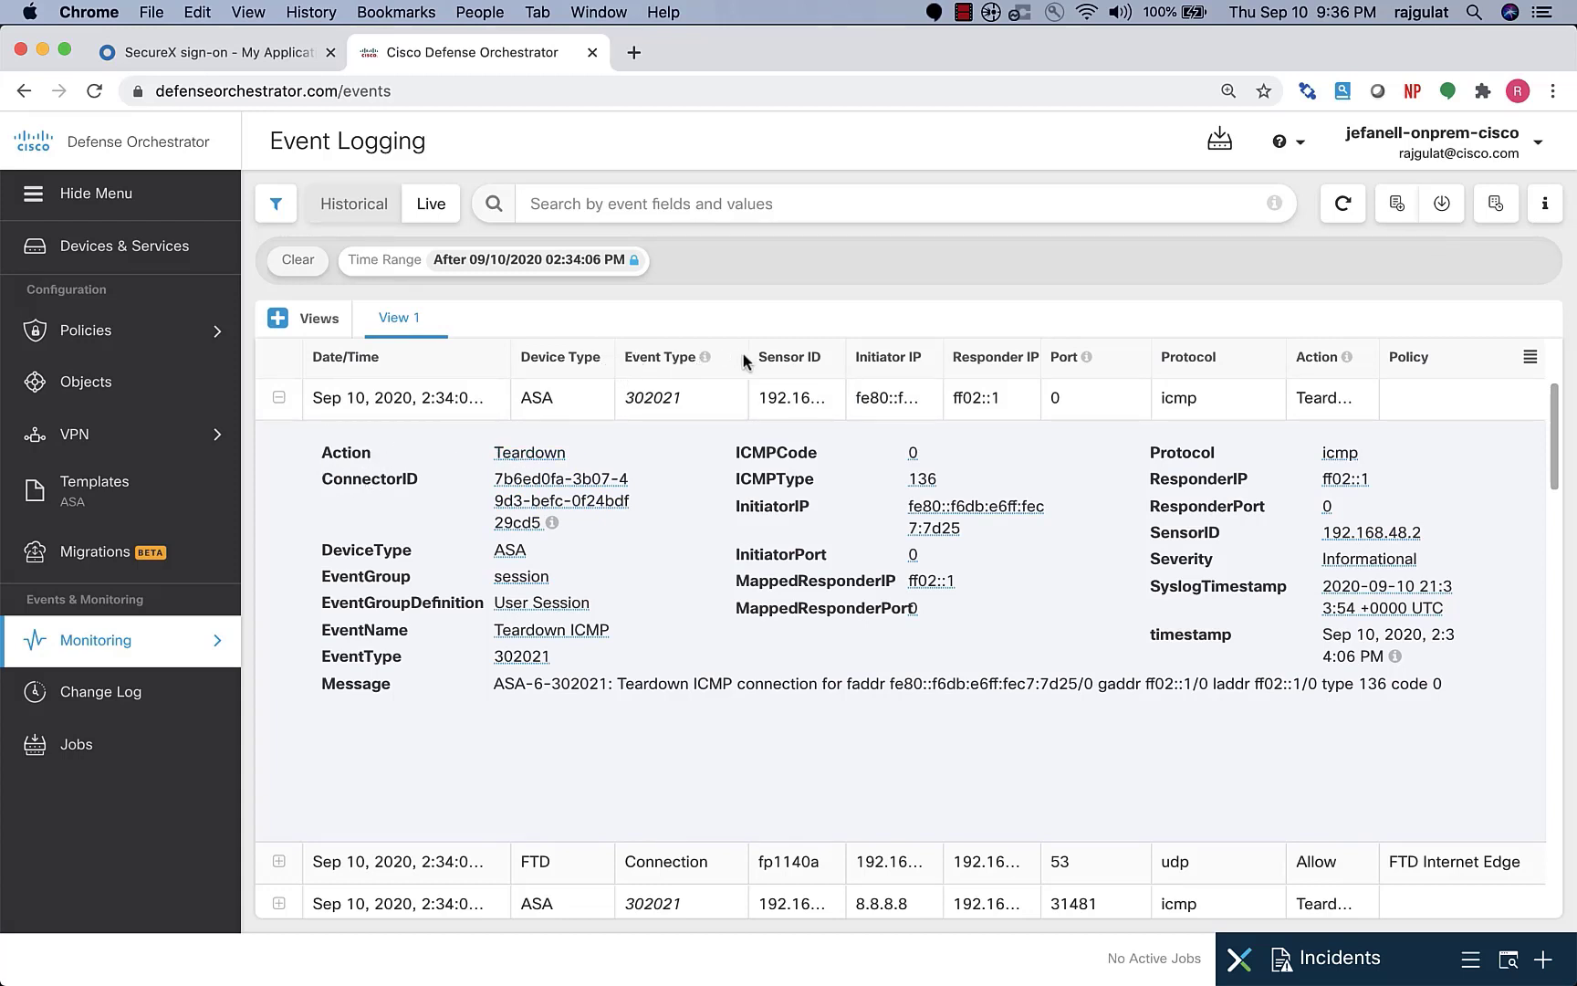
{"action": "mouse_move", "coordinate": [672, 440]}
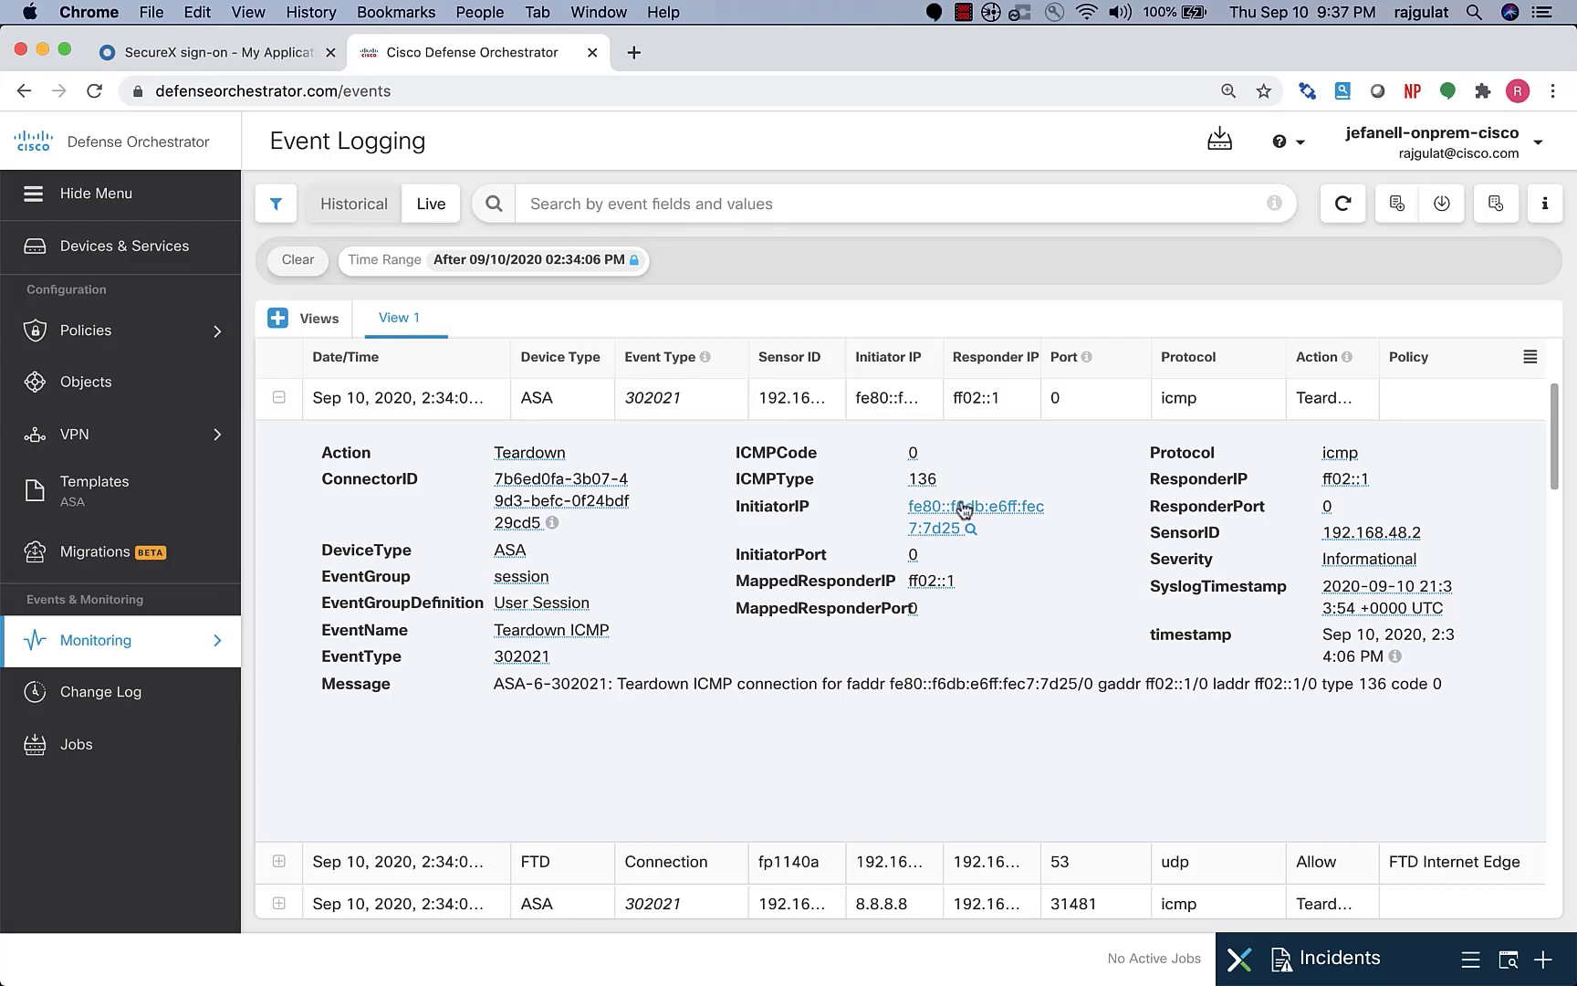
- Filter events on InitiatorIP fe80::f6db:e6ff:fec7:7d25 OR SensorID 192.168.48.2
{"action": "left_click", "coordinate": [967, 529]}
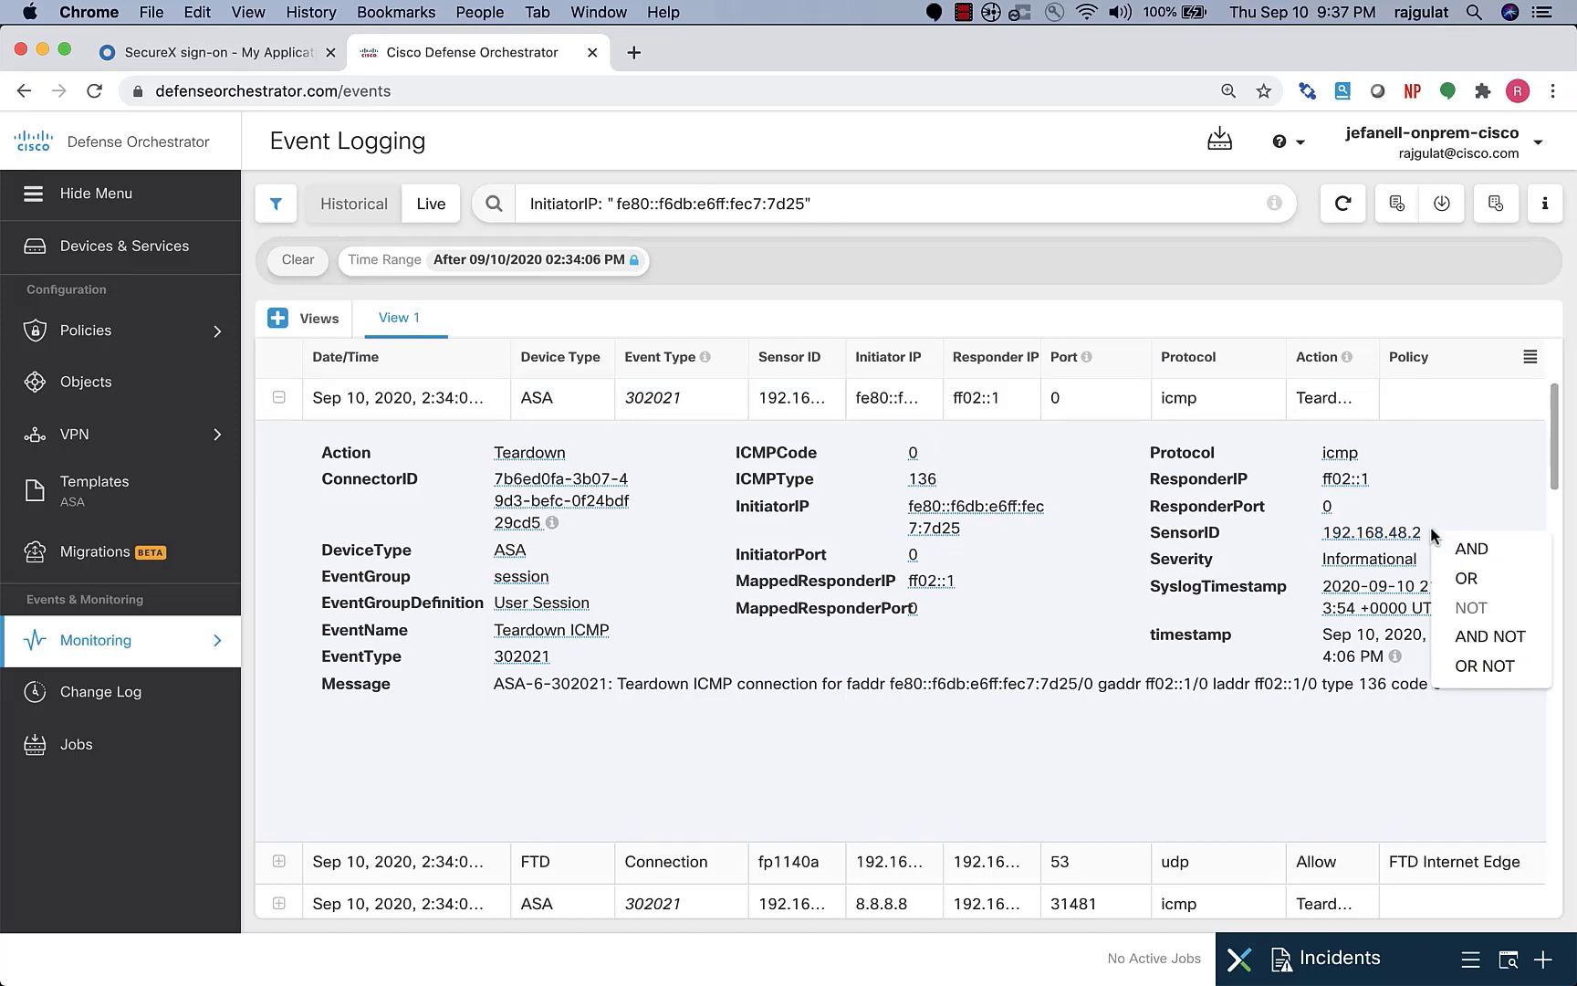
{"action": "mouse_move", "coordinate": [1467, 580]}
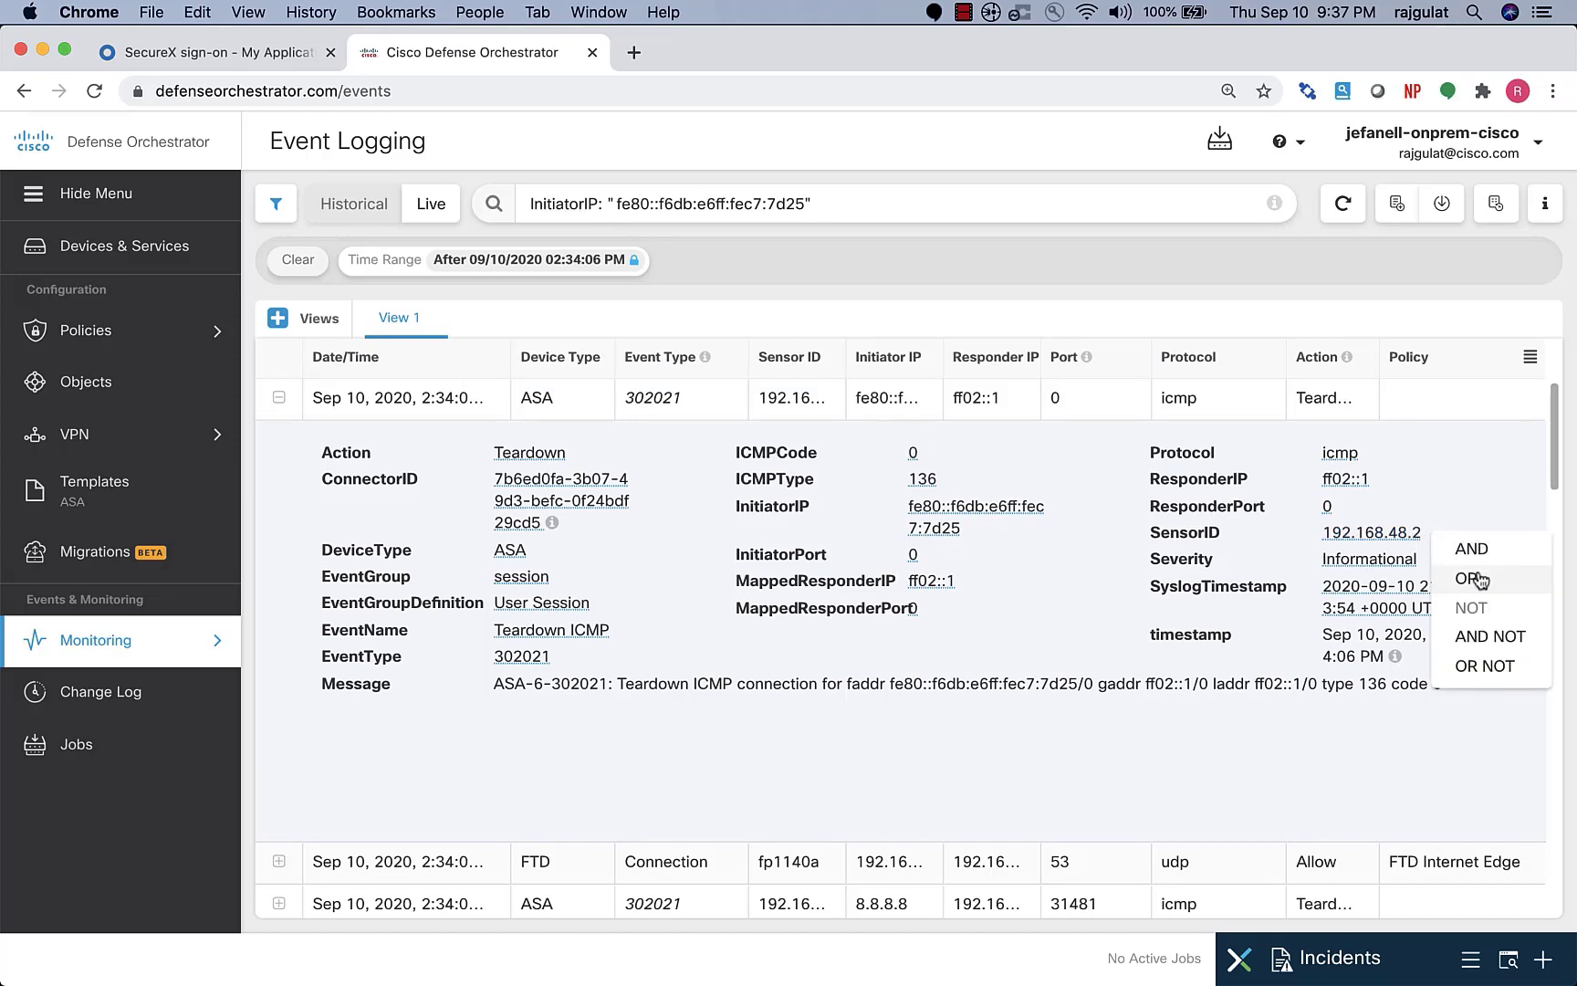
{"action": "left_click", "coordinate": [1471, 579]}
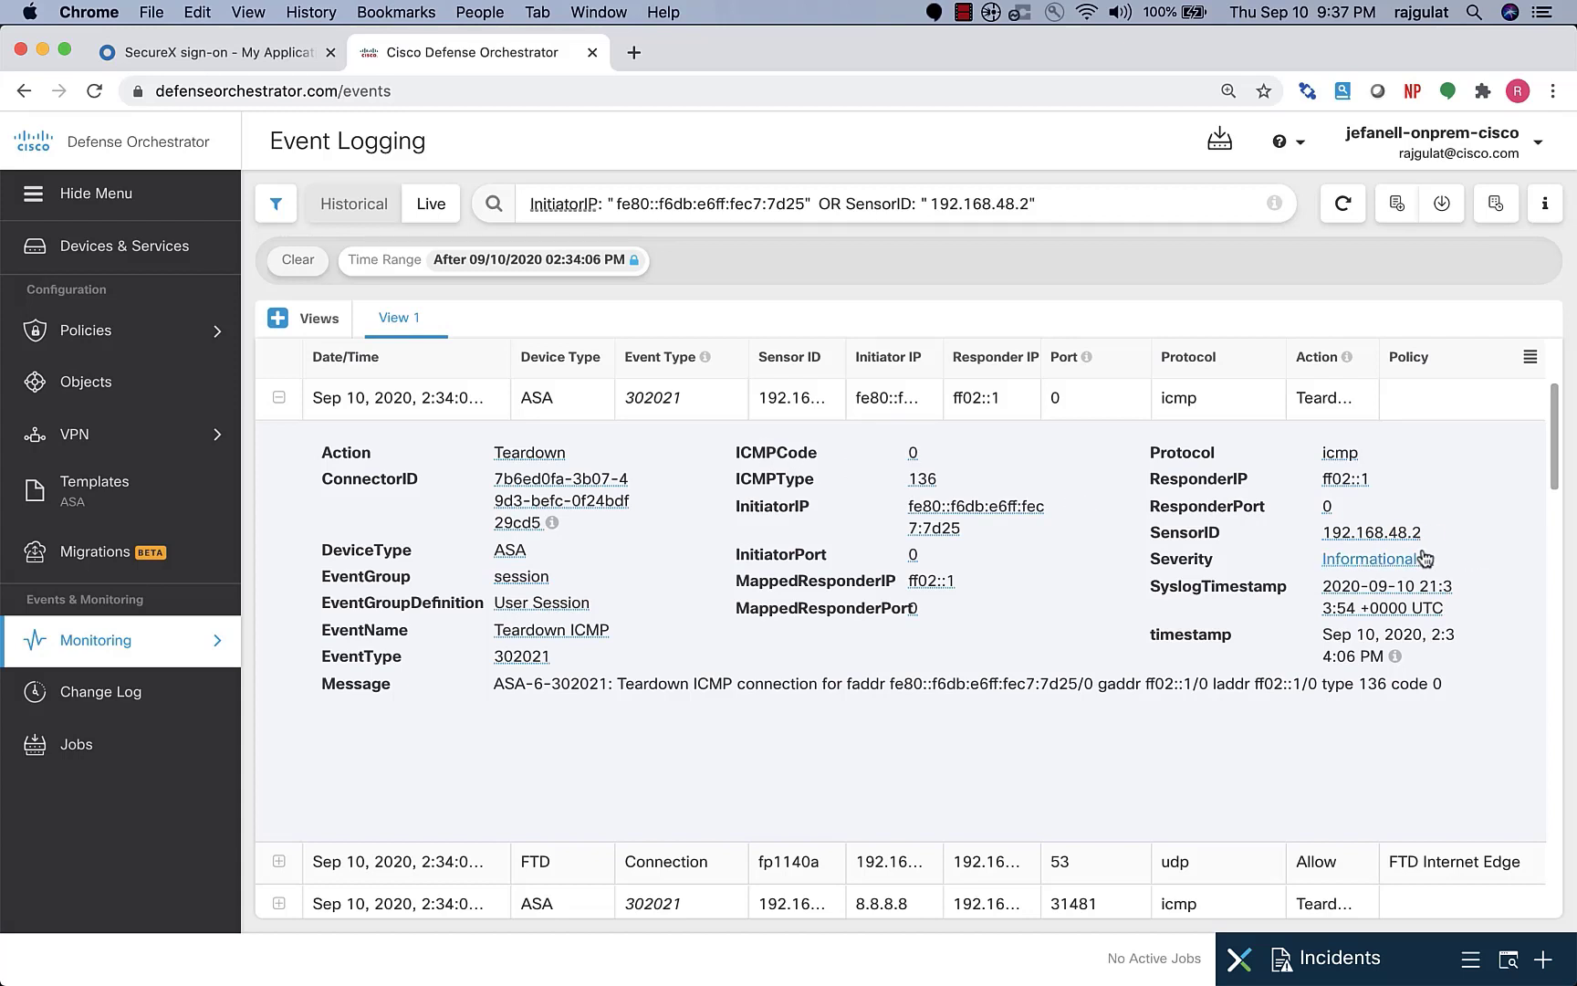
{"action": "mouse_move", "coordinate": [1252, 250]}
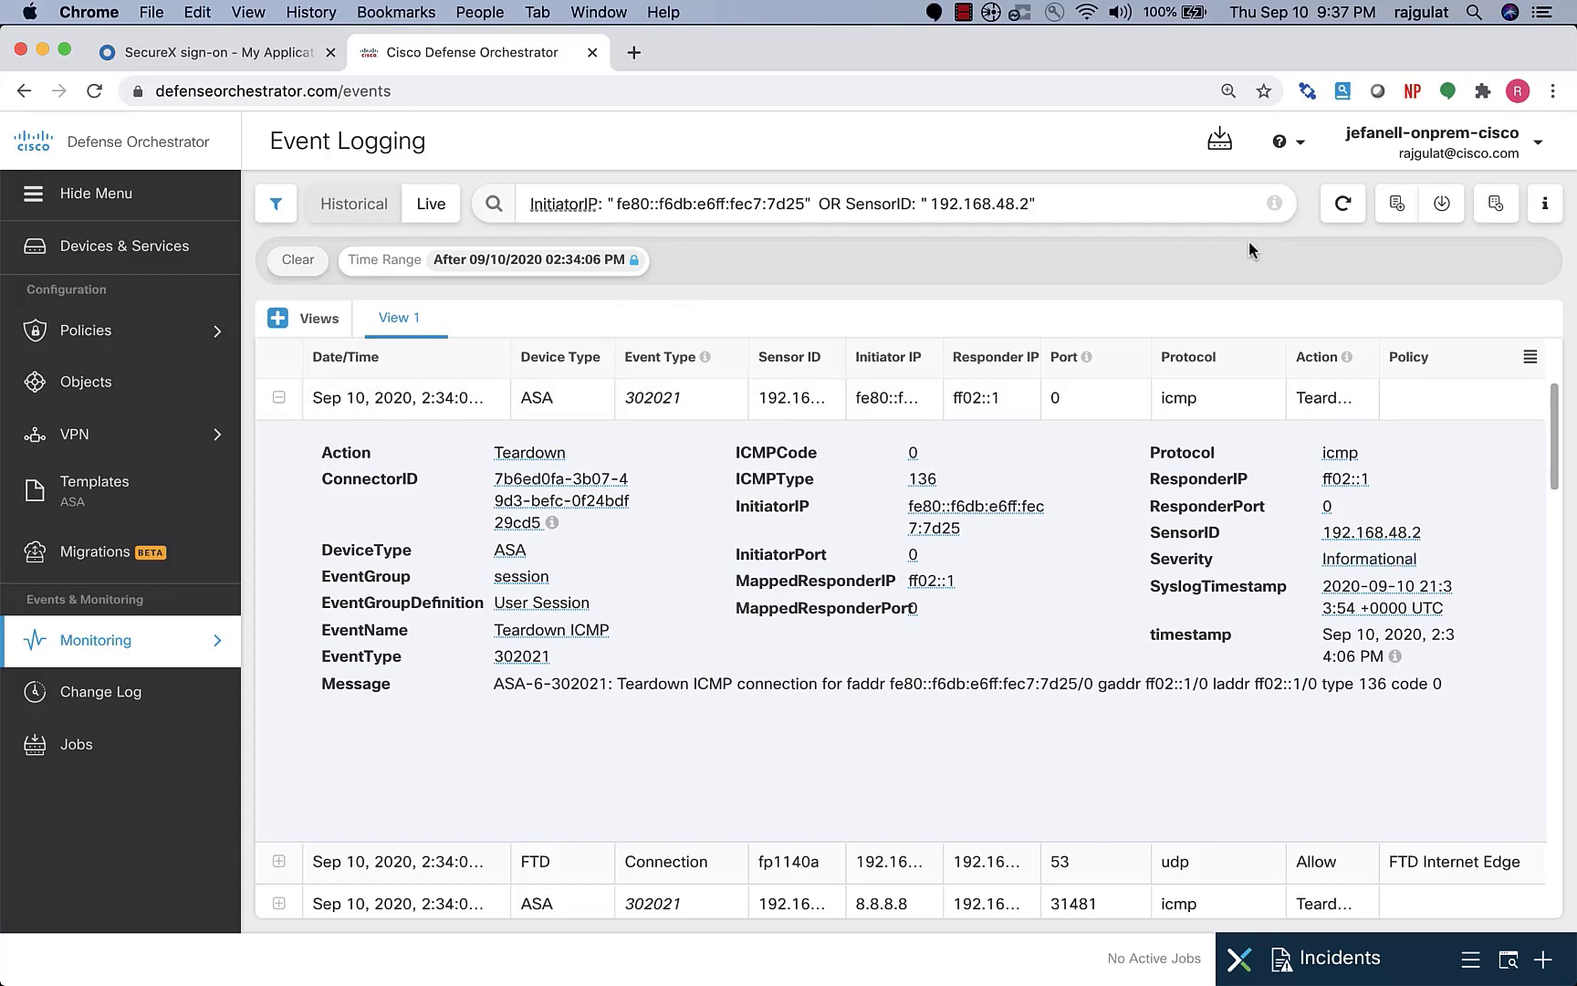
{"action": "mouse_move", "coordinate": [386, 454]}
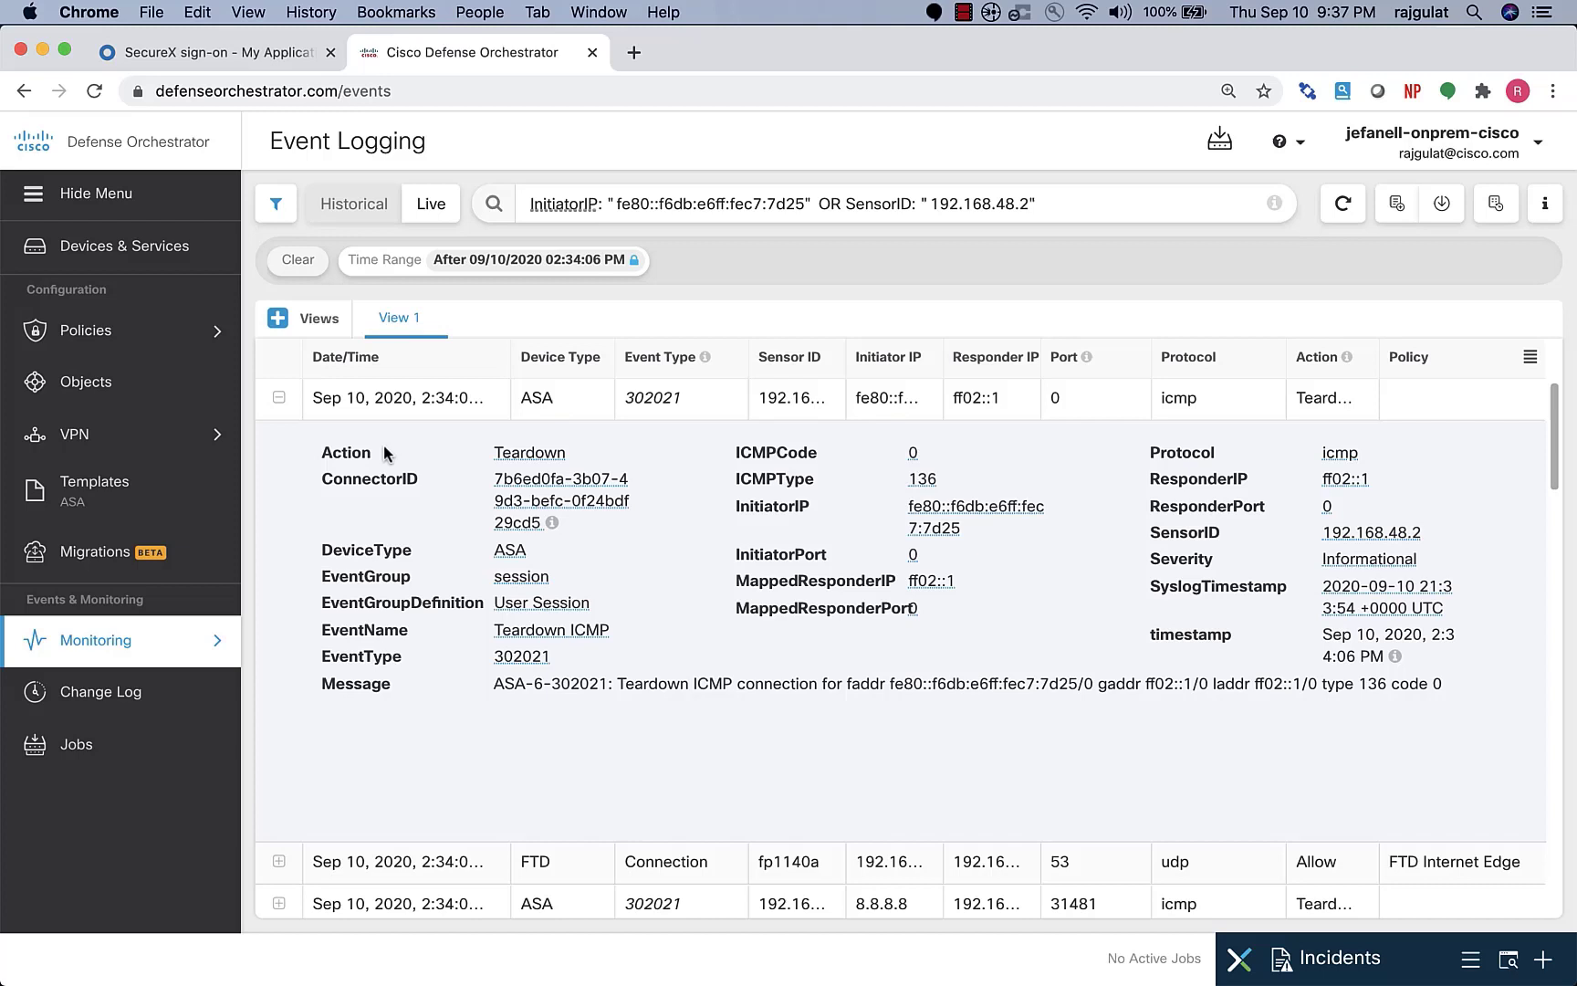
{"action": "mouse_move", "coordinate": [283, 304]}
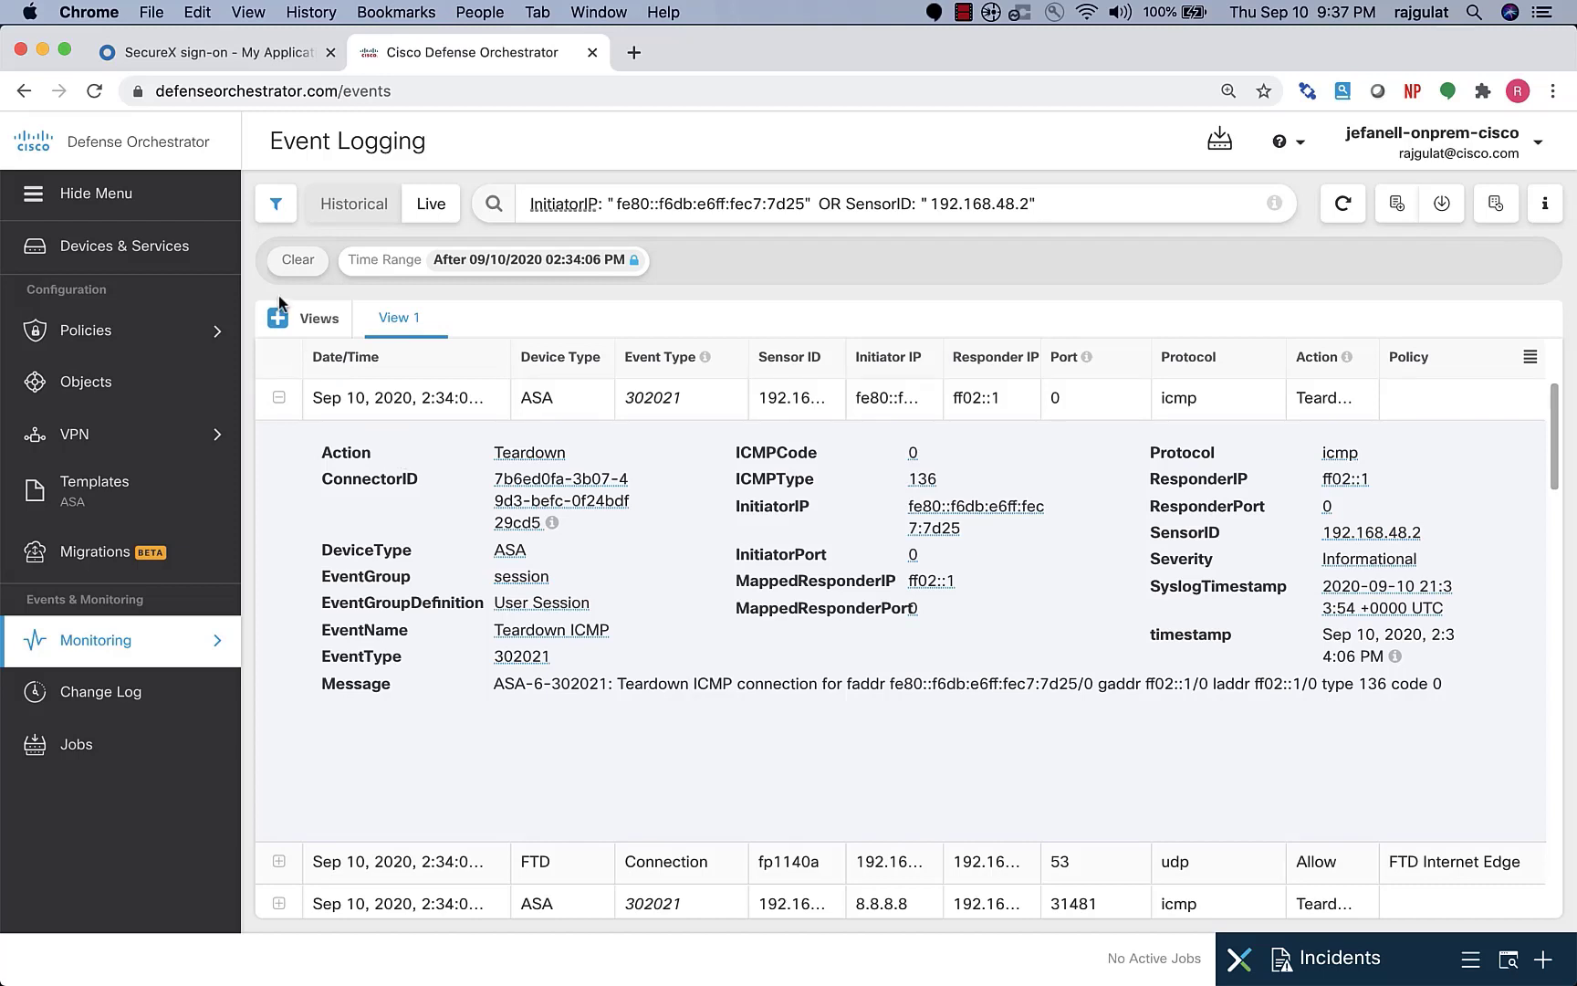
{"action": "mouse_move", "coordinate": [1463, 361]}
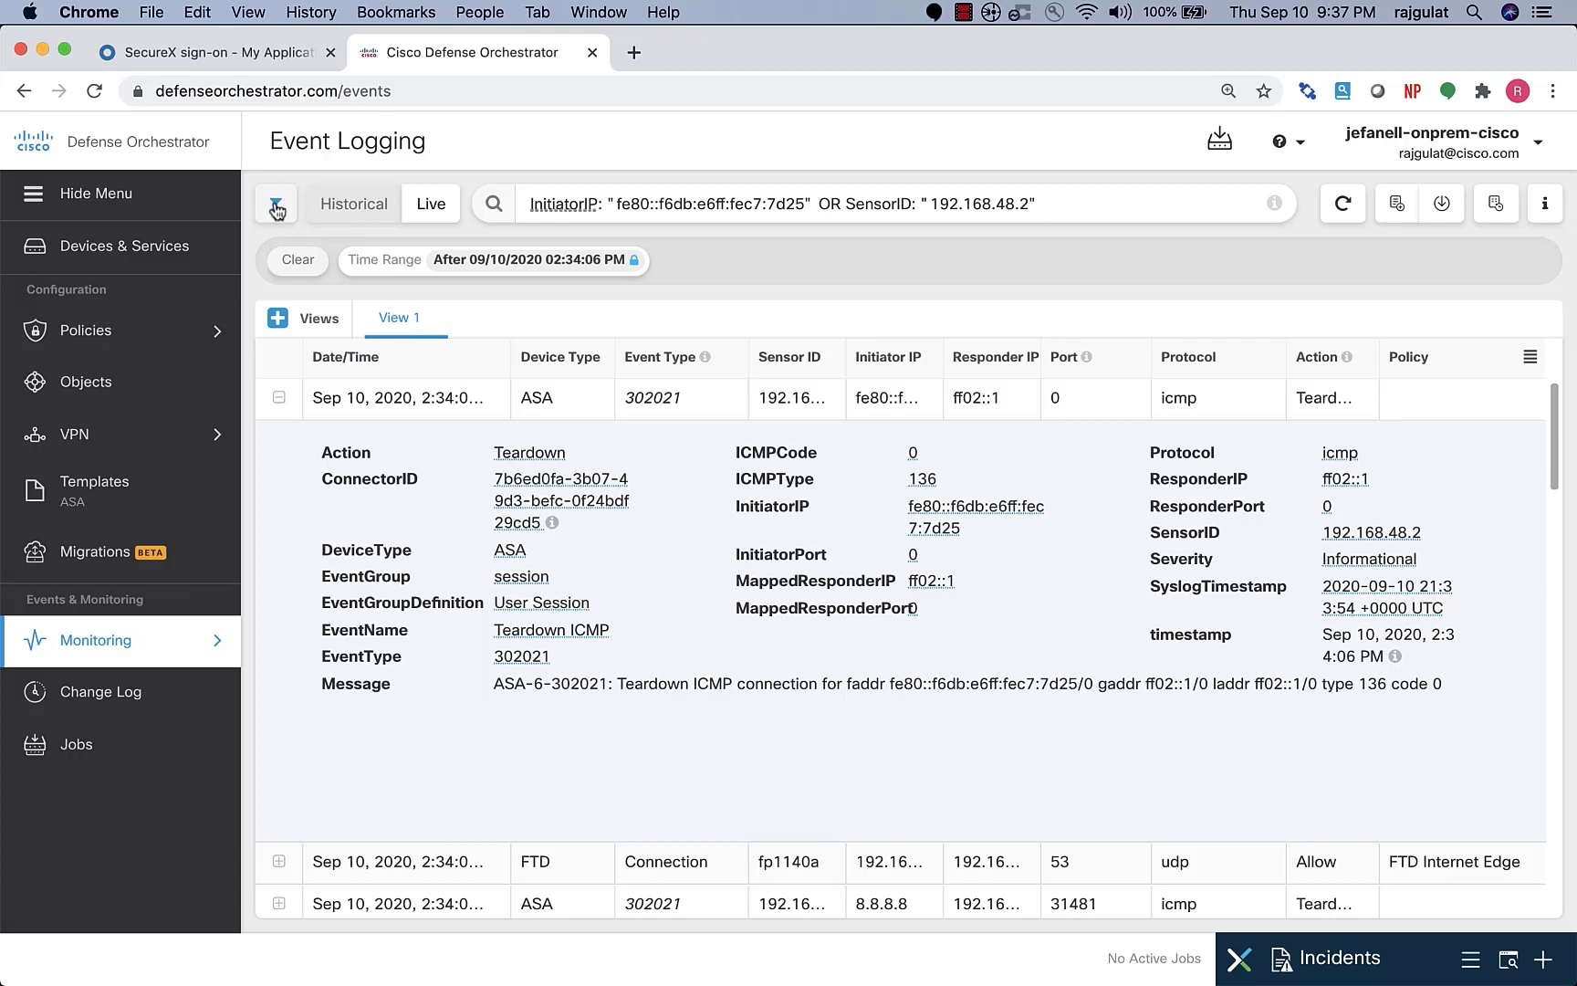
{"action": "left_click", "coordinate": [276, 203]}
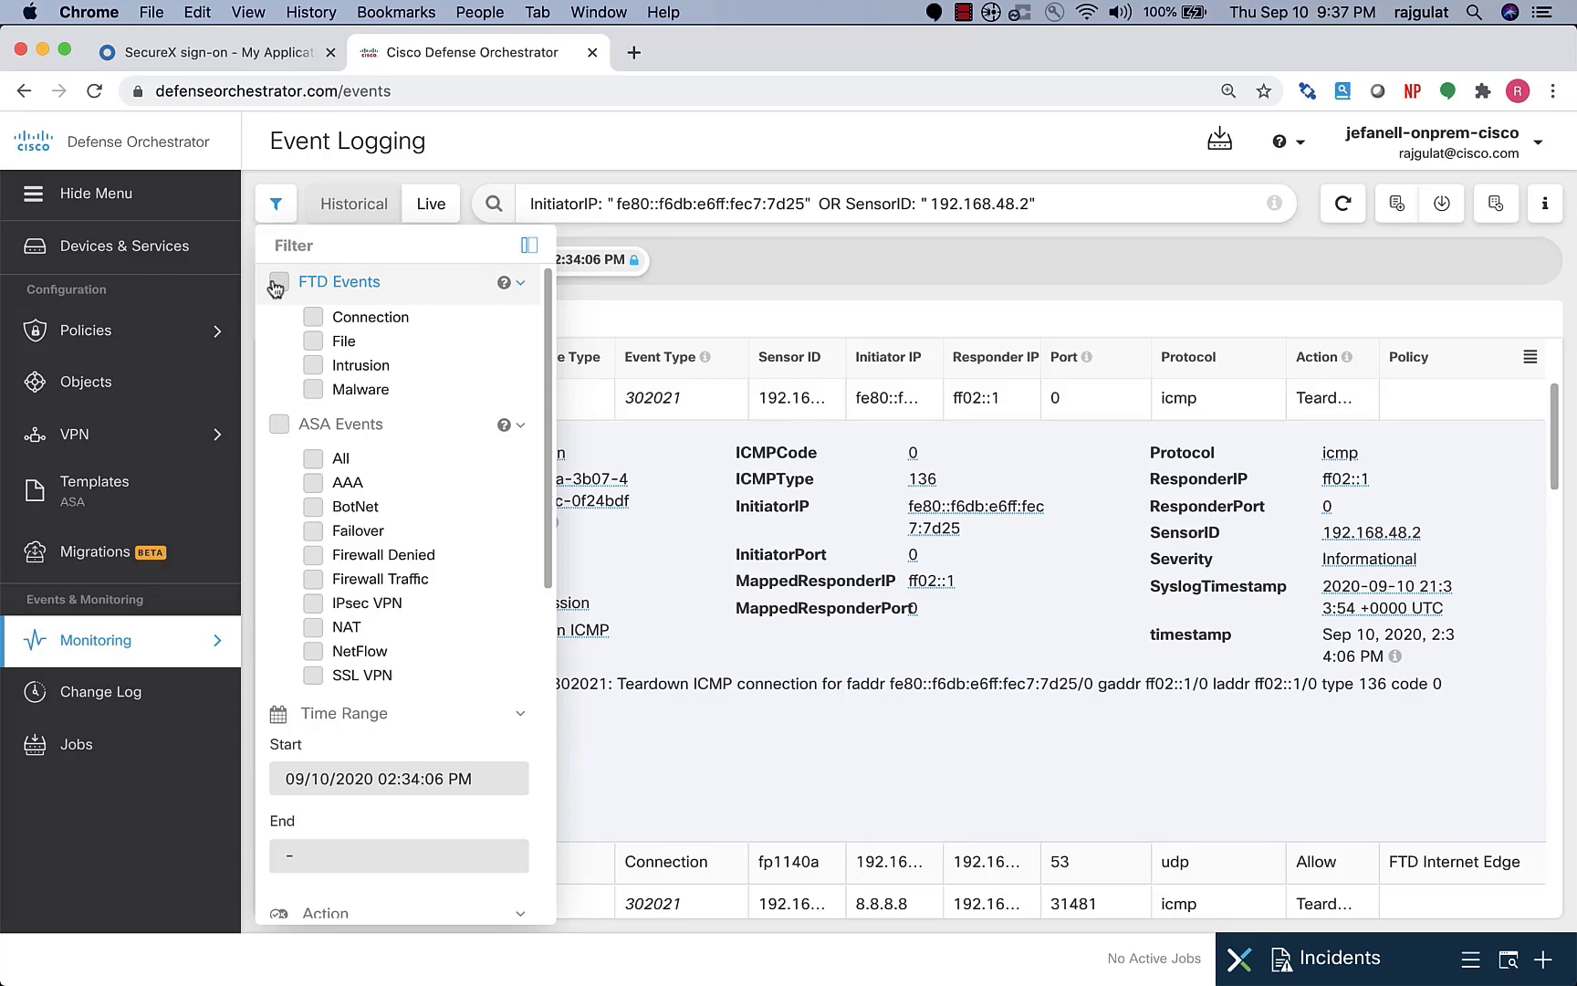
{"action": "scroll", "scroll_direction": "down", "scroll_amount": 3}
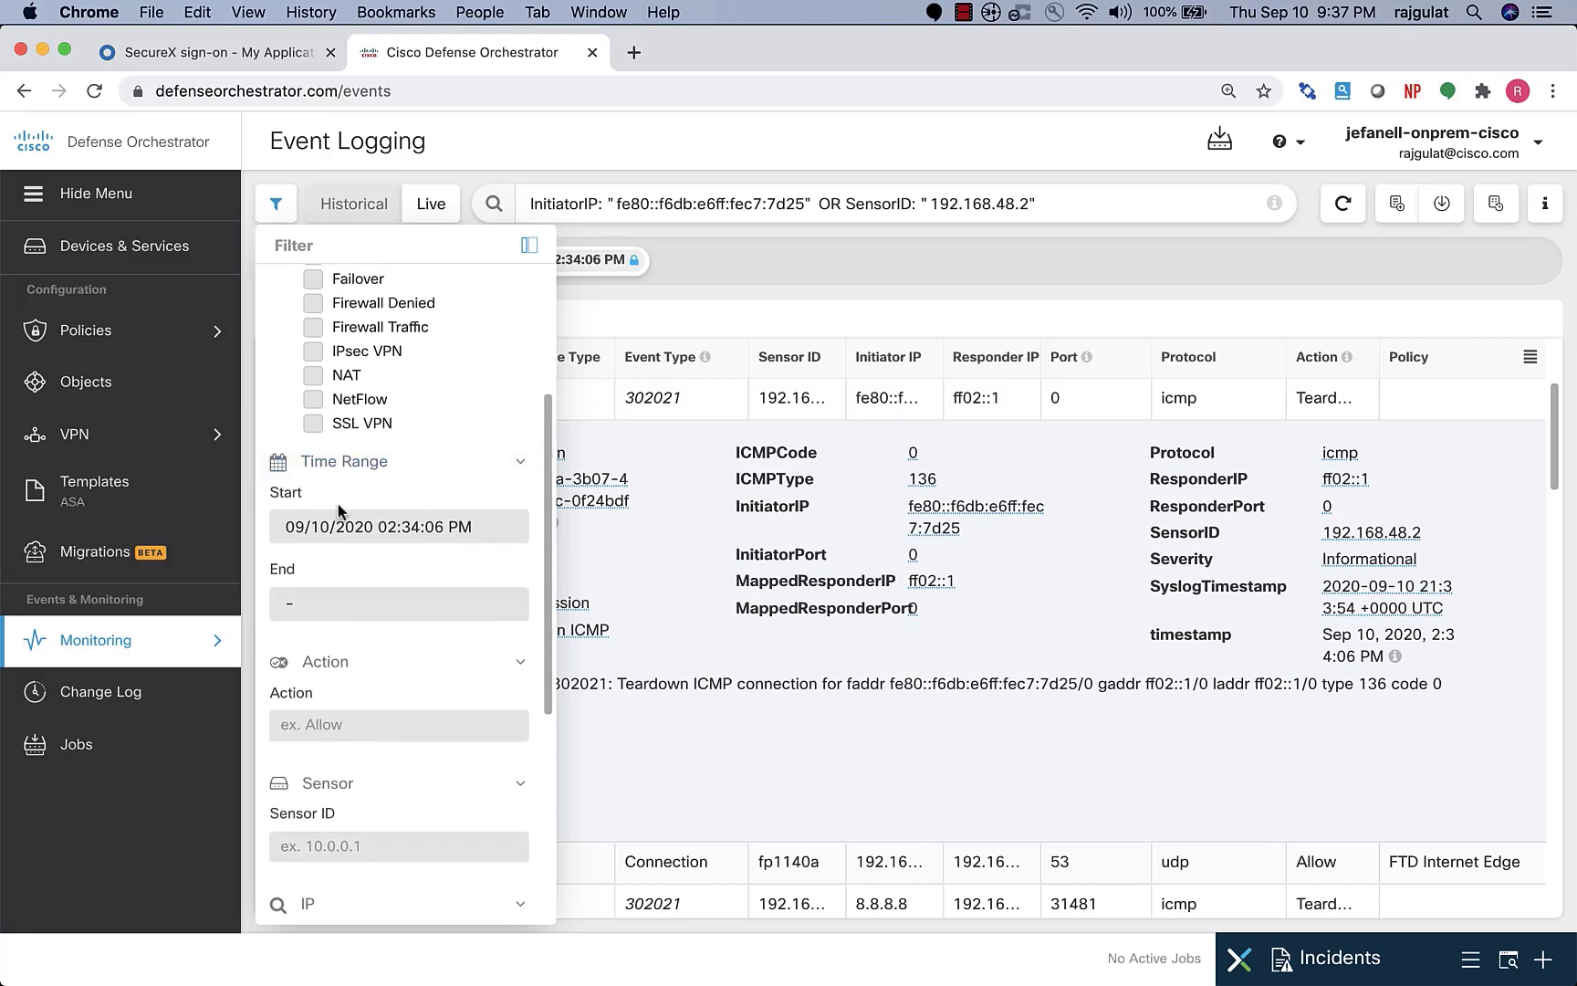
{"action": "scroll", "scroll_direction": "down", "scroll_amount": 3}
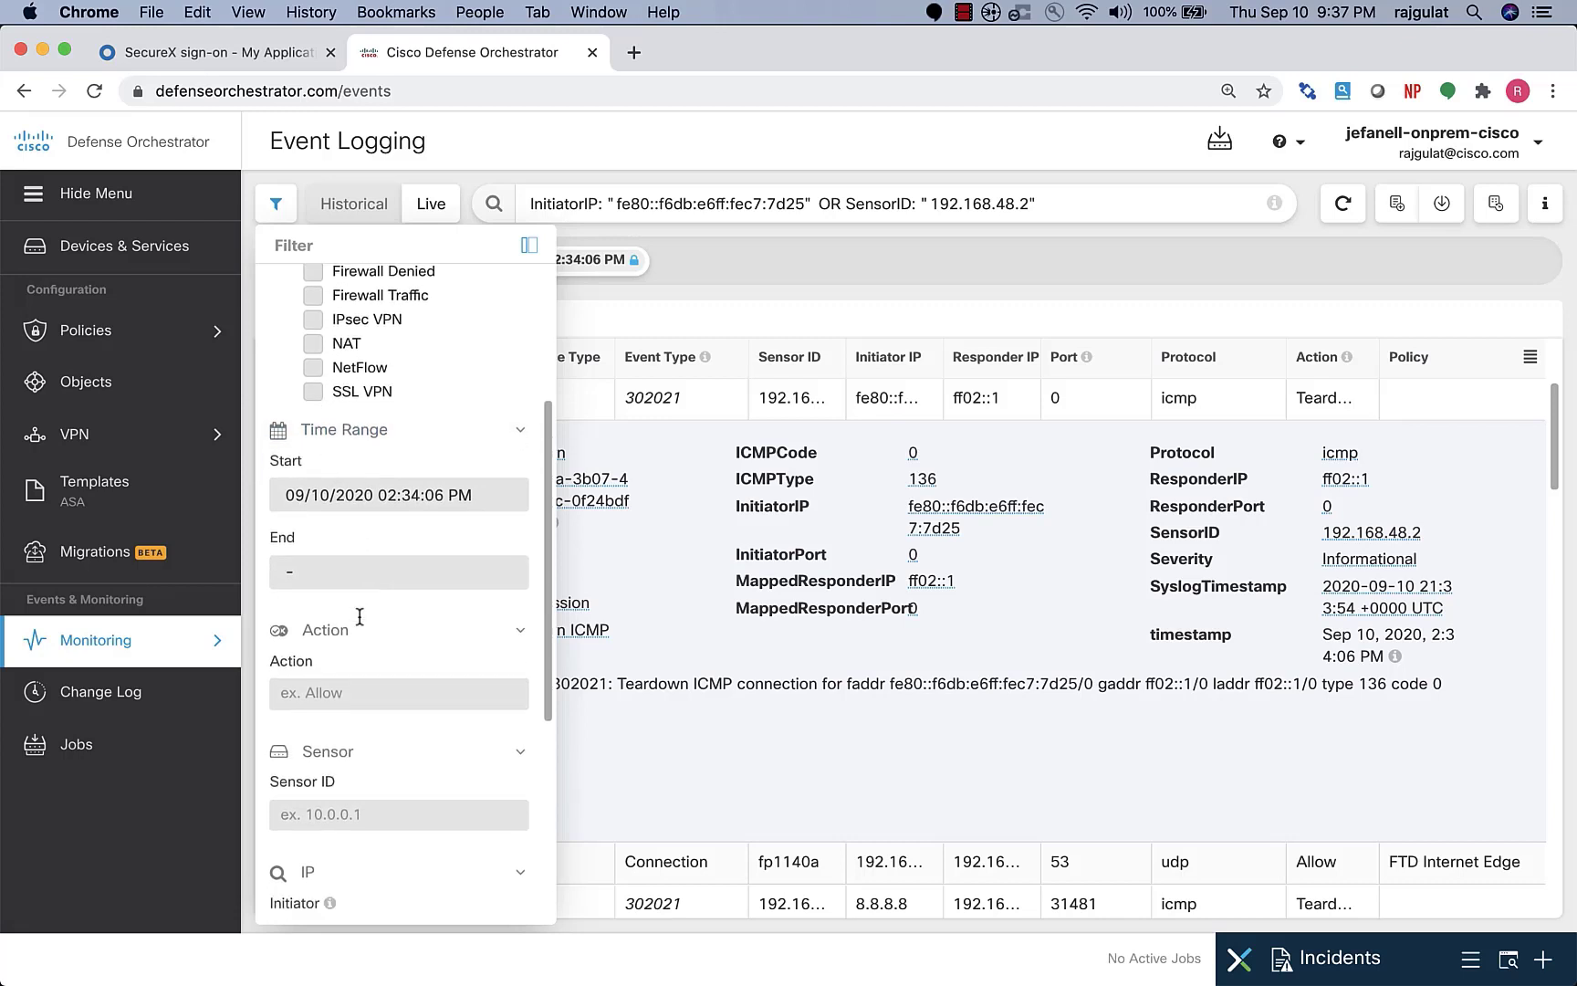
{"action": "scroll", "scroll_direction": "down", "scroll_amount": 3}
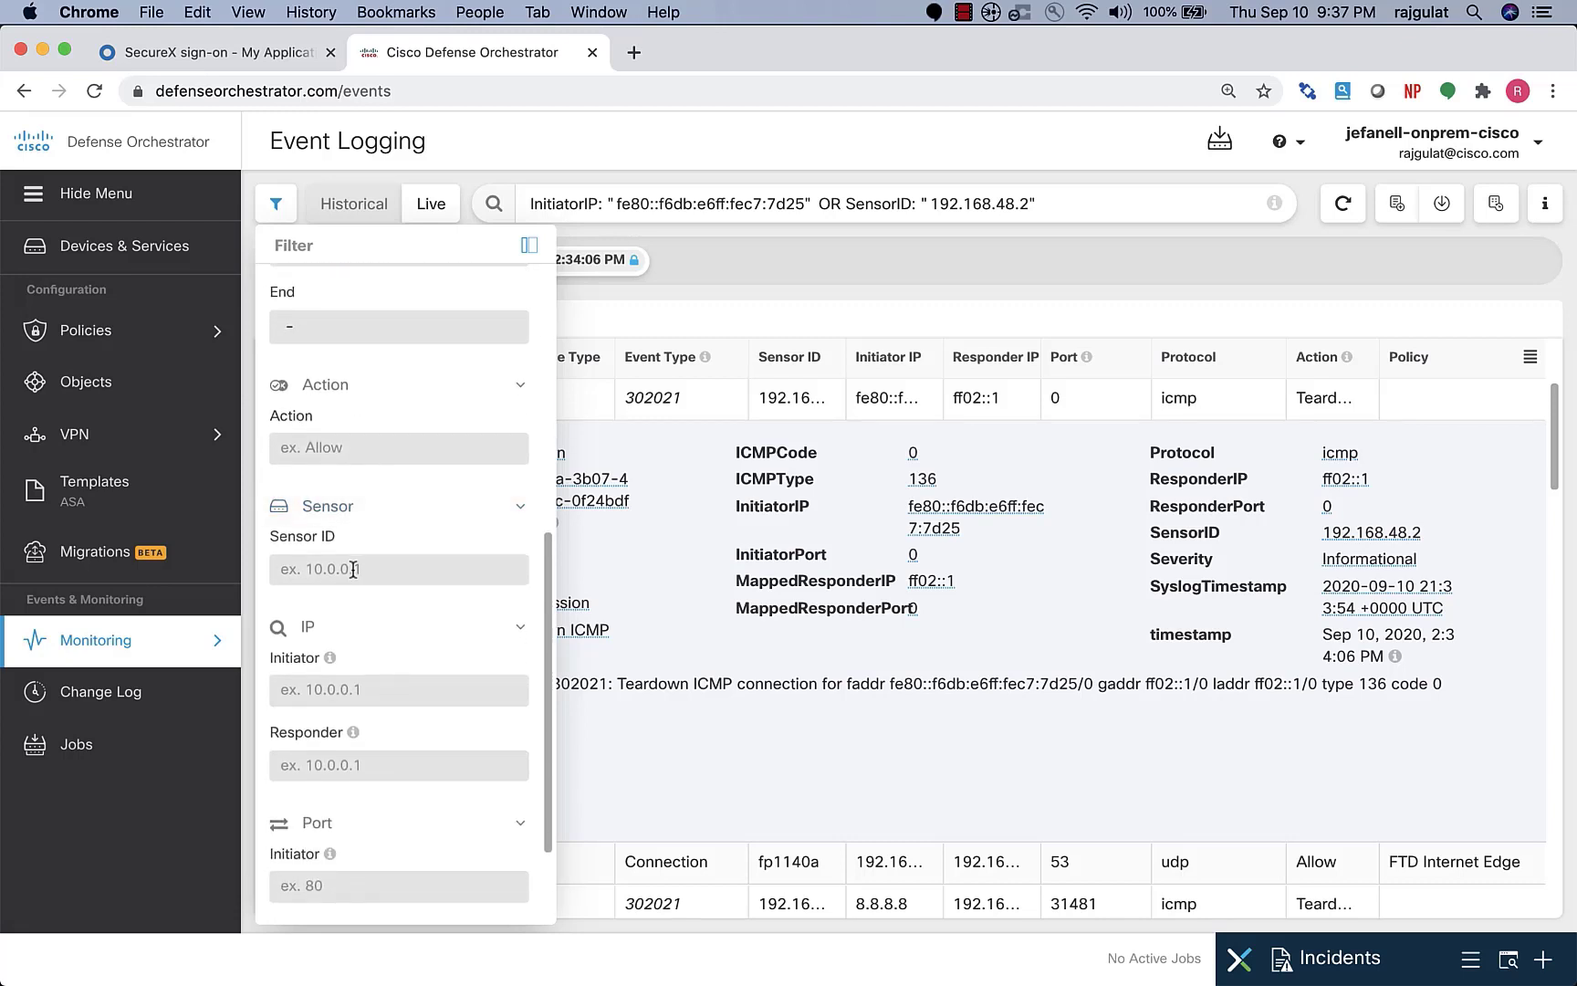
{"action": "scroll", "scroll_direction": "down", "scroll_amount": 3}
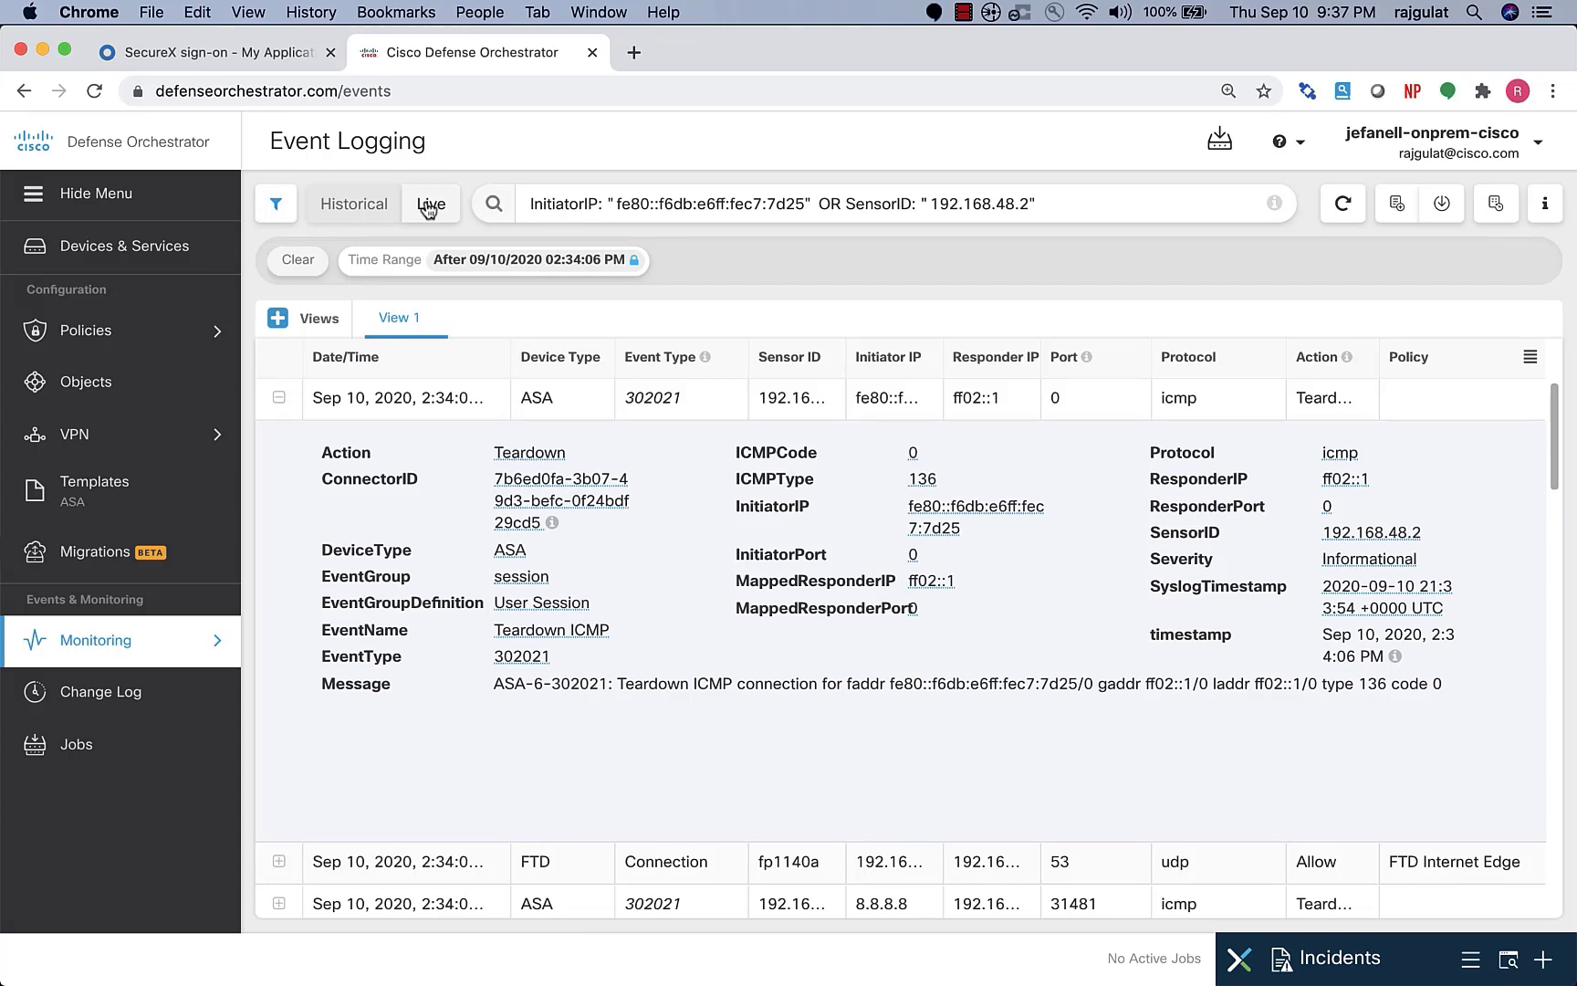
- Switch event logging to Live mode to stream new matching events
{"action": "left_click", "coordinate": [431, 204]}
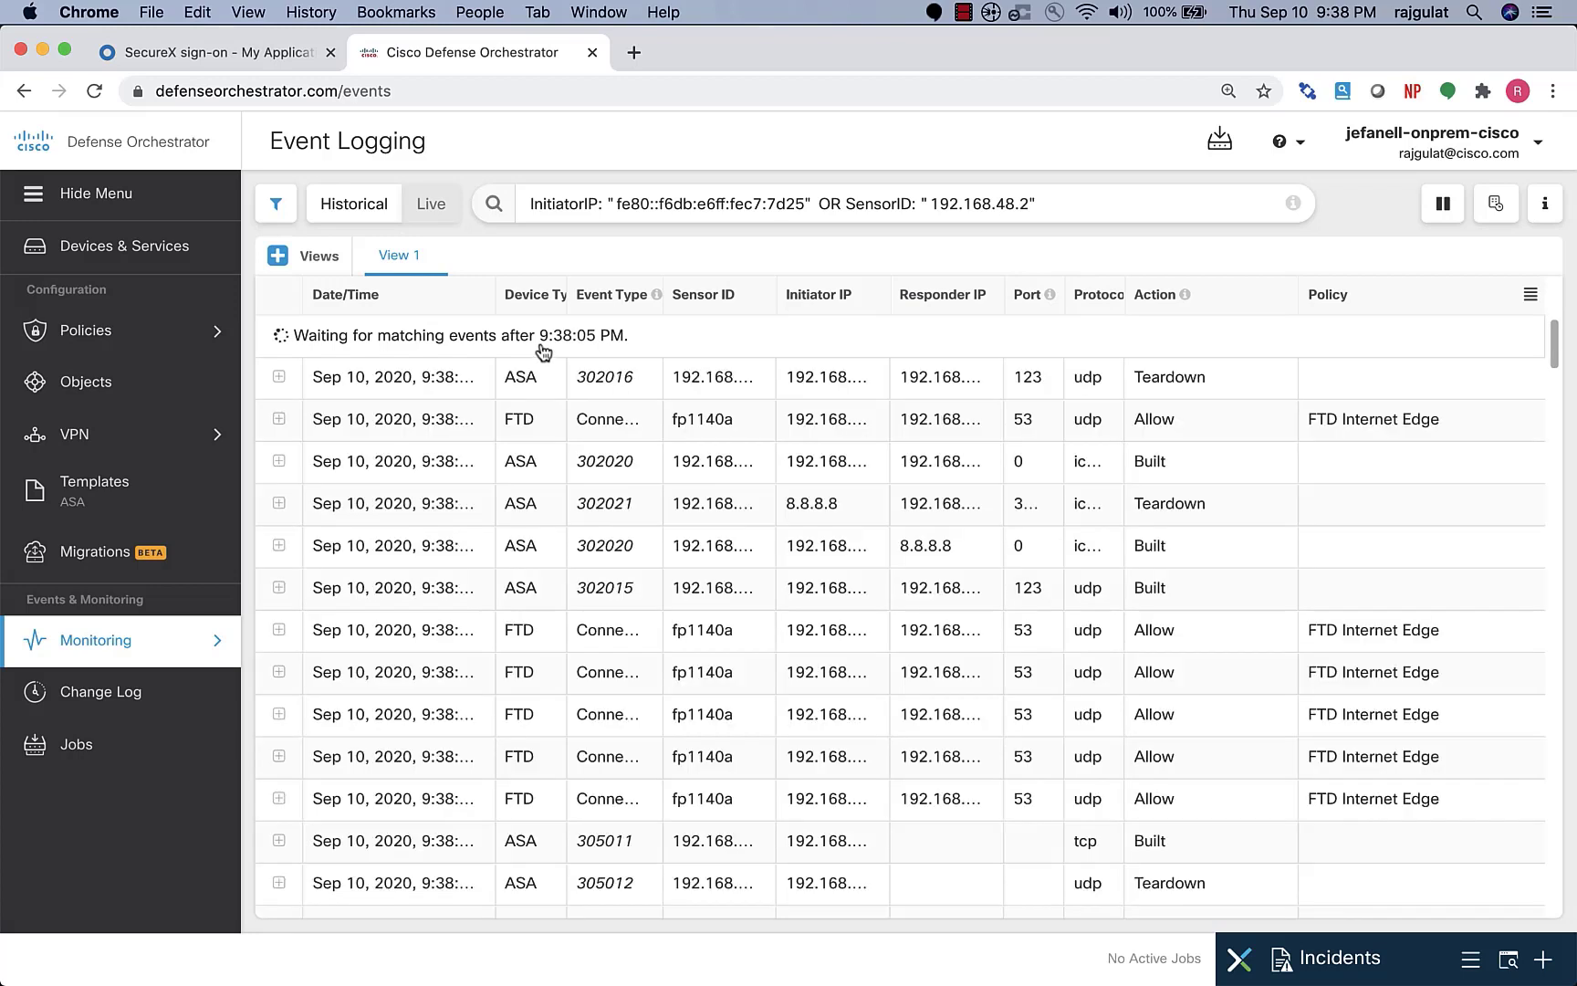
{"action": "mouse_move", "coordinate": [603, 377]}
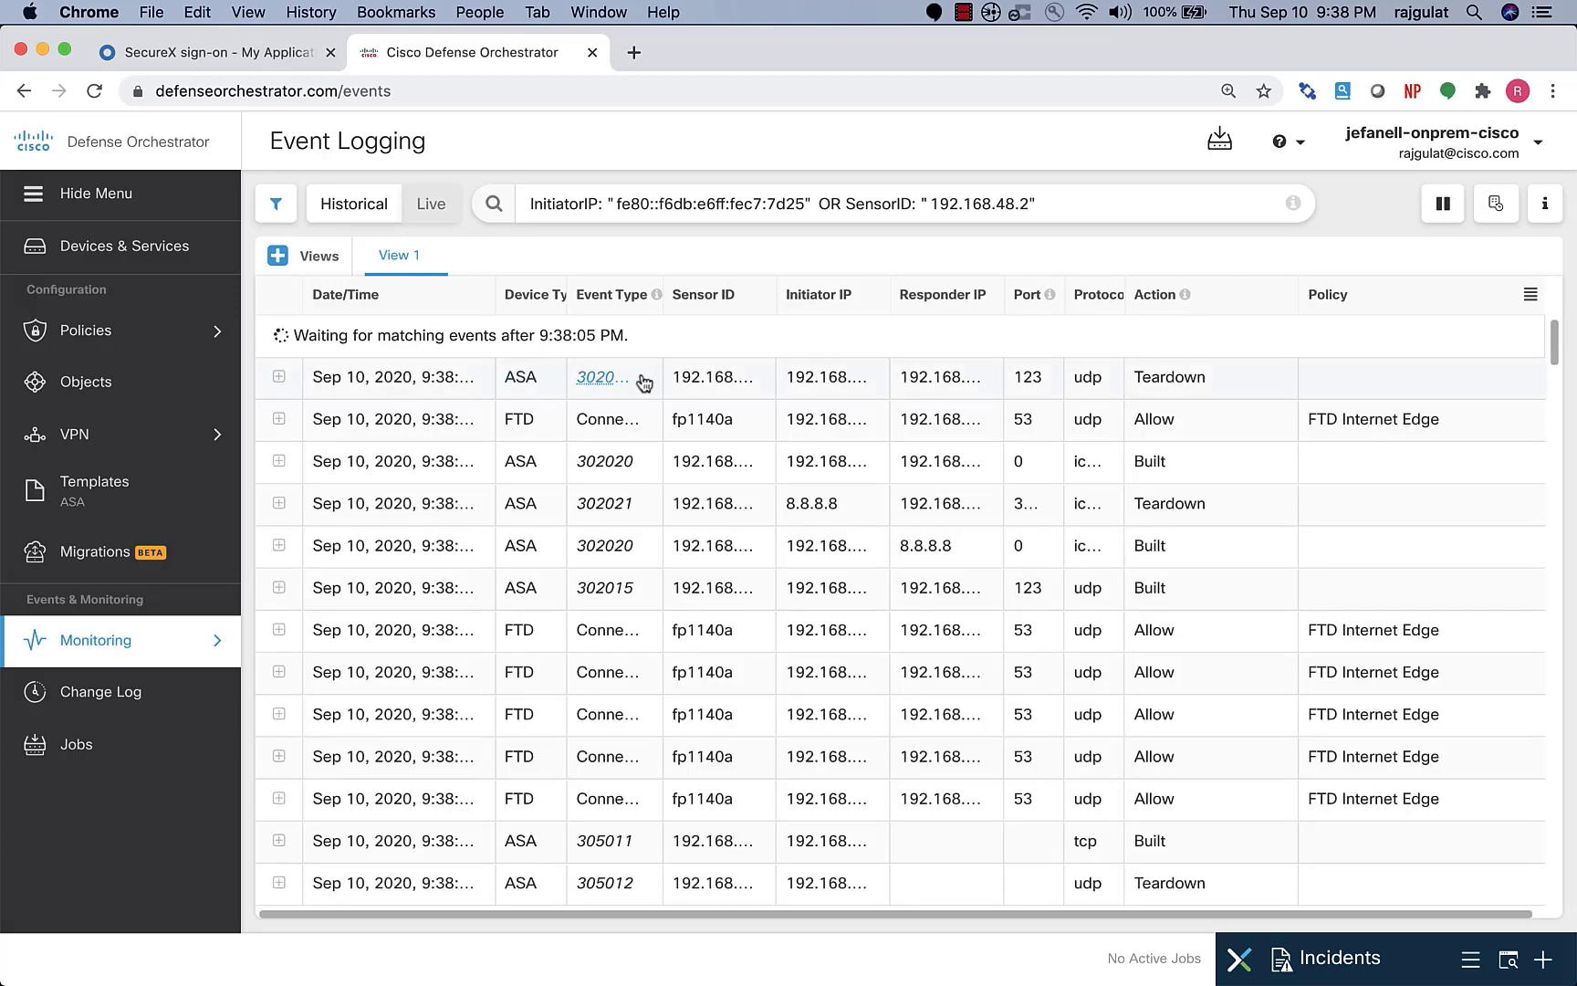
{"action": "mouse_move", "coordinate": [778, 374]}
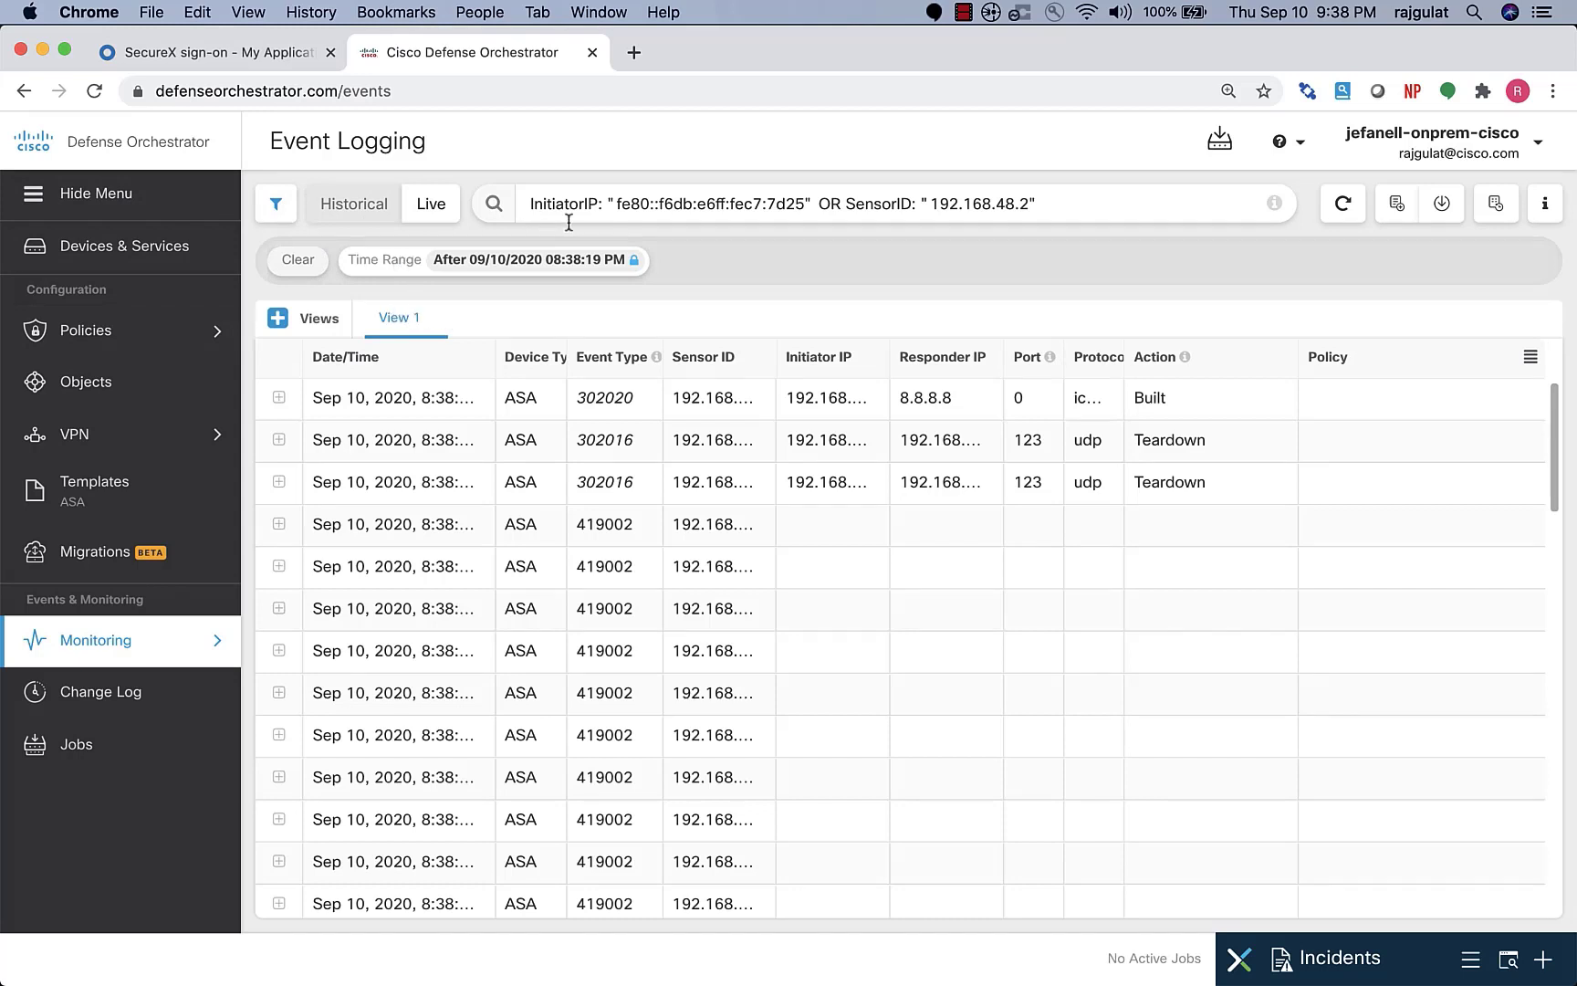
{"action": "mouse_move", "coordinate": [1346, 236]}
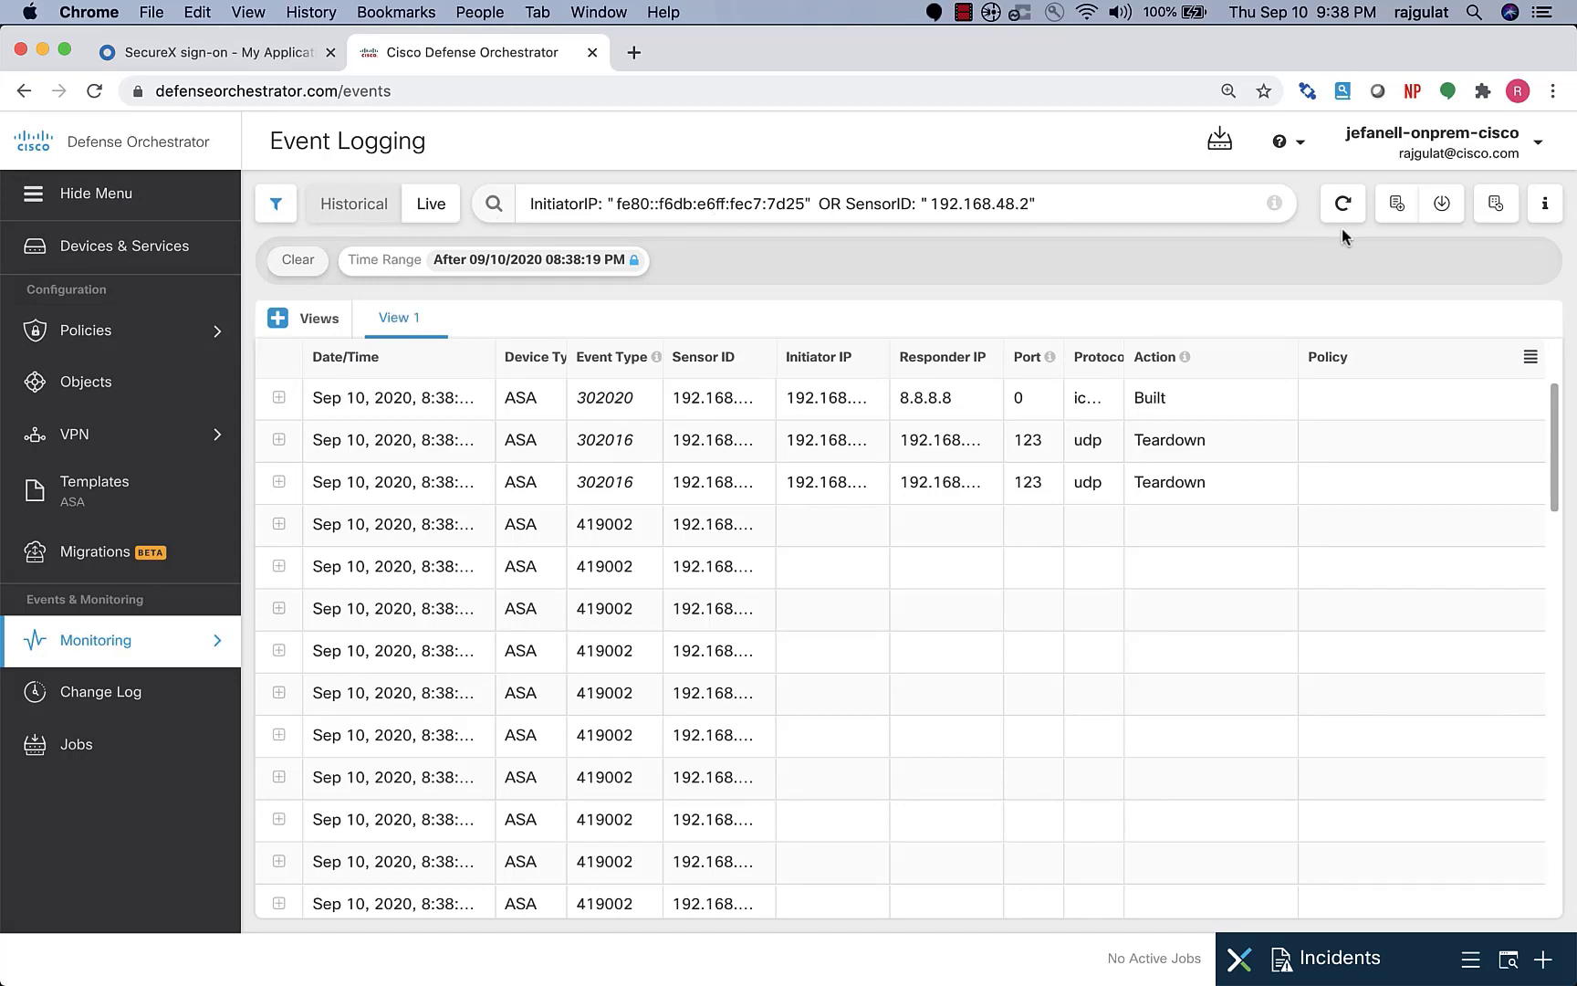
{"action": "mouse_move", "coordinate": [1397, 204]}
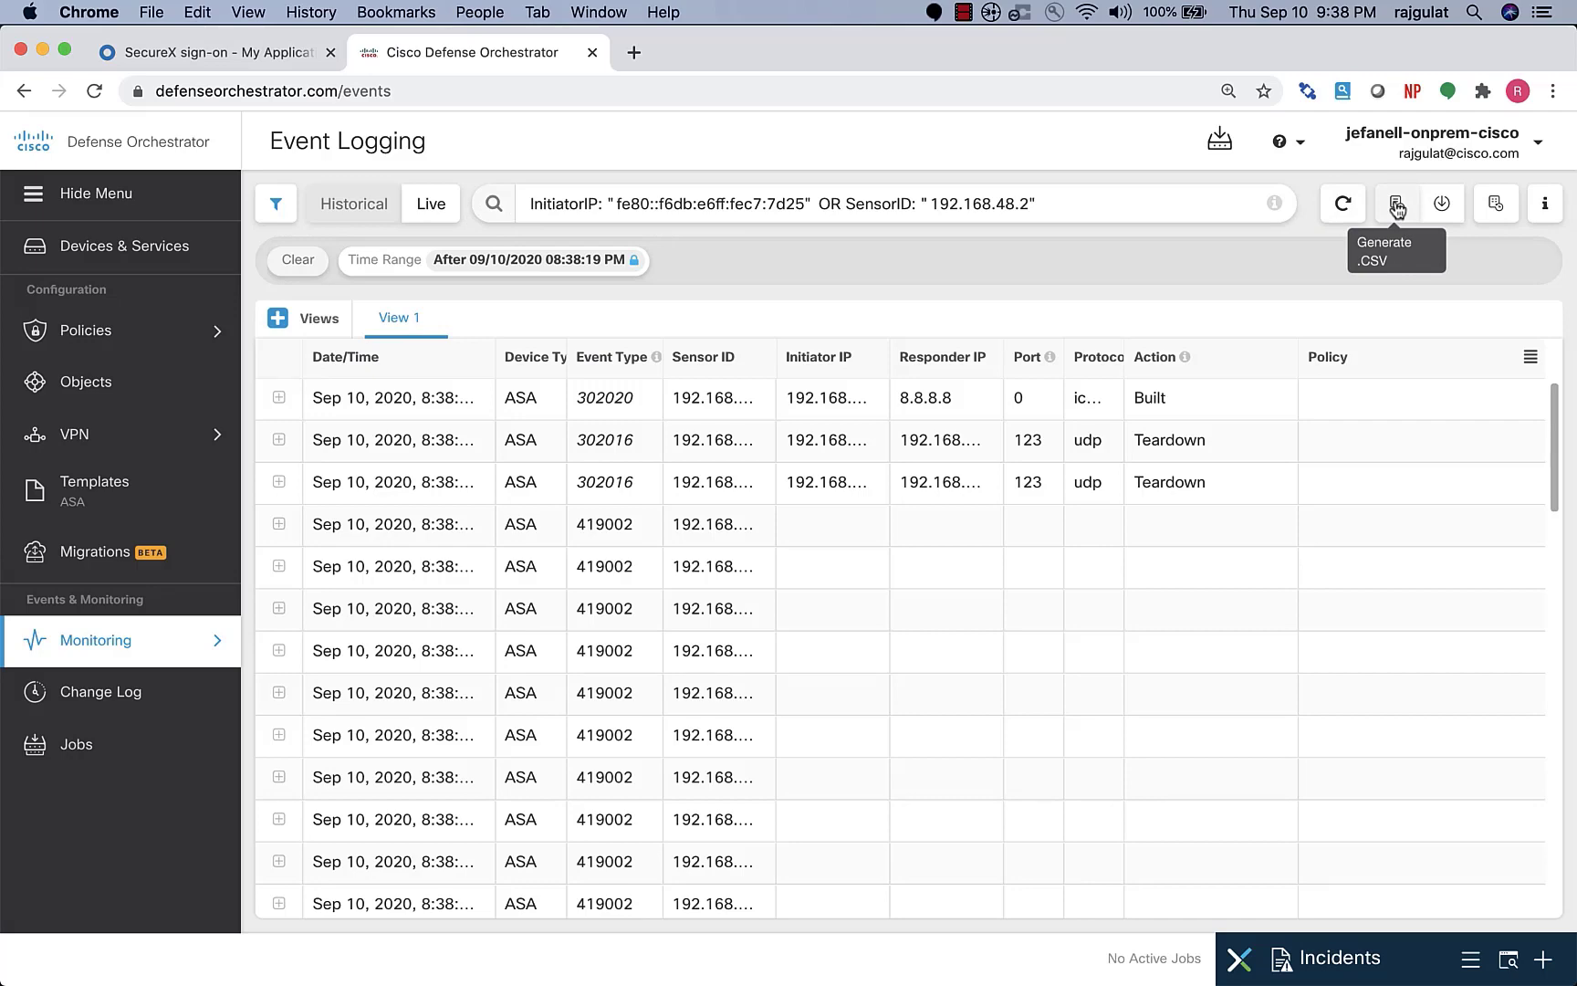
{"action": "left_click", "coordinate": [1397, 203]}
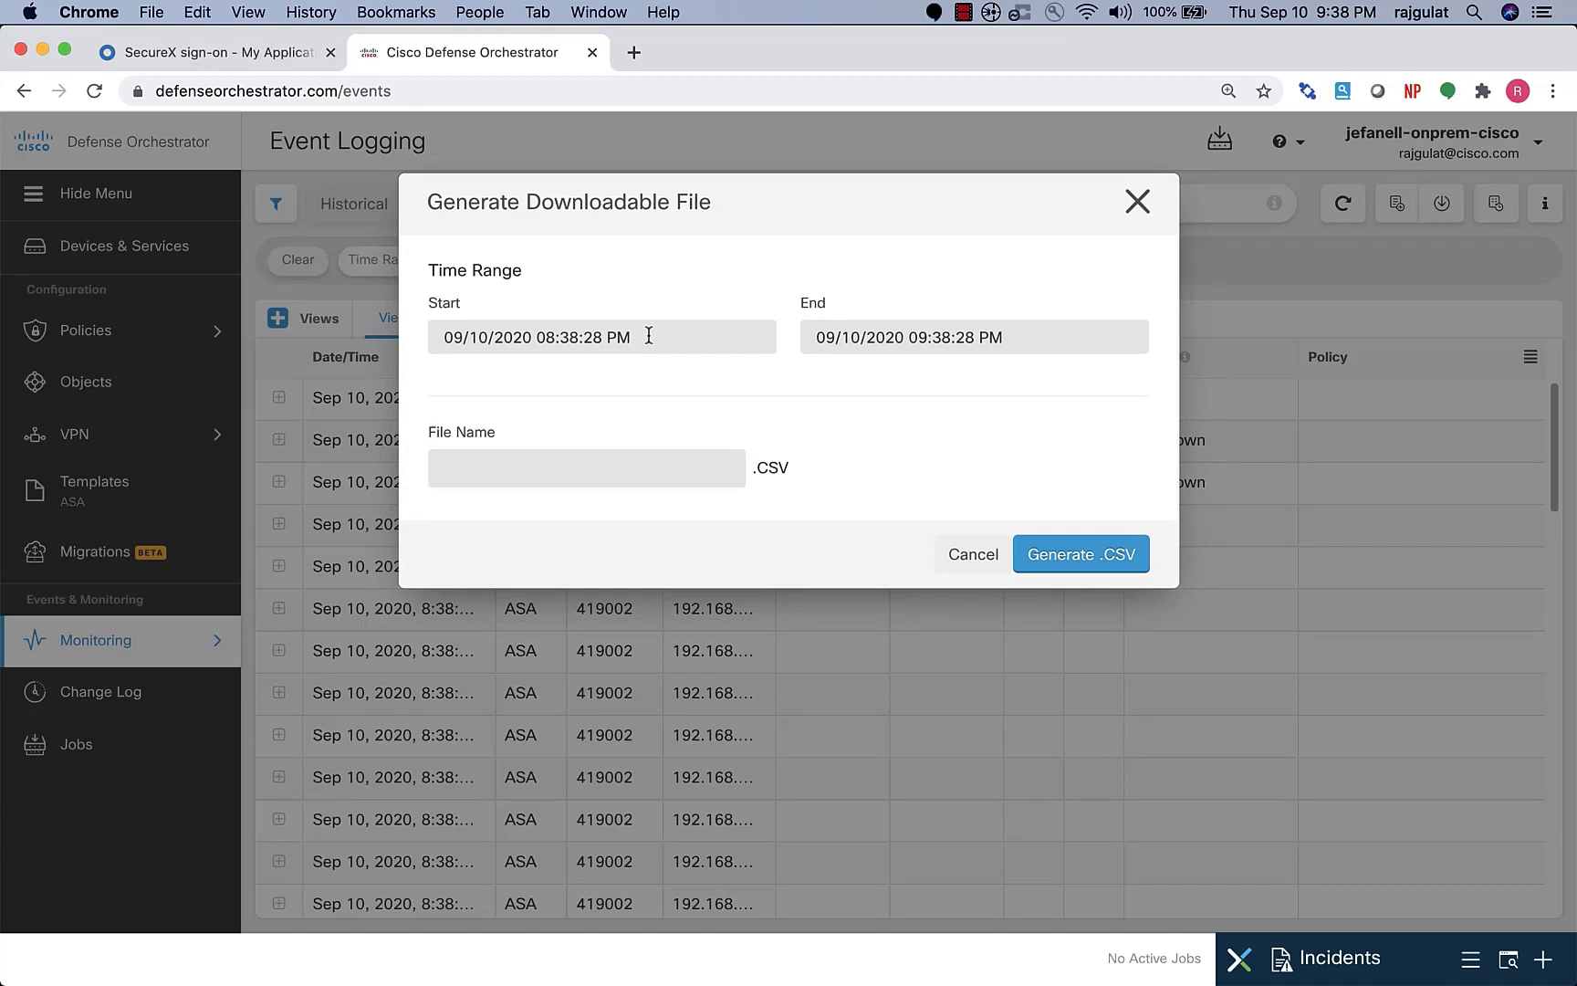
{"action": "mouse_move", "coordinate": [551, 464]}
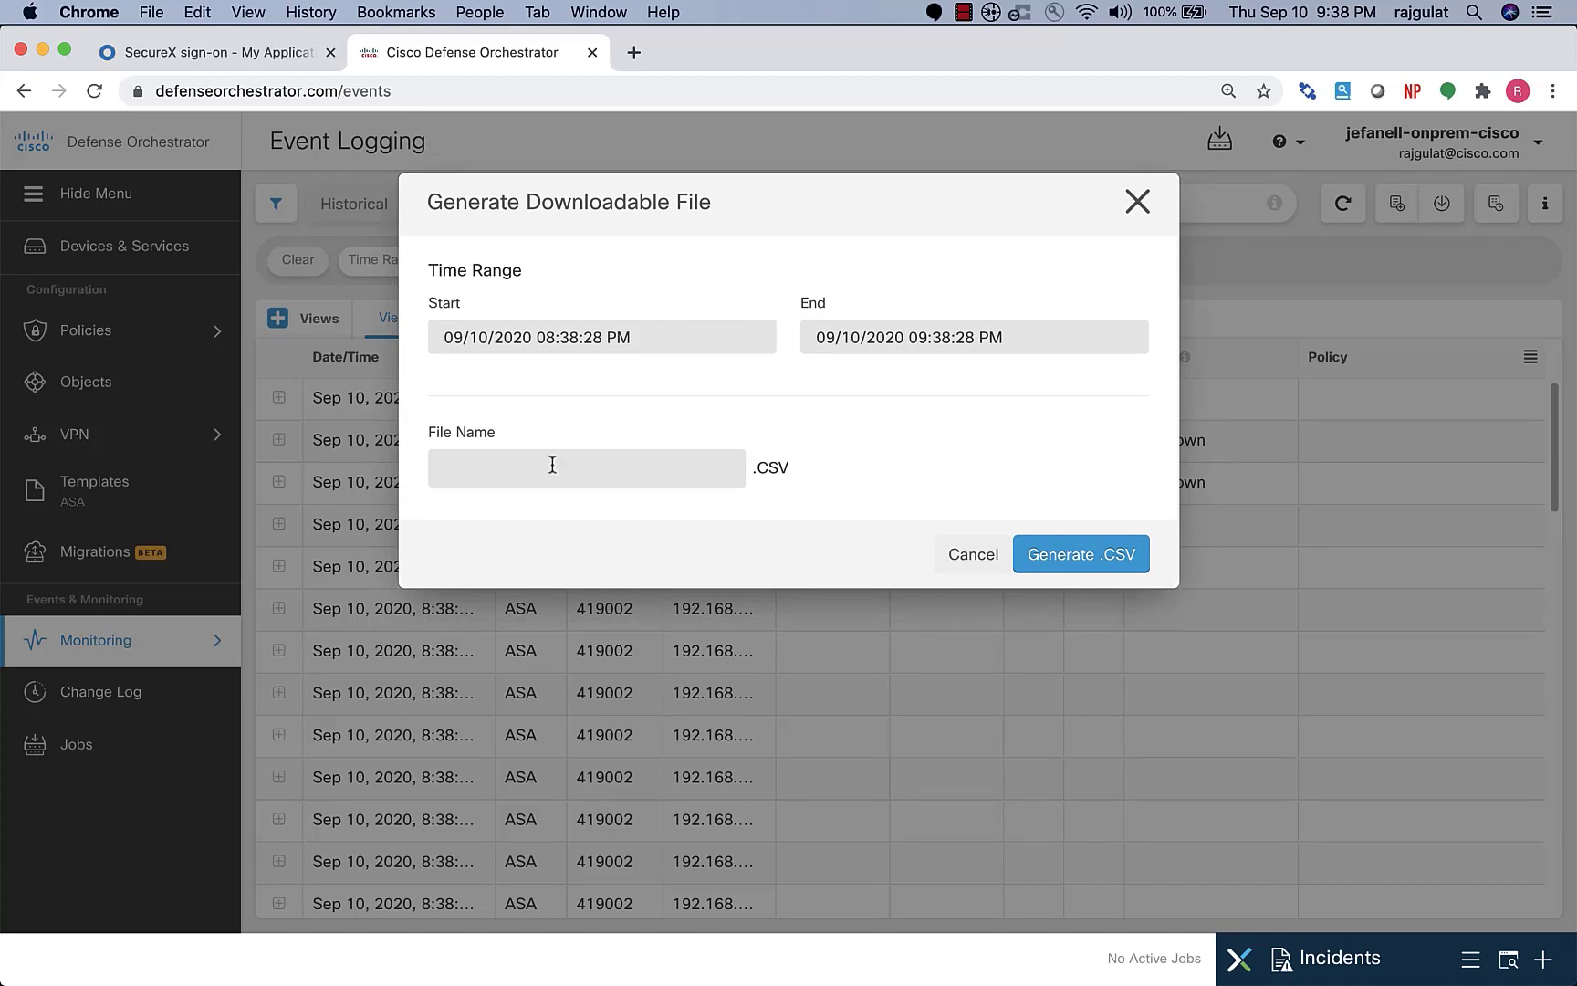
{"action": "mouse_move", "coordinate": [1009, 452]}
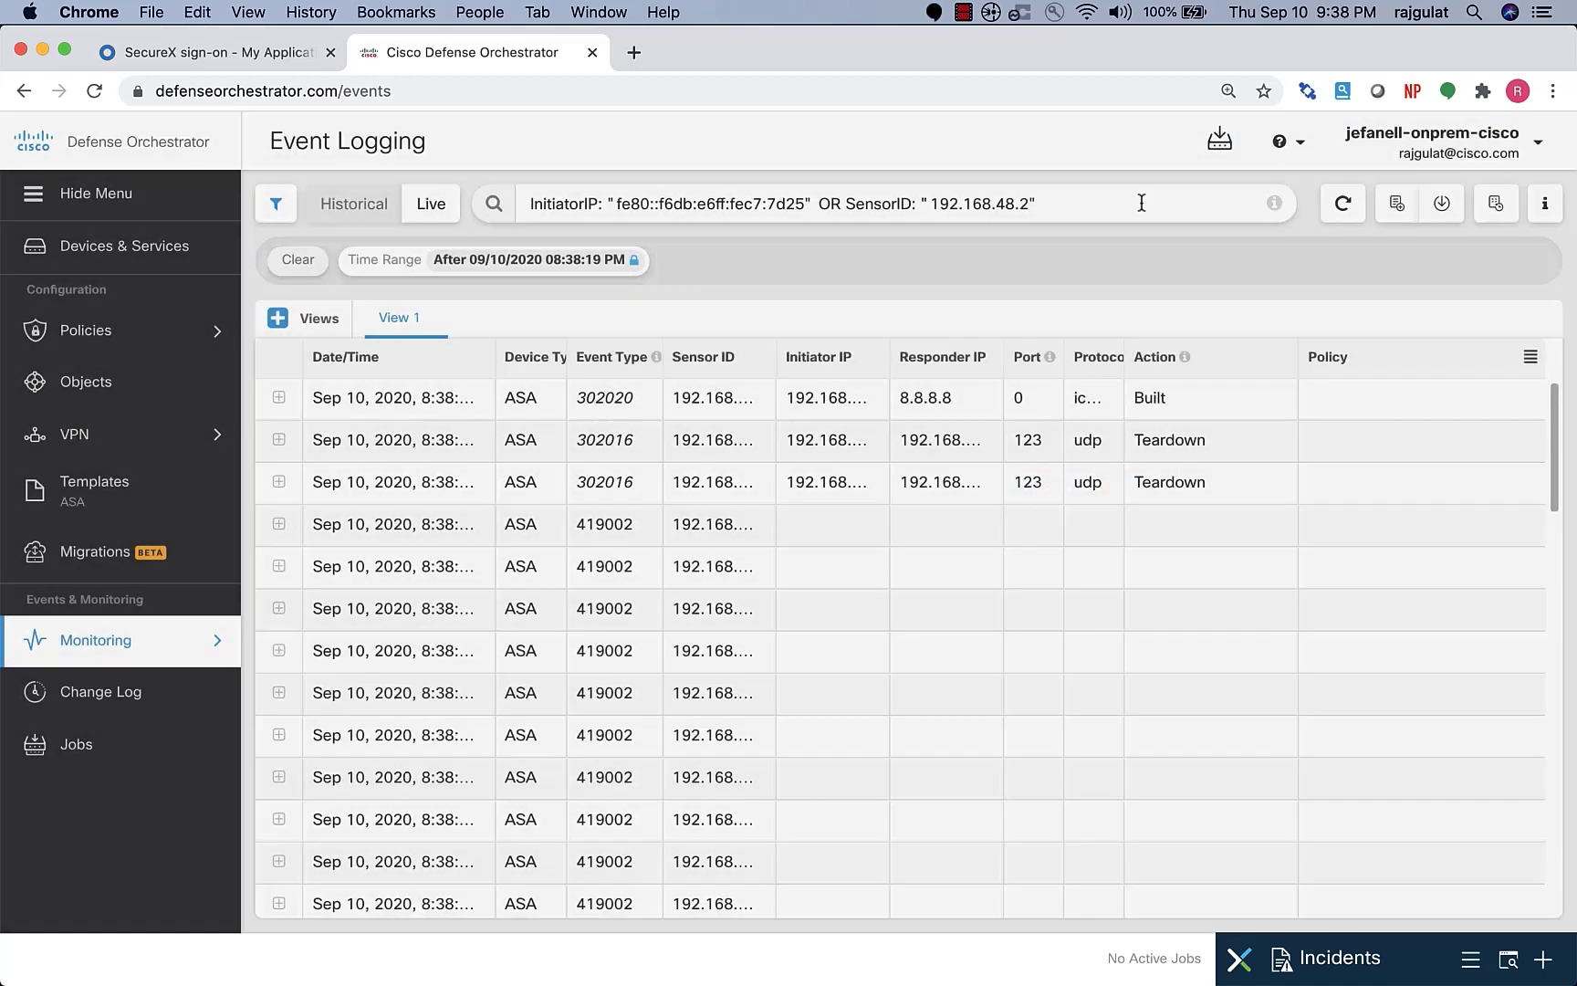
{"action": "mouse_move", "coordinate": [1397, 203]}
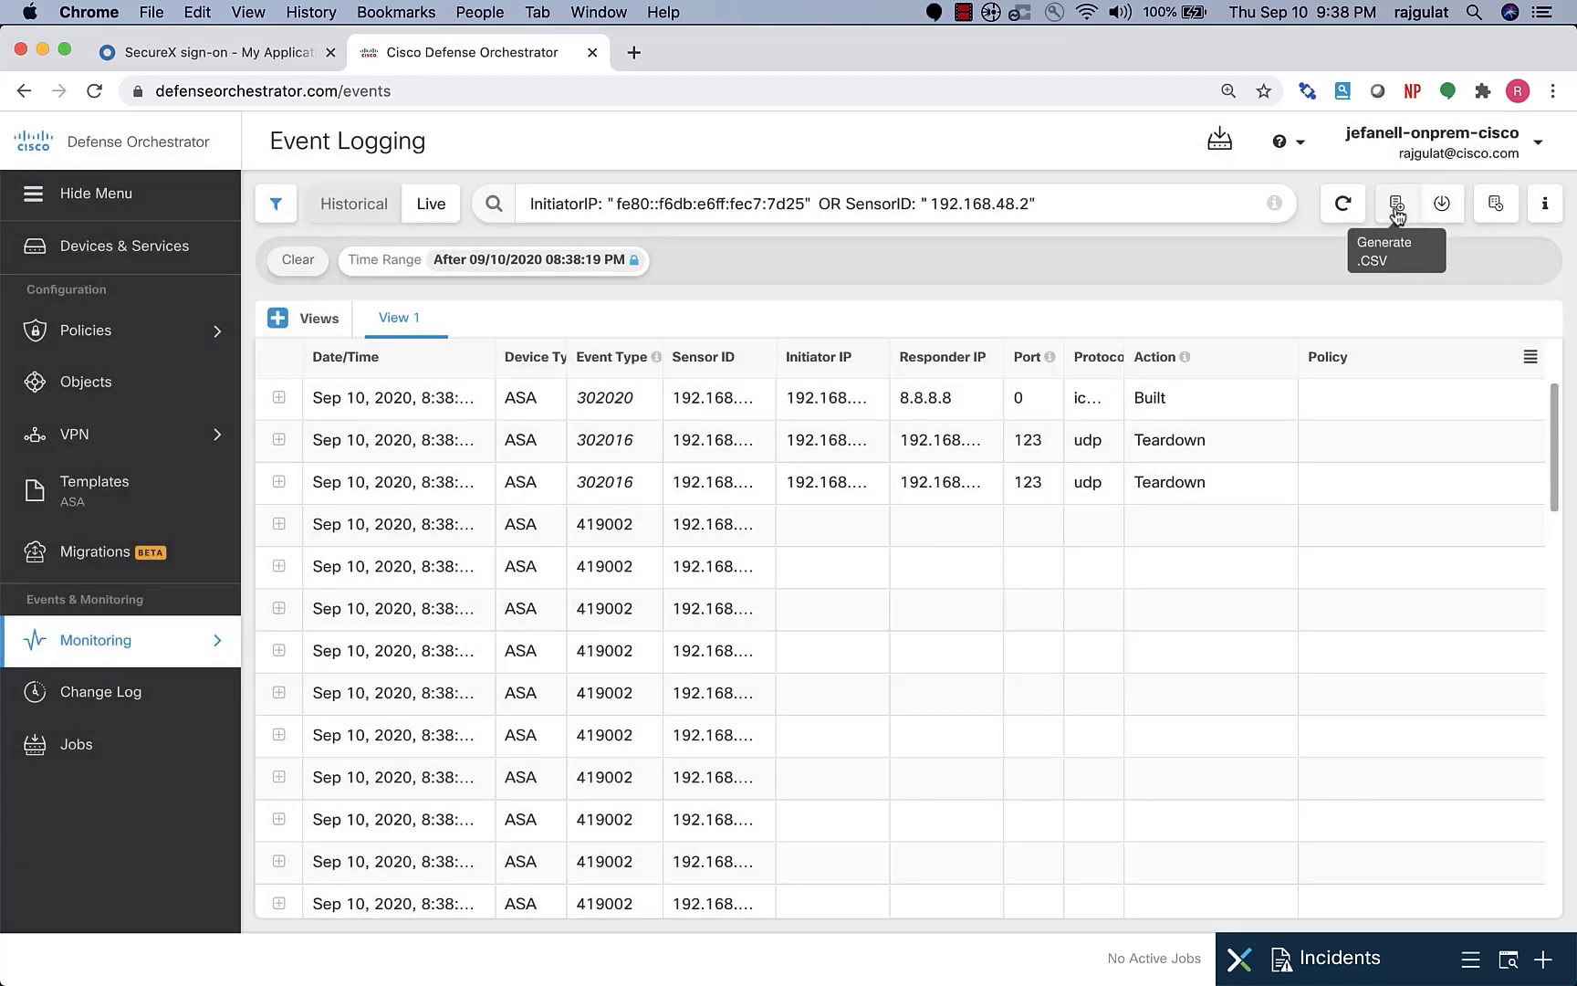
{"action": "mouse_move", "coordinate": [1494, 204]}
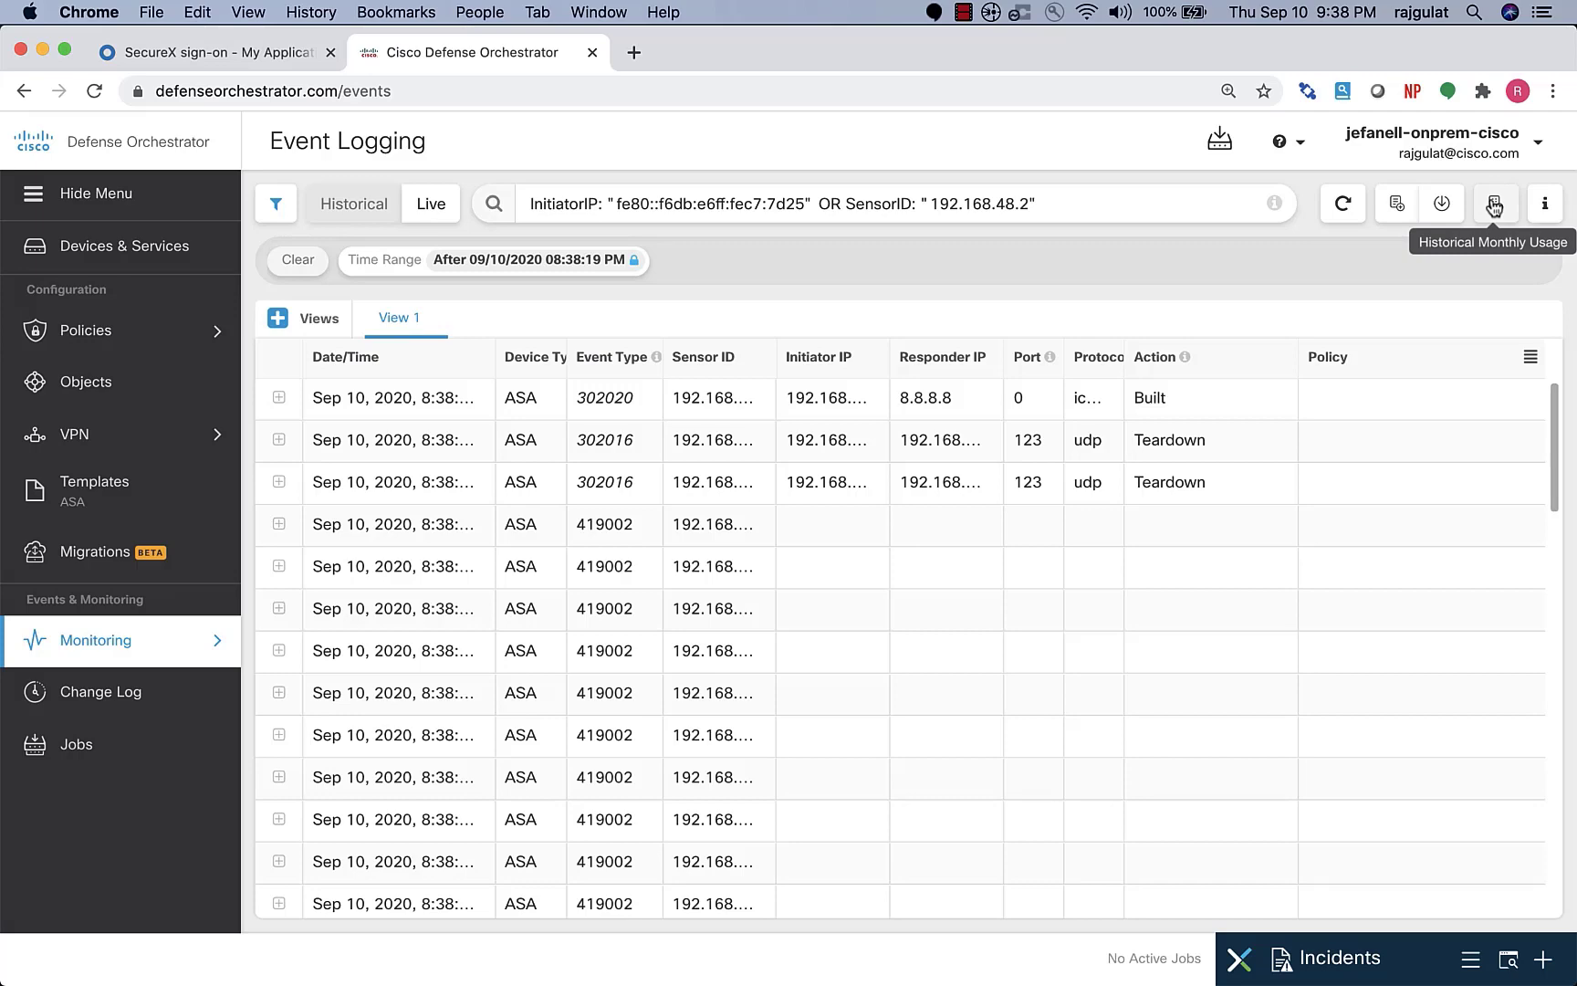
{"action": "left_click", "coordinate": [1496, 203]}
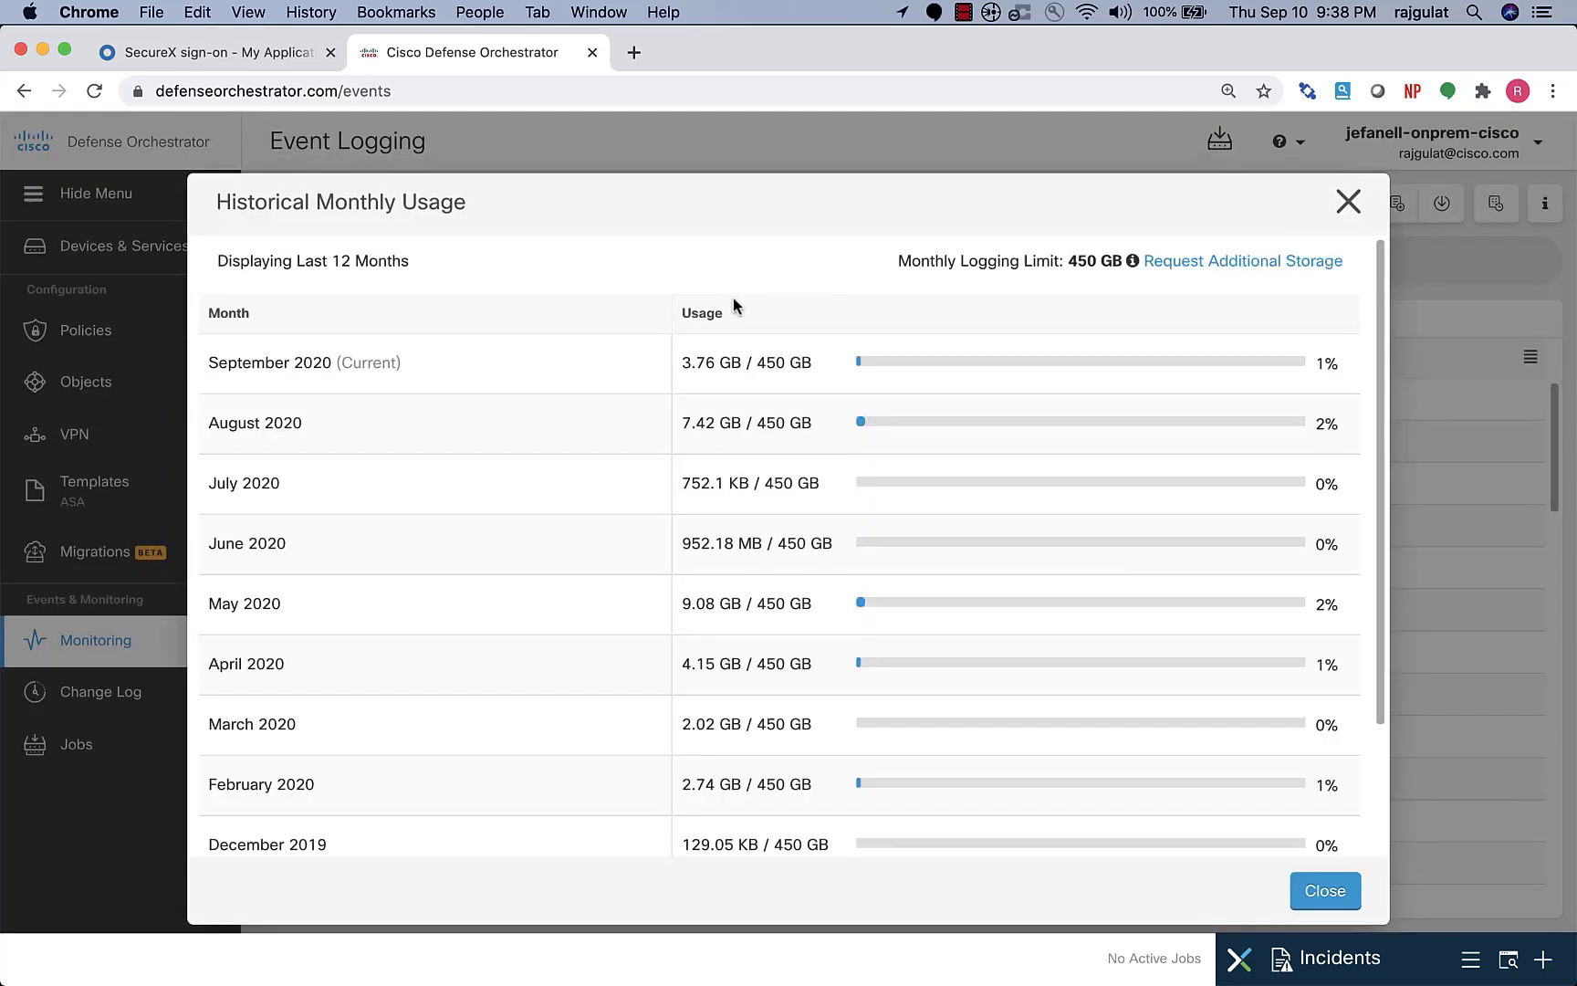
{"action": "mouse_move", "coordinate": [855, 394]}
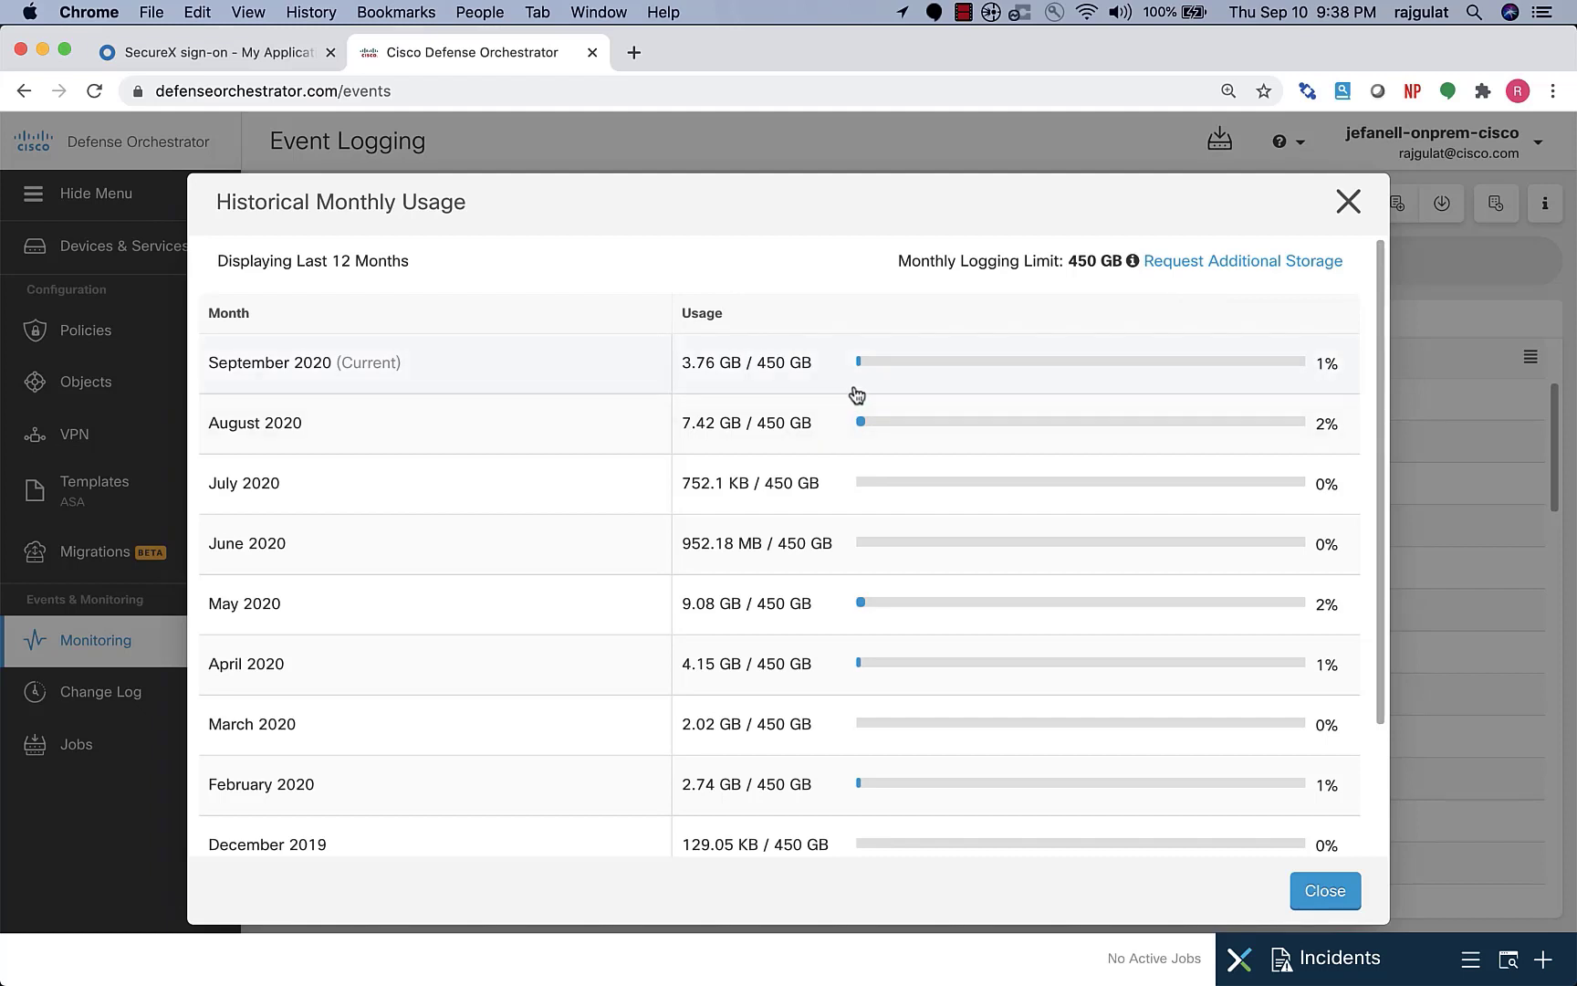
{"action": "scroll", "scroll_direction": "down", "scroll_amount": 3}
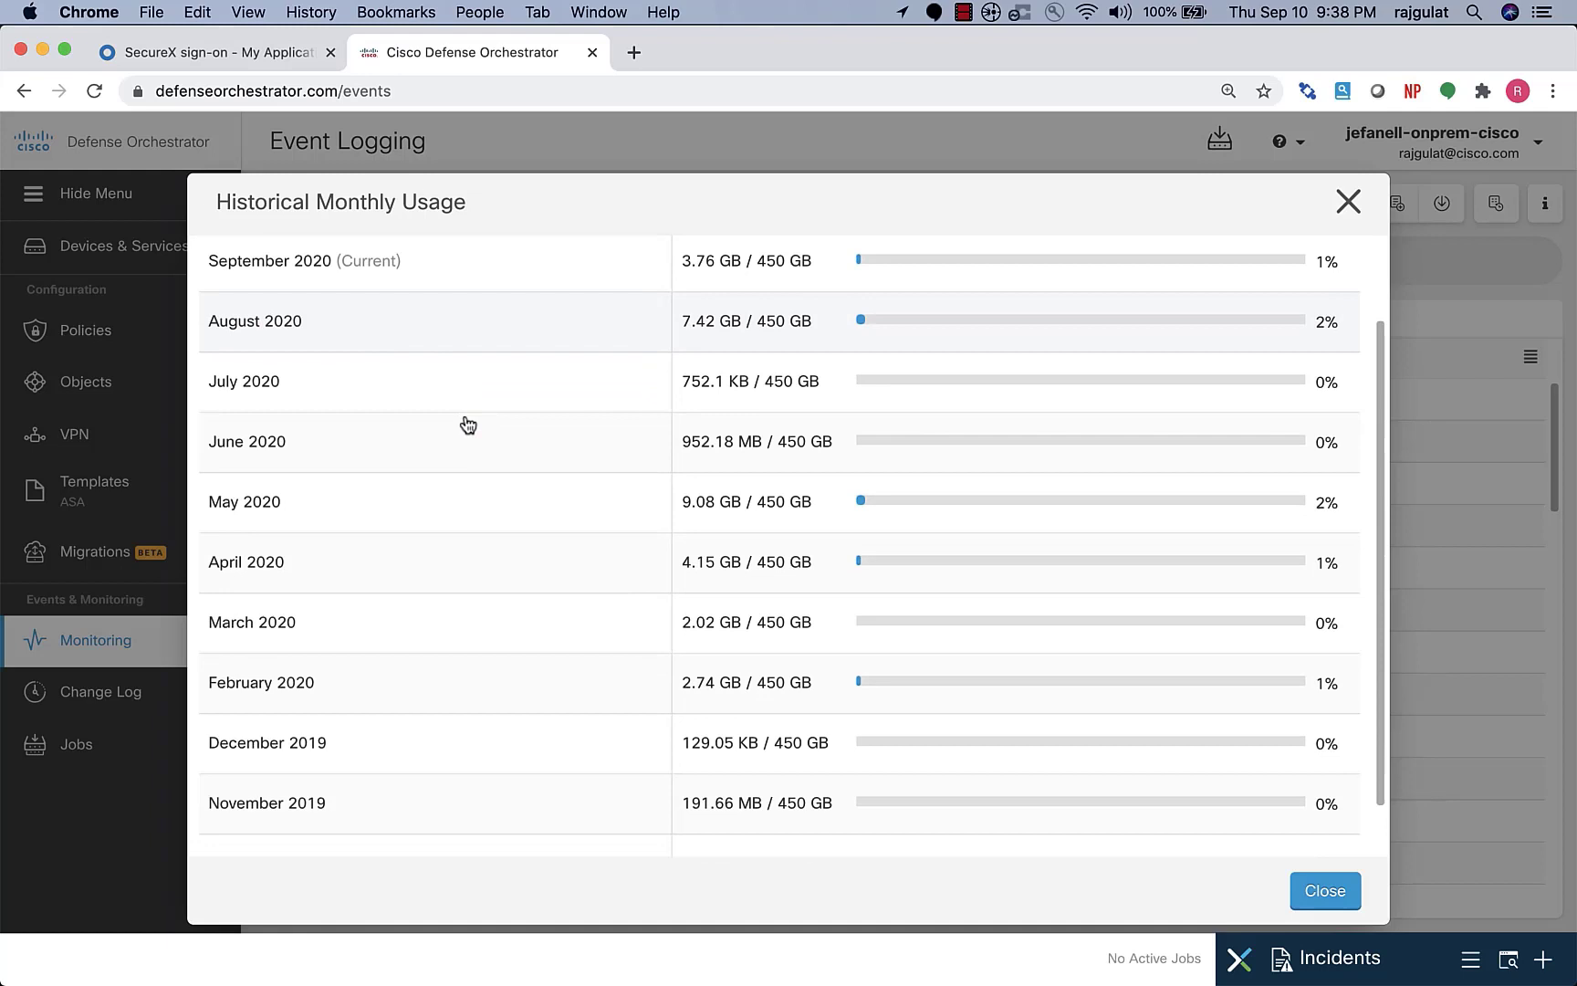
{"action": "scroll", "scroll_direction": "up", "scroll_amount": 3}
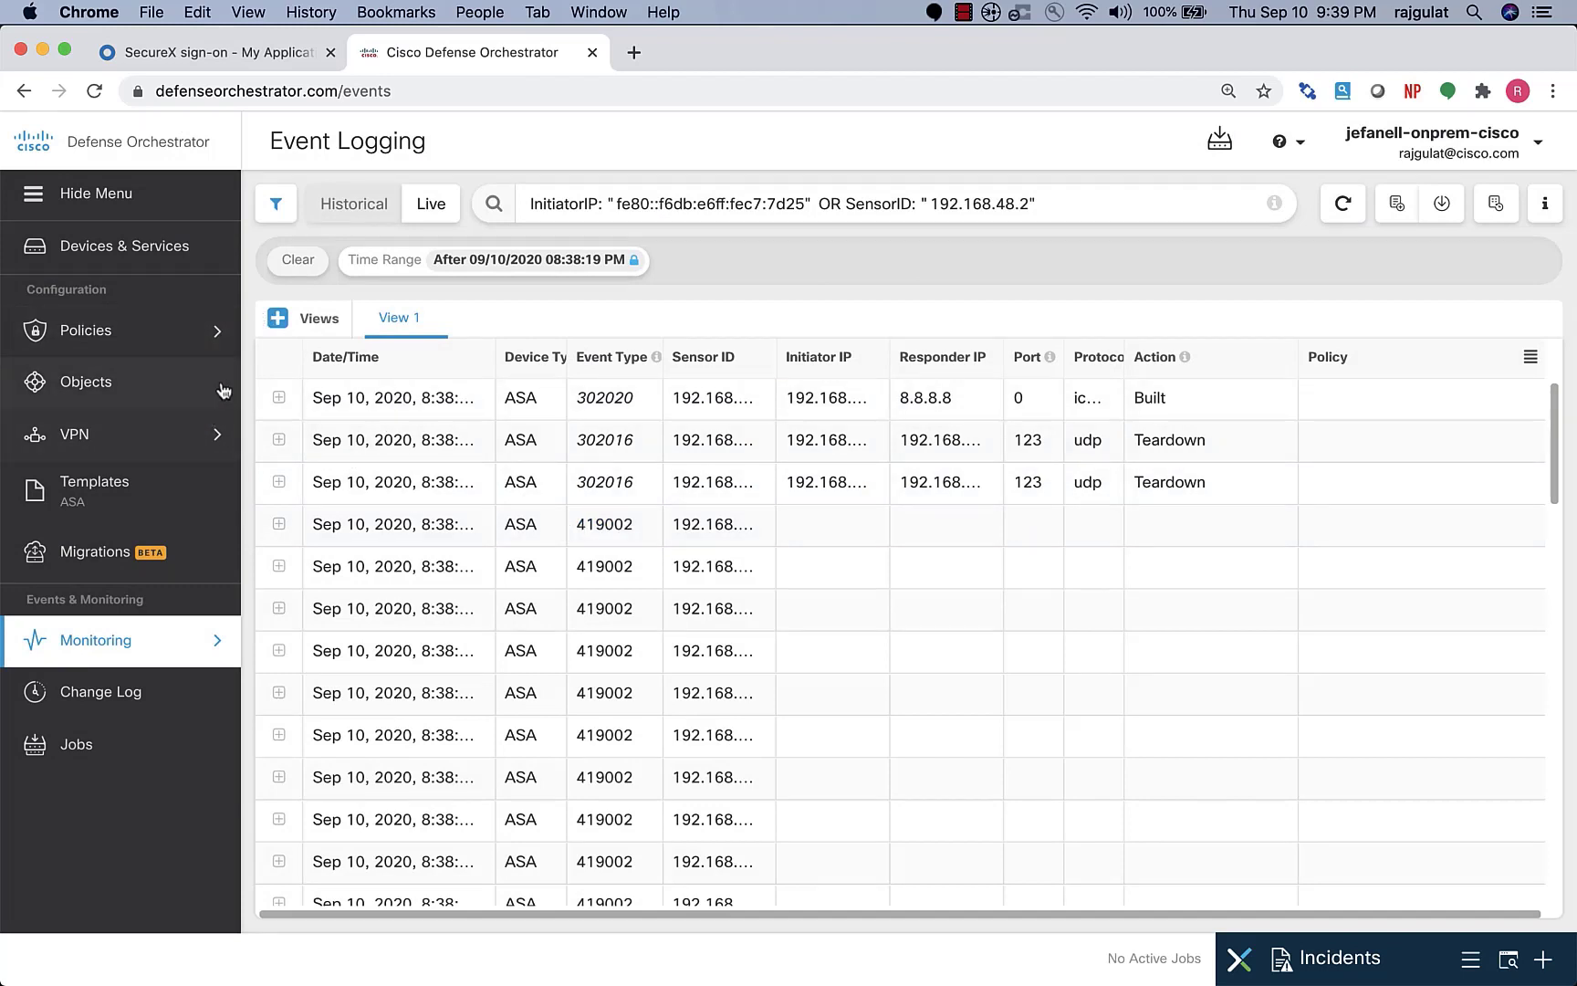
{"action": "mouse_move", "coordinate": [973, 312]}
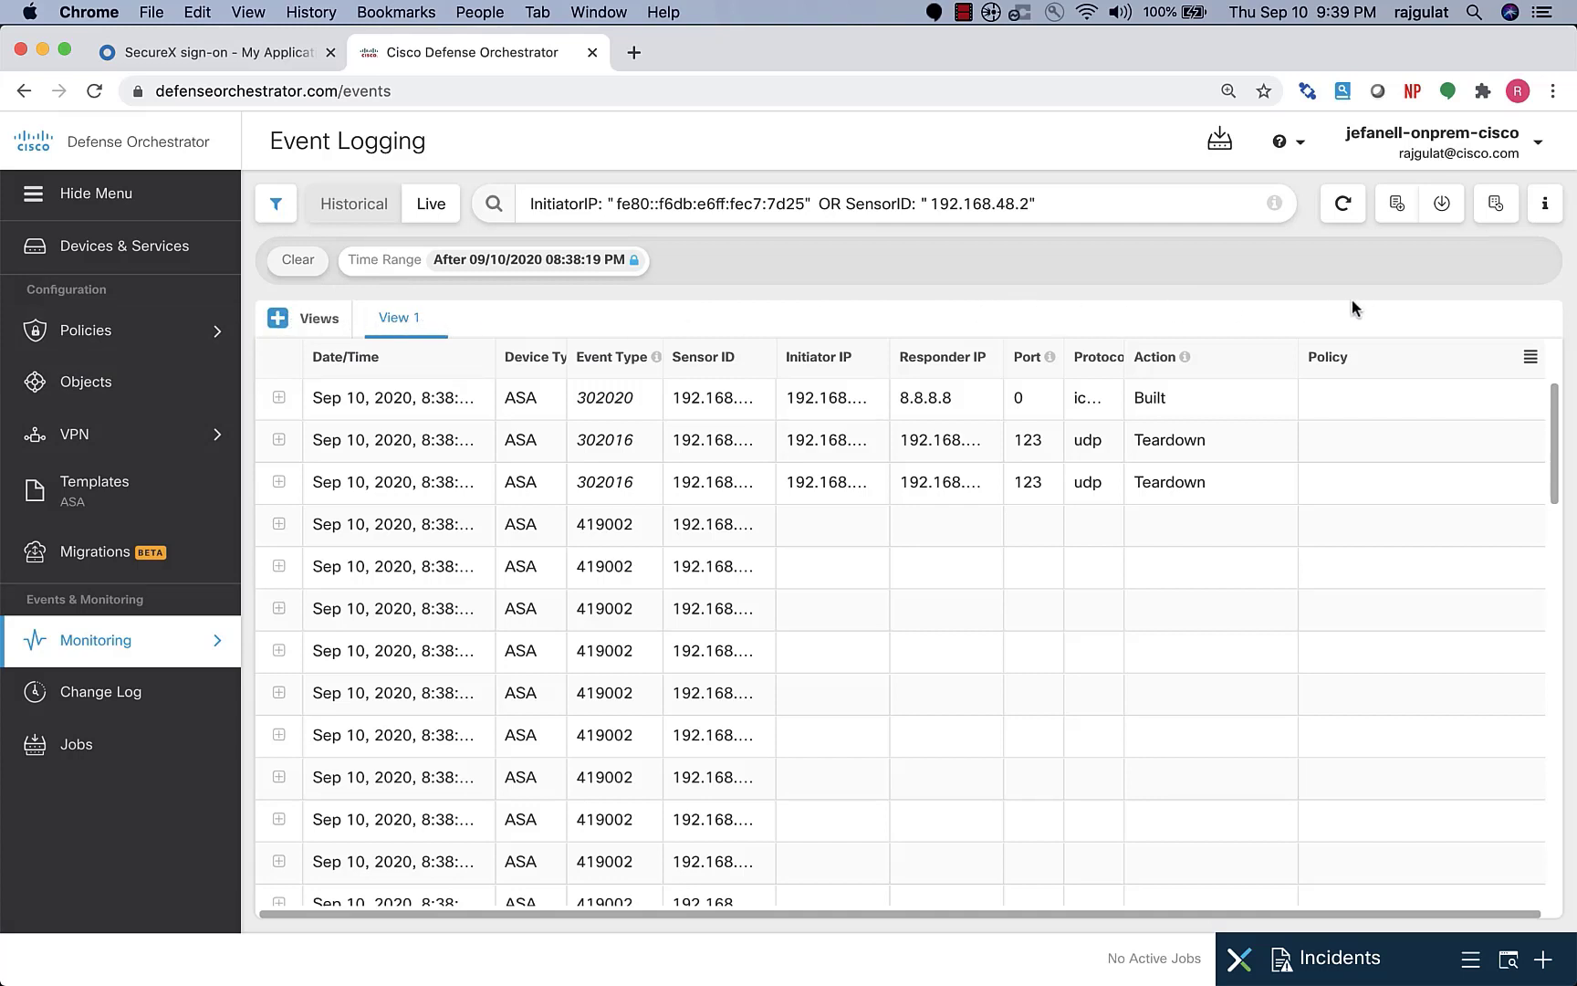
{"action": "mouse_move", "coordinate": [128, 690]}
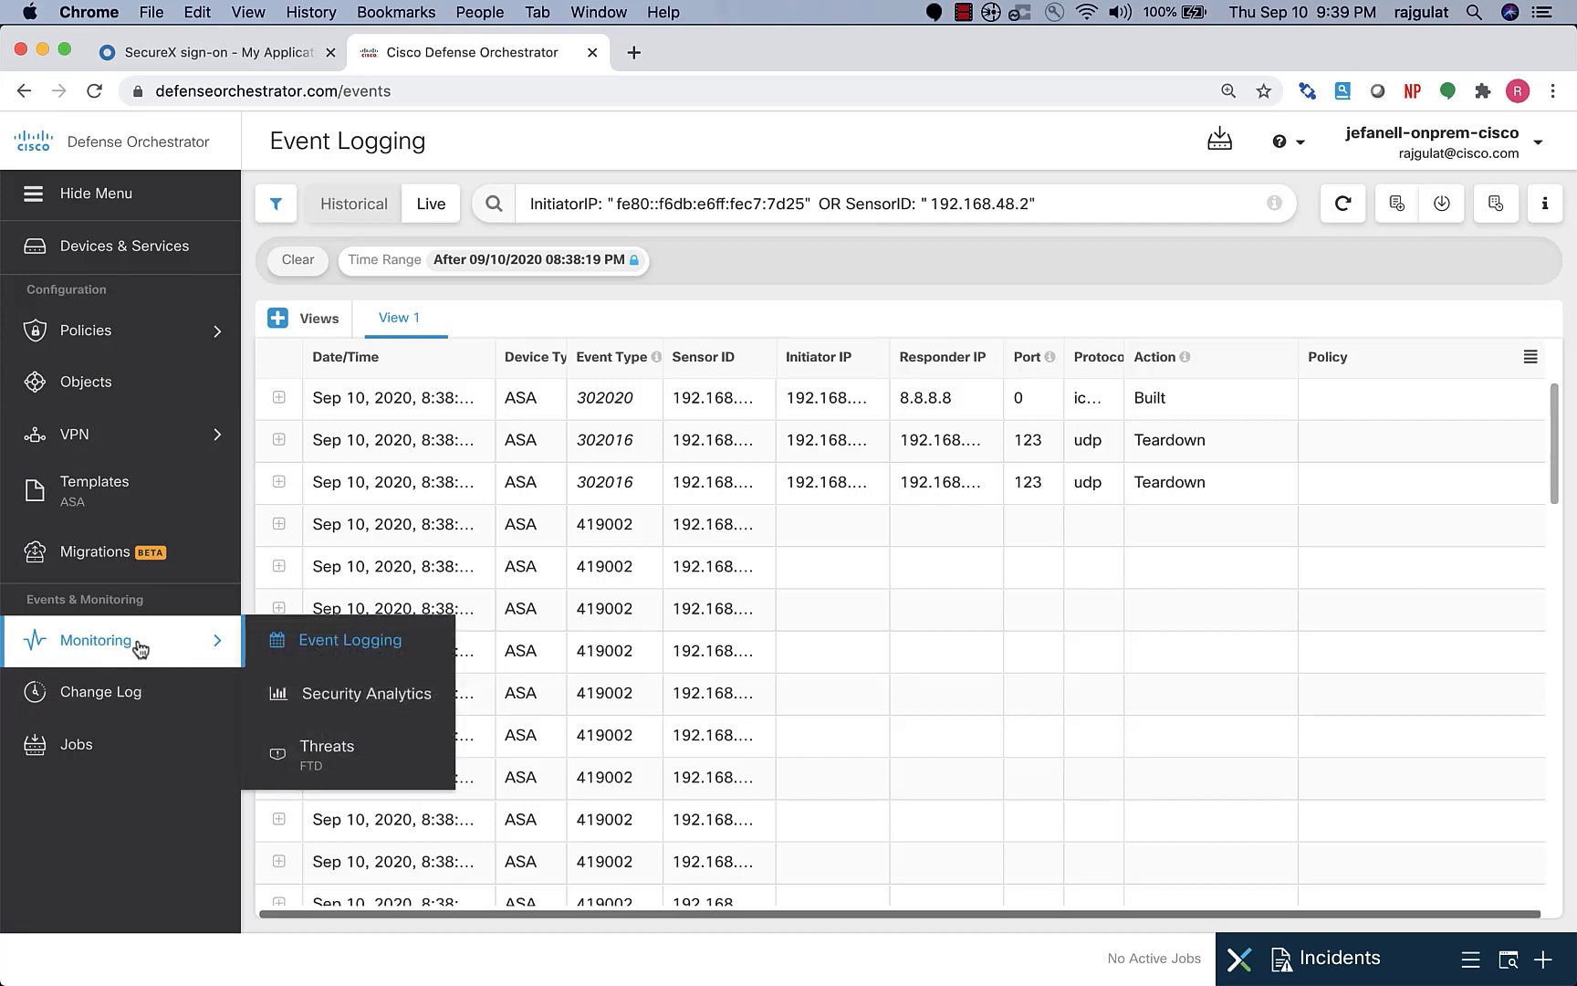
{"action": "mouse_move", "coordinate": [364, 694]}
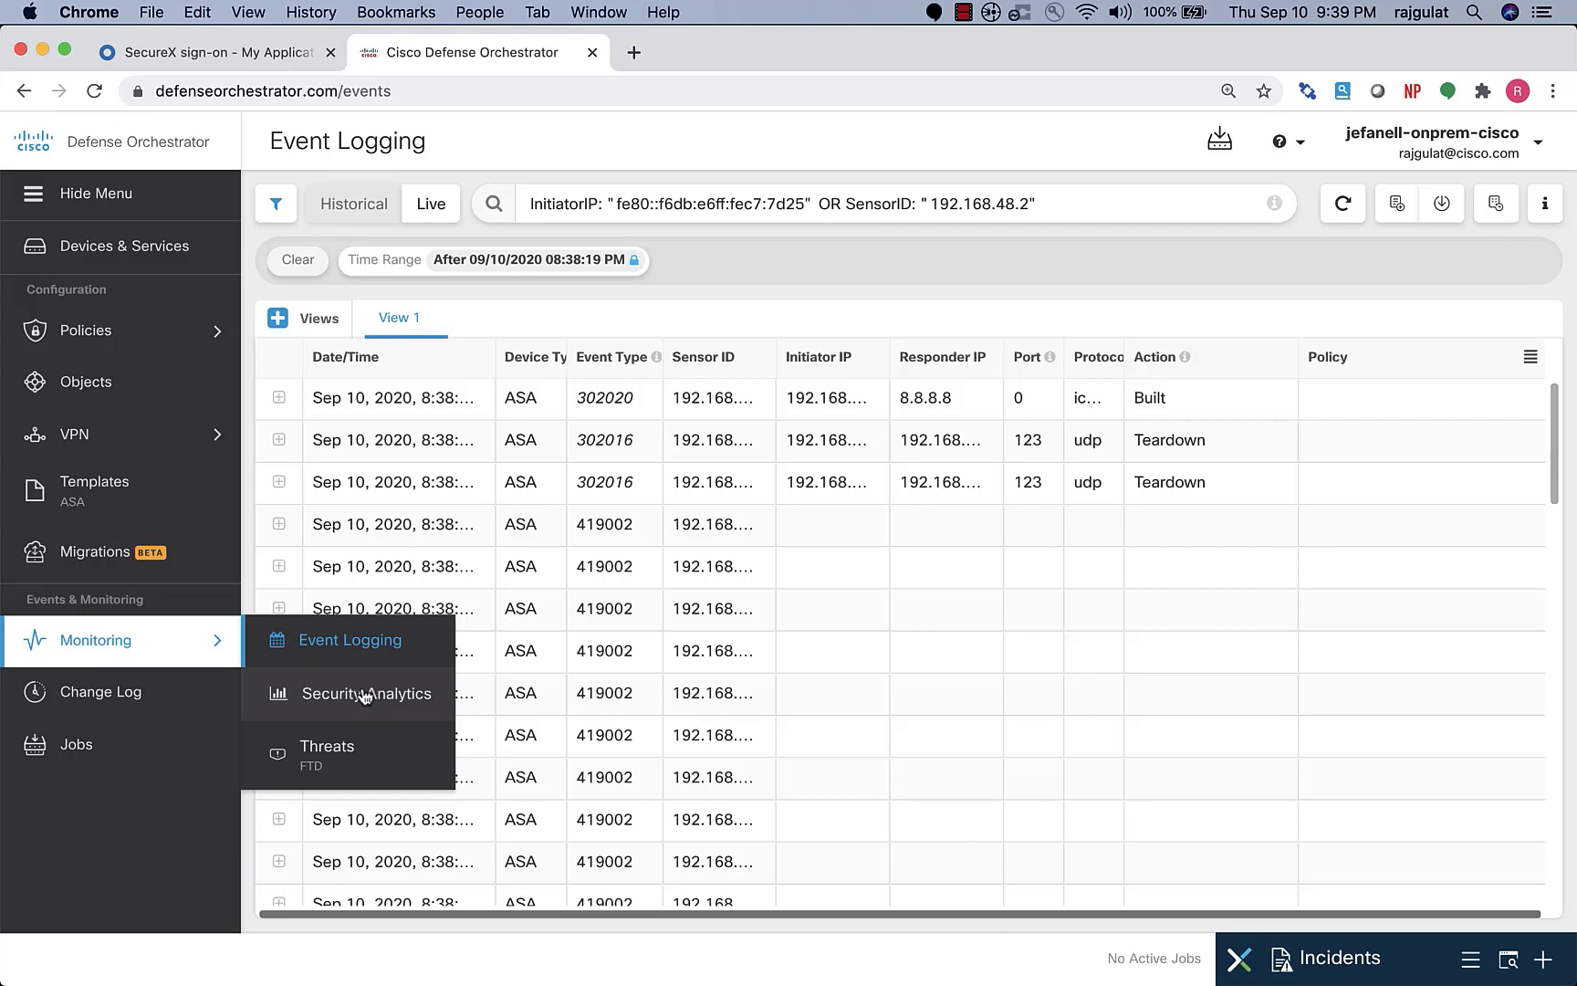
- Open Security Analytics (Stealthwatch Cloud) in a new tab, then return to the Event Logging tab
{"action": "left_click", "coordinate": [373, 693]}
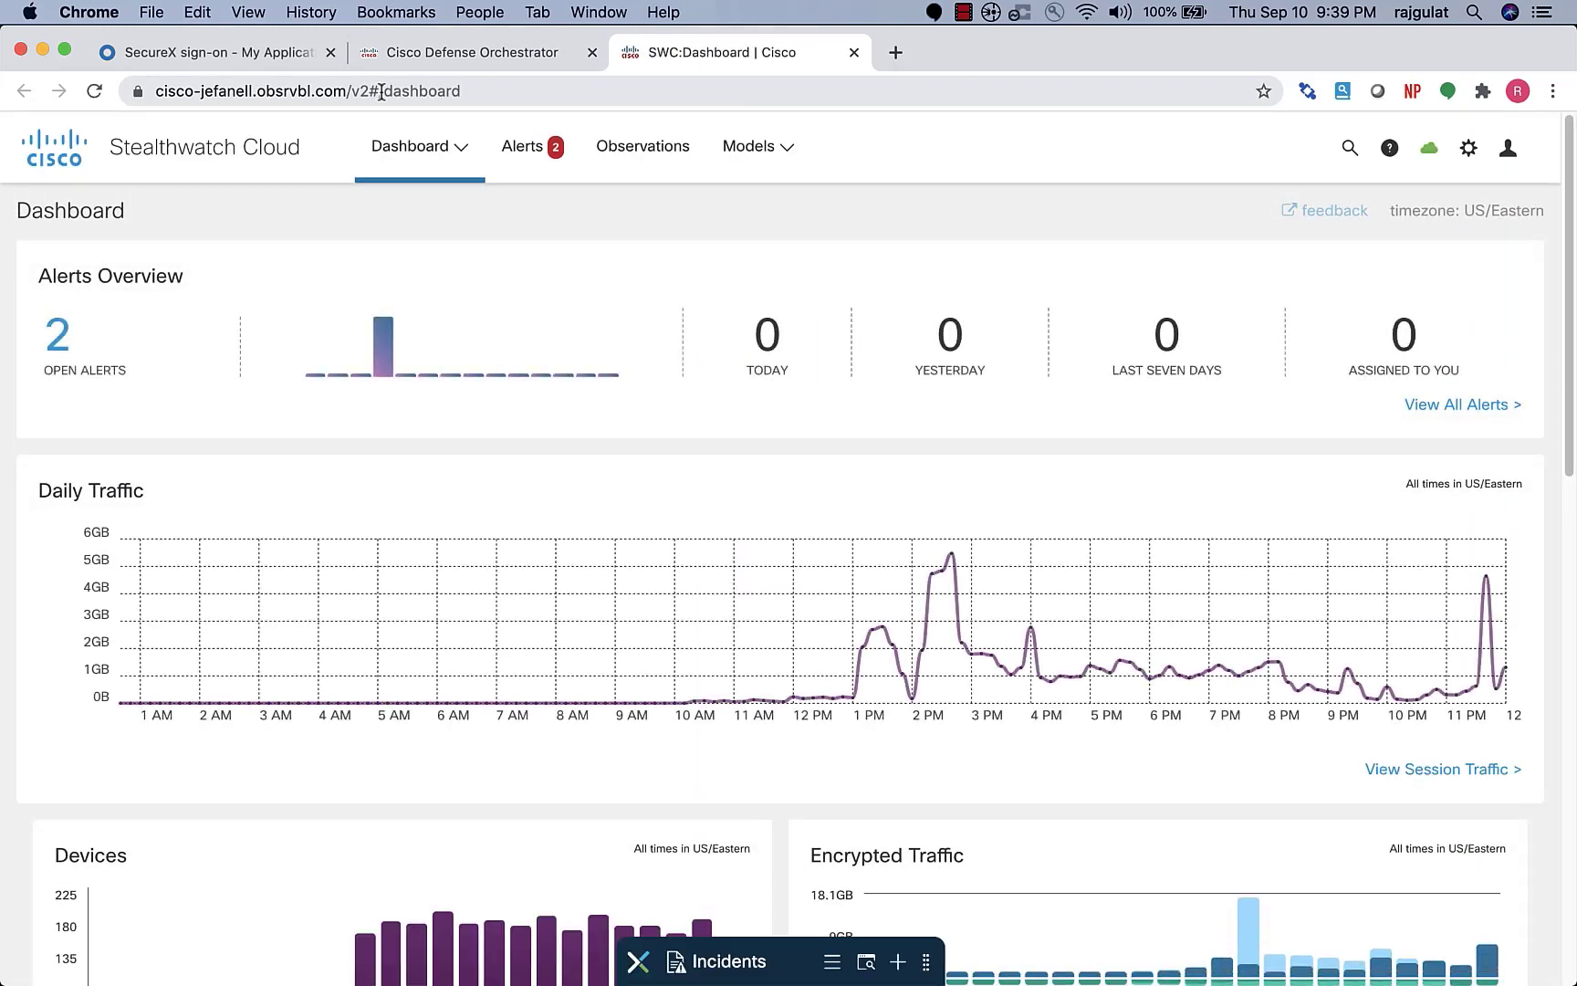
{"action": "left_click", "coordinate": [473, 51]}
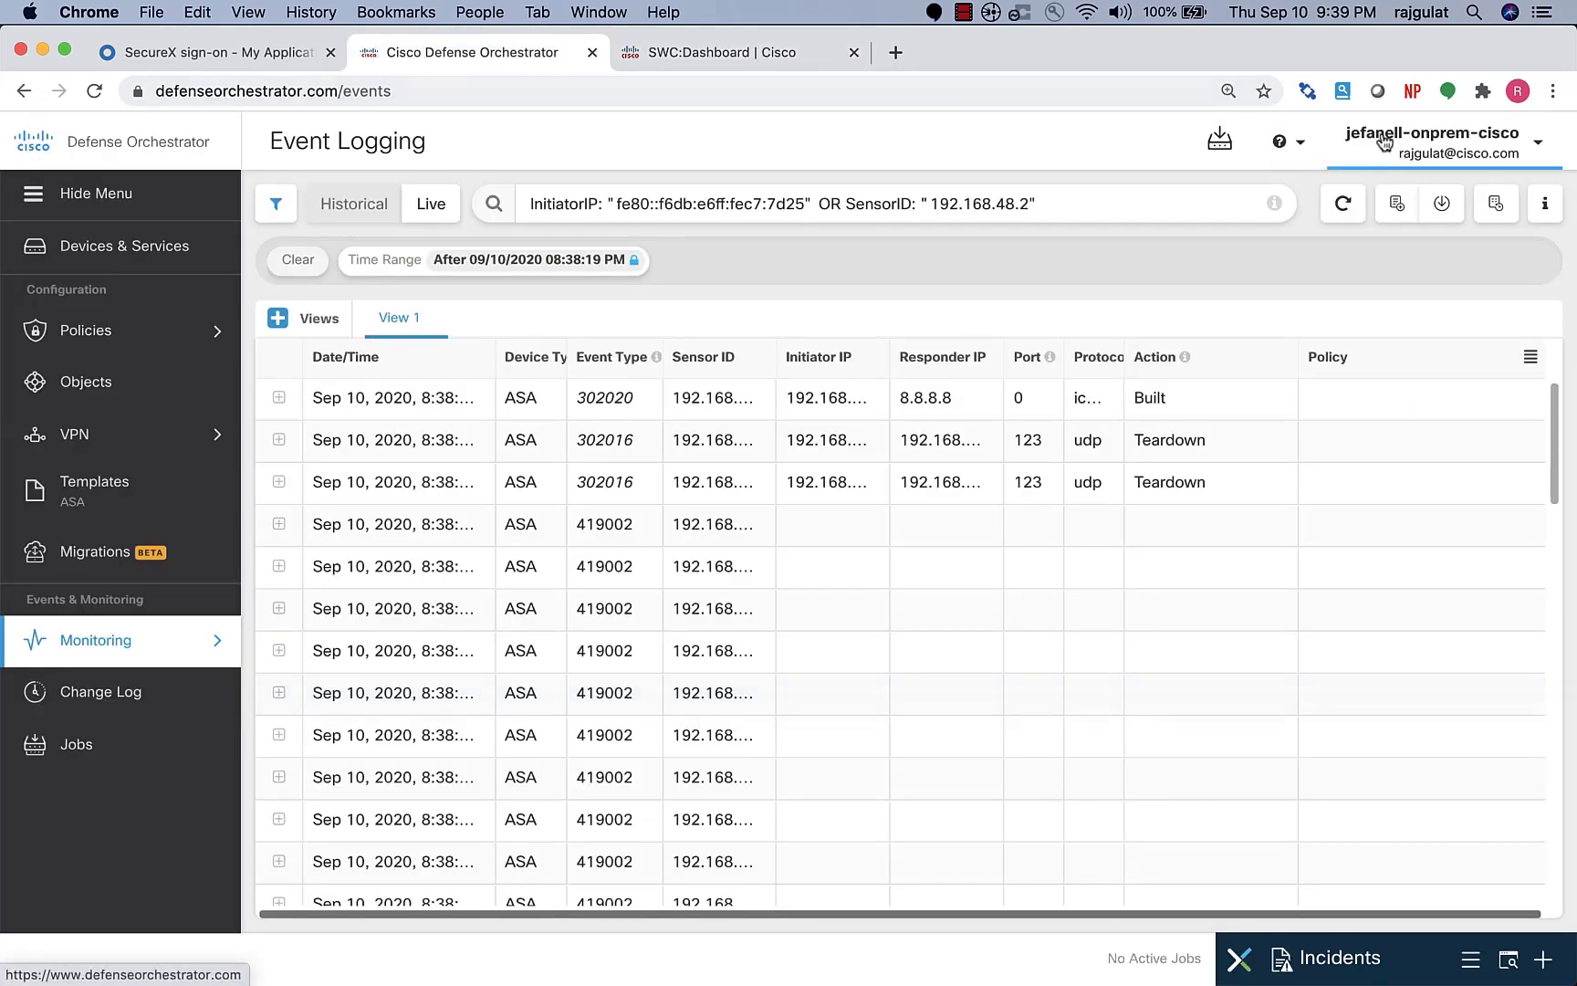
- Switch to the SWC:Dashboard tab showing Stealthwatch Cloud open alerts and traffic
{"action": "left_click", "coordinate": [734, 51]}
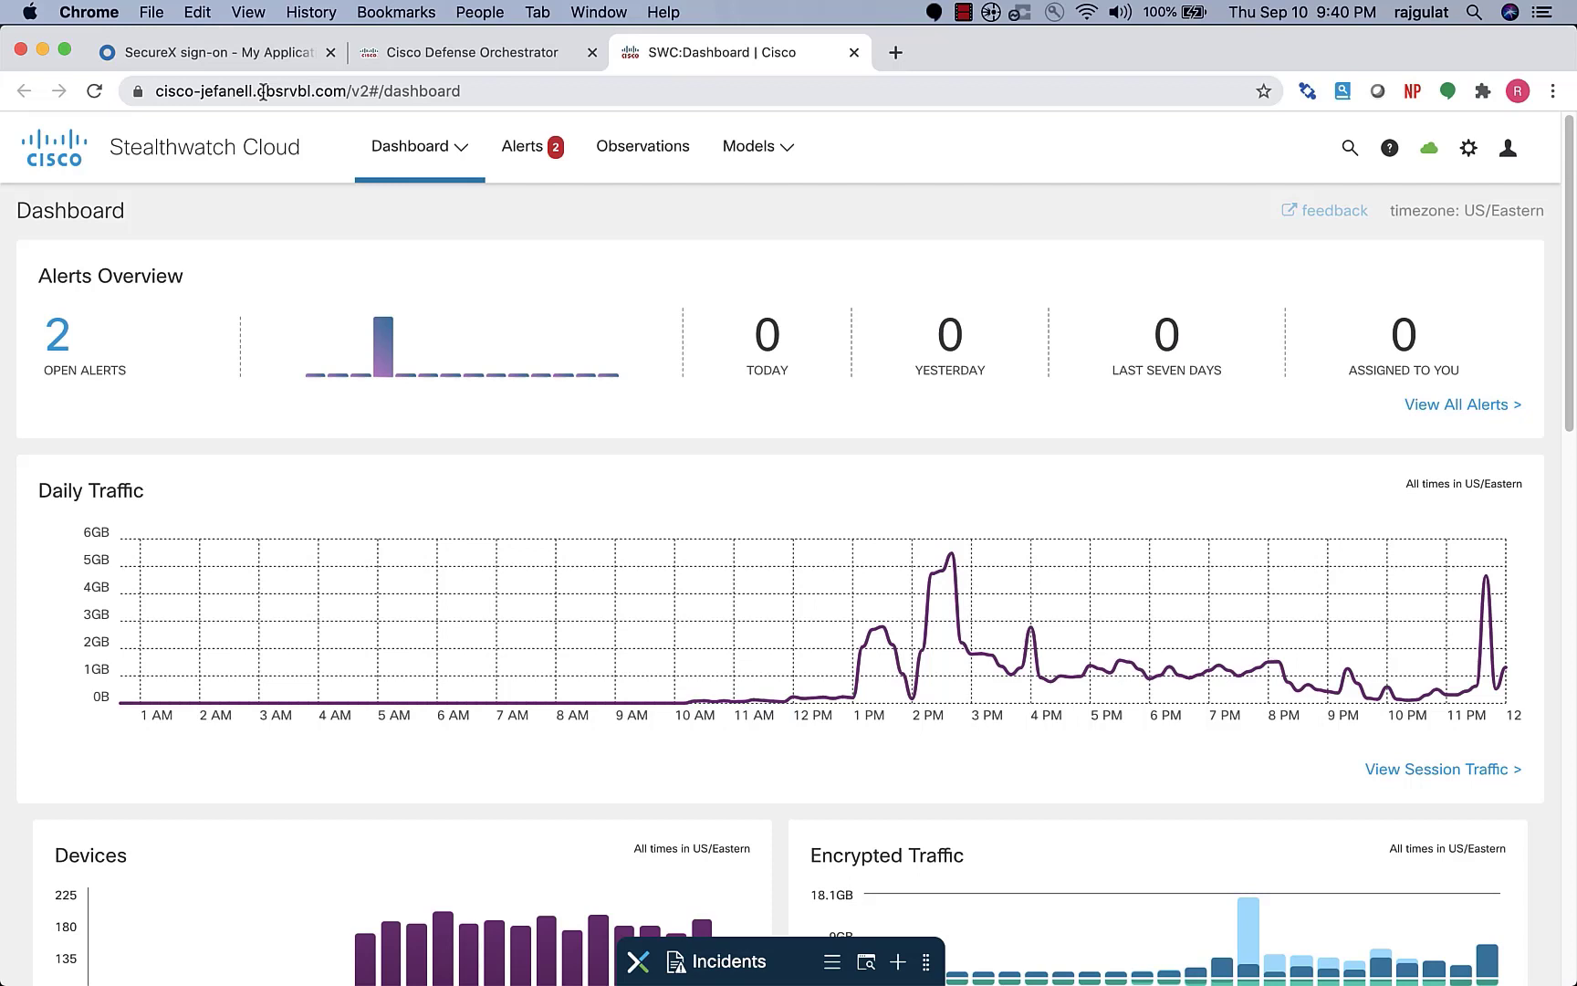
{"action": "mouse_move", "coordinate": [522, 146]}
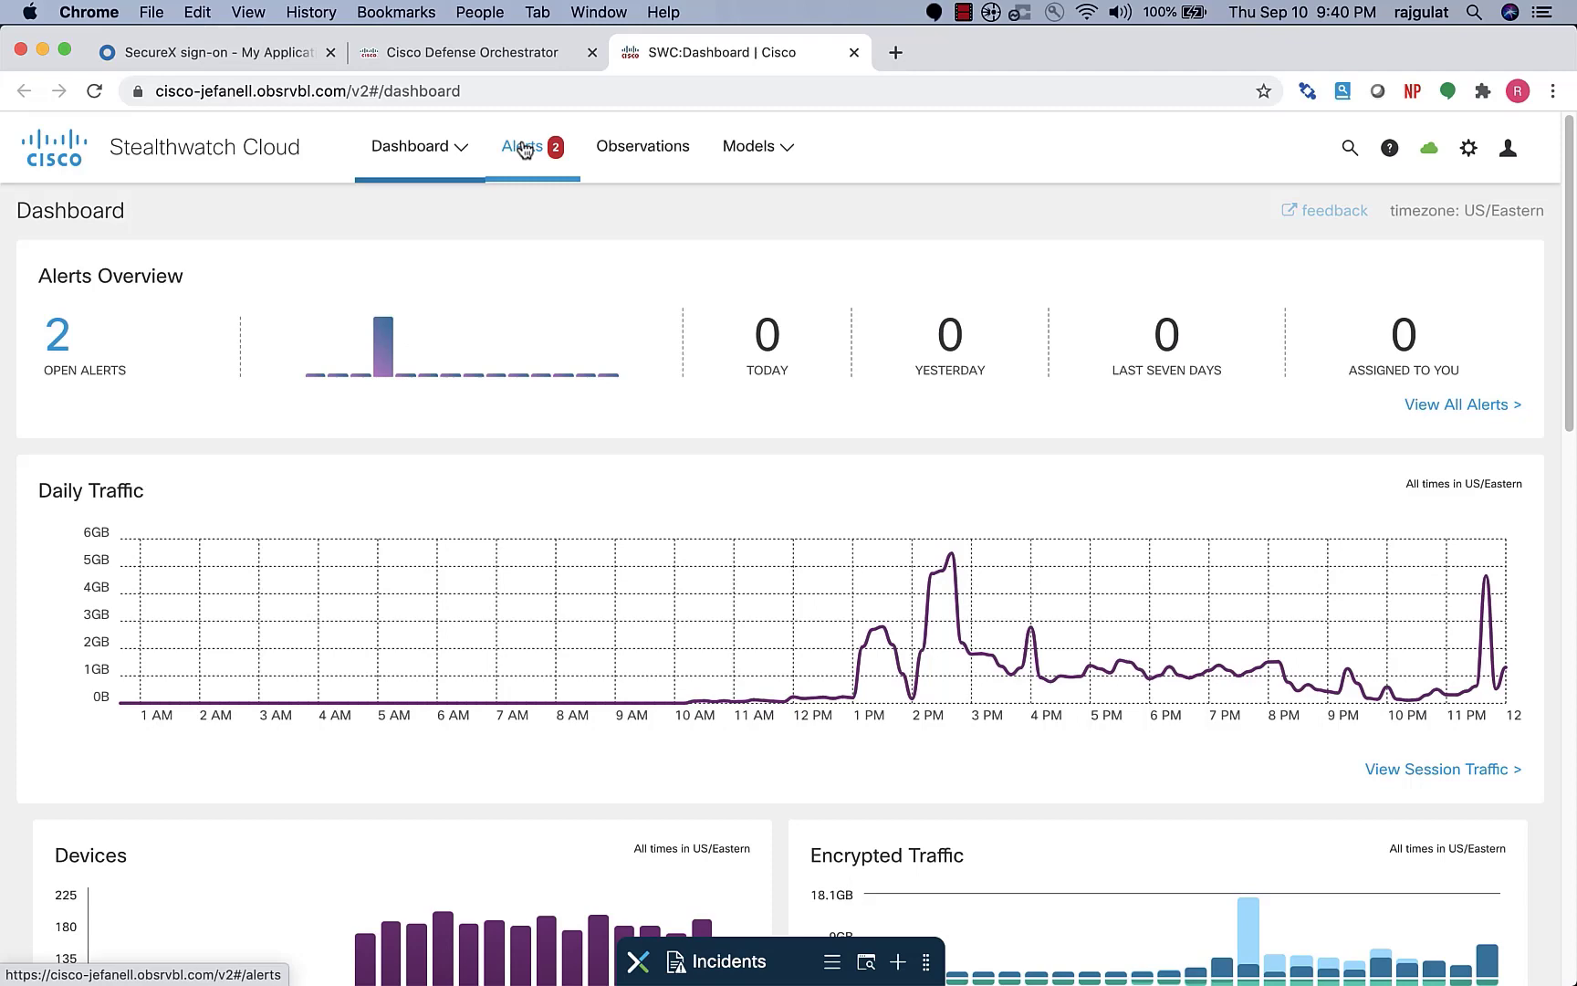
- Scroll through daily traffic, Top Devices, Top High Risk Countries and Observations, then back up
{"action": "scroll", "scroll_direction": "down", "scroll_amount": 3}
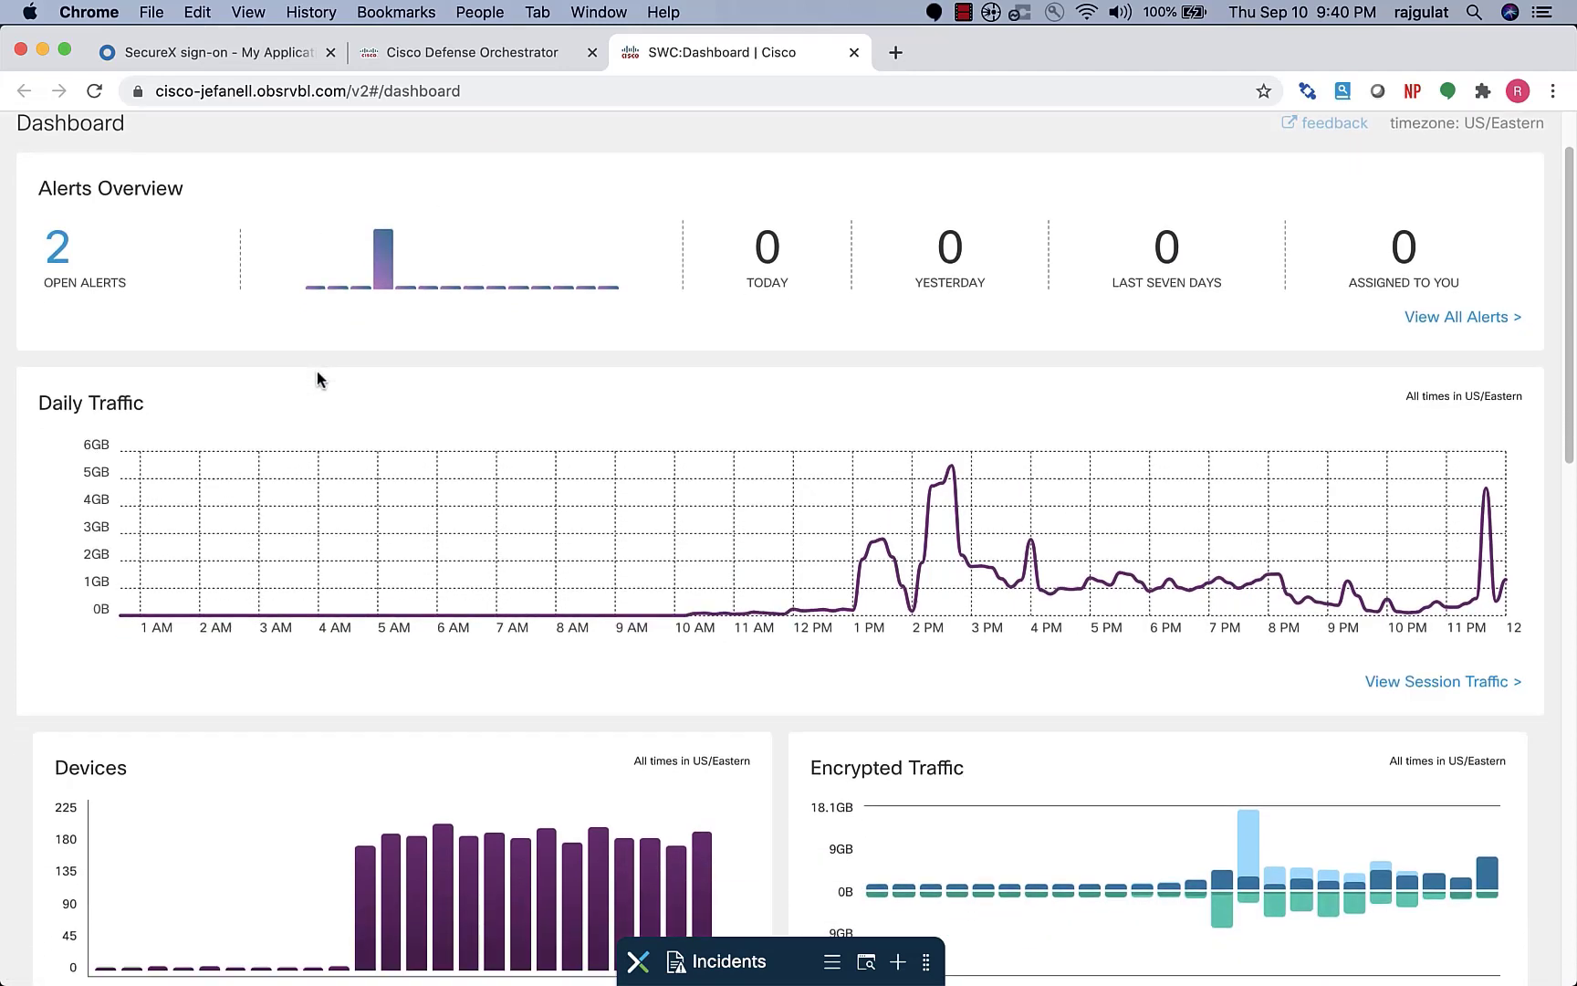
{"action": "scroll", "scroll_direction": "down", "scroll_amount": 3}
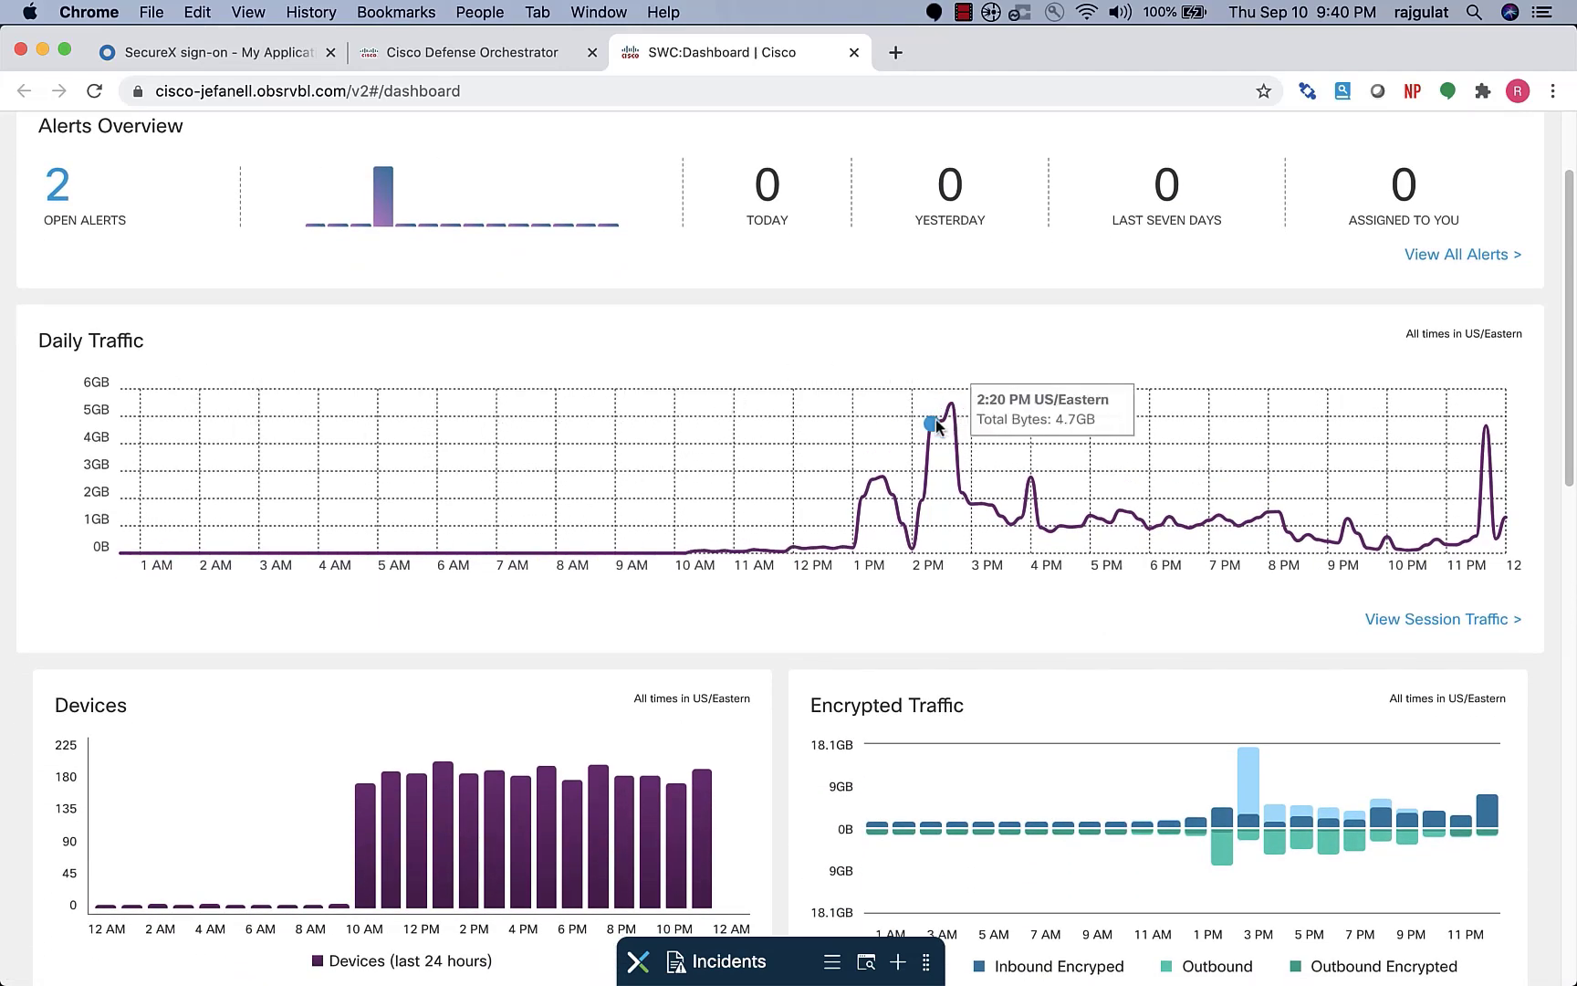
{"action": "mouse_move", "coordinate": [763, 550]}
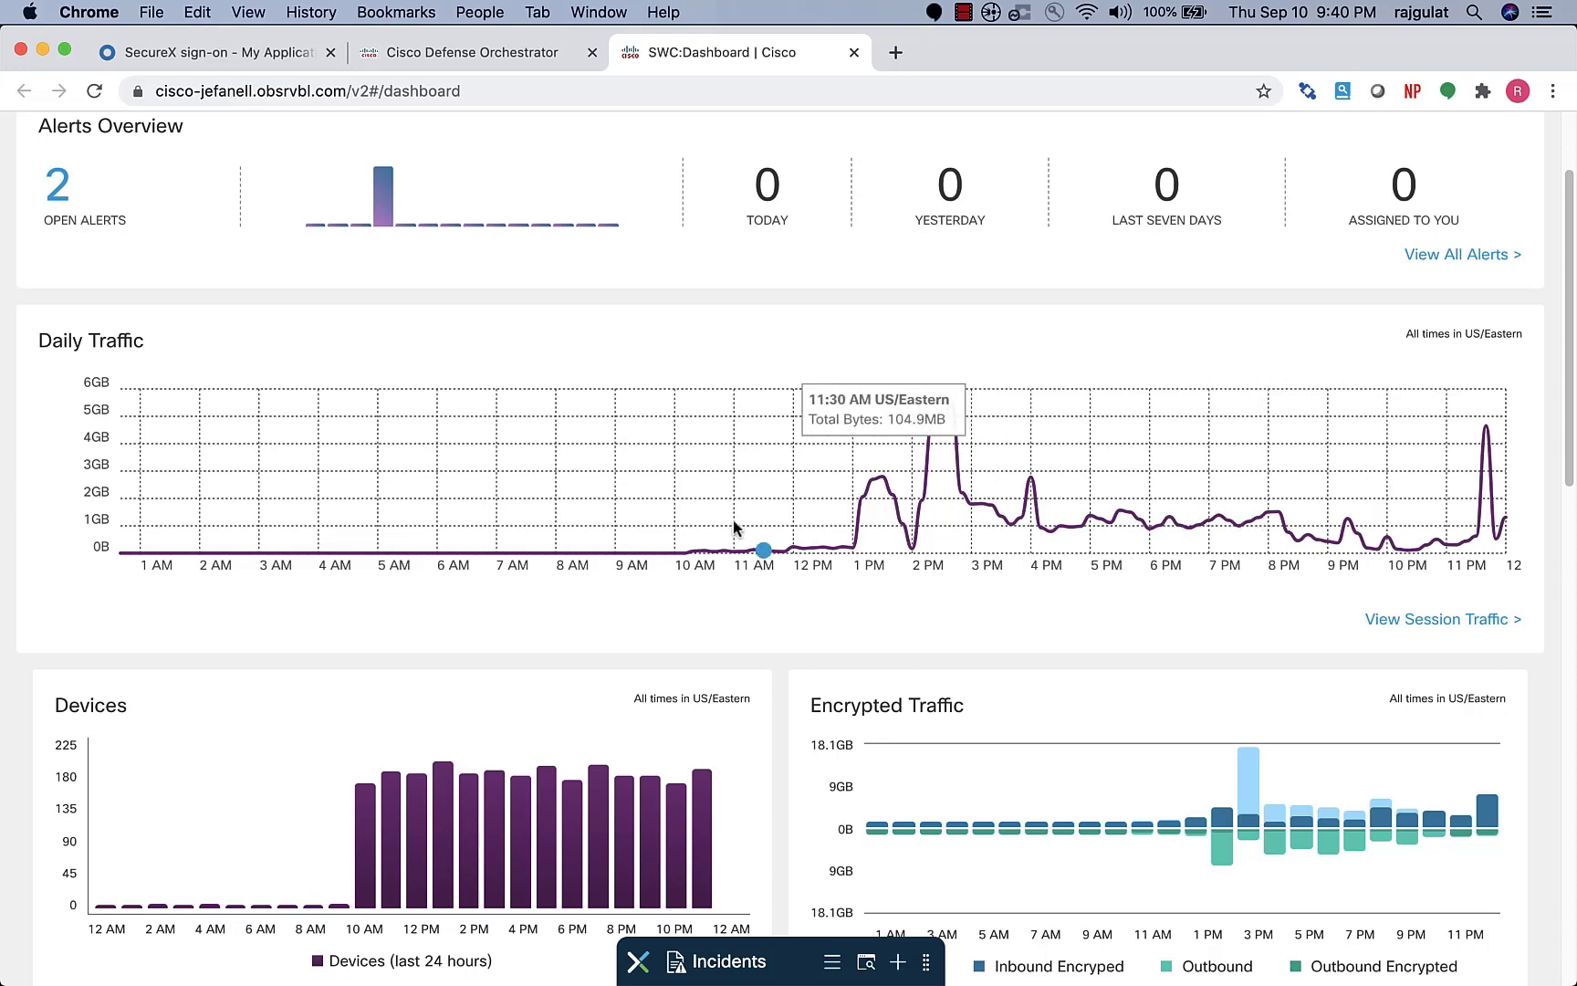
{"action": "mouse_move", "coordinate": [318, 552]}
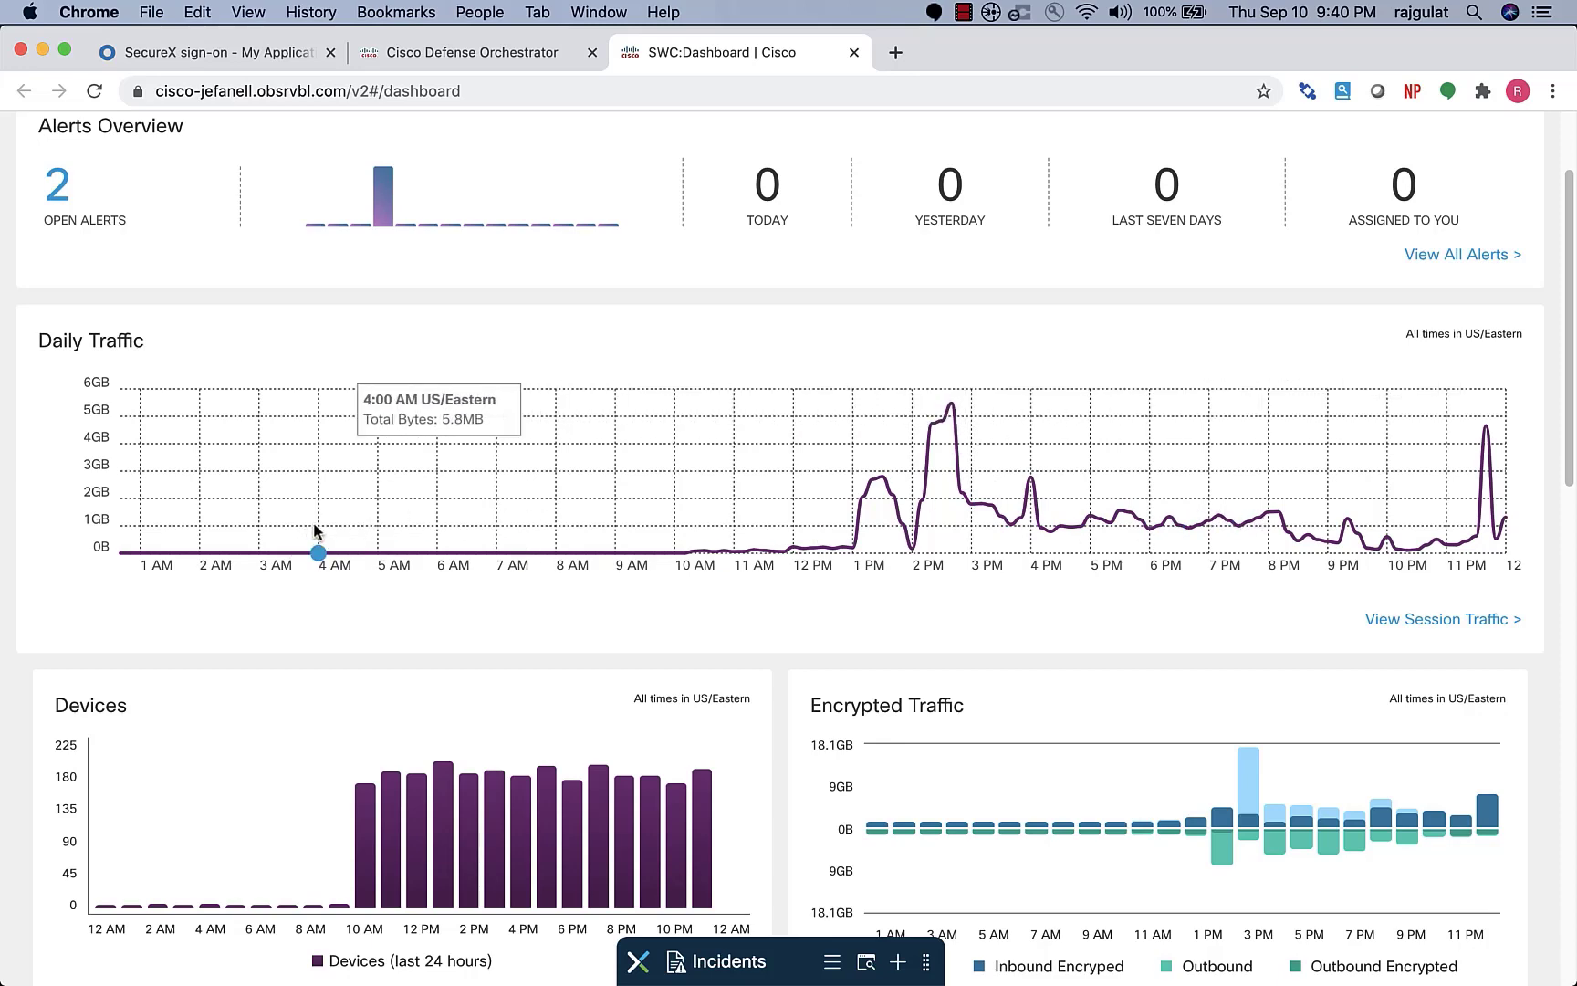
{"action": "scroll", "scroll_direction": "down", "scroll_amount": 3}
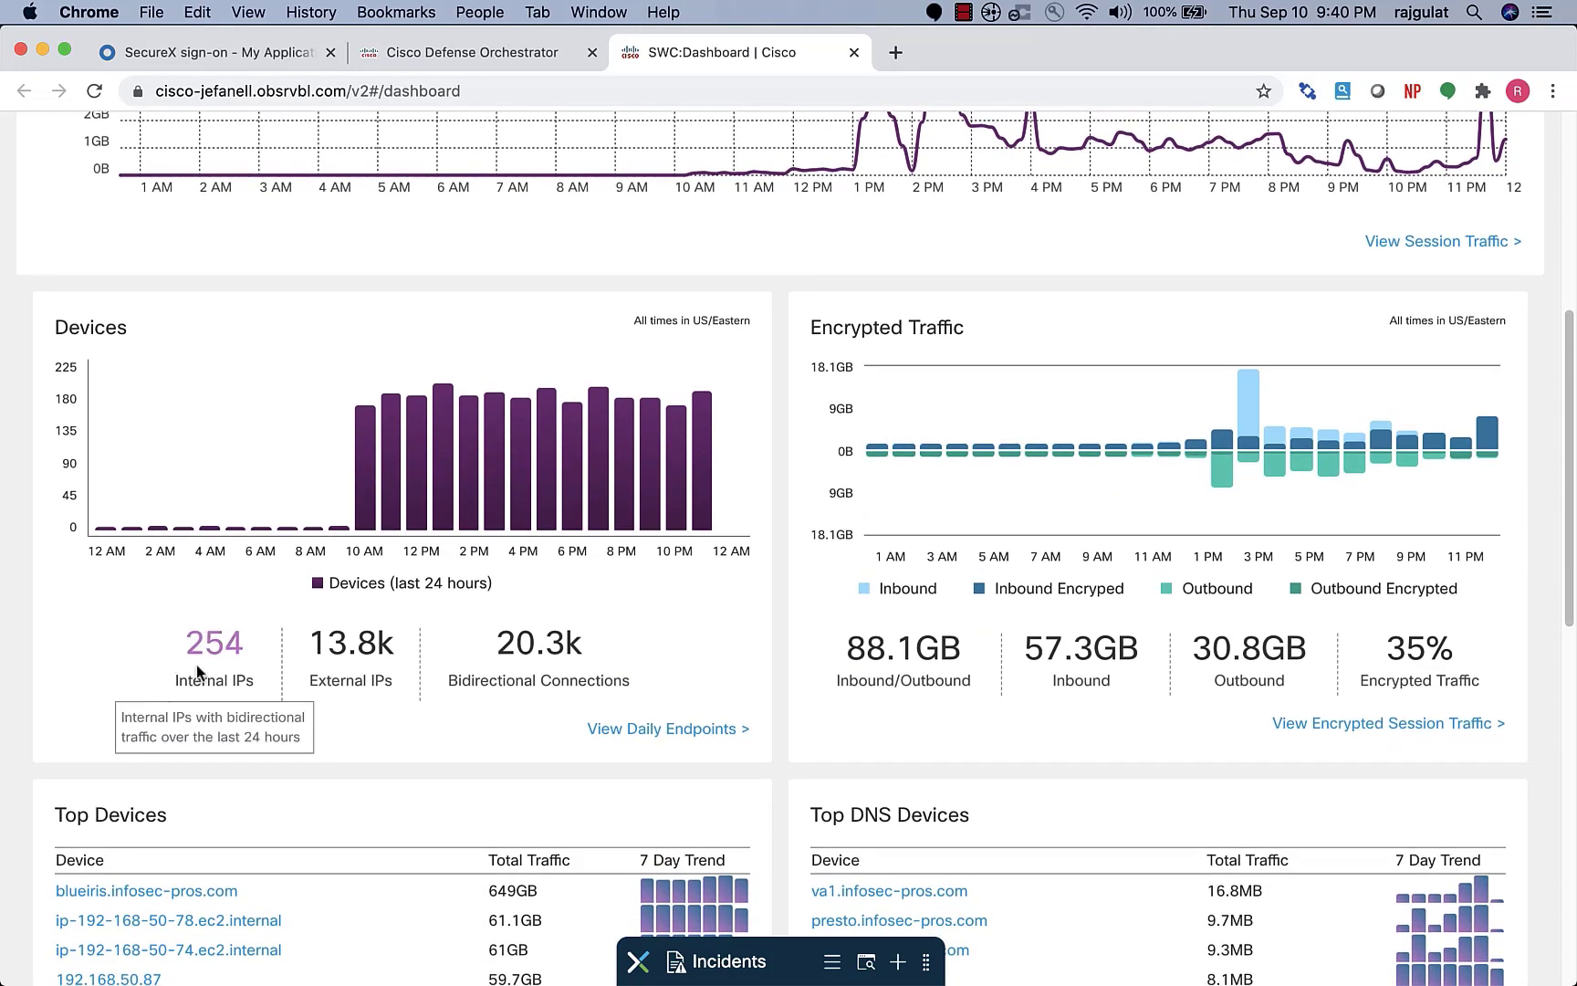
{"action": "scroll", "scroll_direction": "down", "scroll_amount": 3}
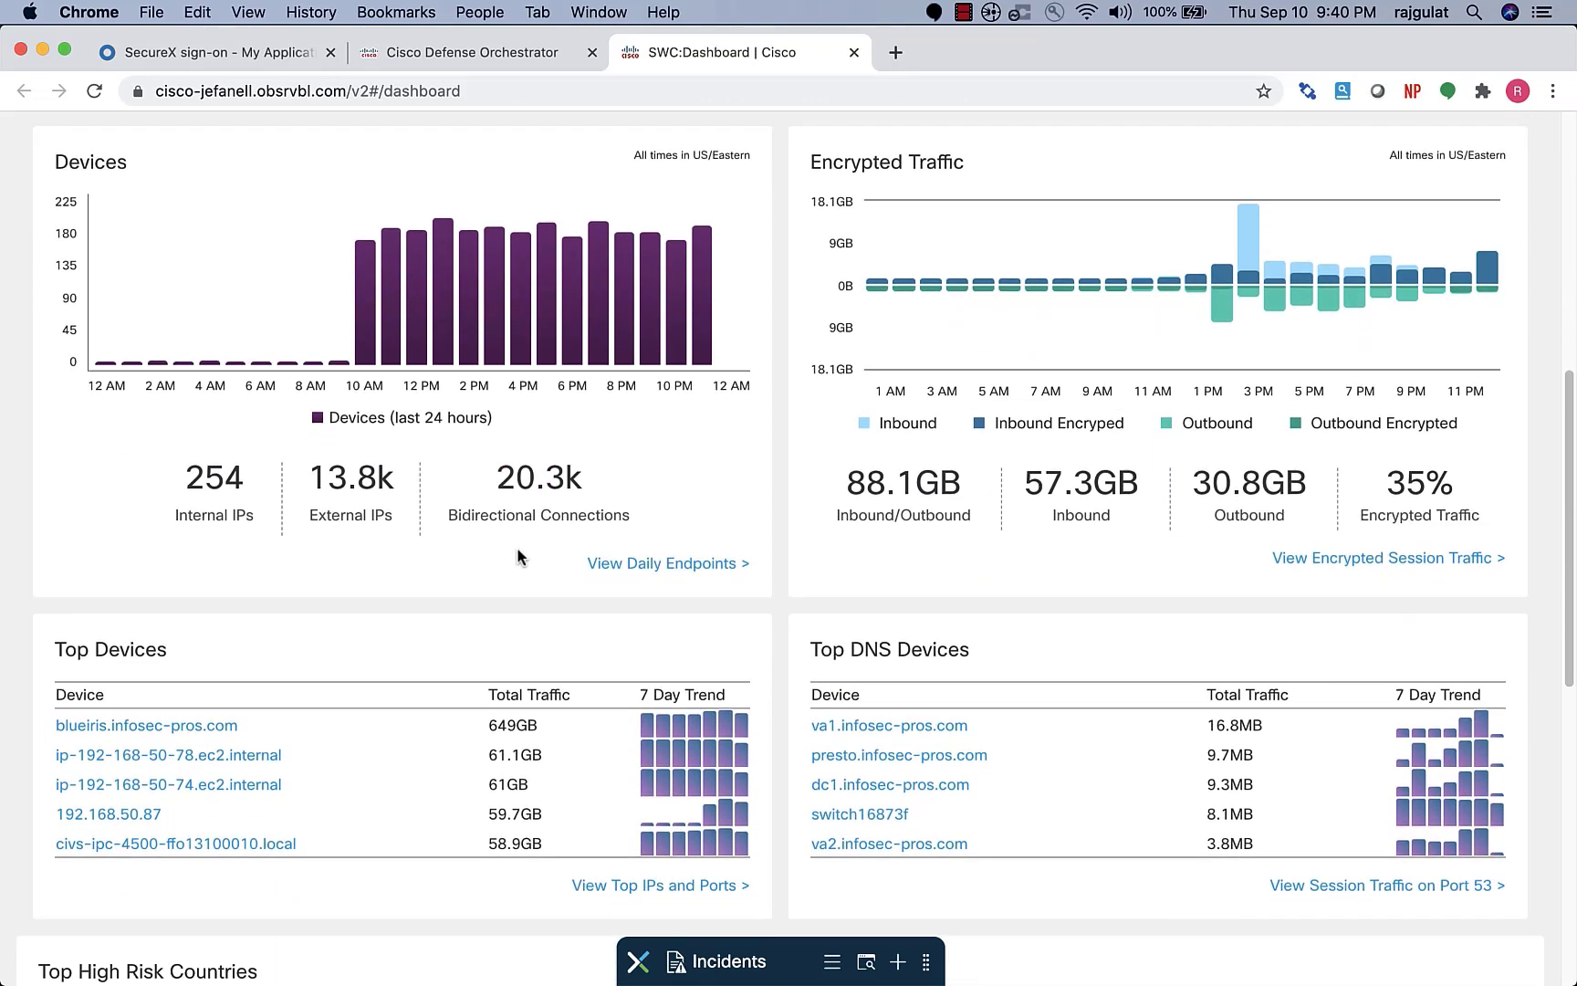
{"action": "mouse_move", "coordinate": [538, 473]}
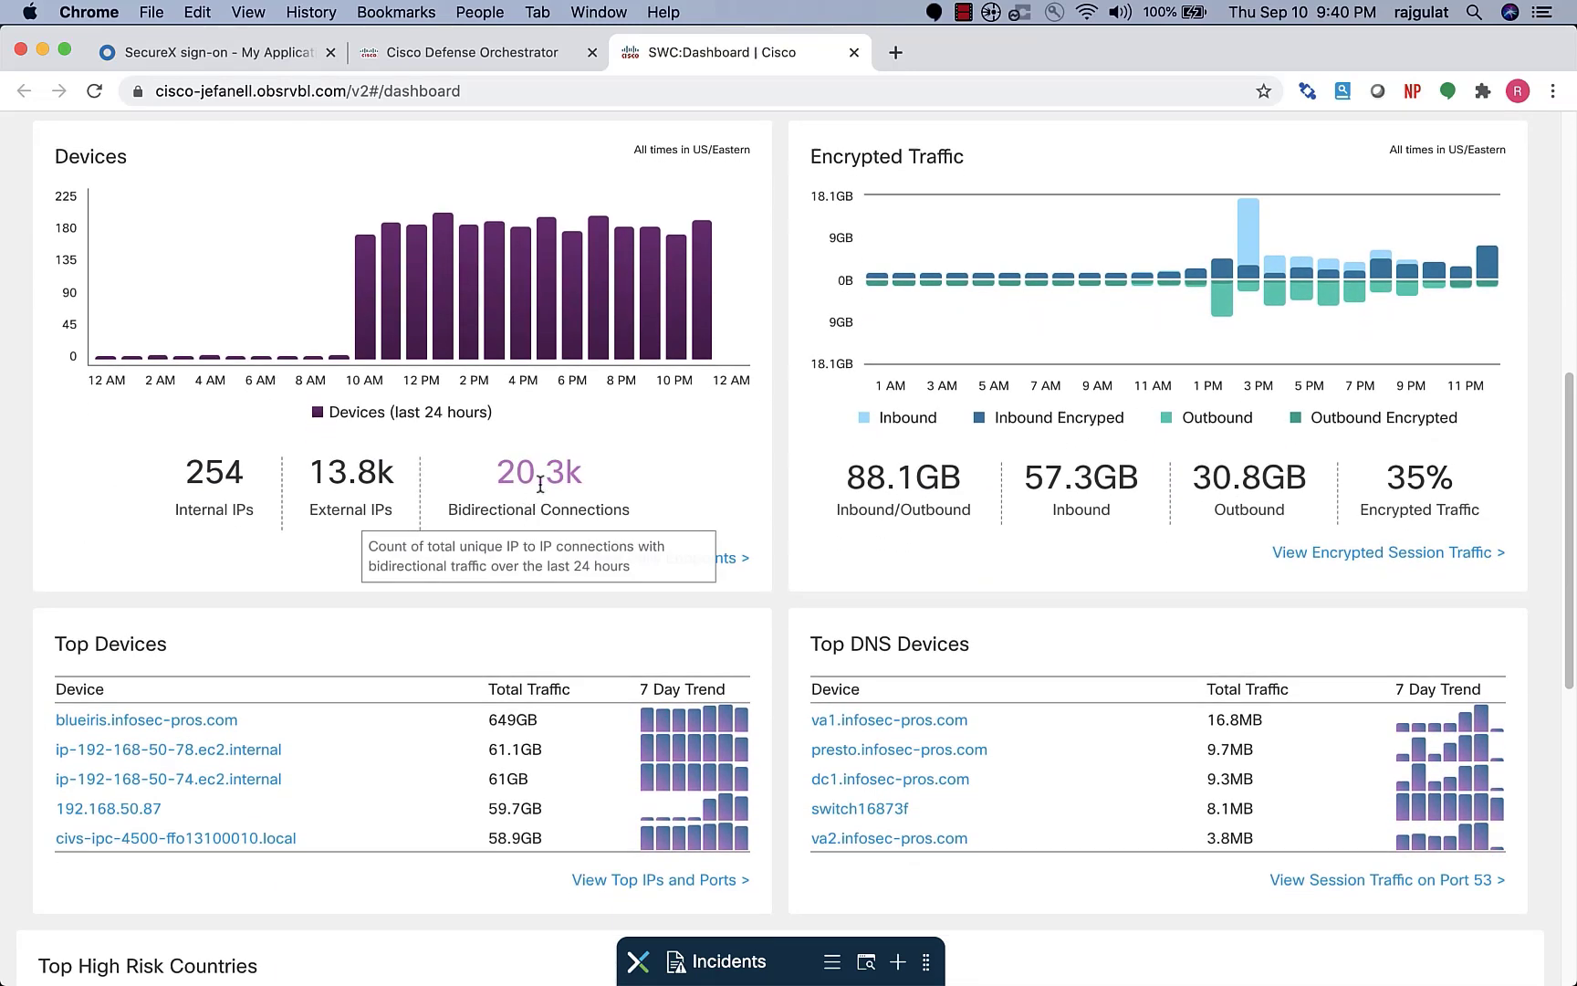
{"action": "scroll", "scroll_direction": "down", "scroll_amount": 3}
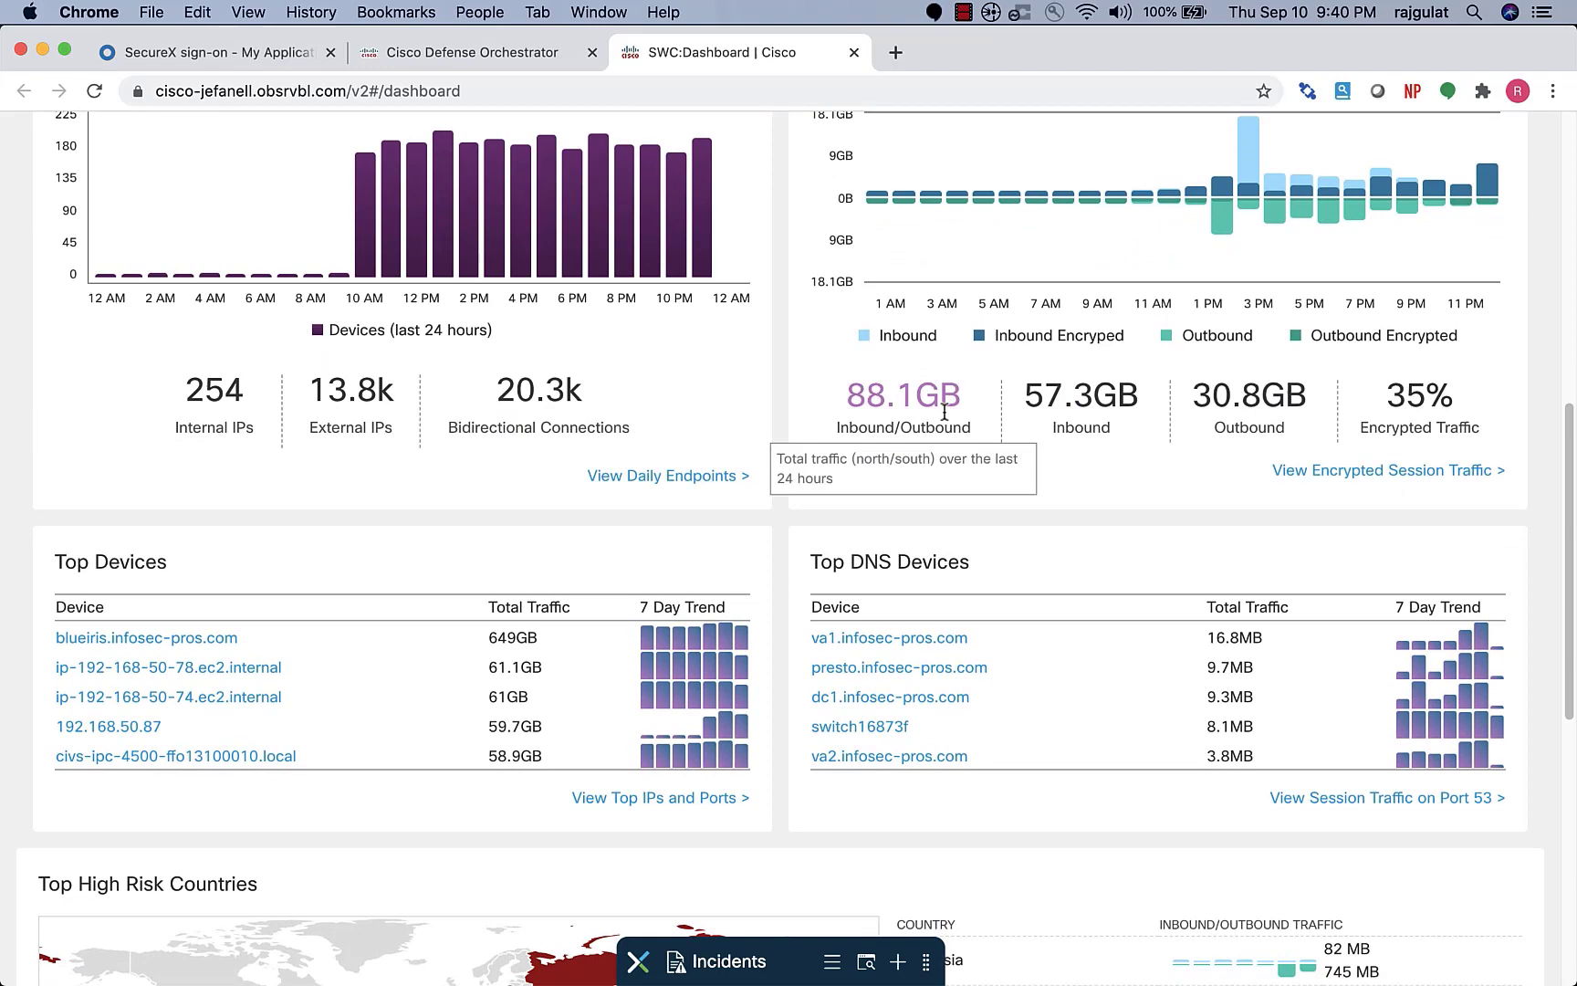
{"action": "scroll", "scroll_direction": "down", "scroll_amount": 3}
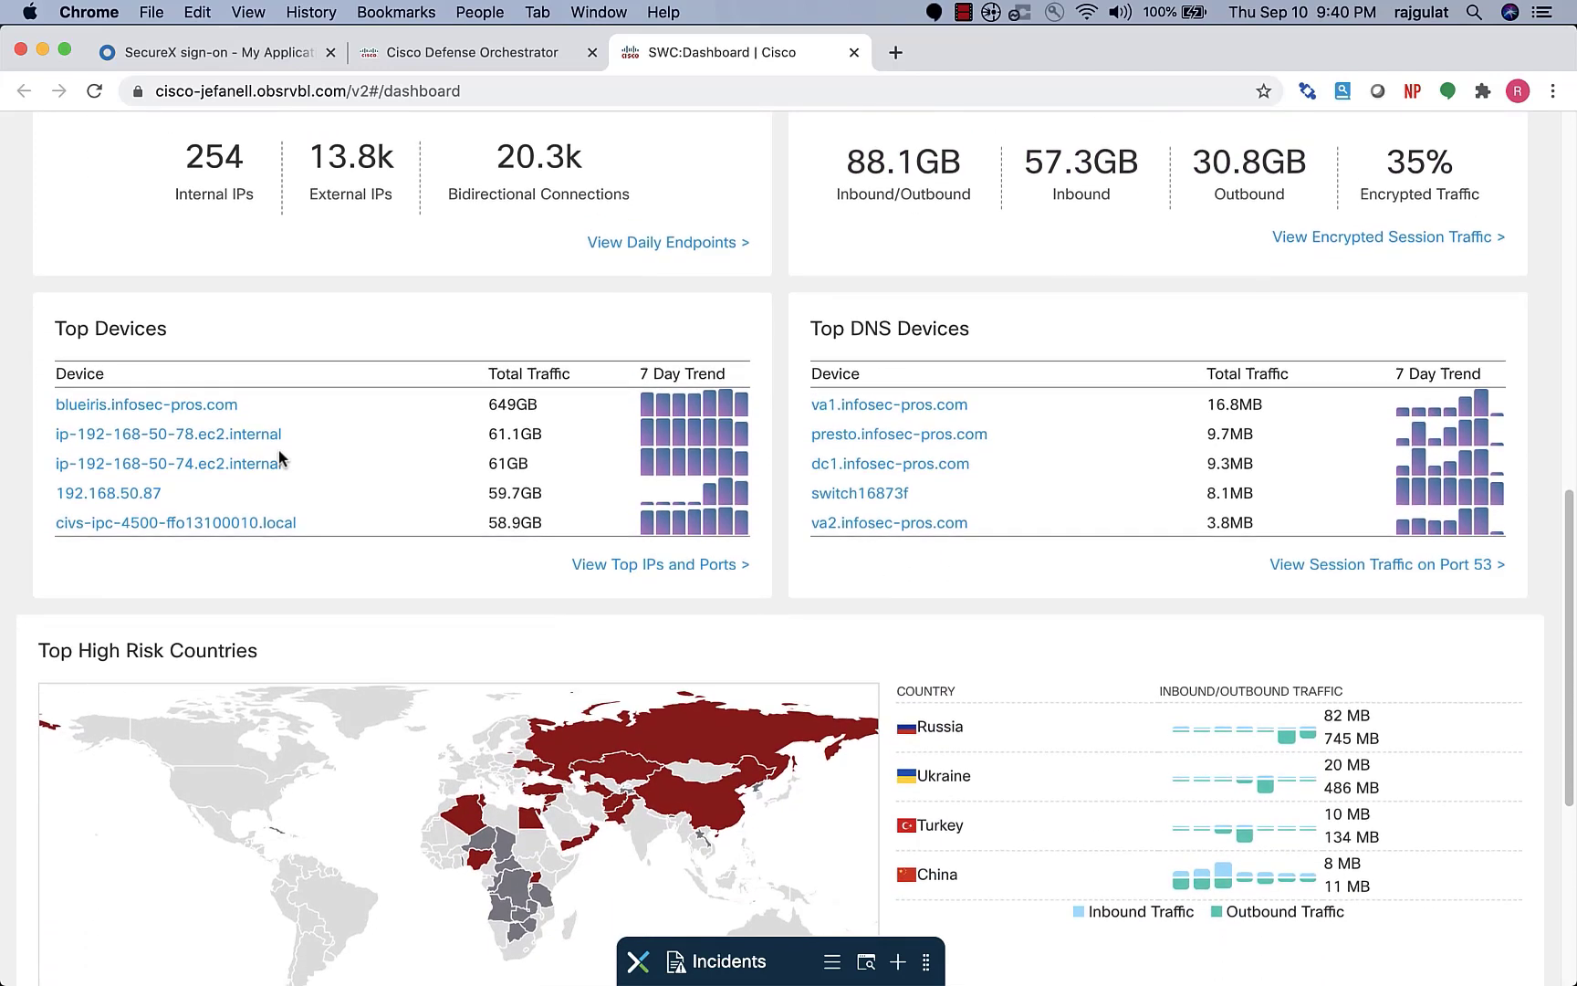
{"action": "scroll", "scroll_direction": "down", "scroll_amount": 3}
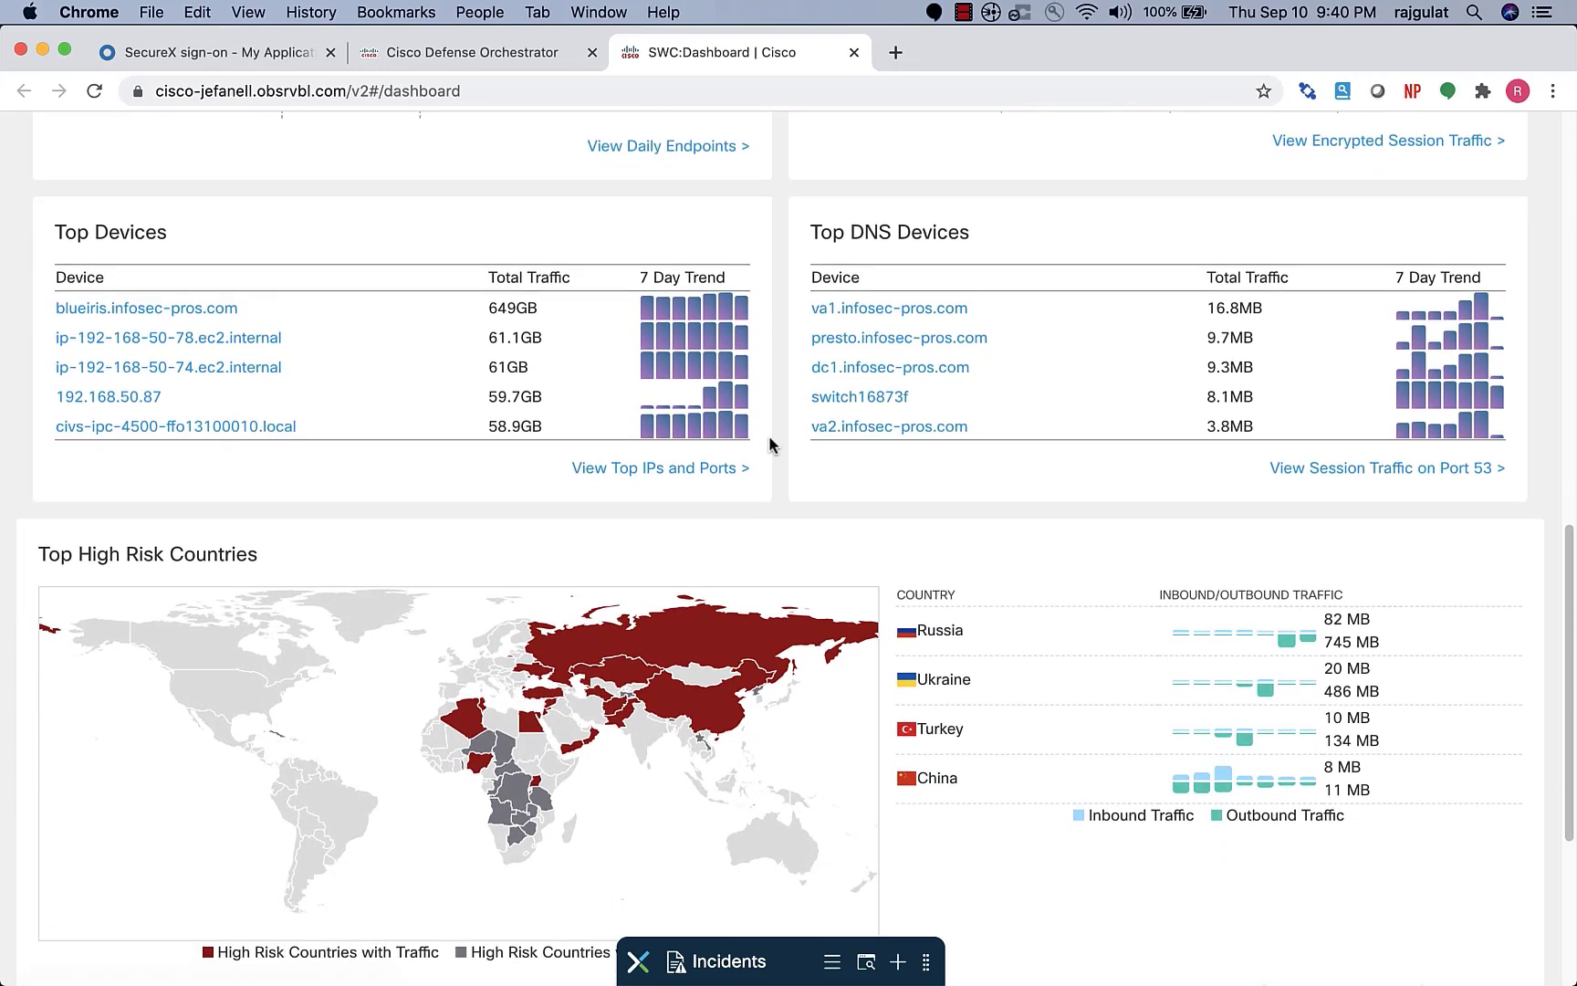
{"action": "scroll", "scroll_direction": "down", "scroll_amount": 3}
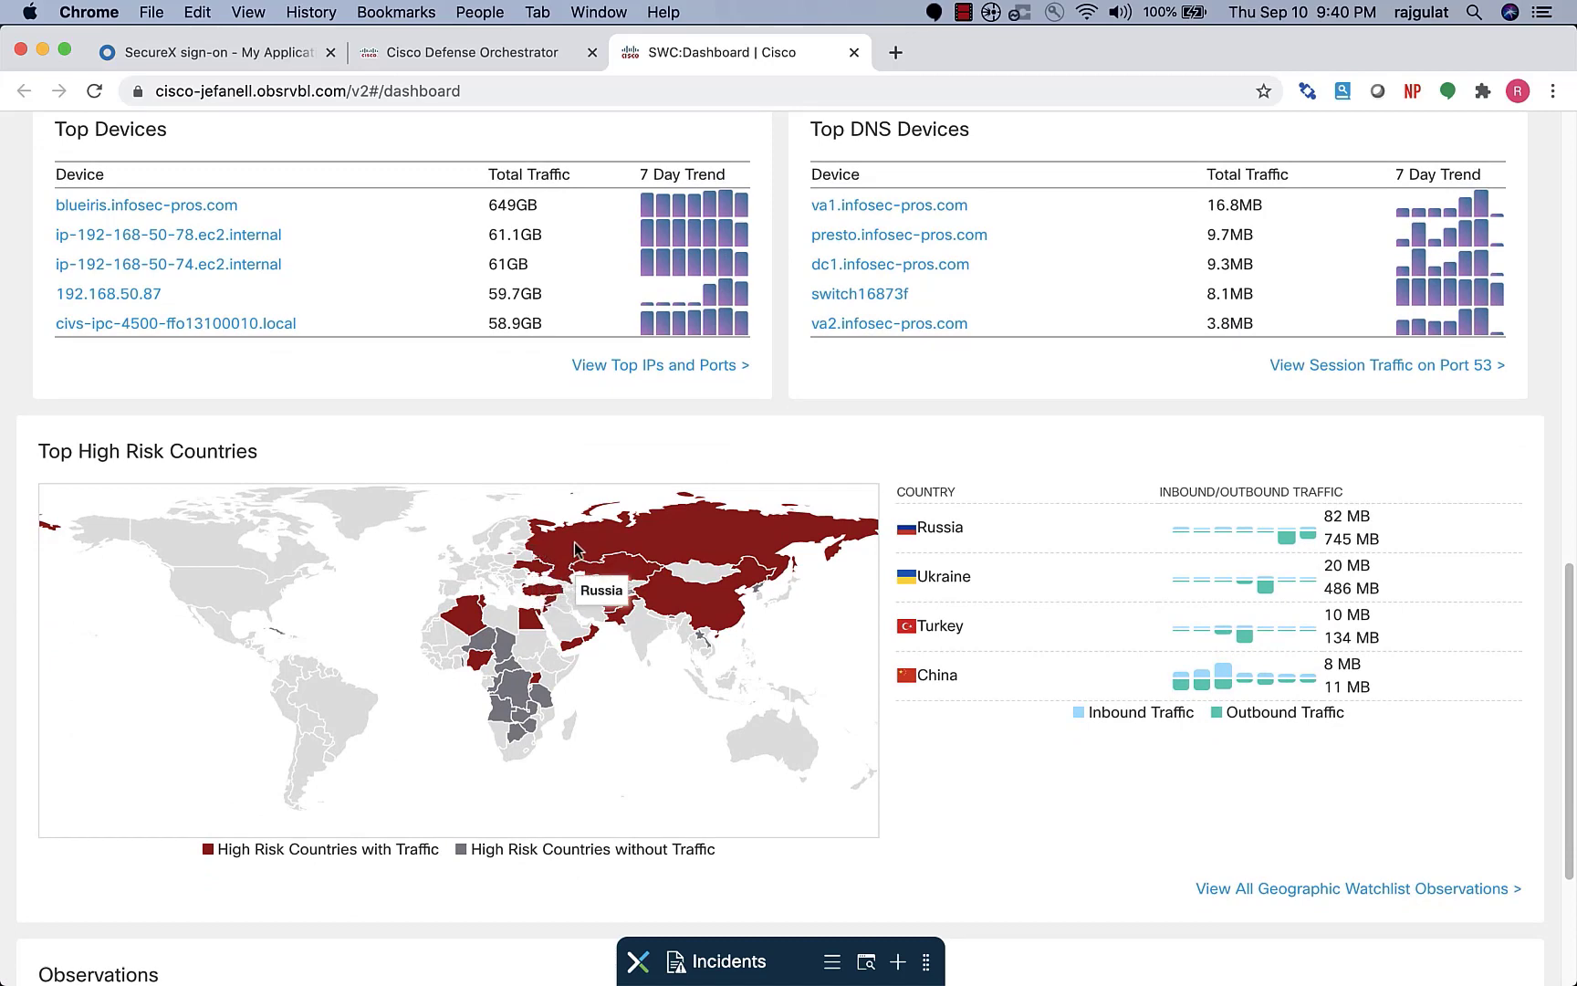
{"action": "scroll", "scroll_direction": "down", "scroll_amount": 3}
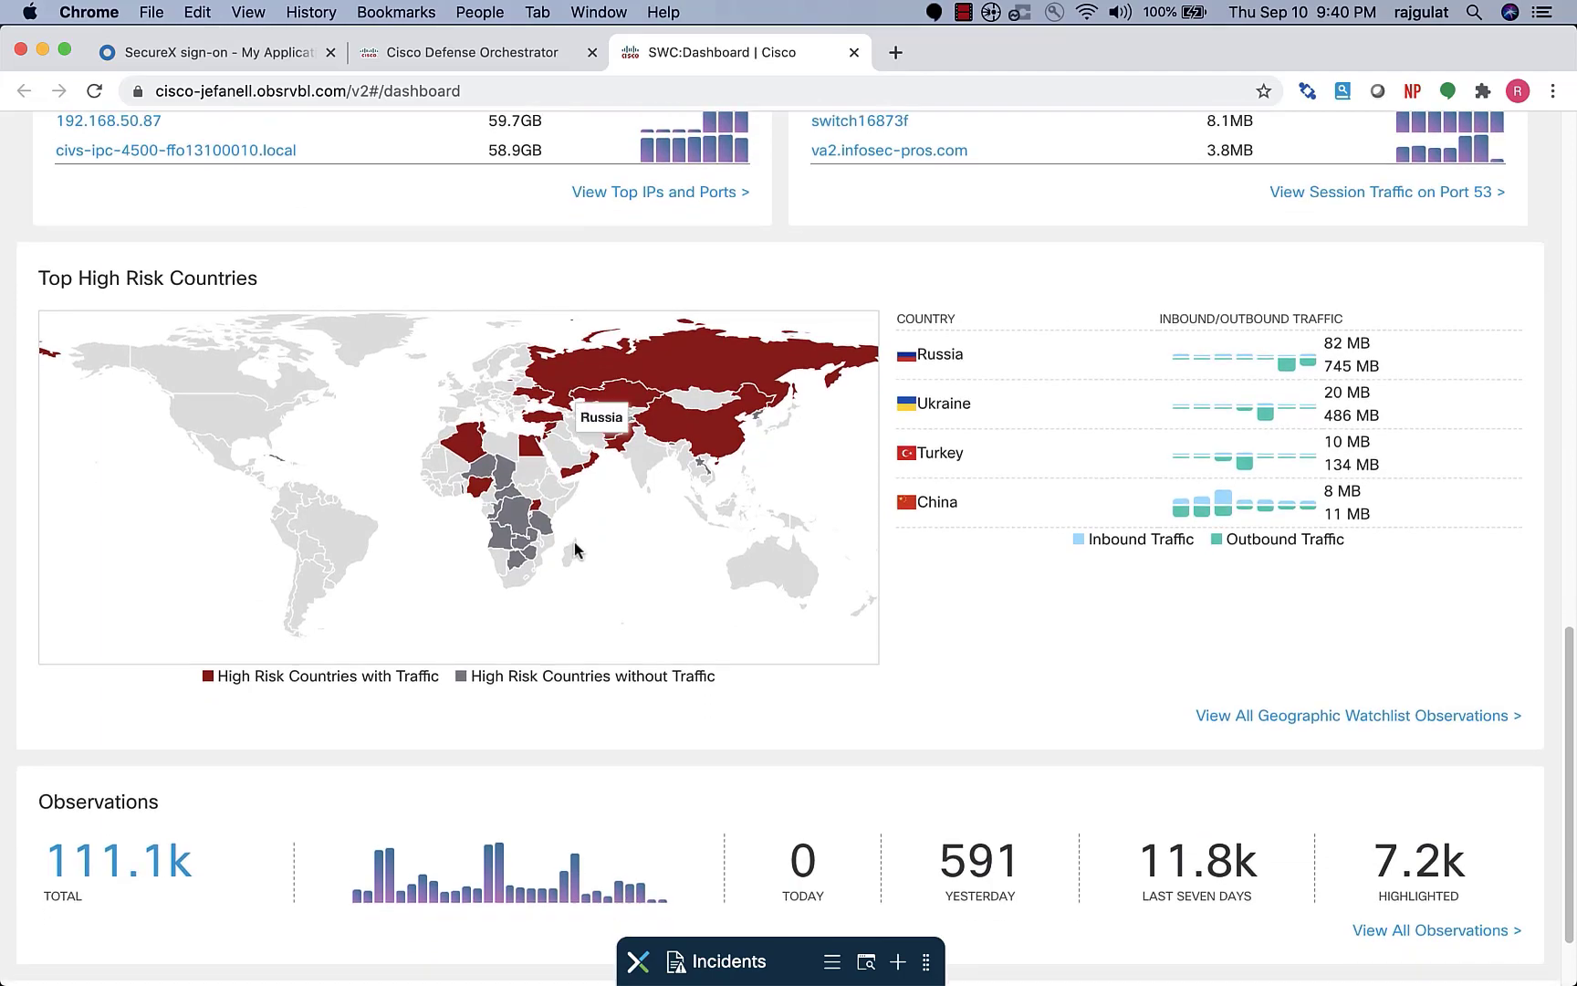
{"action": "scroll", "scroll_direction": "down", "scroll_amount": 3}
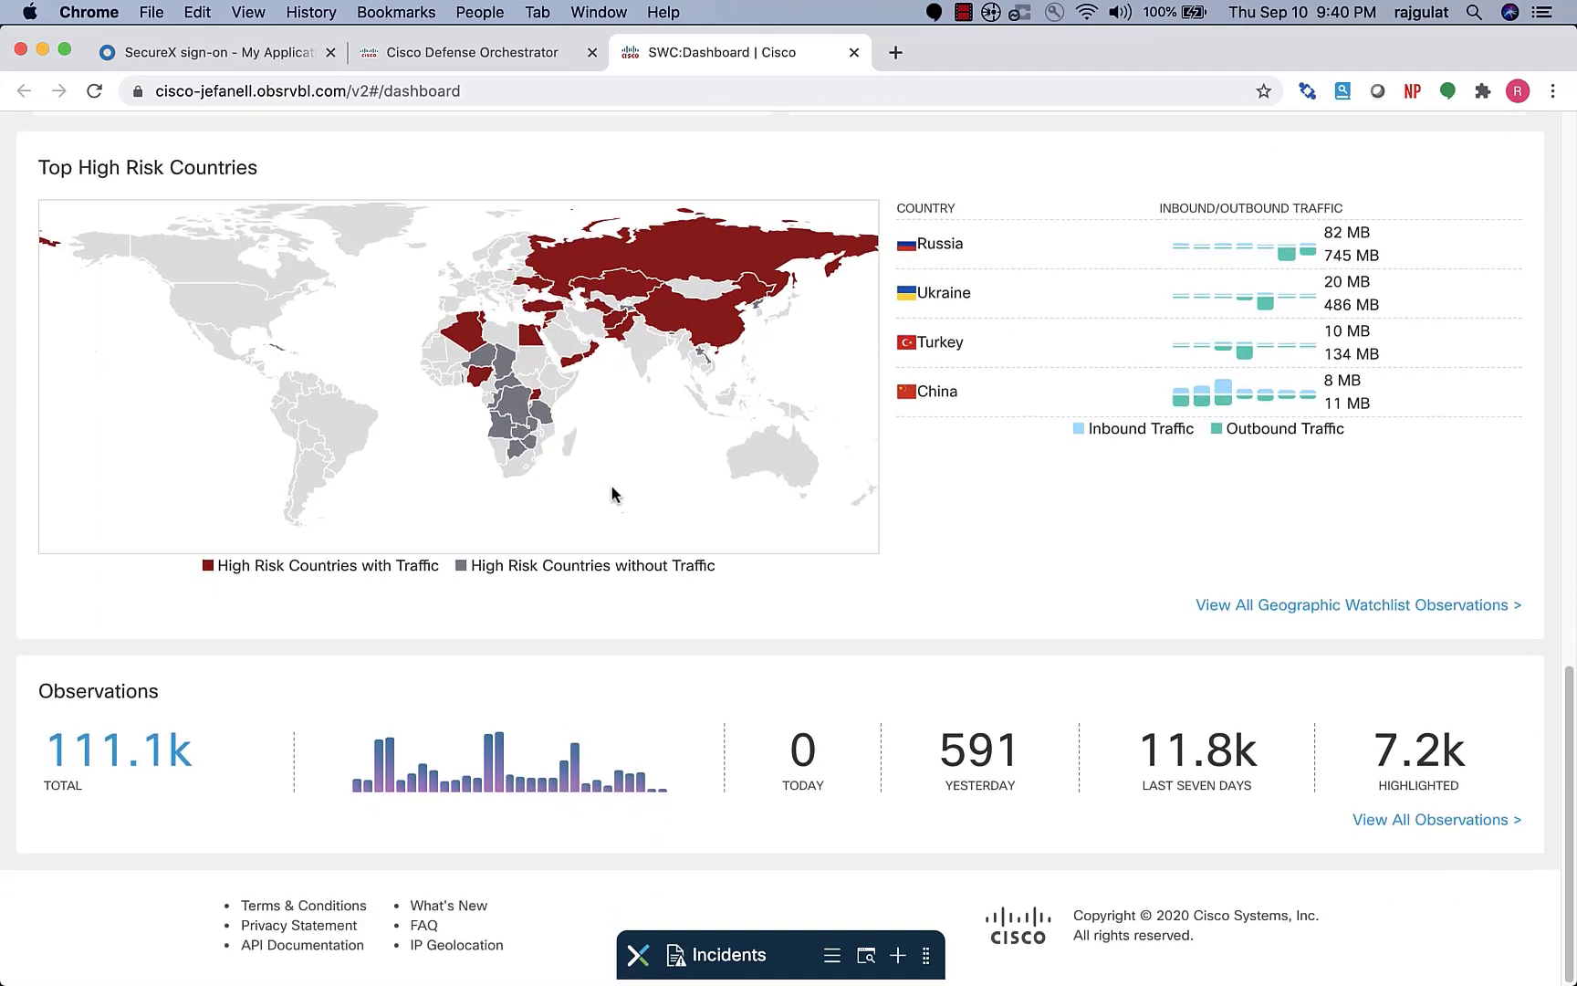
{"action": "scroll", "scroll_direction": "up", "scroll_amount": 3}
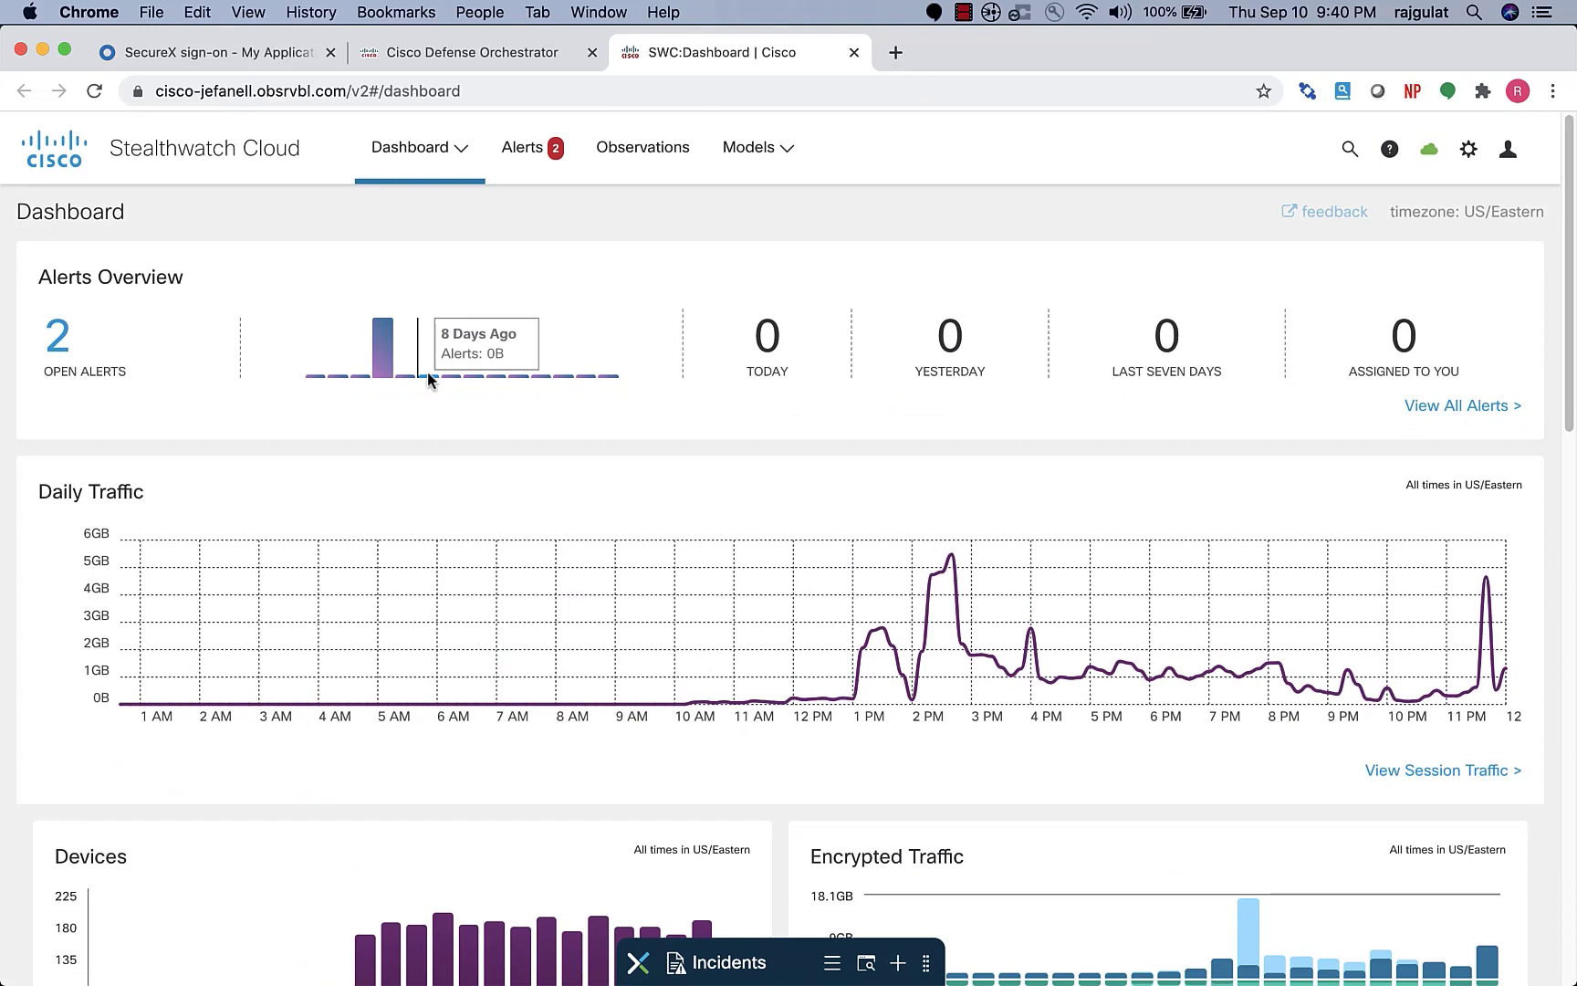
{"action": "mouse_move", "coordinate": [522, 148]}
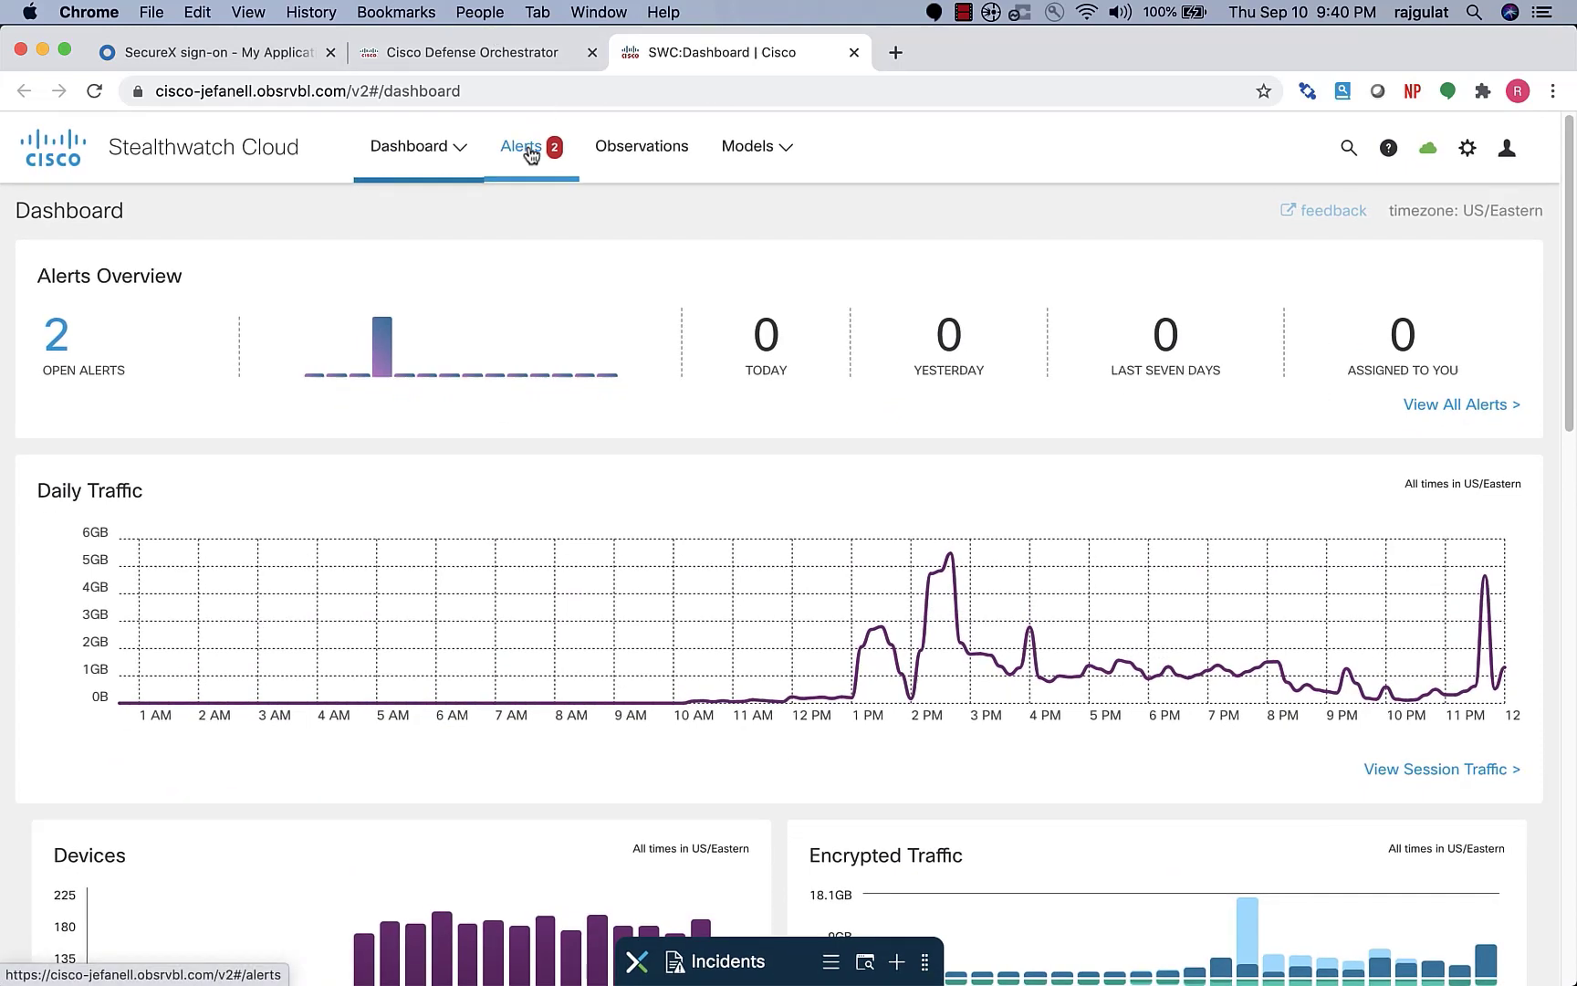
- View the Alerts page listing Inbound Port Scanner and User Watchlist Hit
{"action": "left_click", "coordinate": [520, 147]}
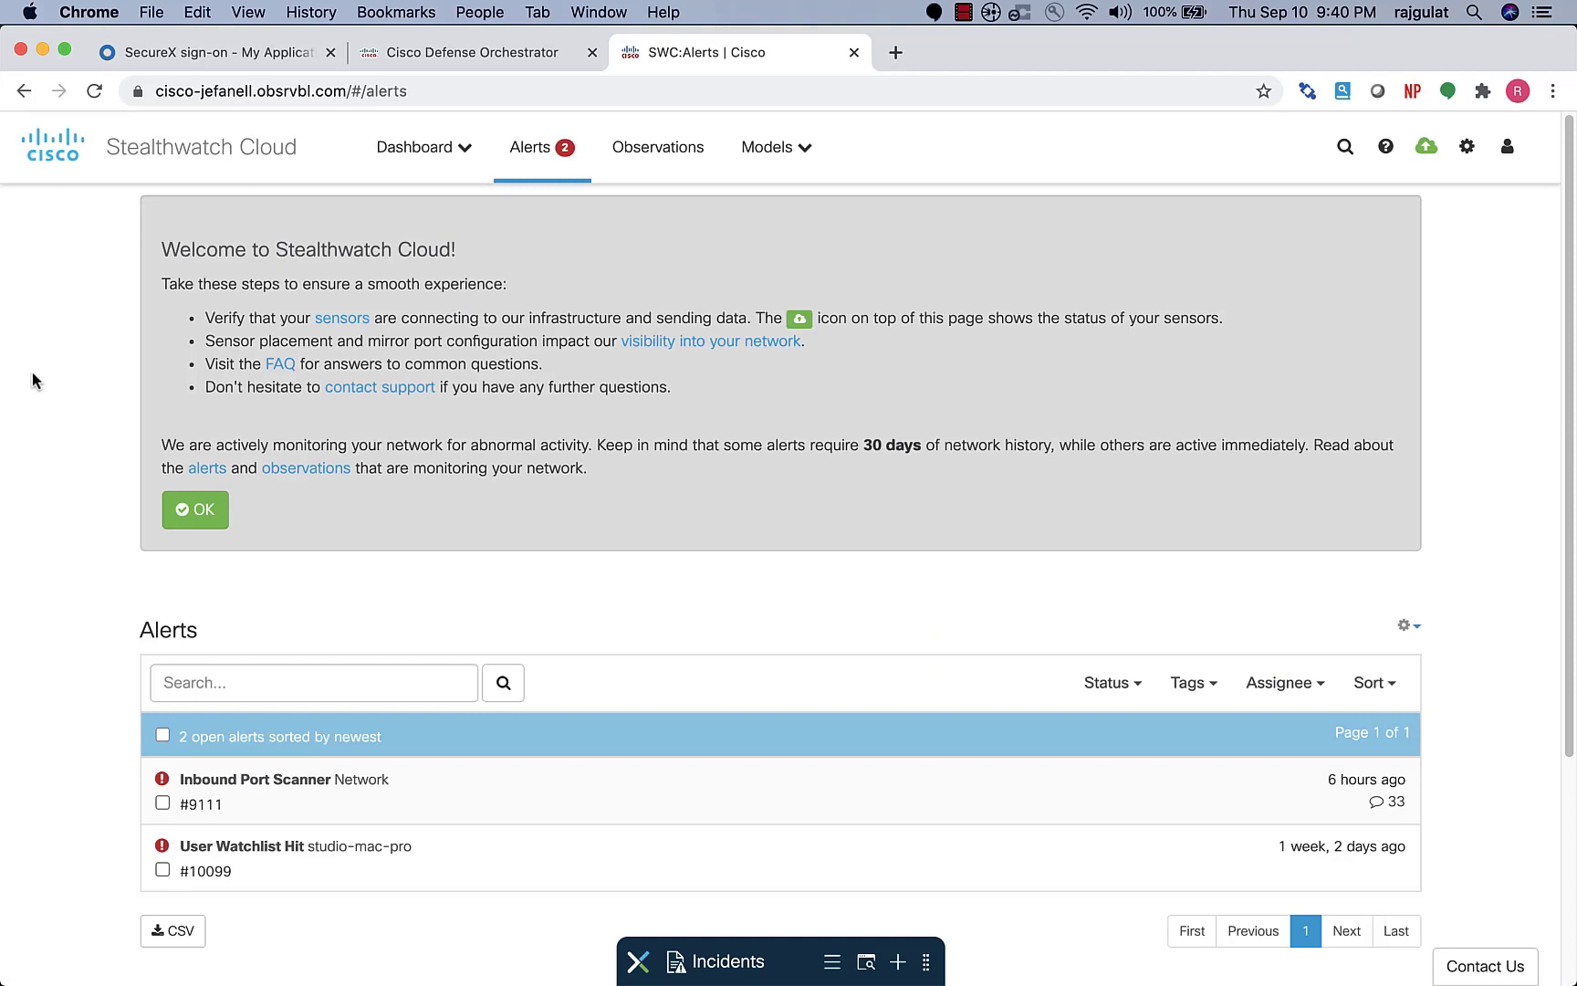
{"action": "scroll", "scroll_direction": "down", "scroll_amount": 3}
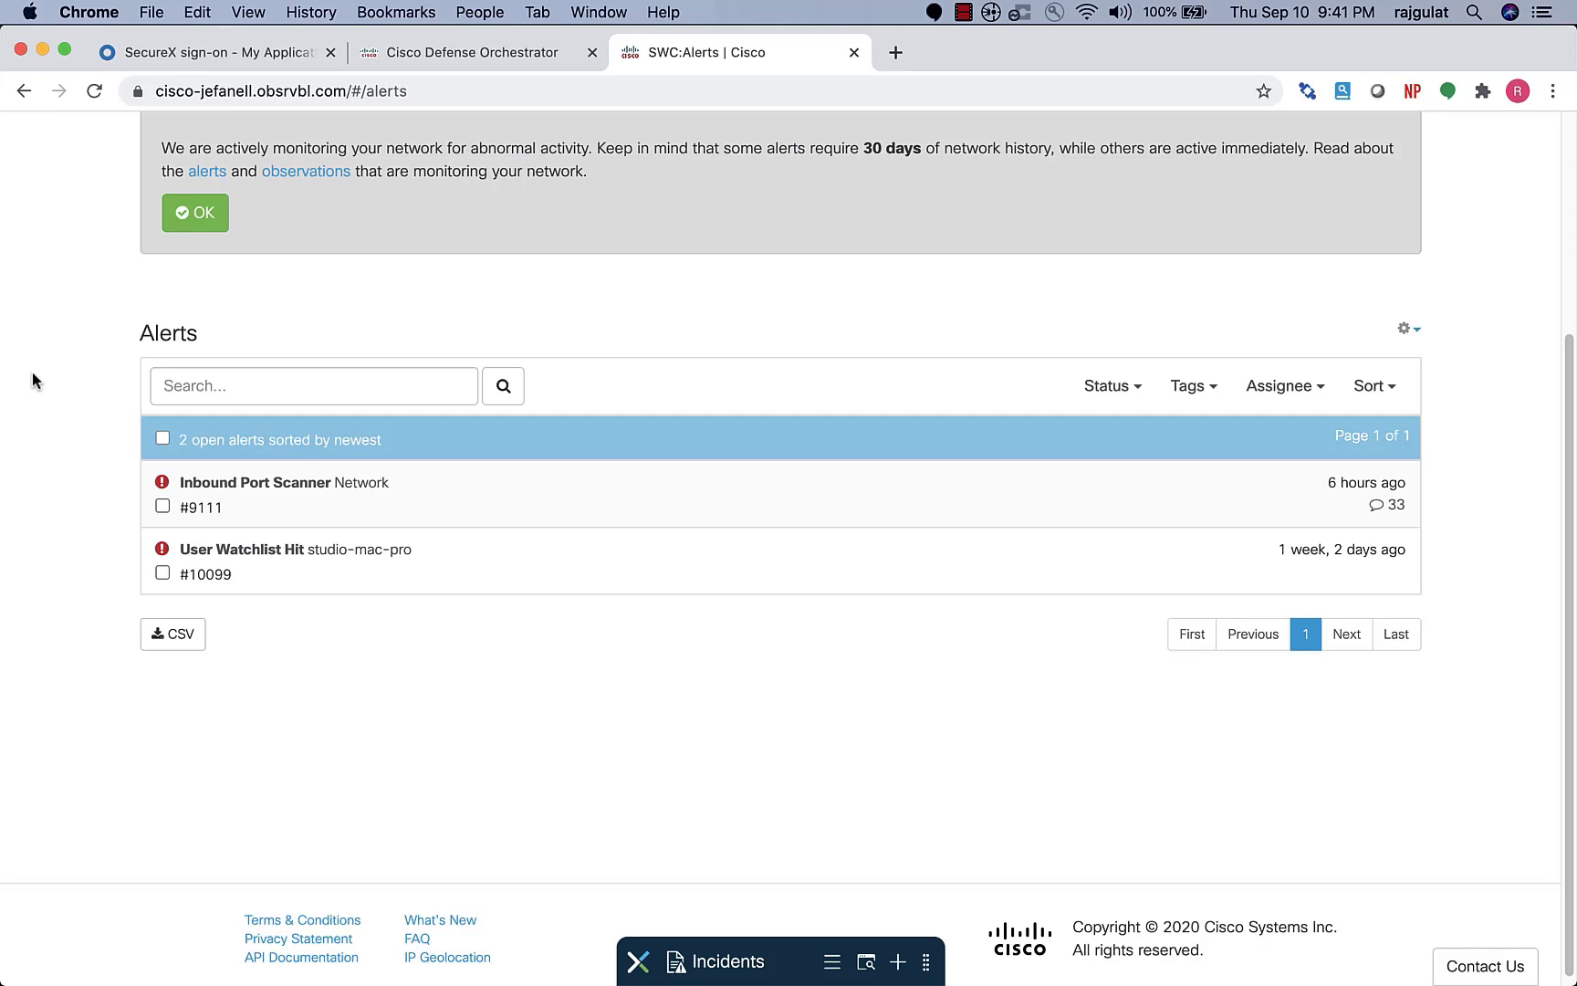
{"action": "scroll", "scroll_direction": "up", "scroll_amount": 3}
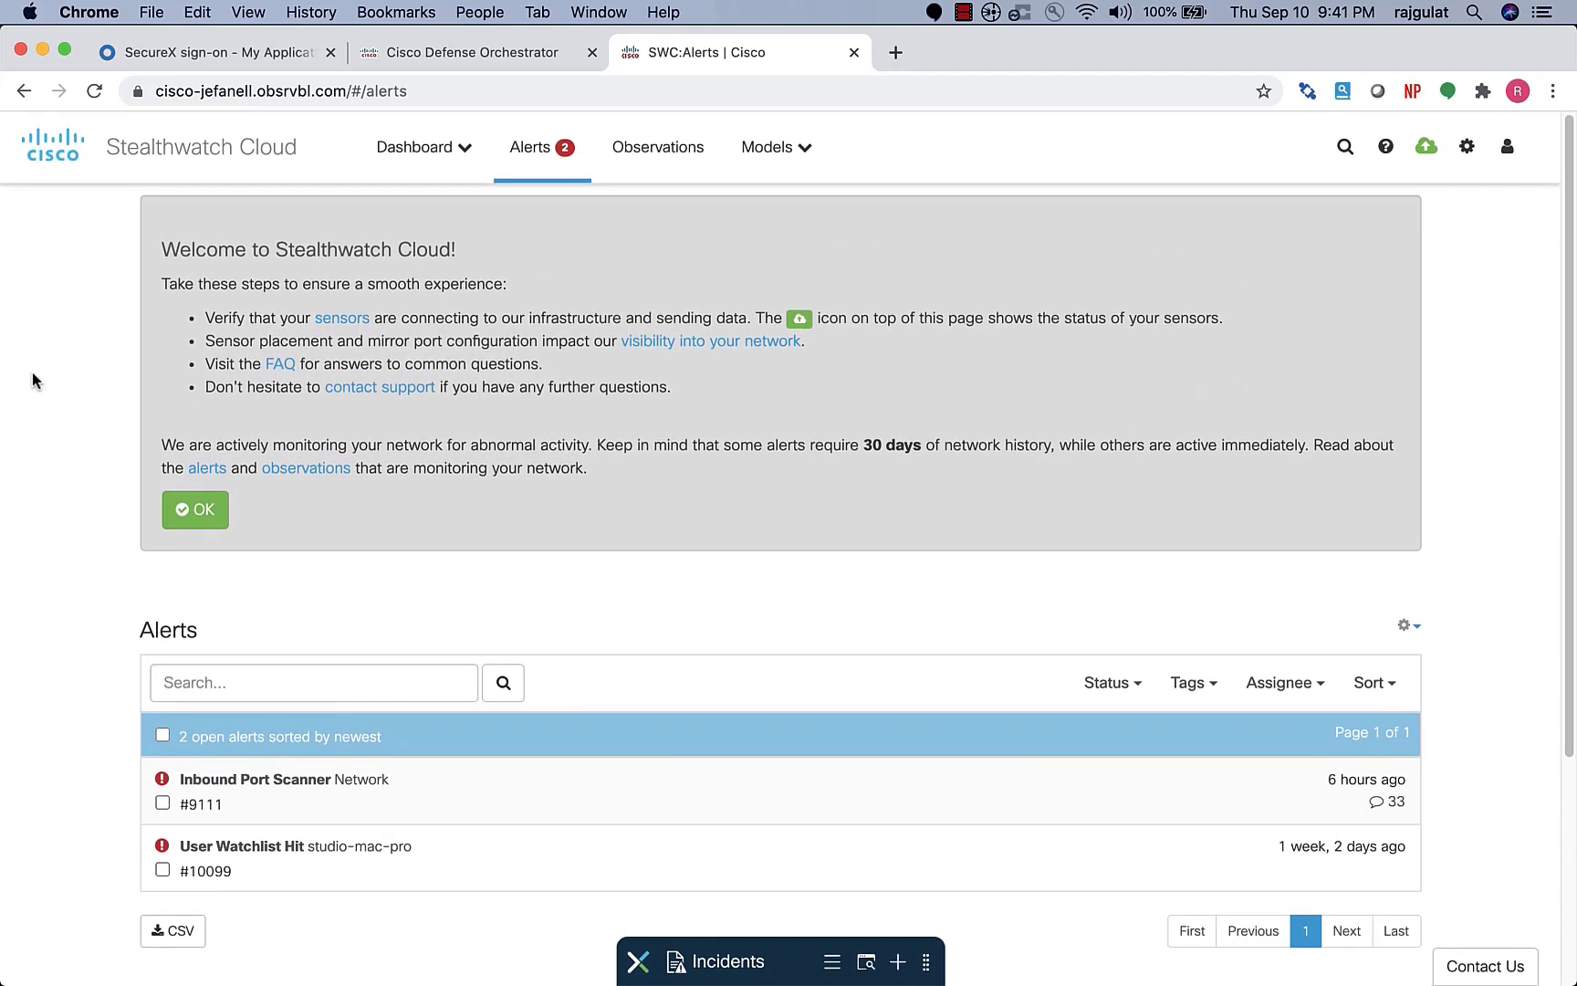
{"action": "mouse_move", "coordinate": [111, 370]}
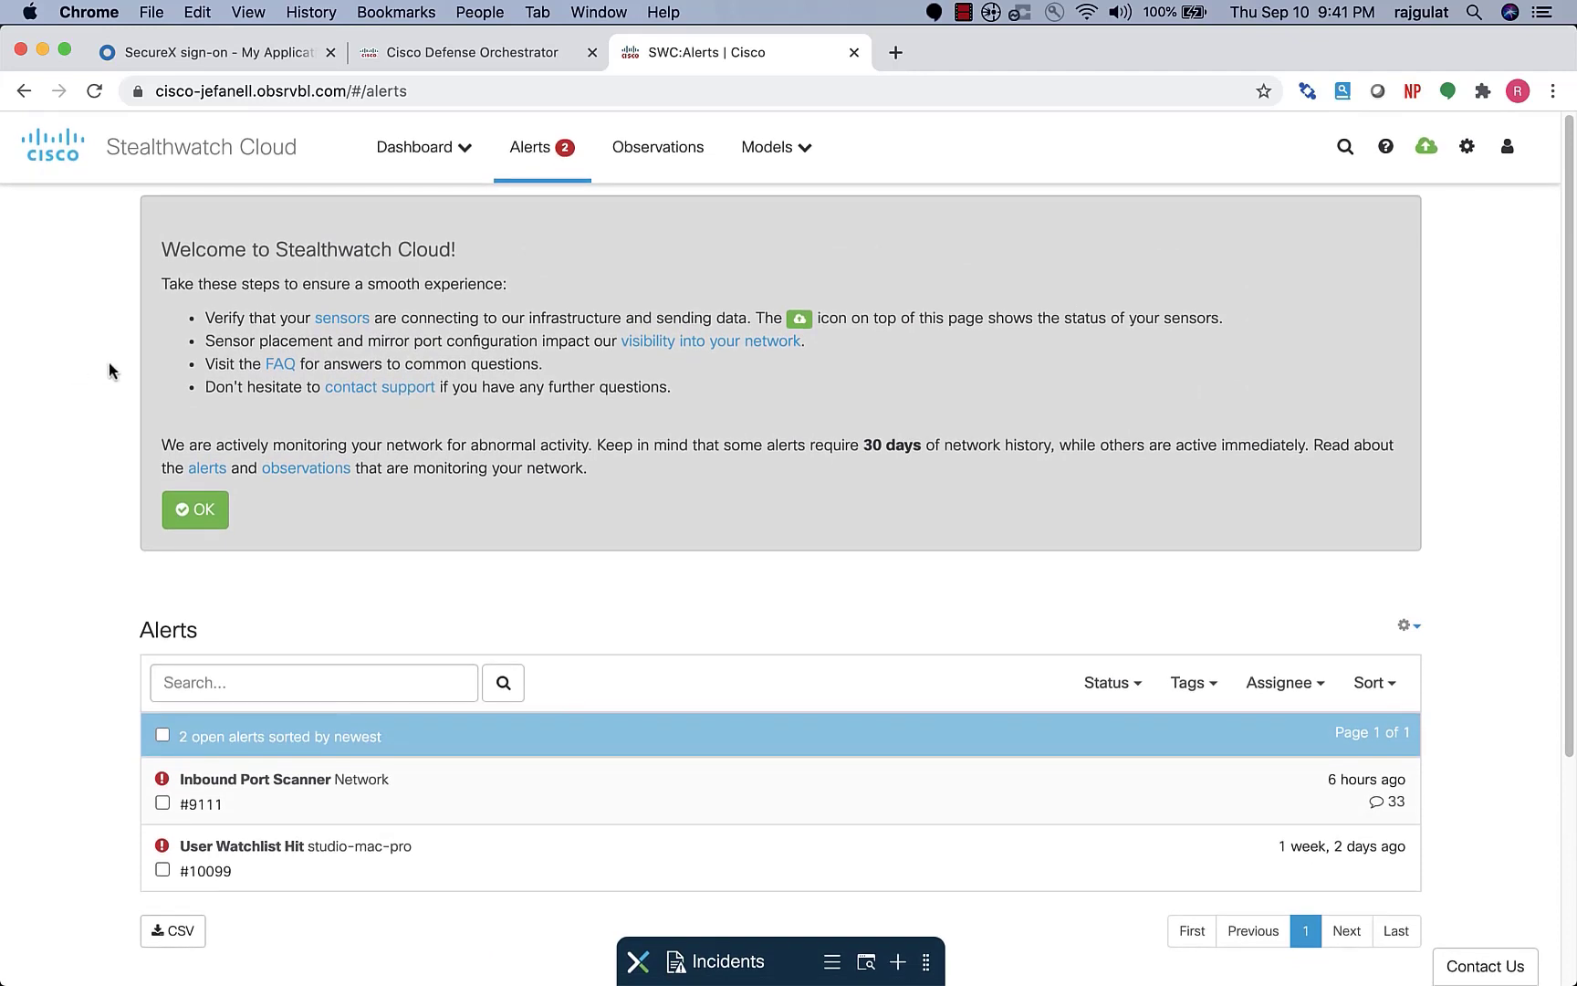
{"action": "mouse_move", "coordinate": [1467, 147]}
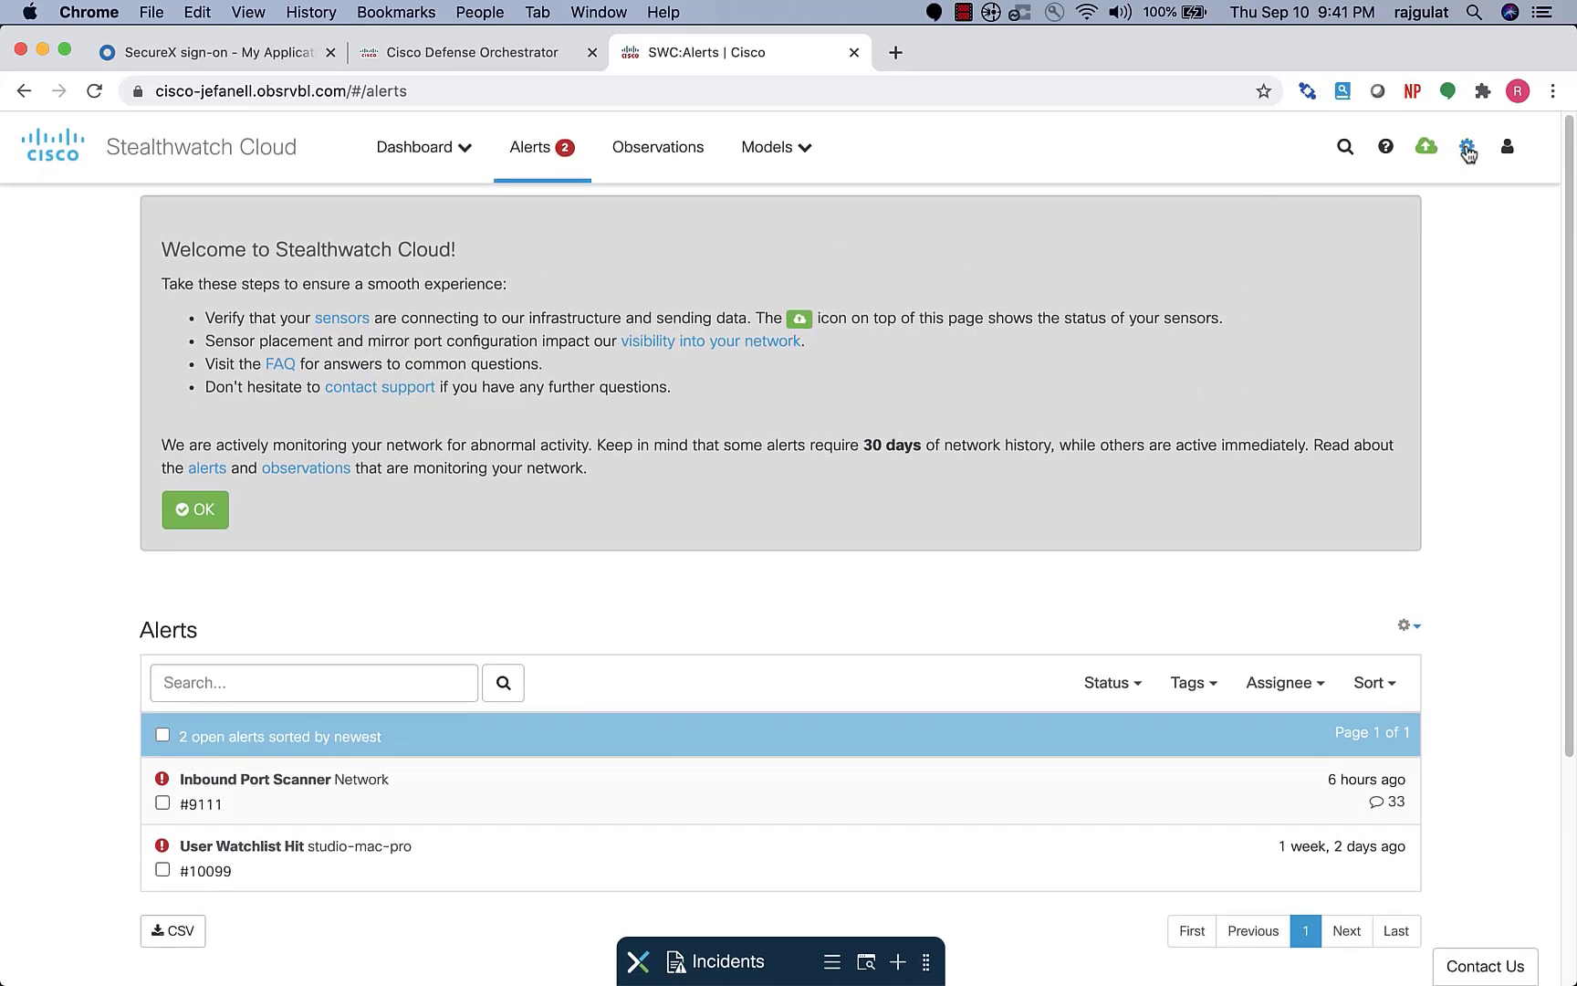
- Go from the gear menu's account settings to the Services/Webhooks page
{"action": "left_click", "coordinate": [1468, 147]}
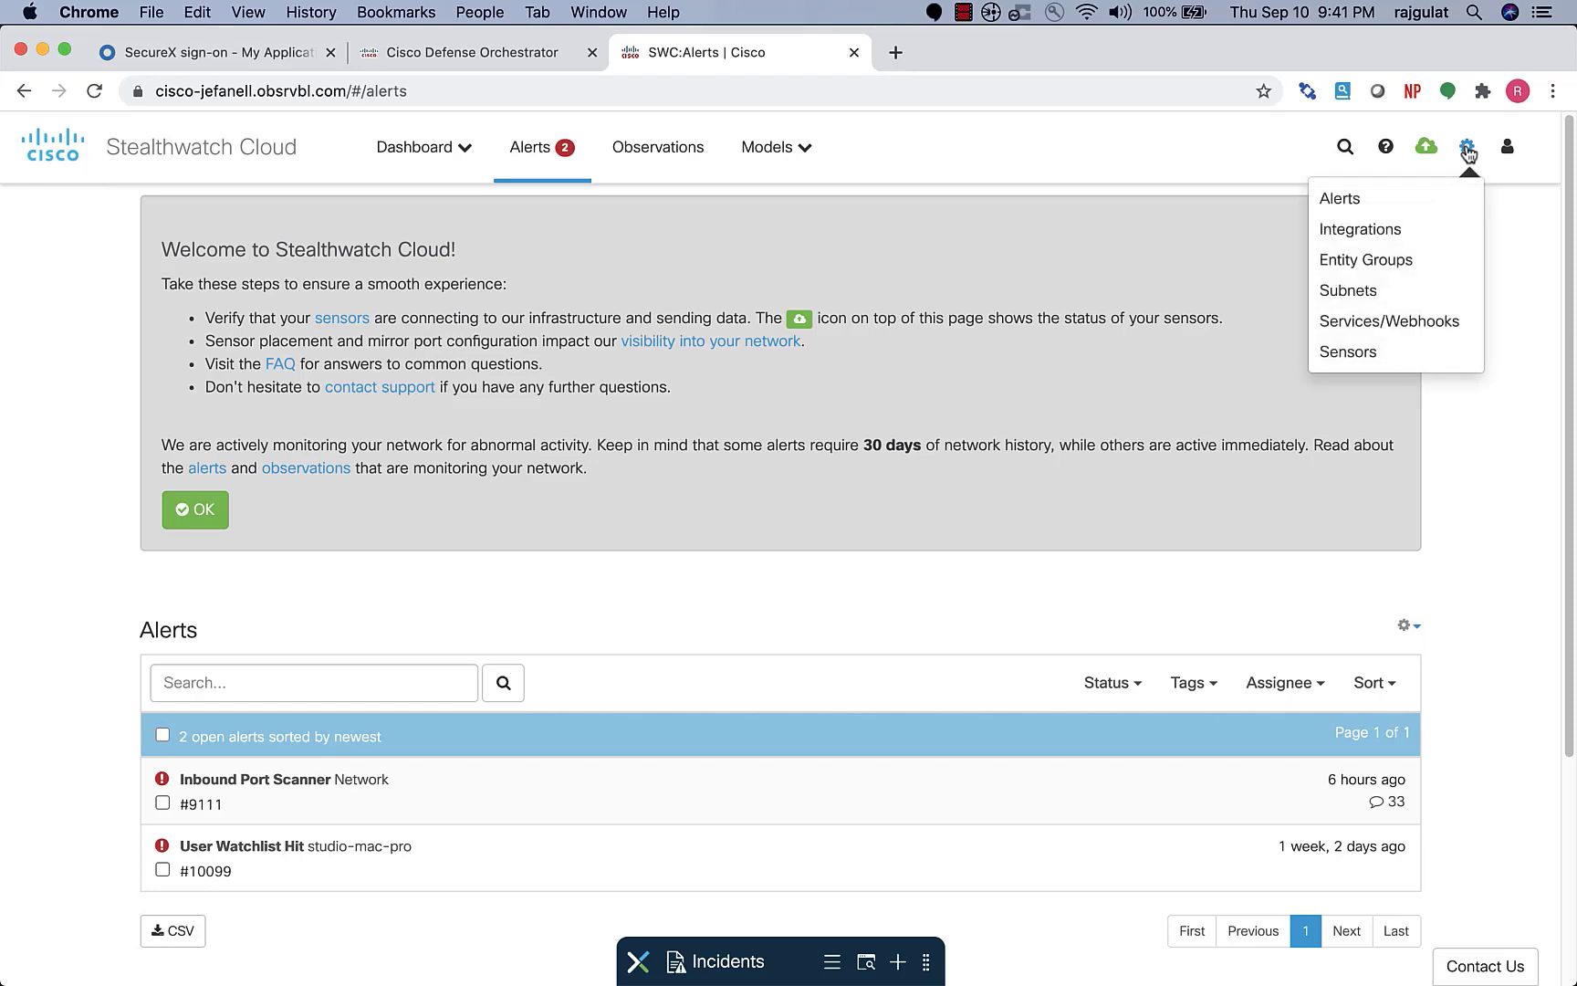
{"action": "mouse_move", "coordinate": [1413, 353]}
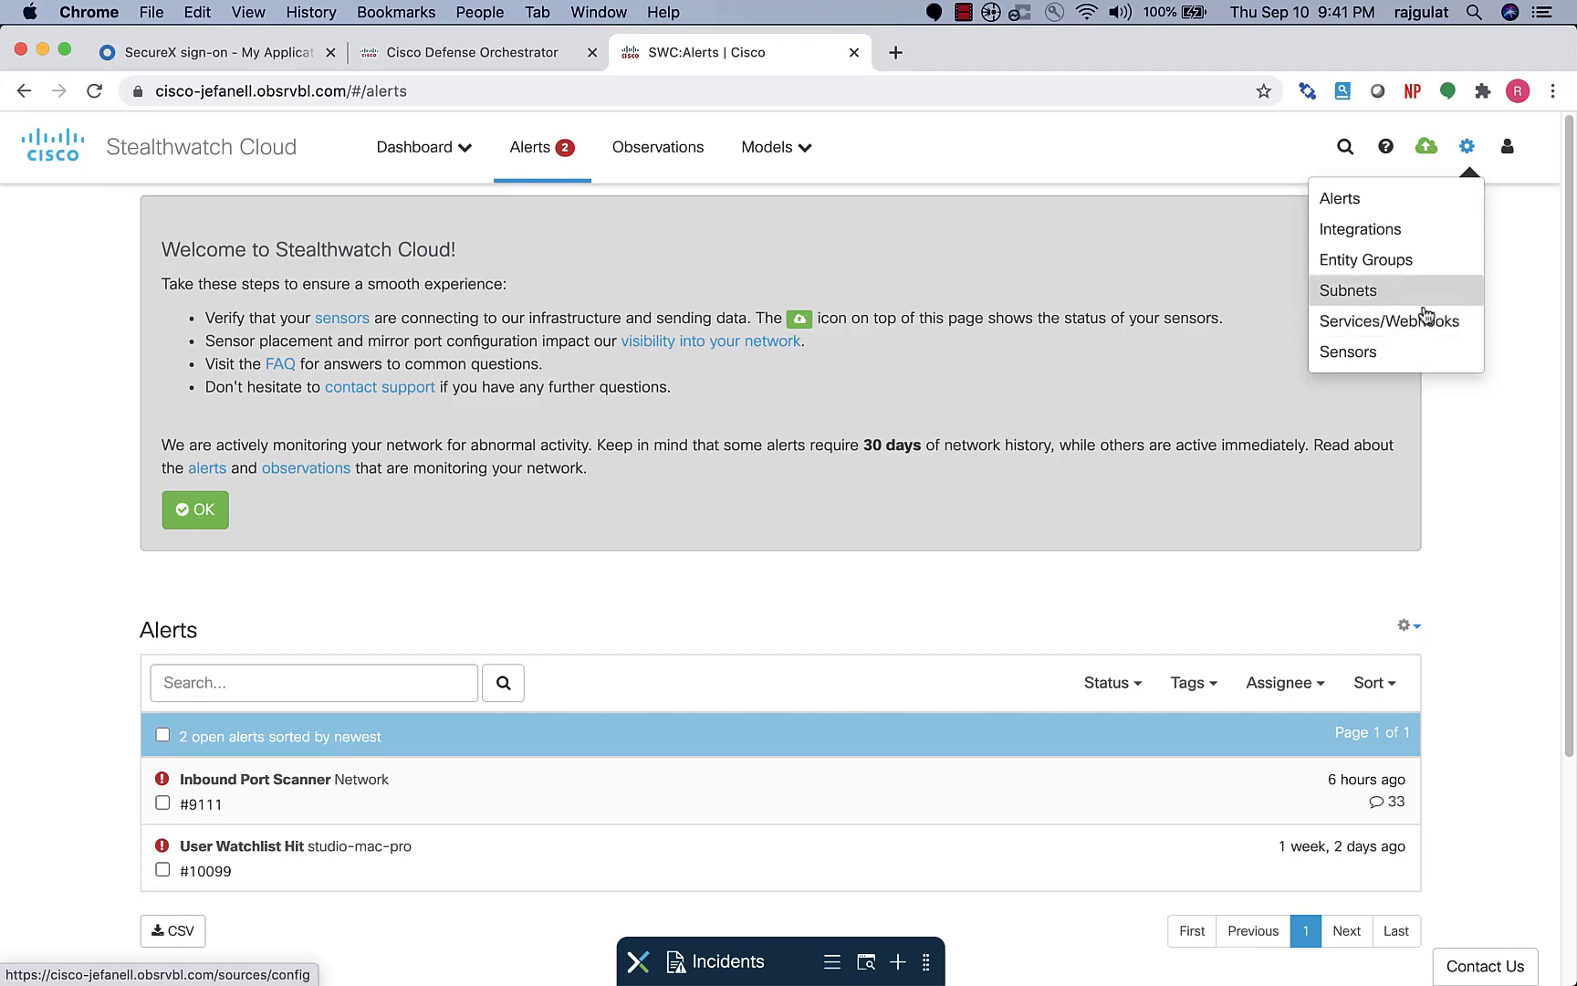
{"action": "left_click", "coordinate": [1348, 290]}
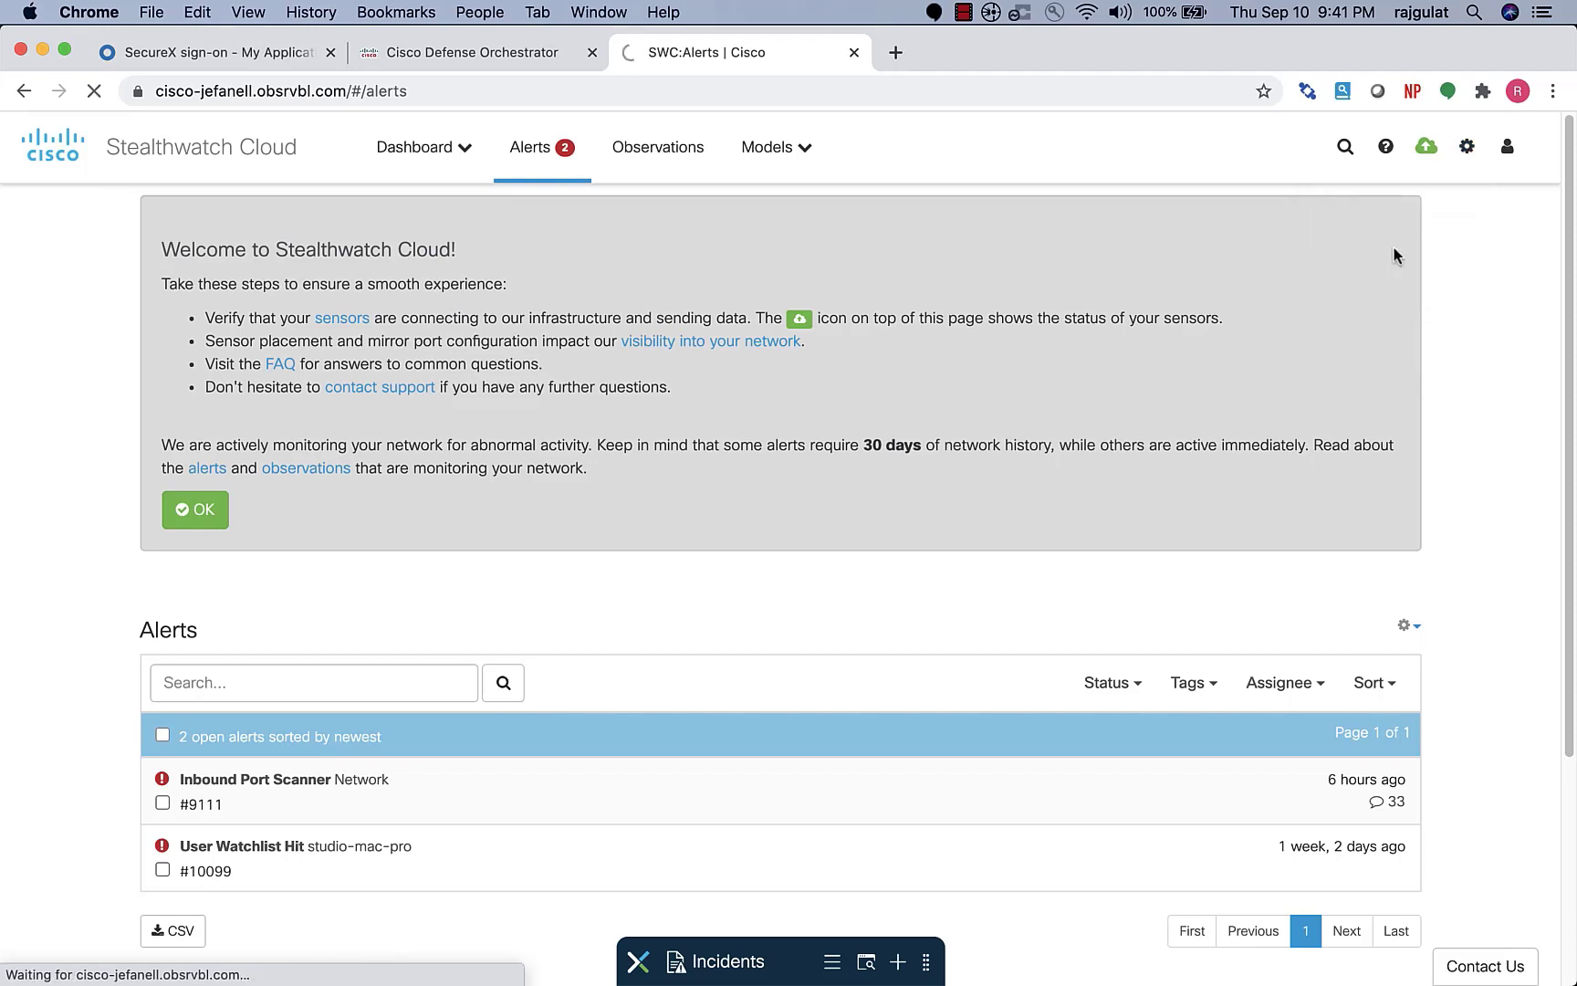
{"action": "left_click", "coordinate": [1467, 146]}
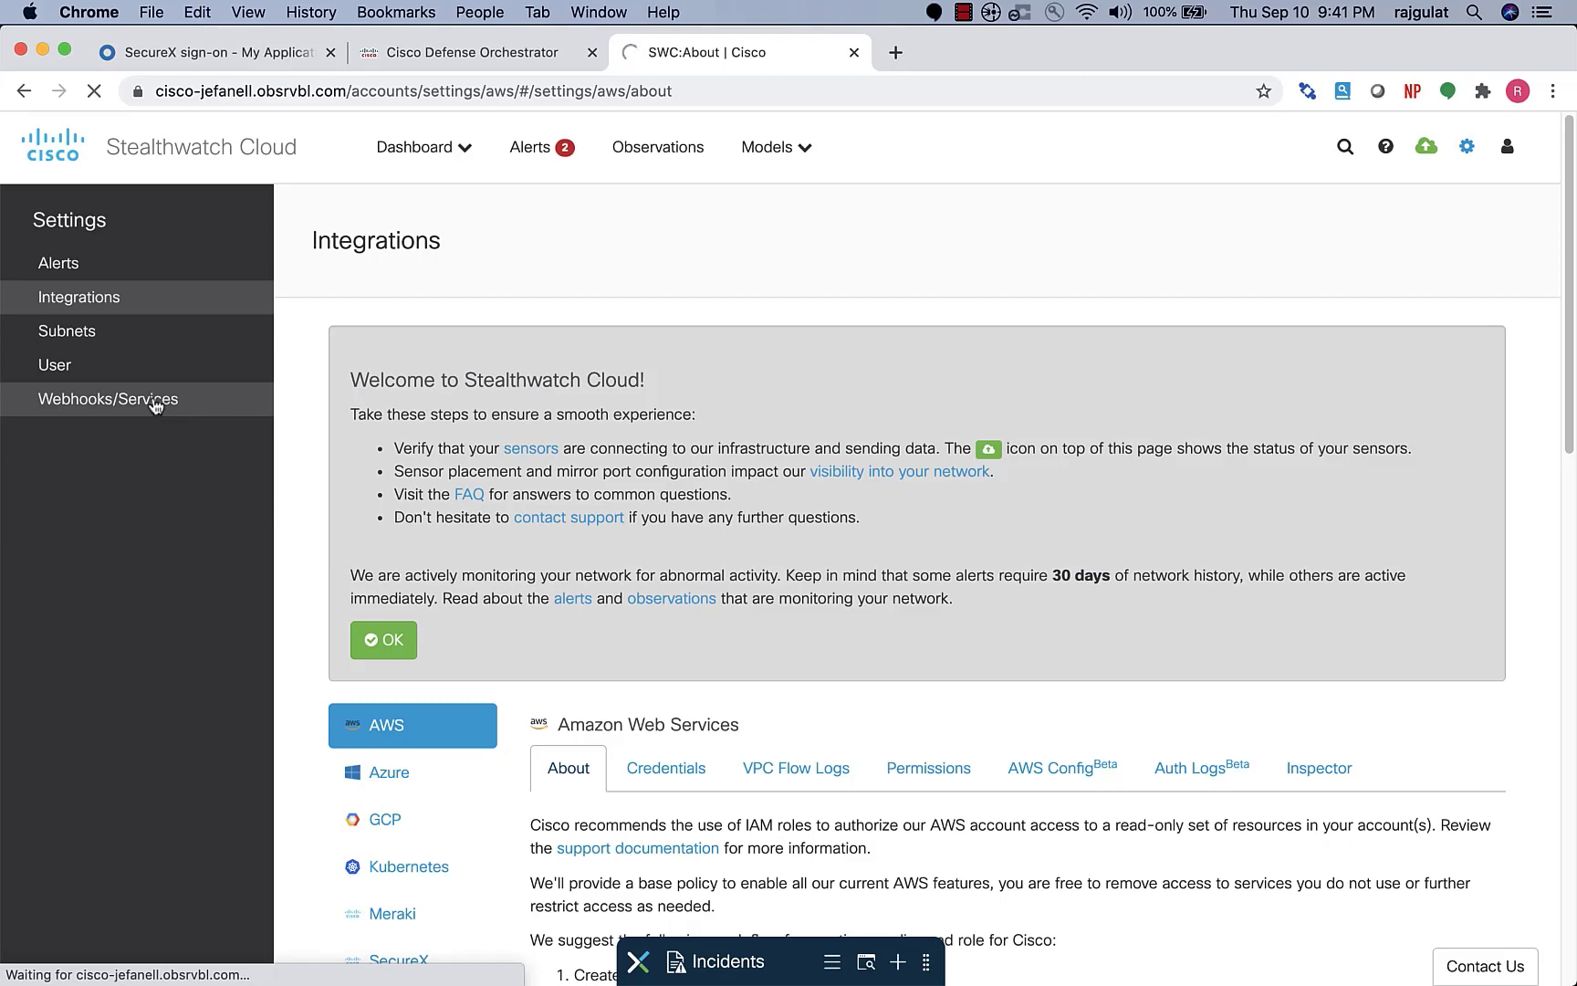
{"action": "left_click", "coordinate": [108, 398]}
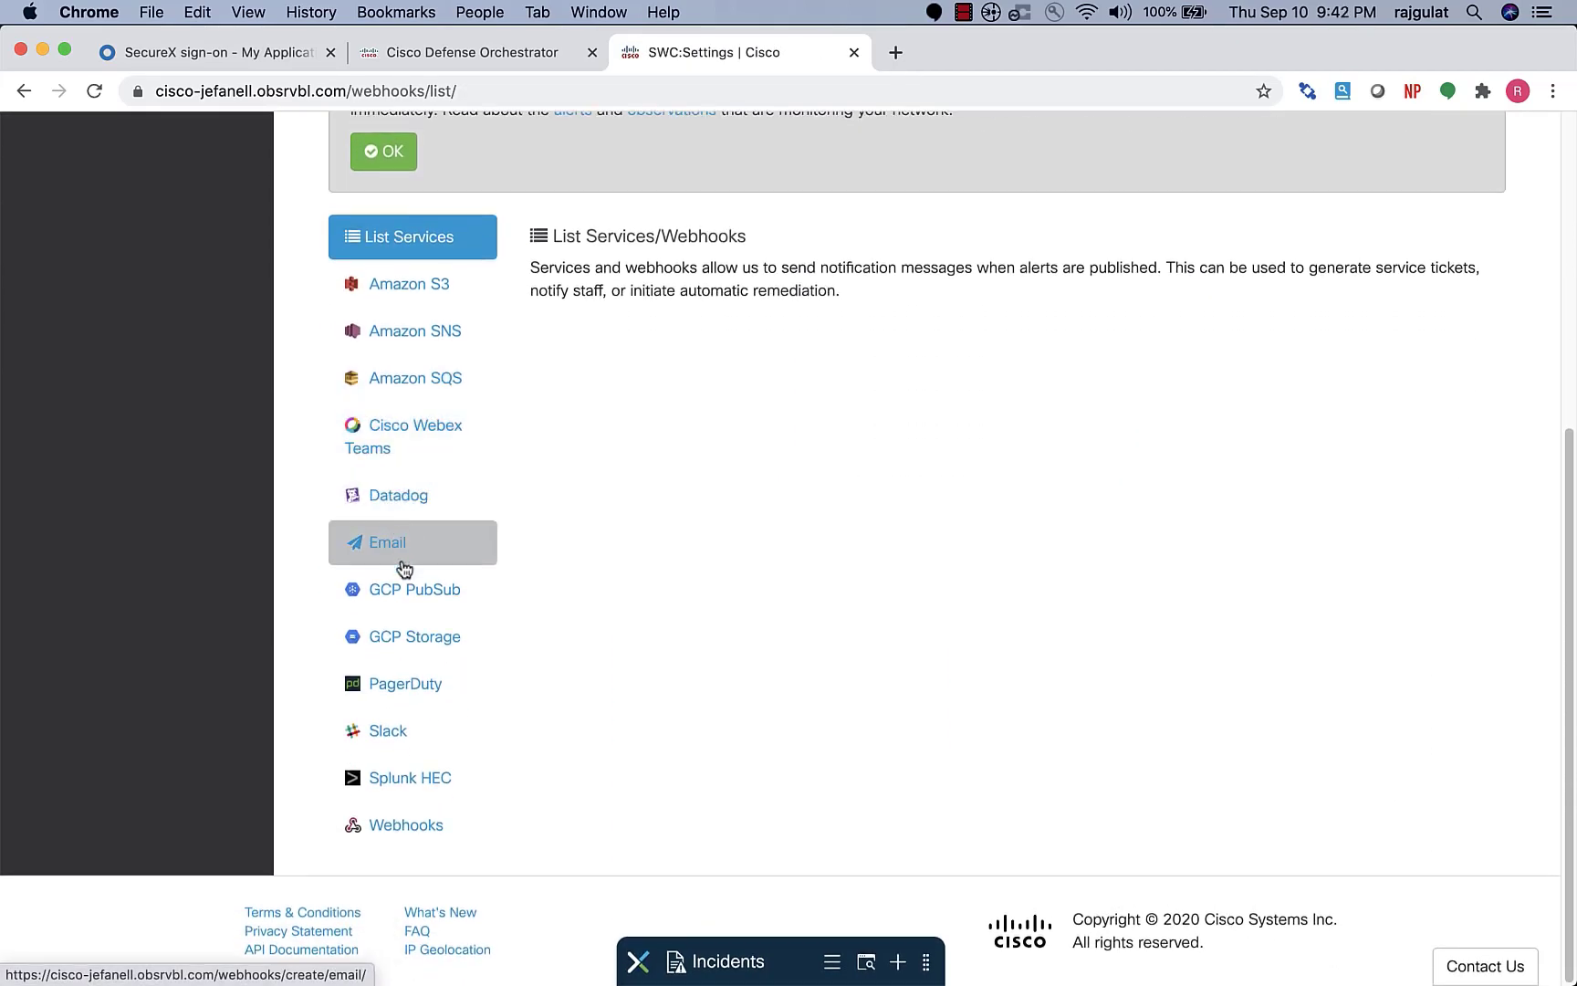
{"action": "mouse_move", "coordinate": [408, 777]}
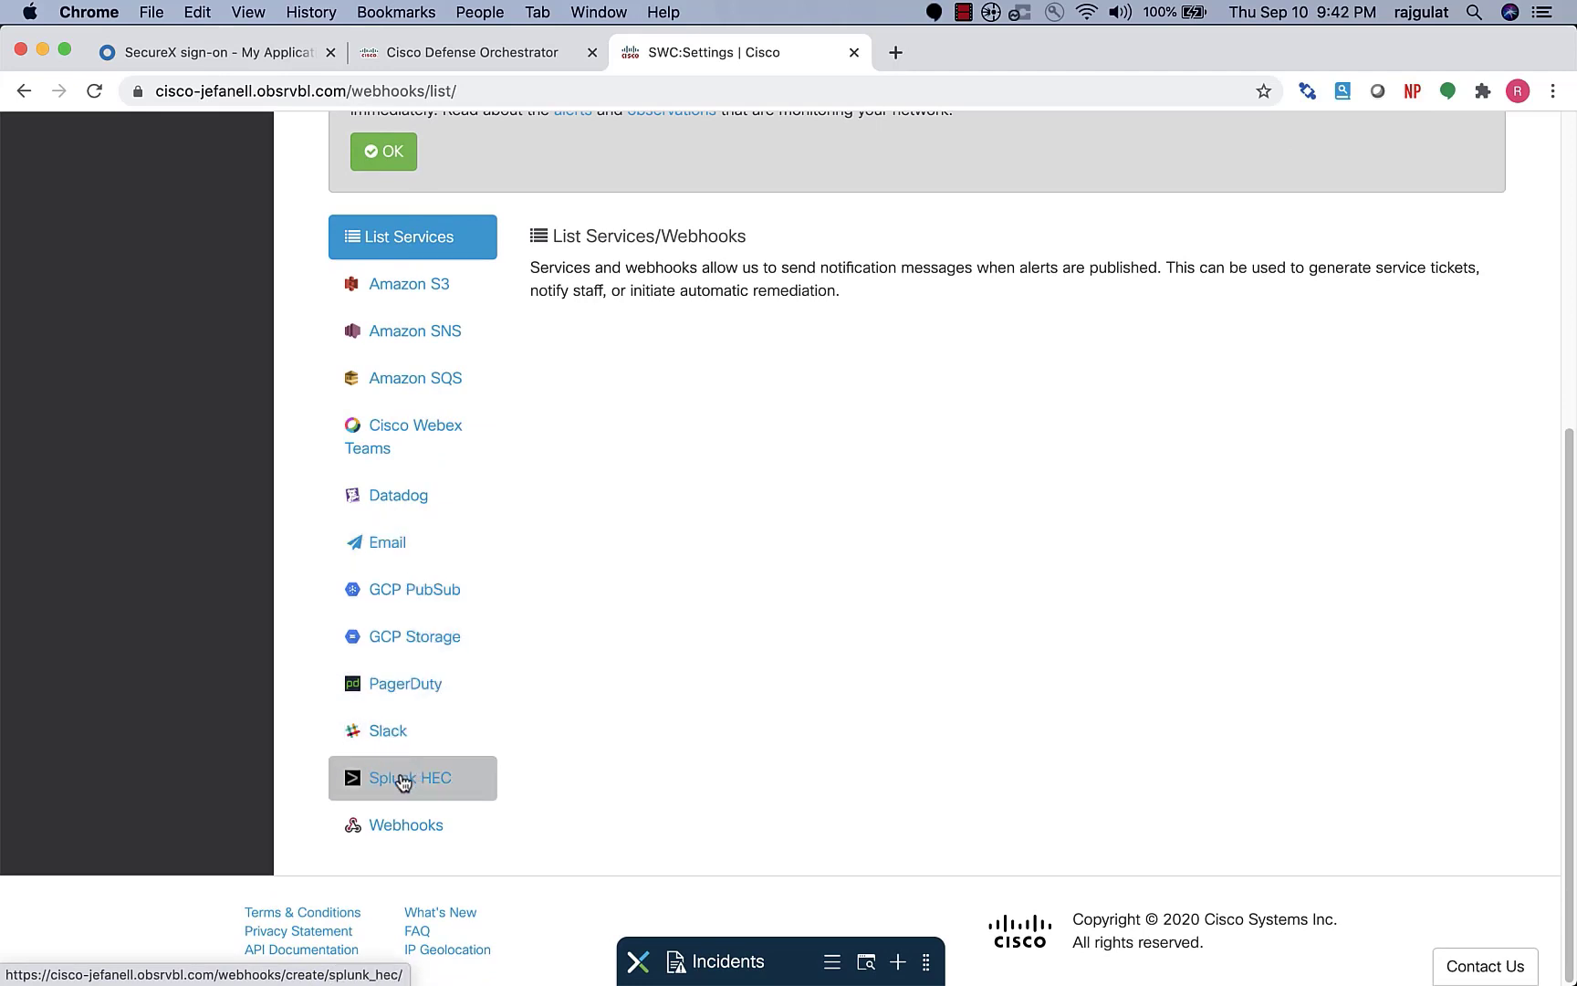
- Open the Splunk HEC Service form and review its HEC URI, token and Active setting
{"action": "left_click", "coordinate": [410, 777]}
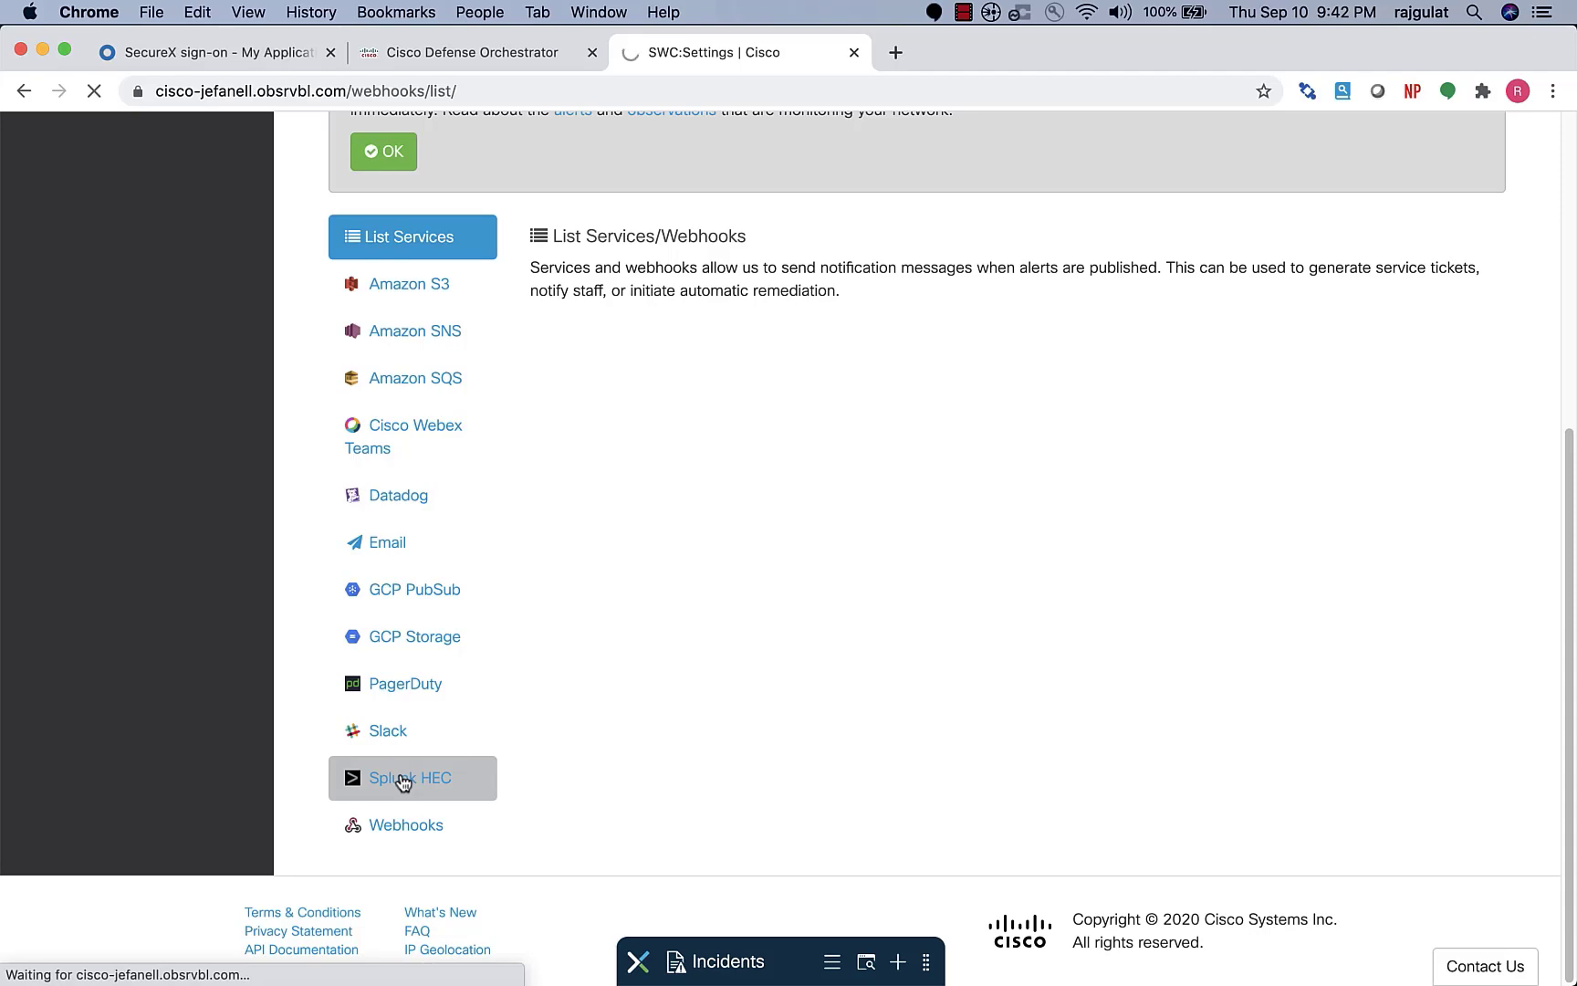
{"action": "left_click", "coordinate": [411, 778]}
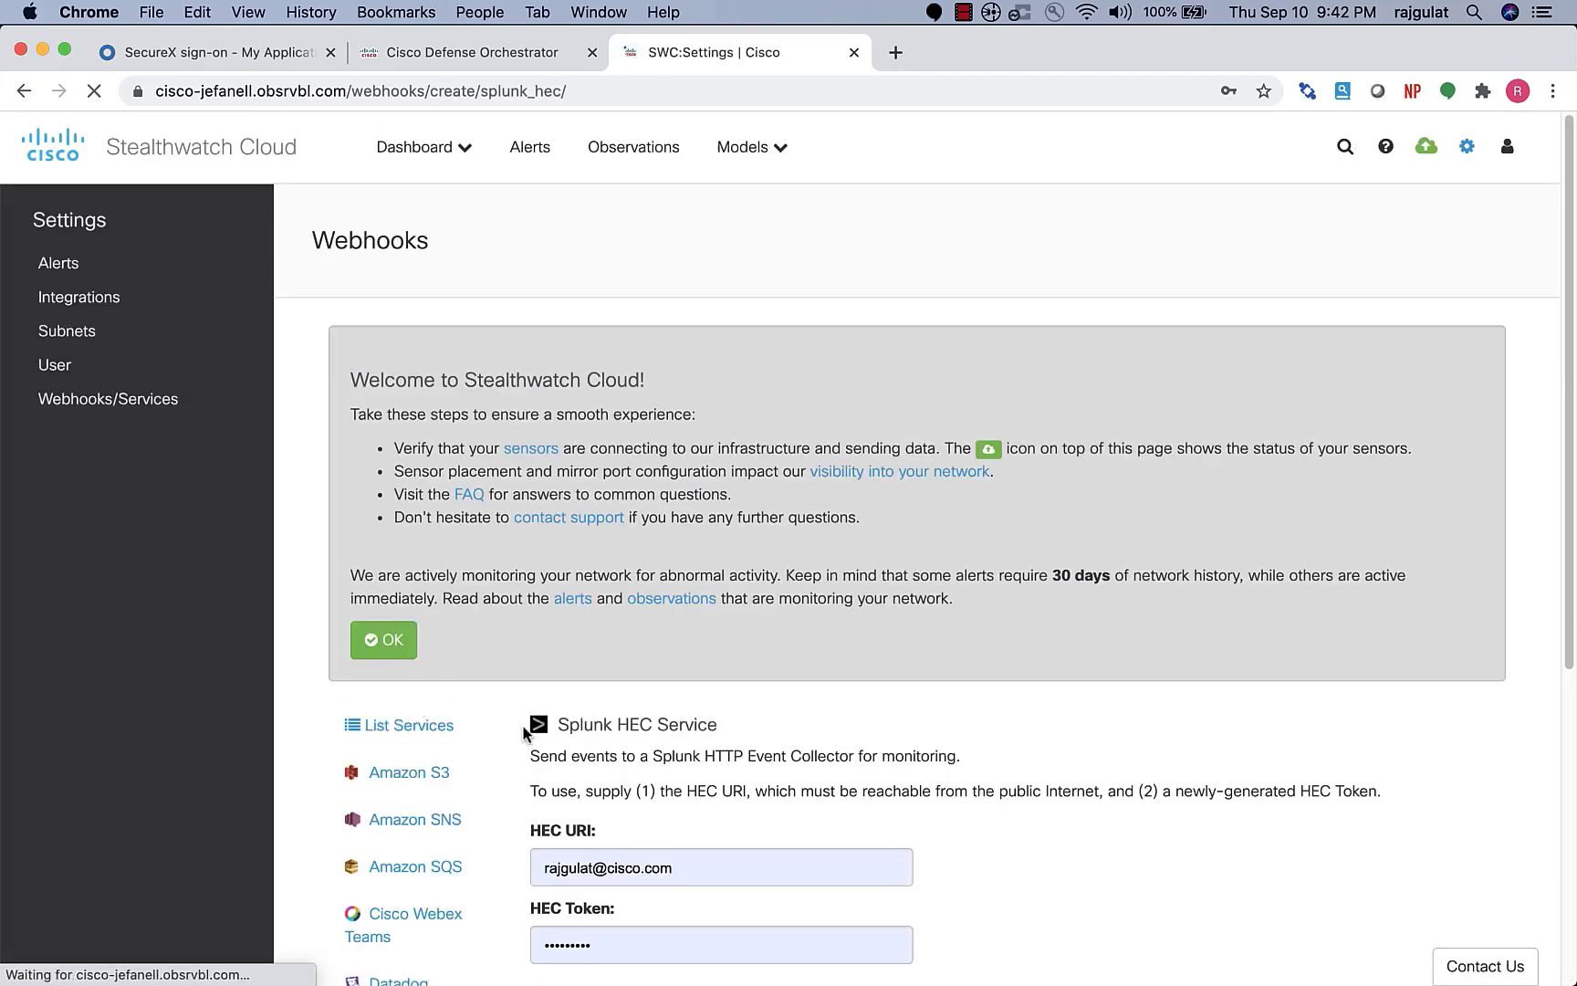
{"action": "scroll", "scroll_direction": "down", "scroll_amount": 3}
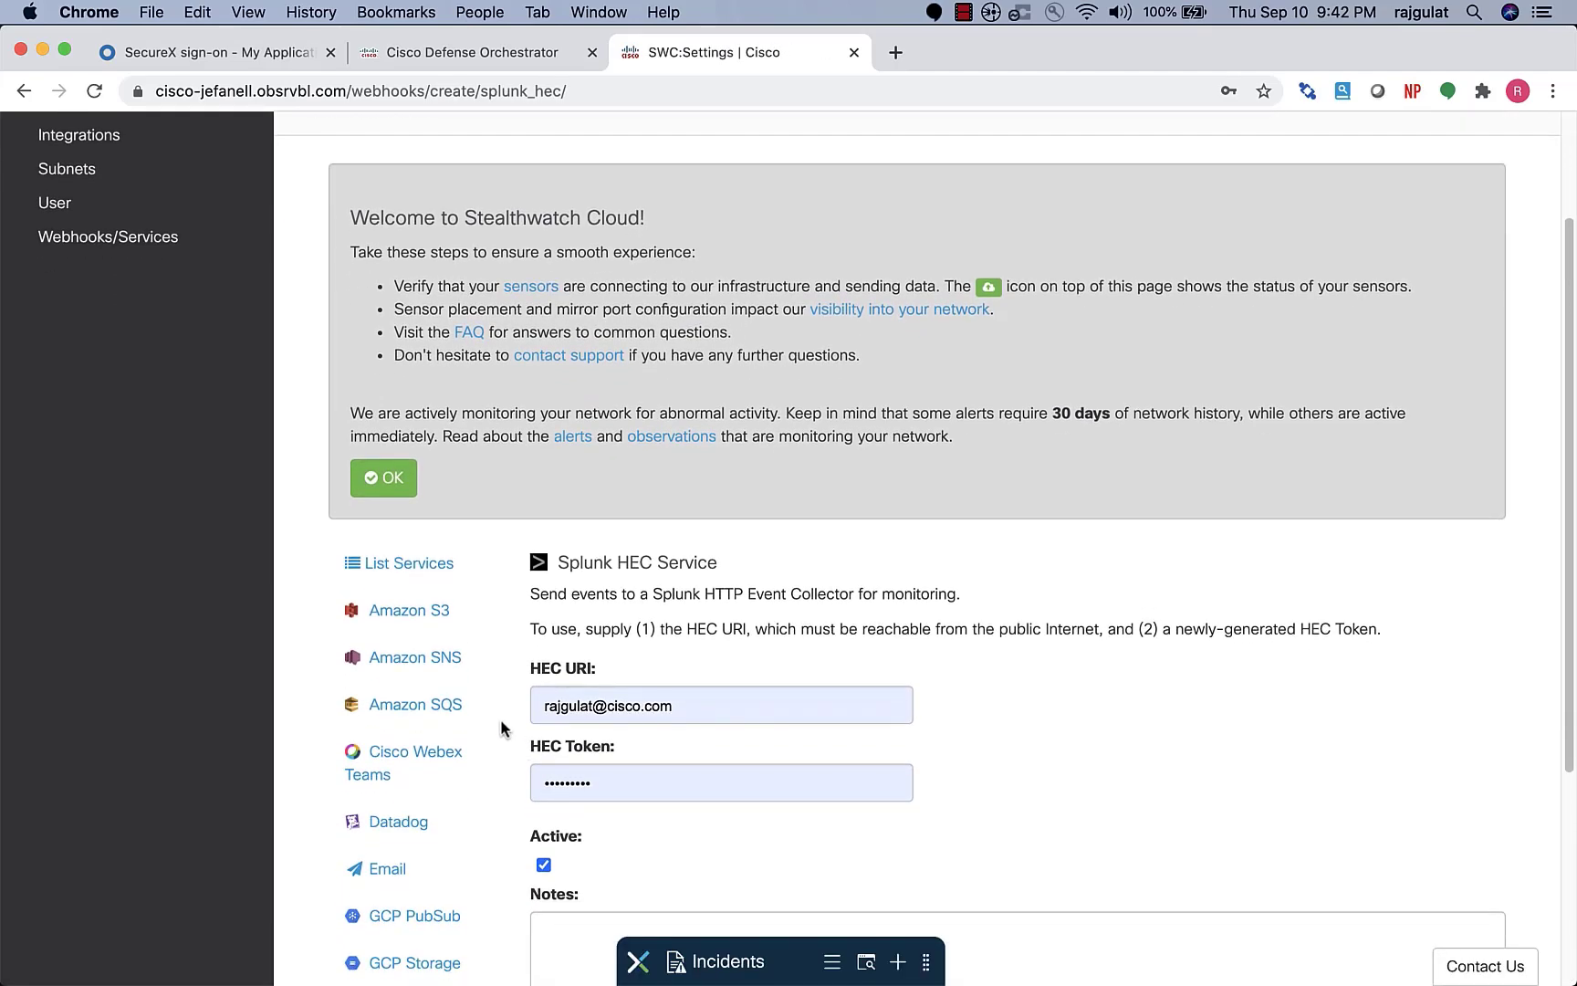
{"action": "scroll", "scroll_direction": "down", "scroll_amount": 3}
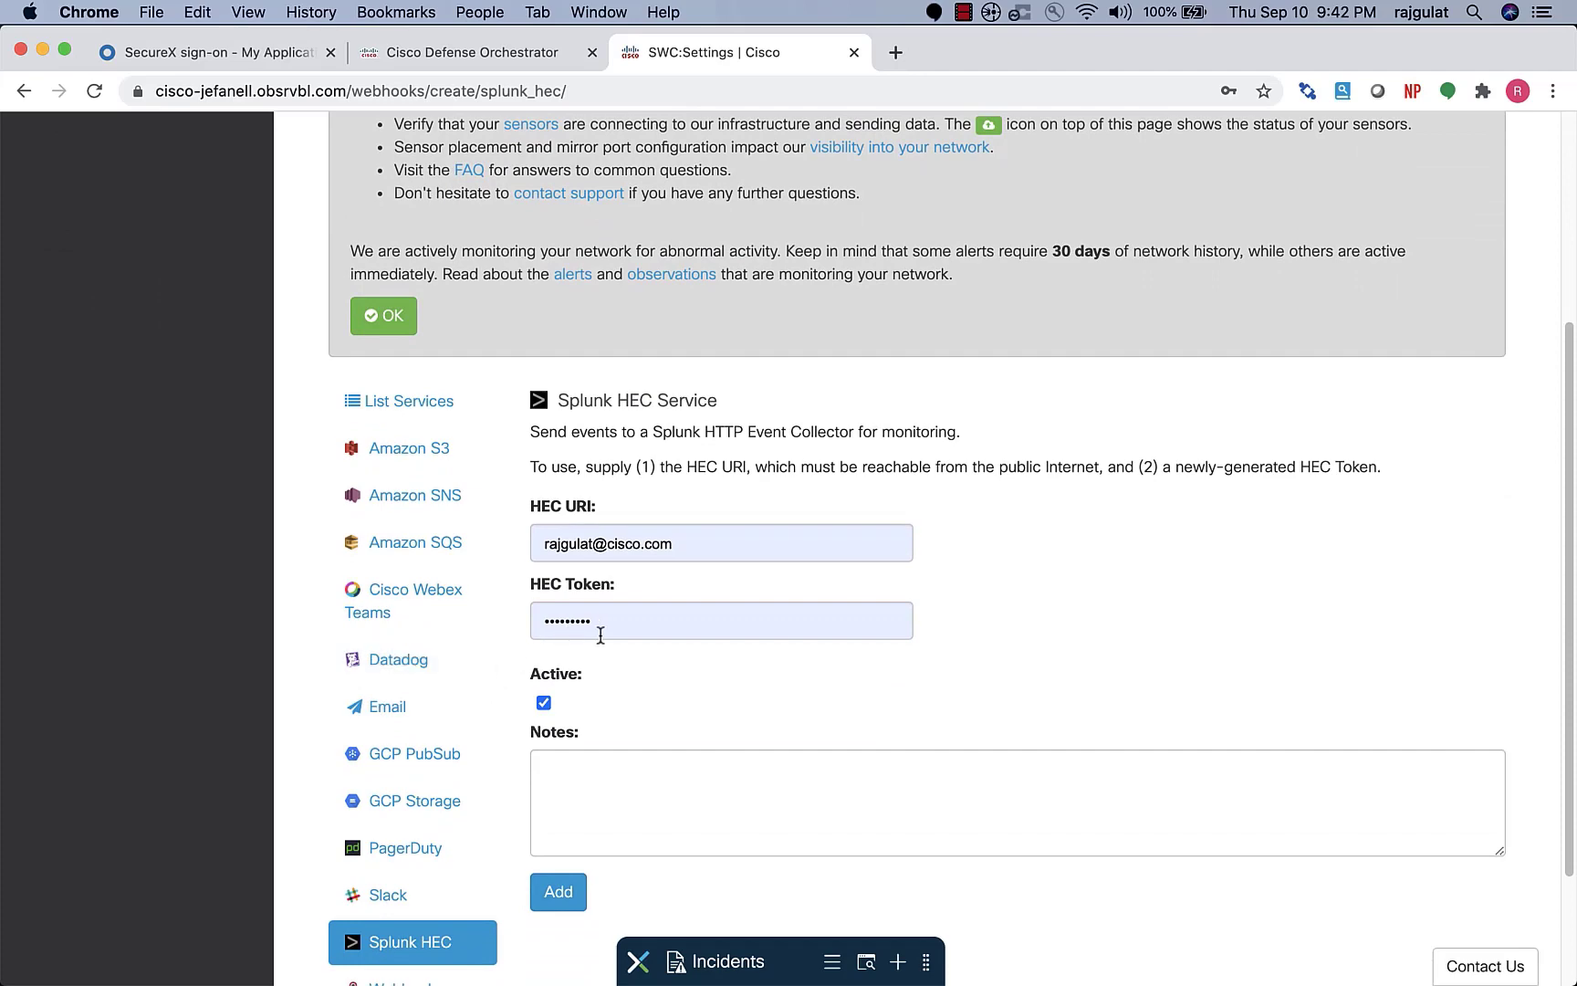
{"action": "left_click", "coordinate": [557, 890]}
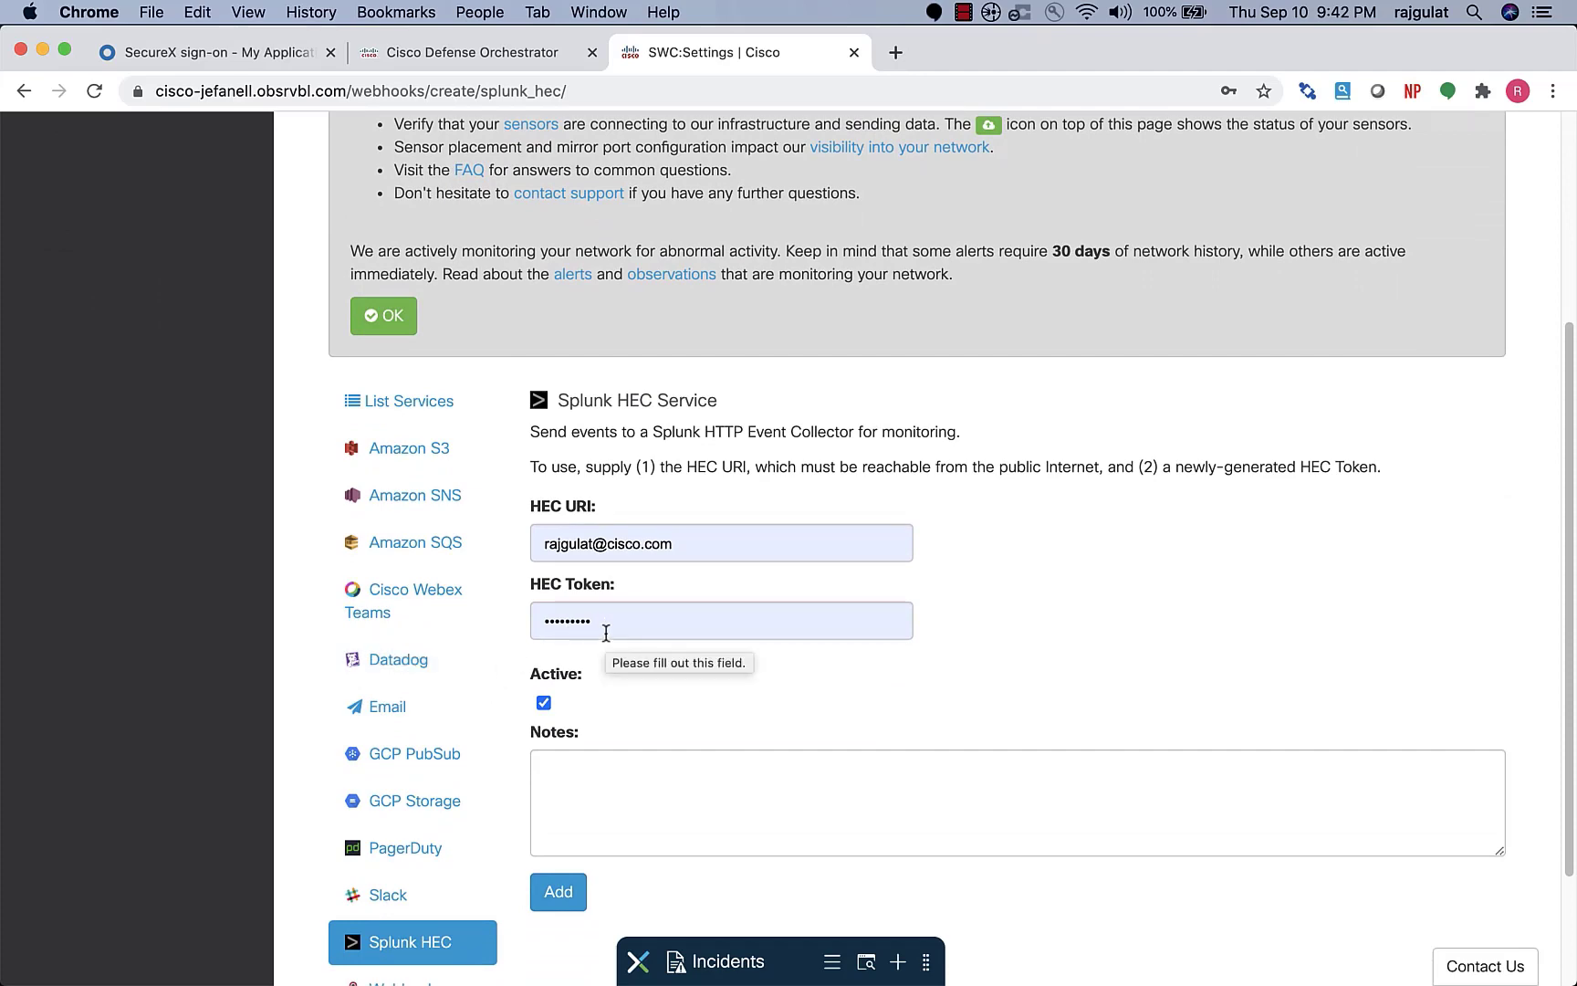
{"action": "scroll", "scroll_direction": "down", "scroll_amount": 3}
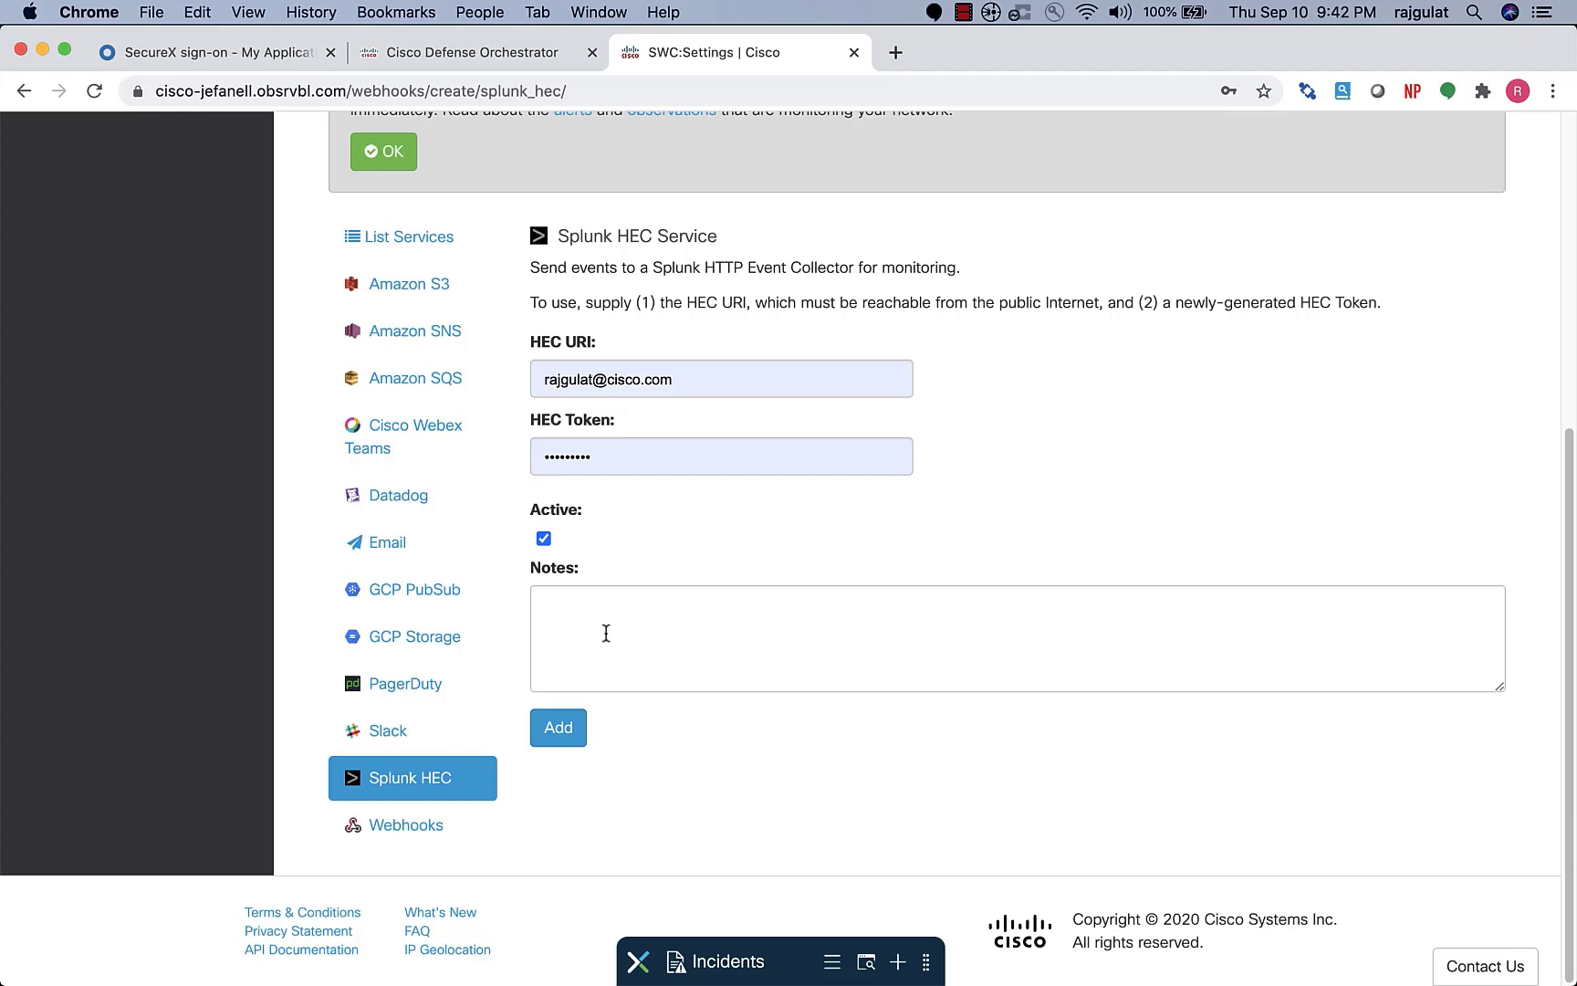
{"action": "scroll", "scroll_direction": "up", "scroll_amount": 3}
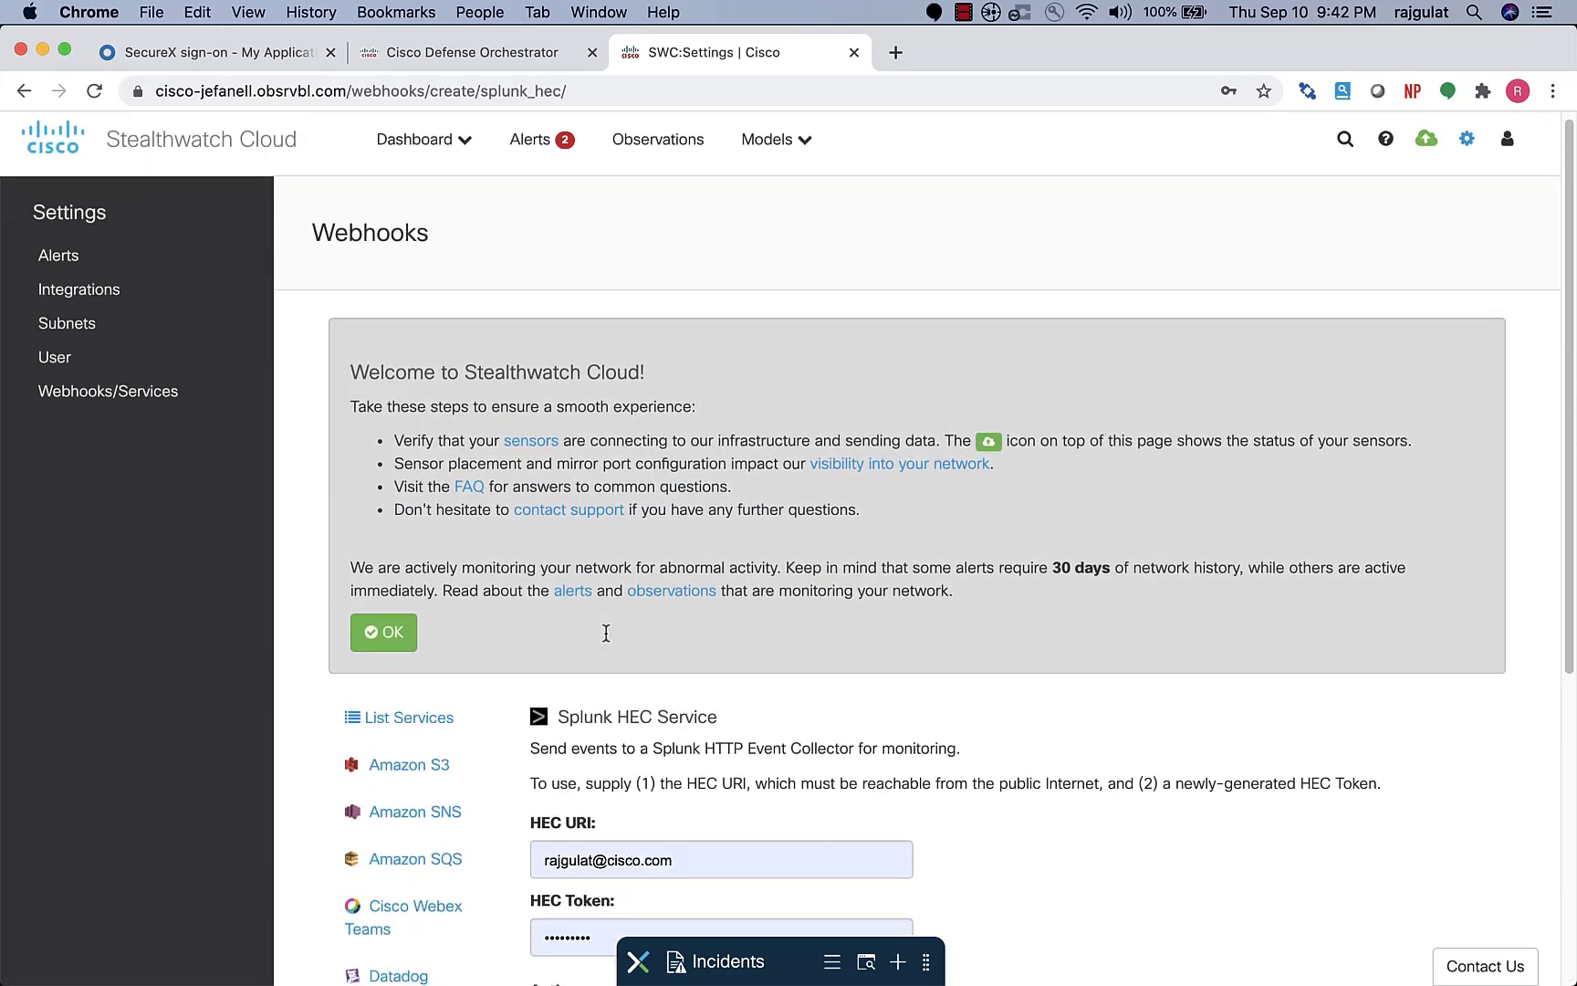